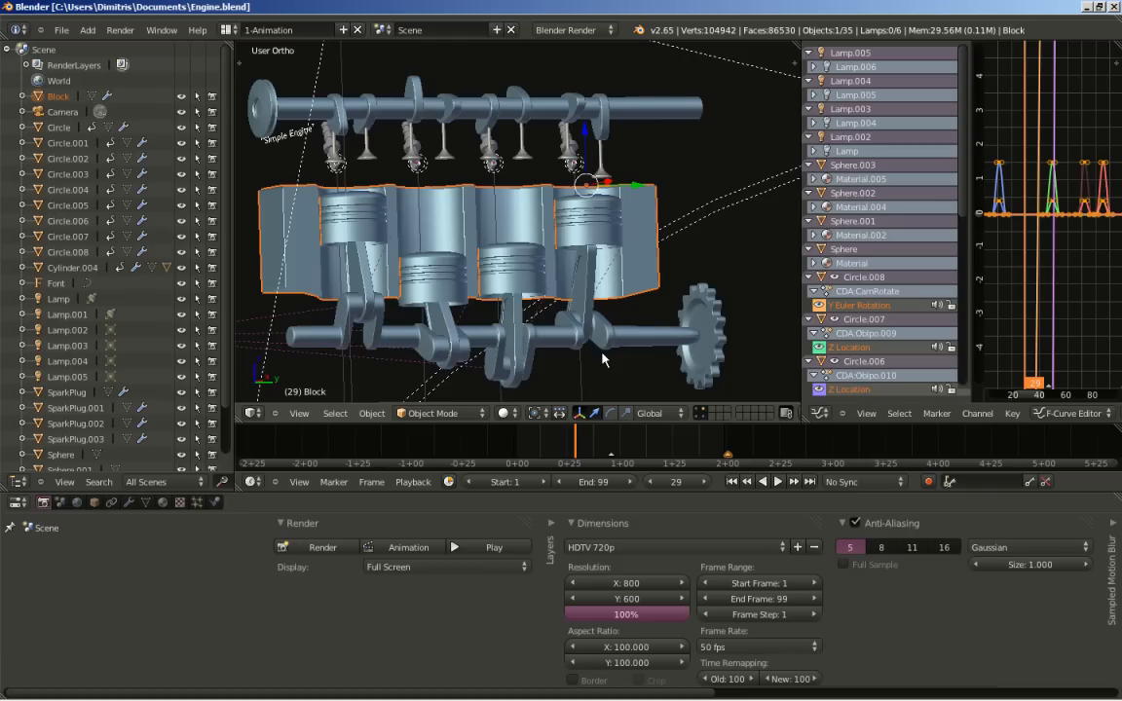
mouse_move(609, 358)
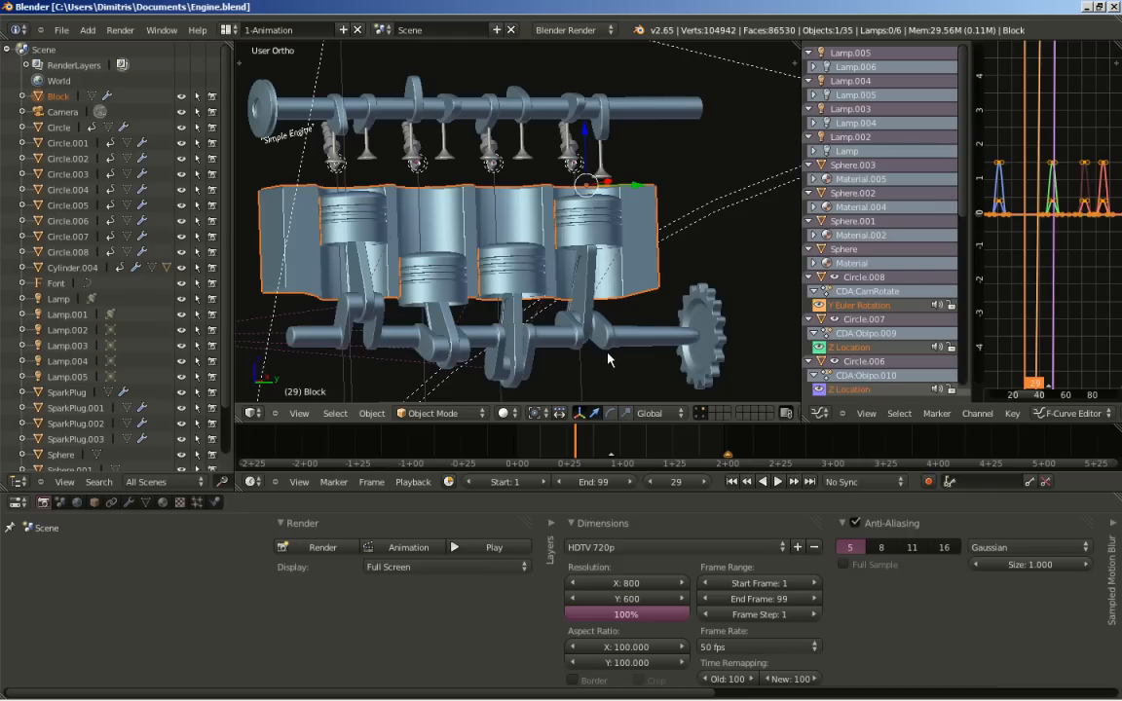
mouse_move(614, 358)
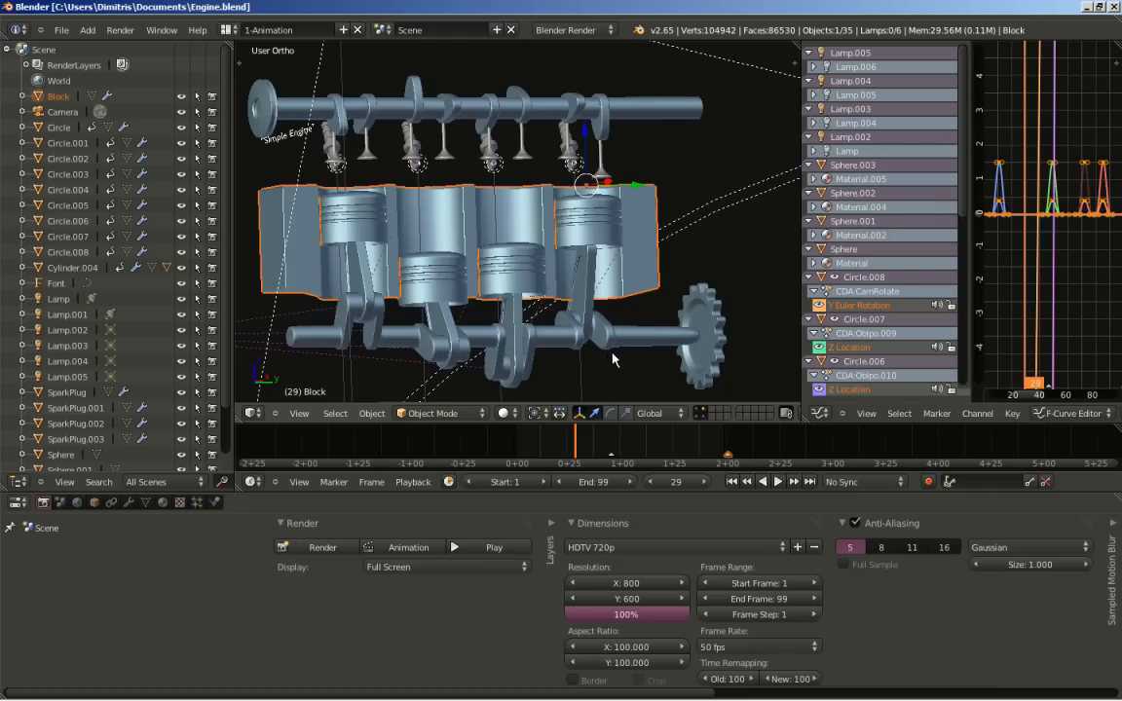
mouse_move(660, 328)
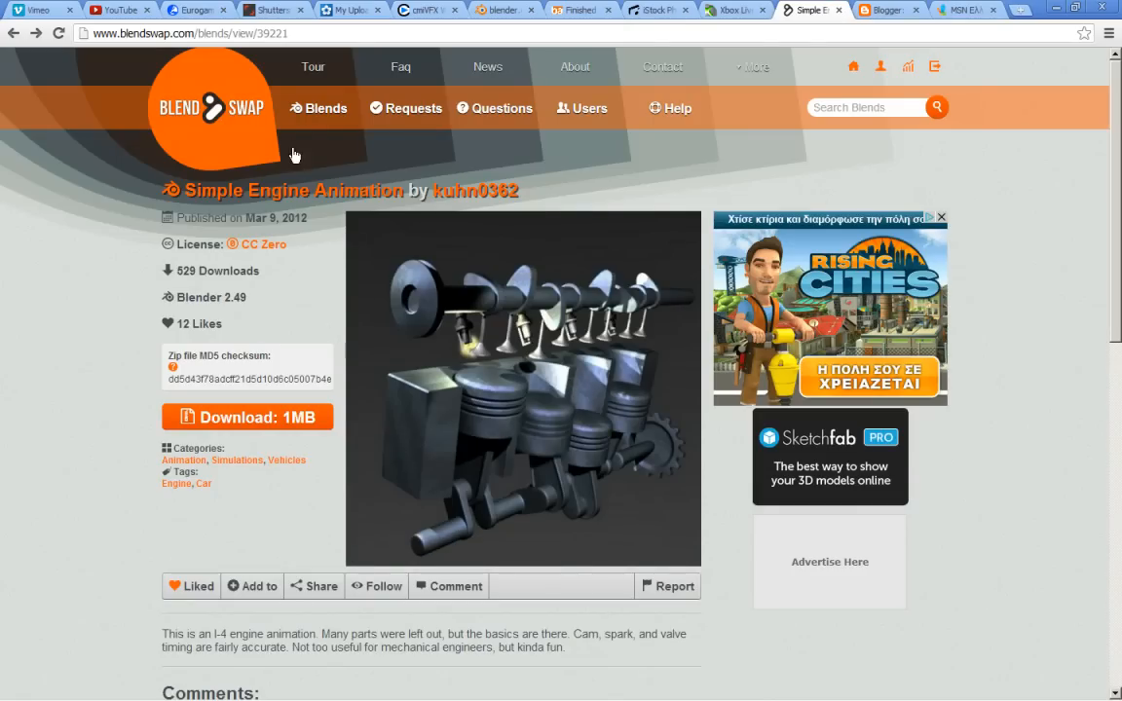
mouse_move(70, 327)
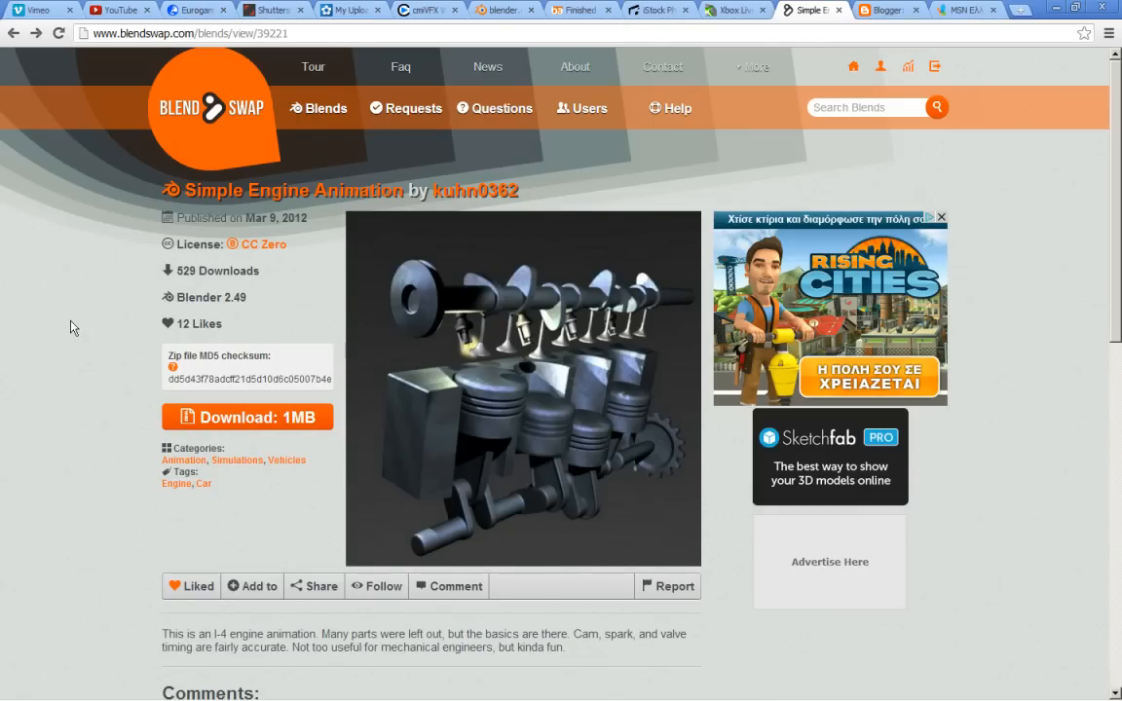
mouse_move(161, 305)
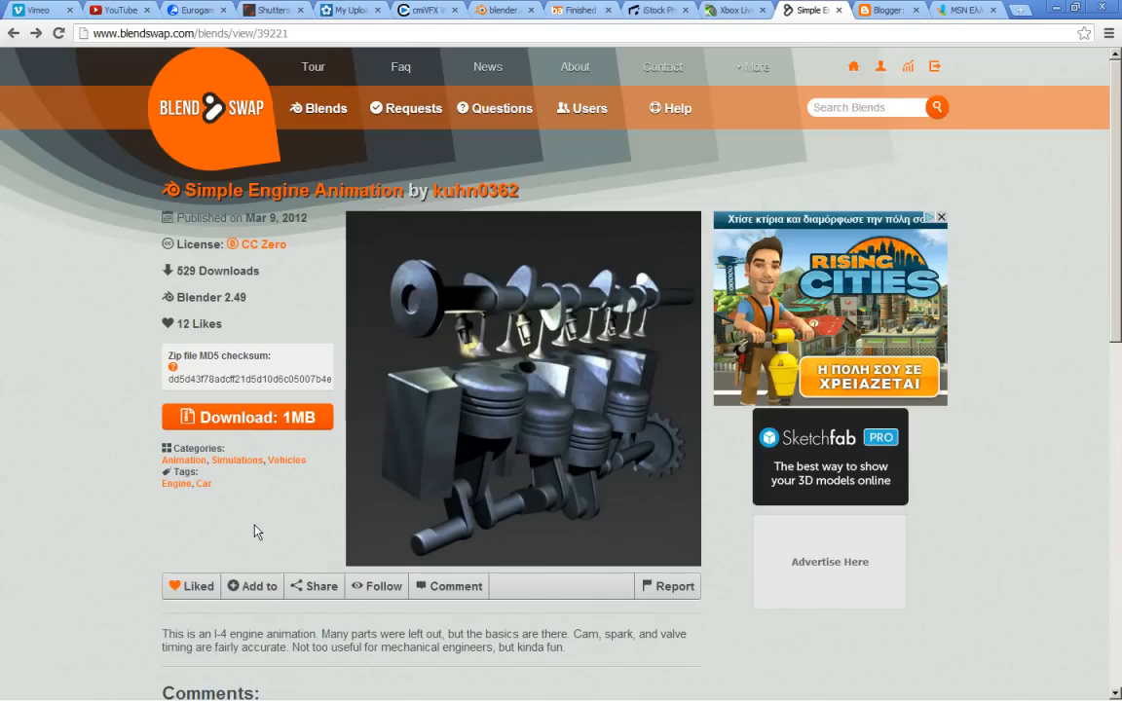
mouse_move(248, 265)
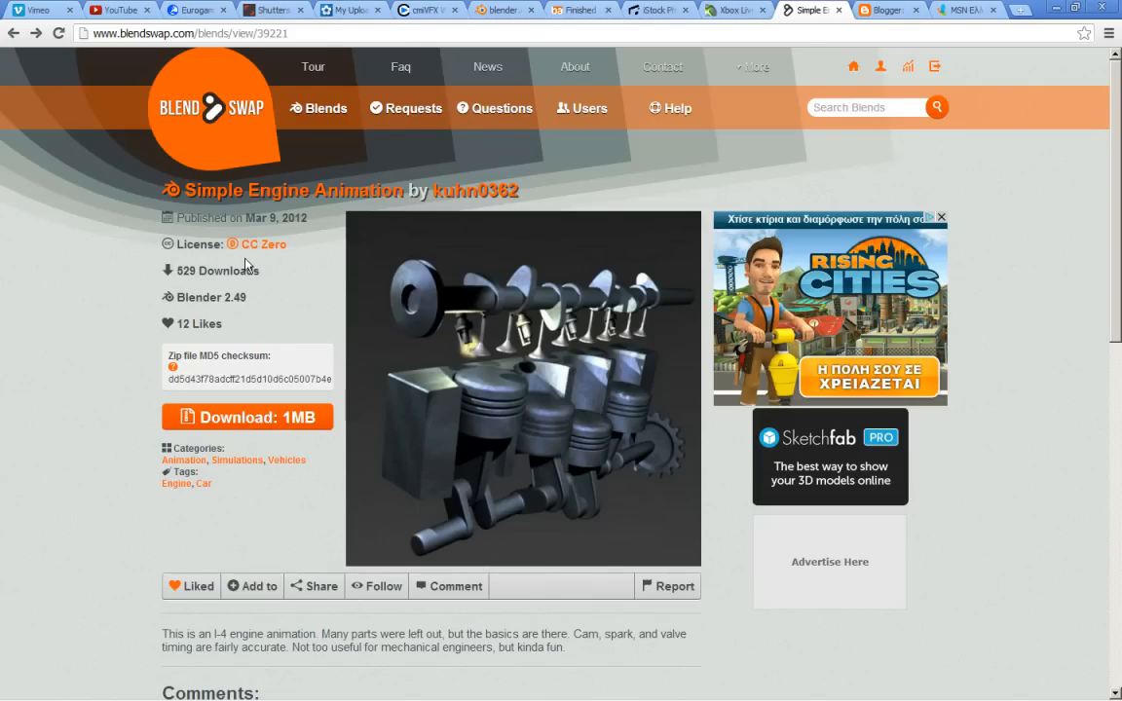
mouse_move(250, 261)
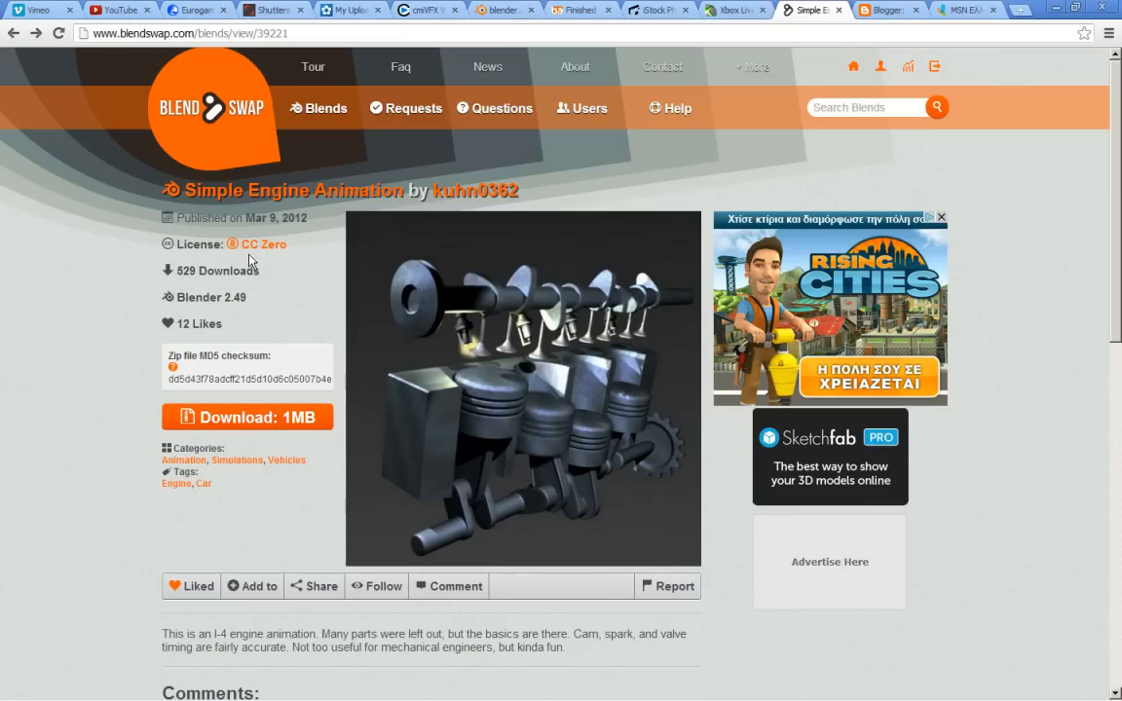
mouse_move(318, 324)
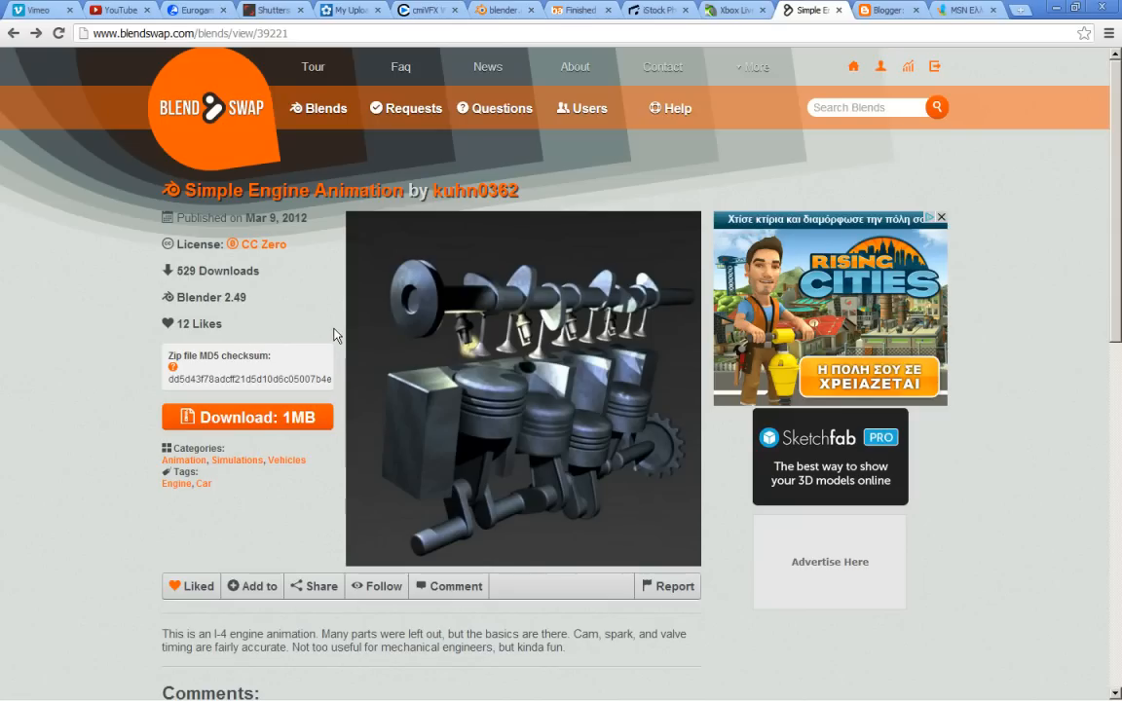
mouse_move(341, 336)
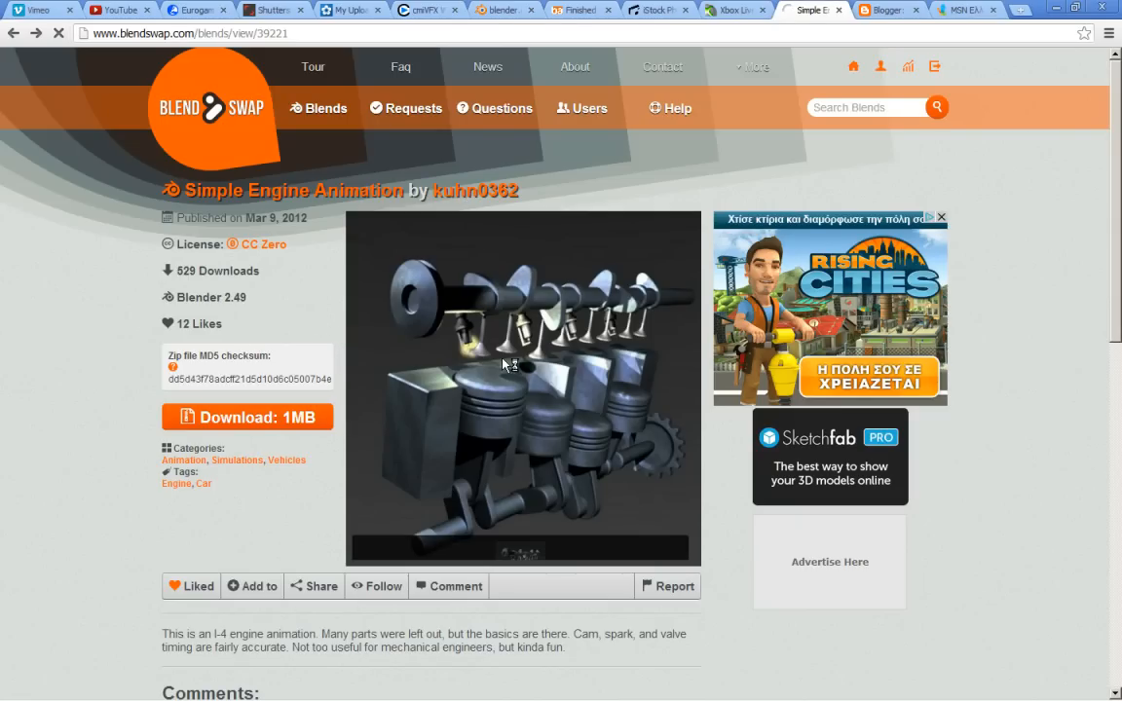
Step: Browse the uploader's Blend Swap profile and scroll through their other blends
left_click(476, 190)
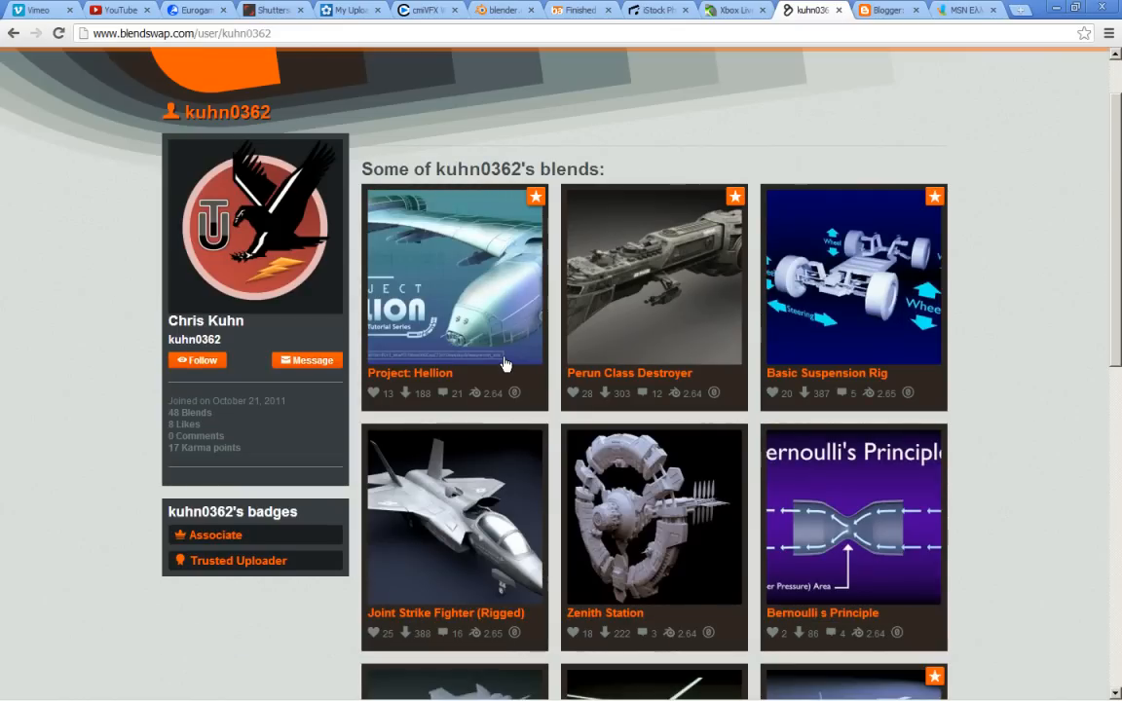
scroll("down", 3)
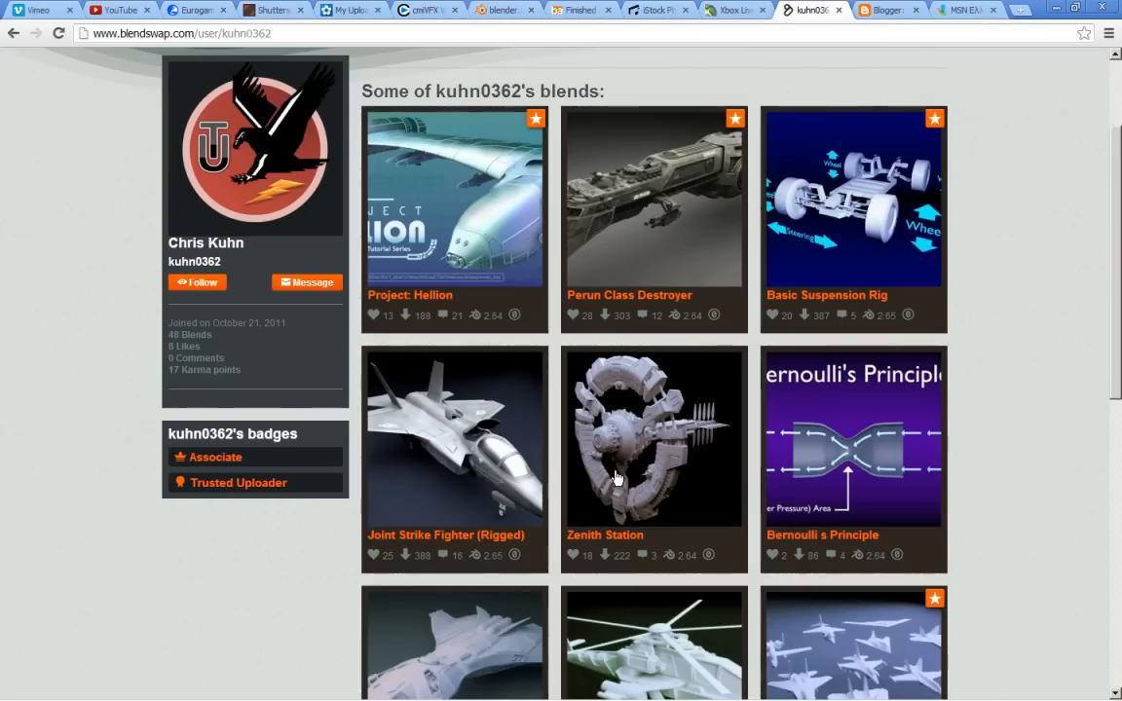
scroll("down", 3)
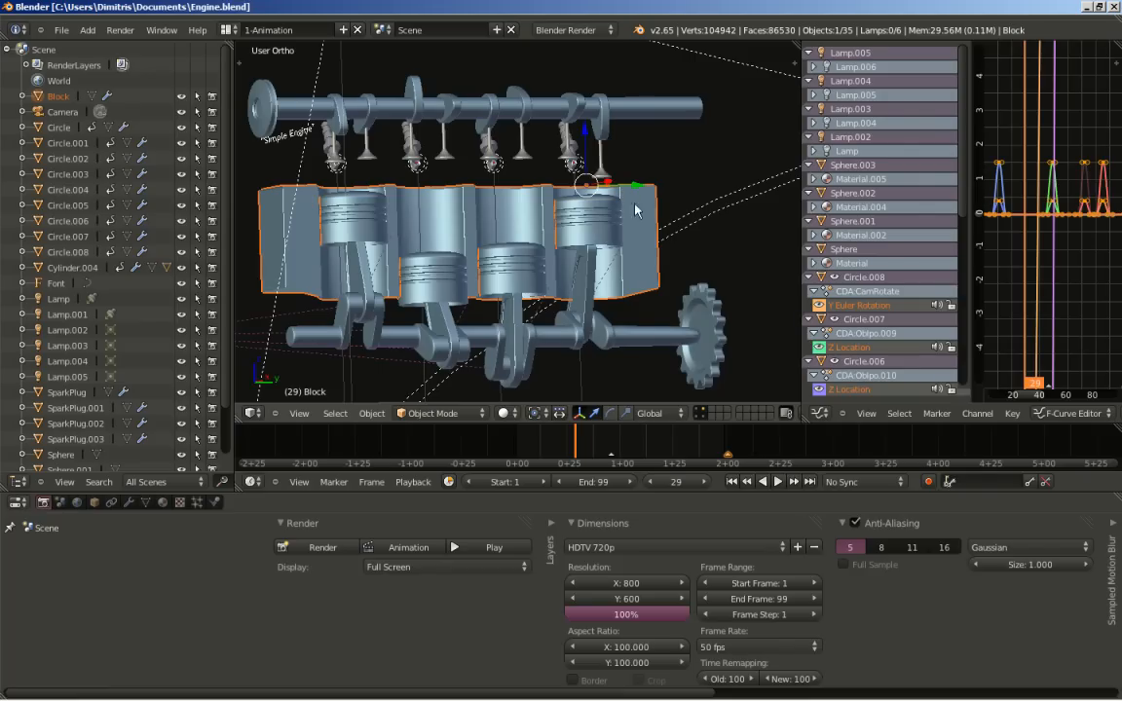
mouse_move(650, 281)
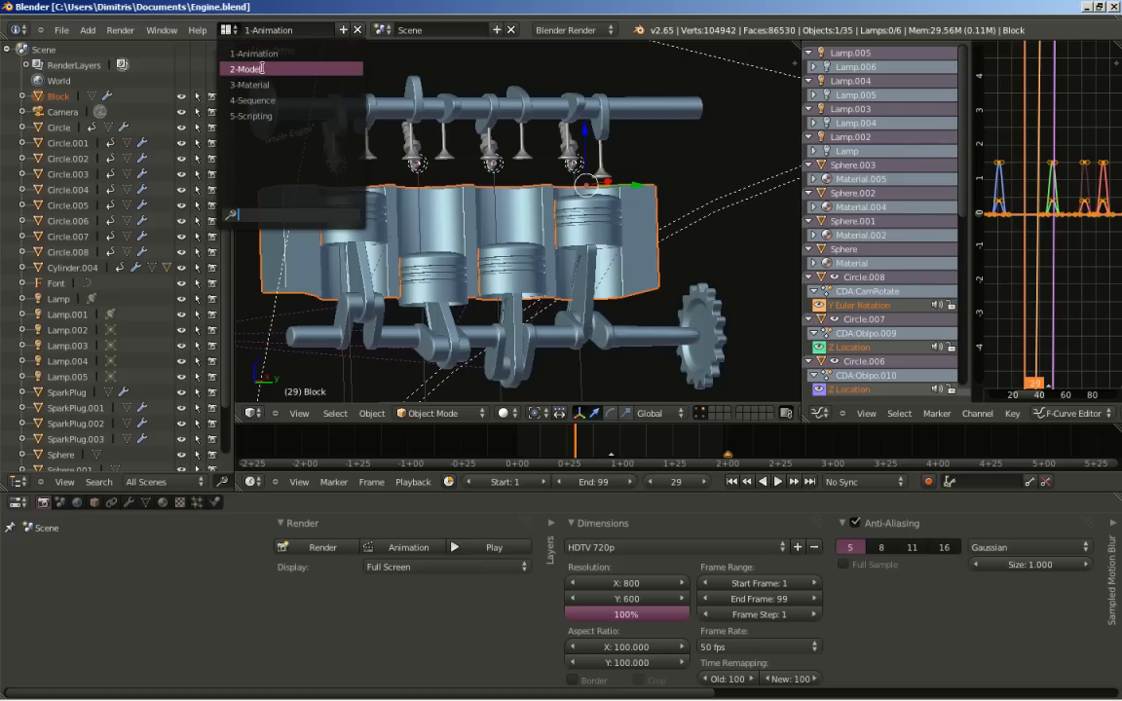
Step: Switch the screen to the 3-Material layout
left_click(262, 68)
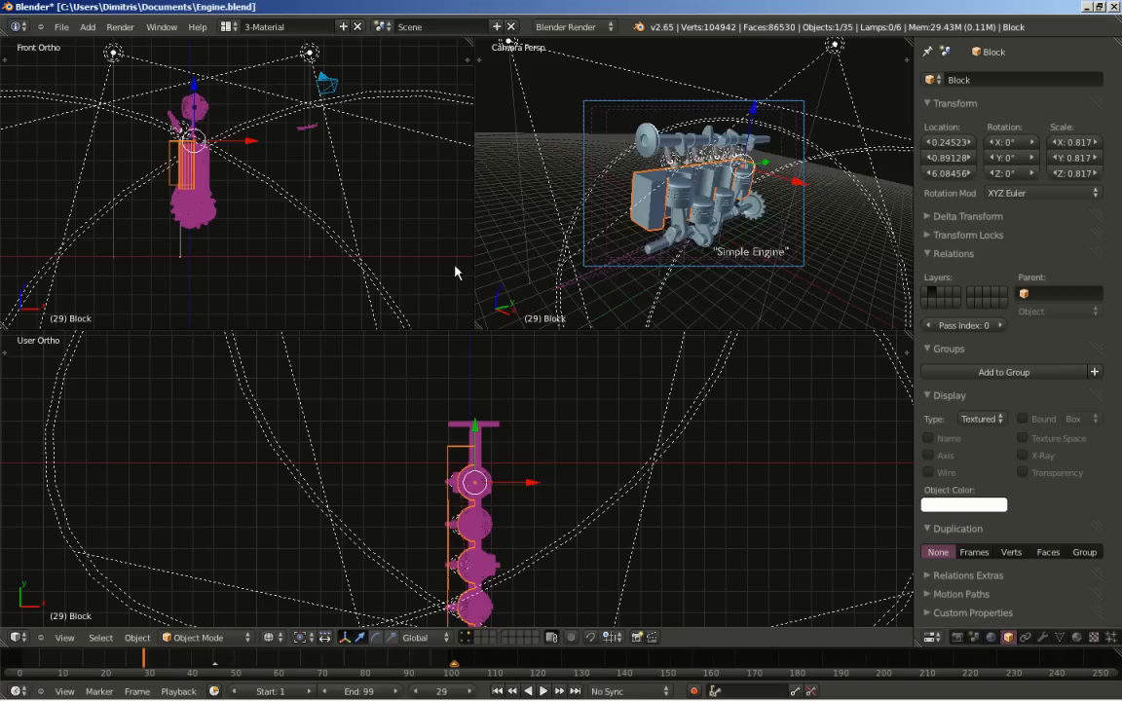
mouse_move(558, 303)
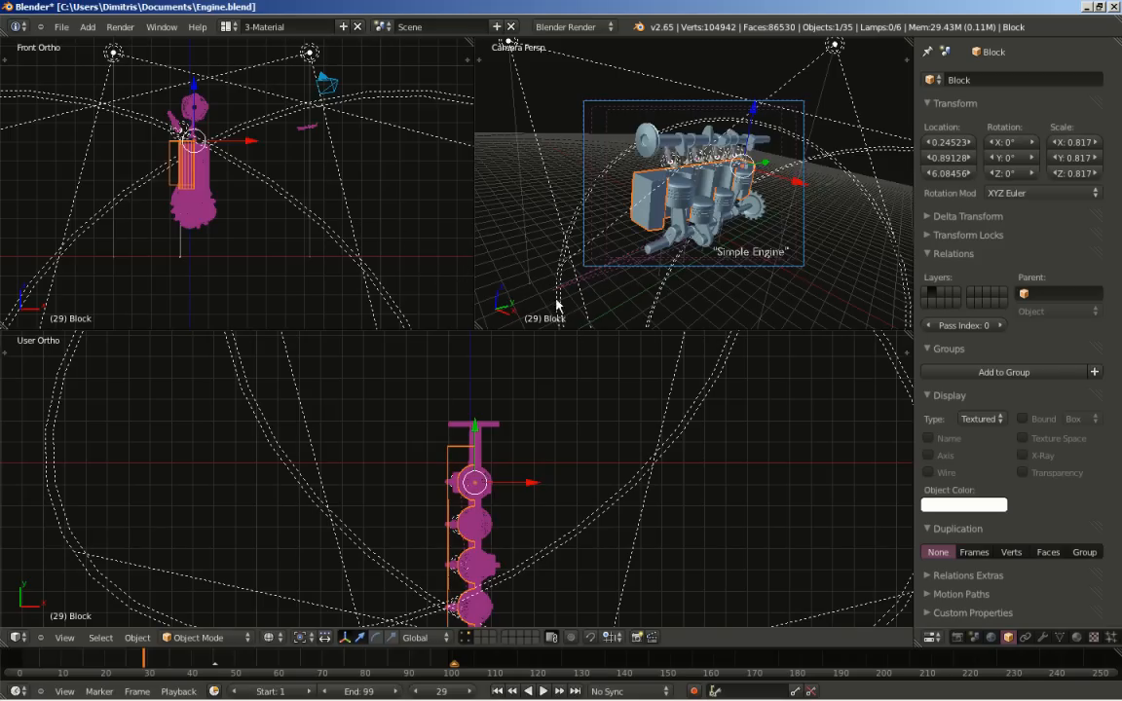
mouse_move(477, 324)
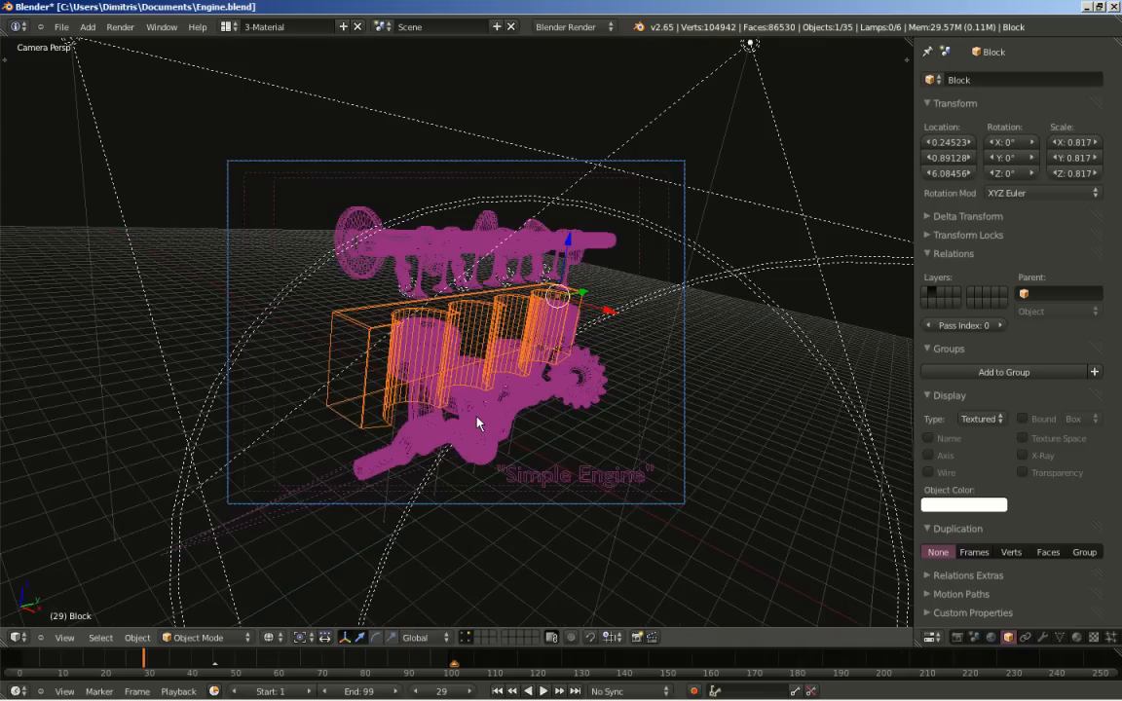
mouse_move(586, 334)
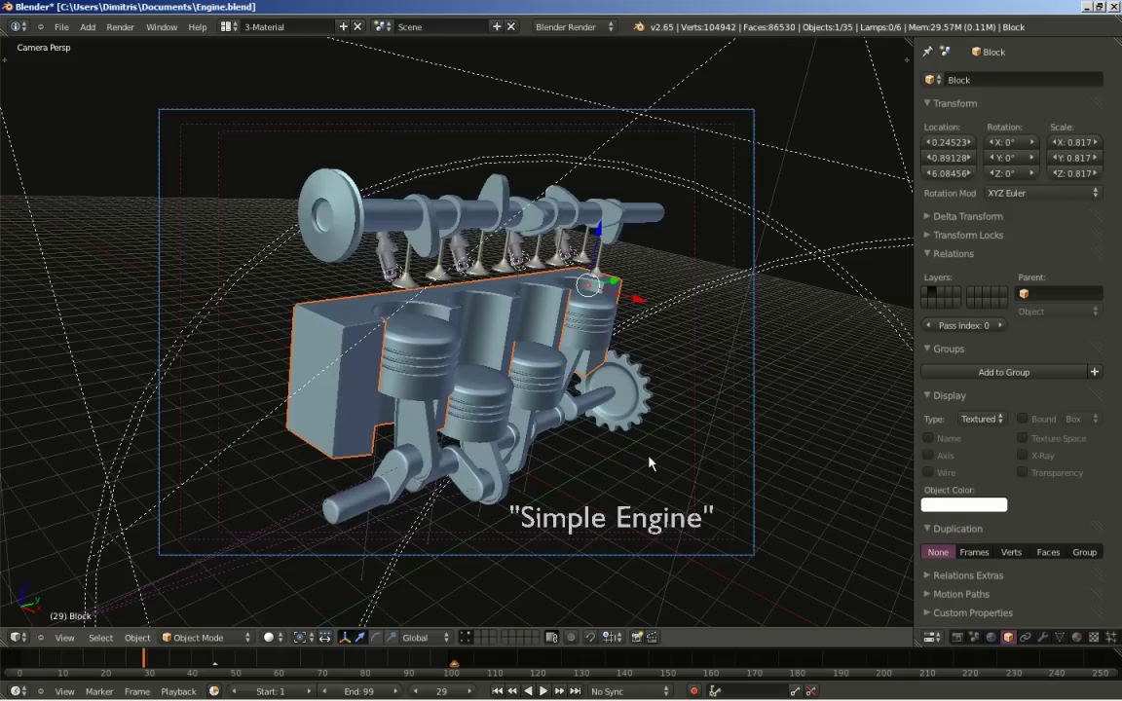
mouse_move(586, 545)
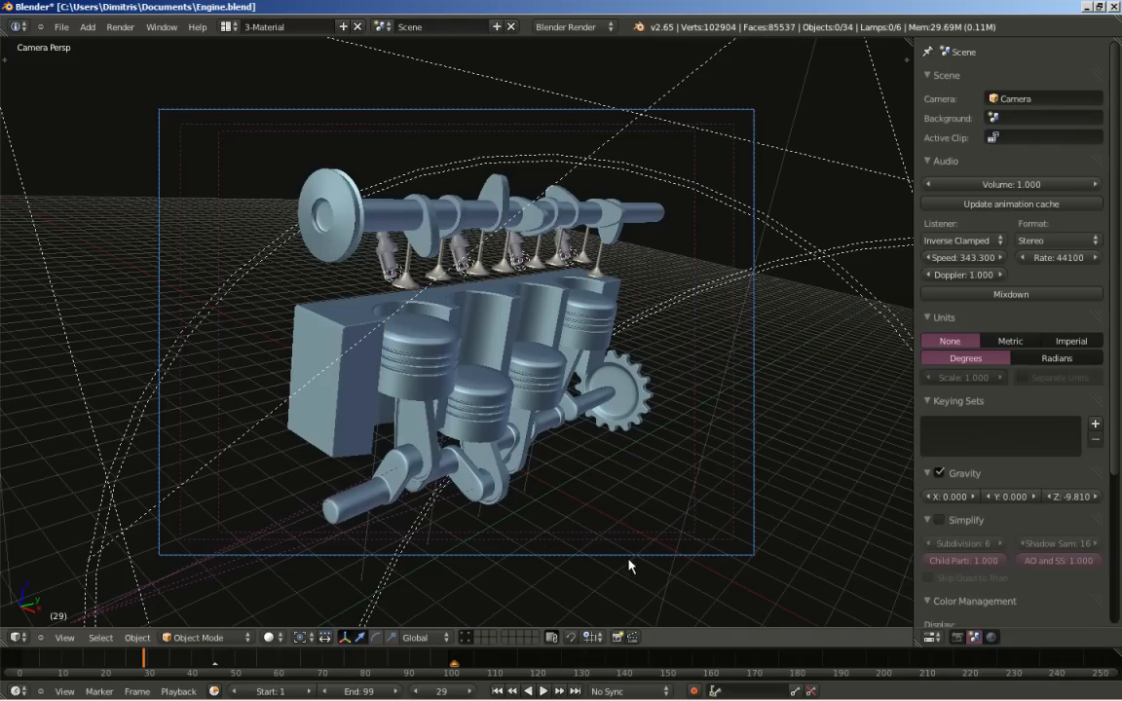
mouse_move(609, 394)
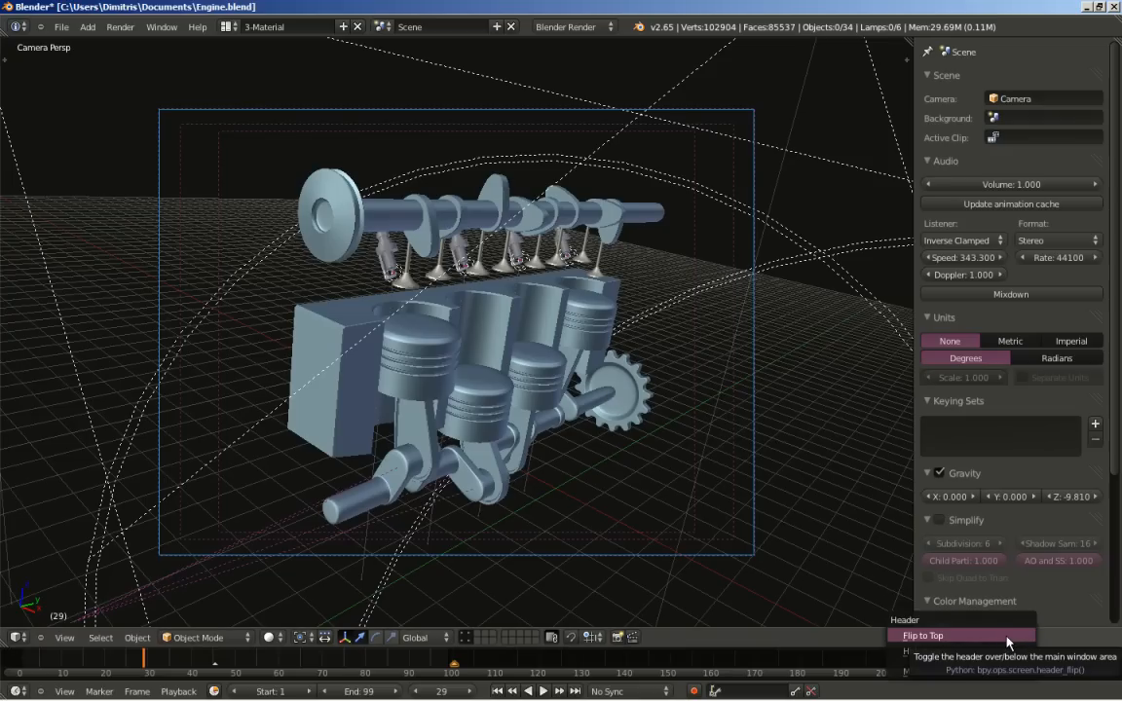
Step: Flip the Properties editor header to the top of the panel
left_click(951, 634)
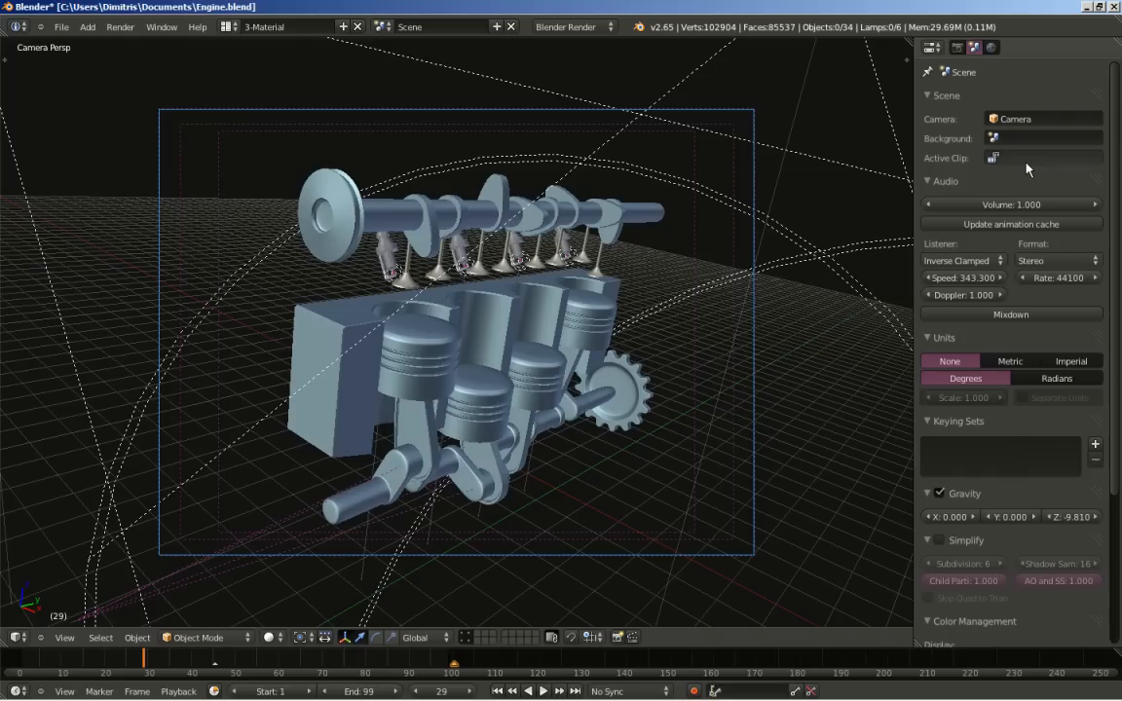
mouse_move(580, 331)
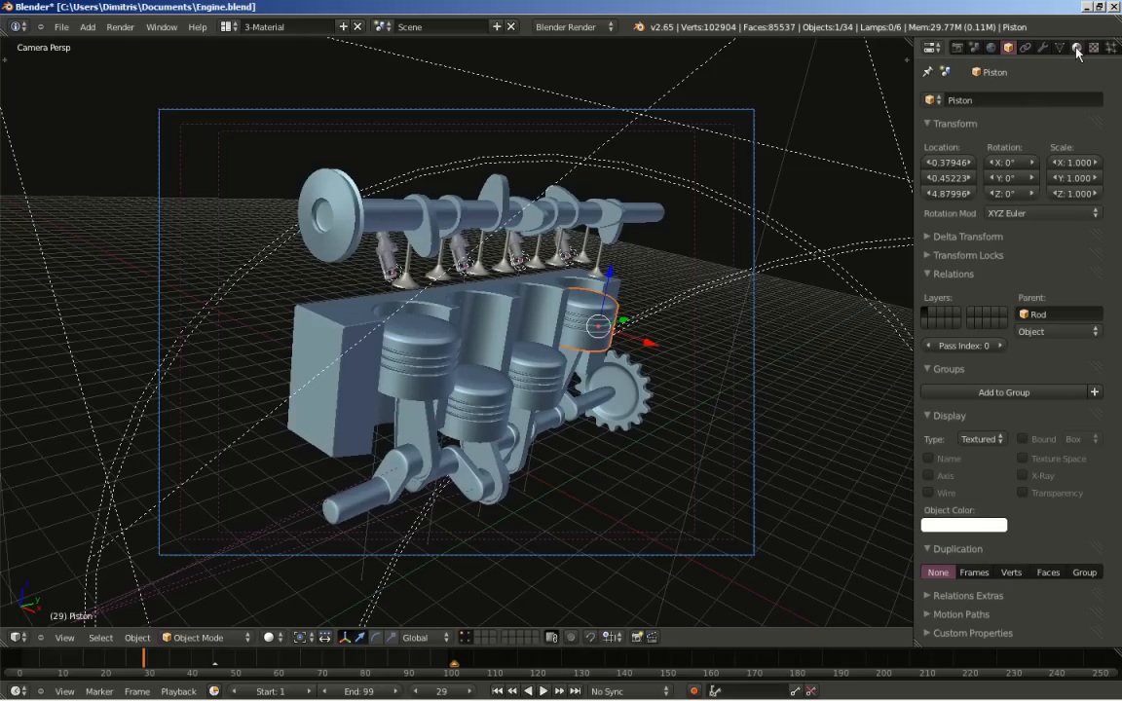
Step: Remove the Tex.005 marble texture slot from the piston's material and return to its material settings
left_click(1069, 50)
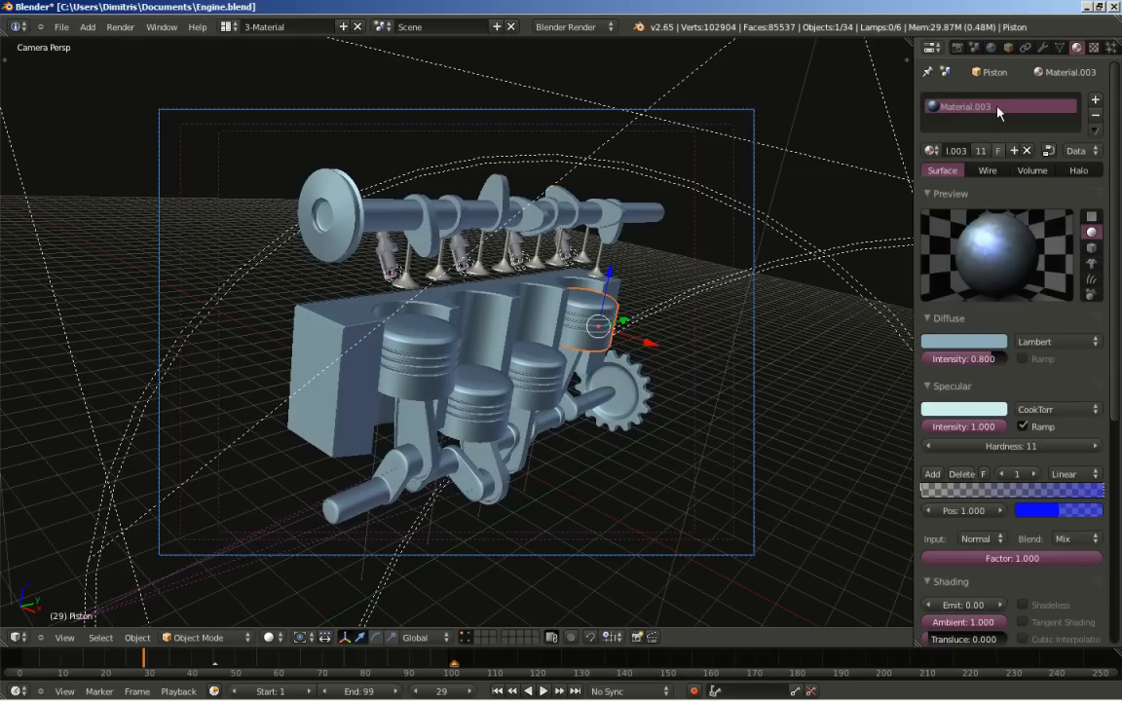
mouse_move(1021, 185)
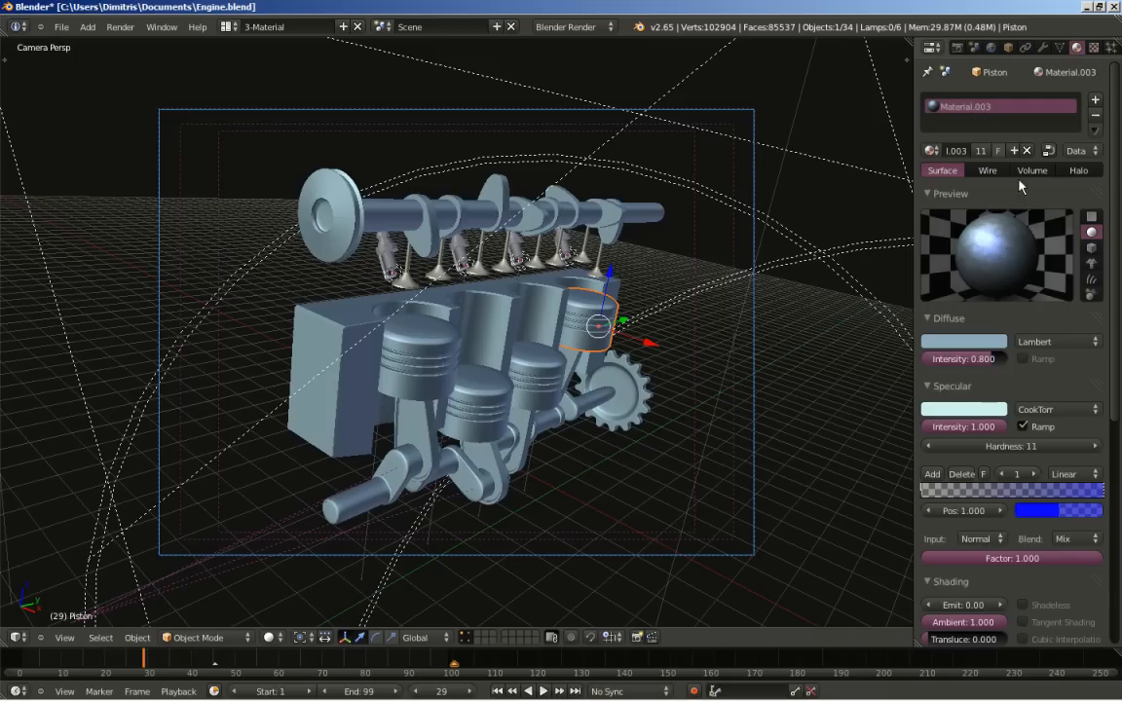
mouse_move(739, 385)
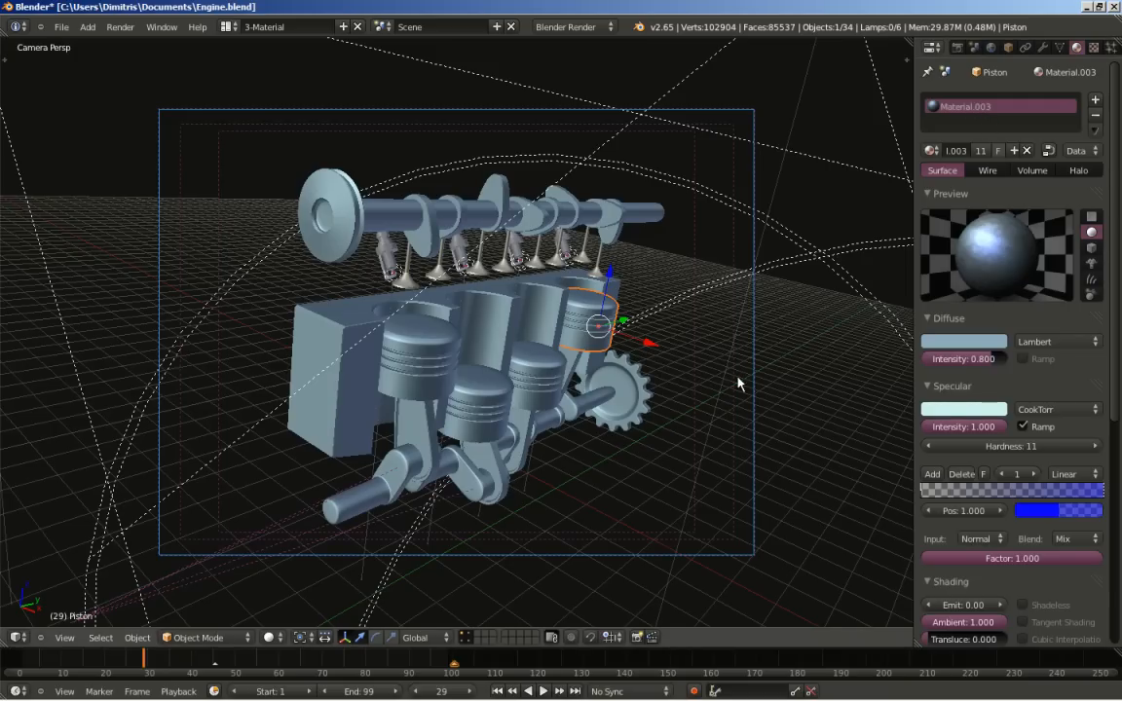
mouse_move(1021, 217)
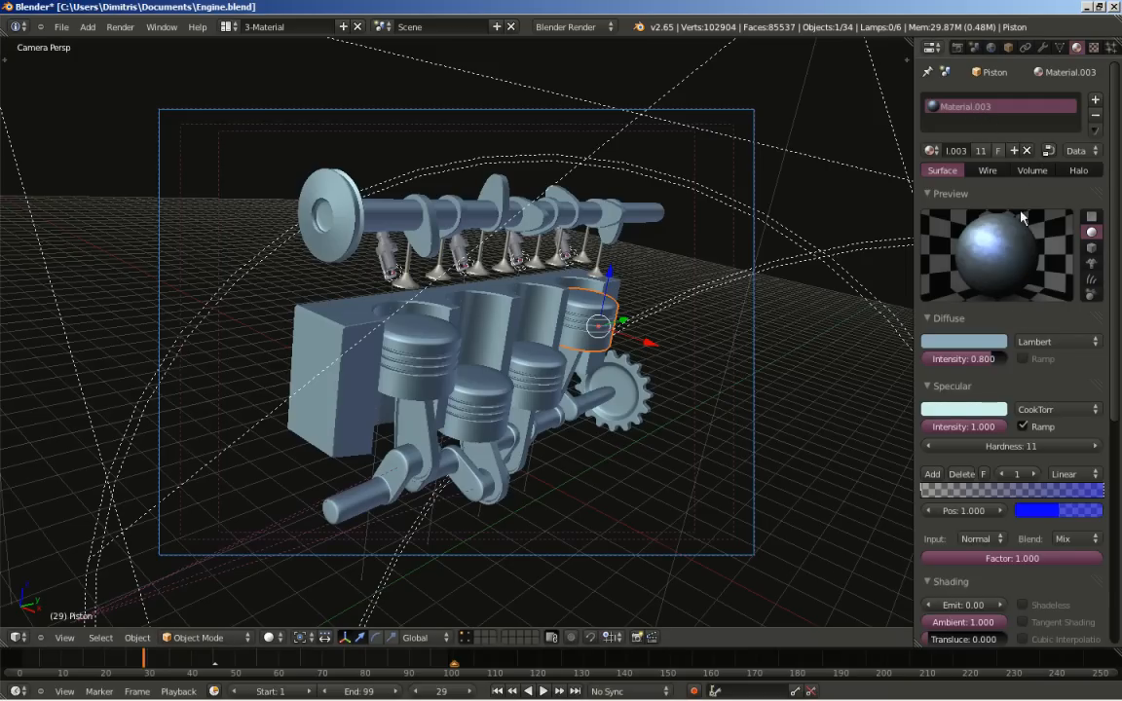
left_click(1091, 47)
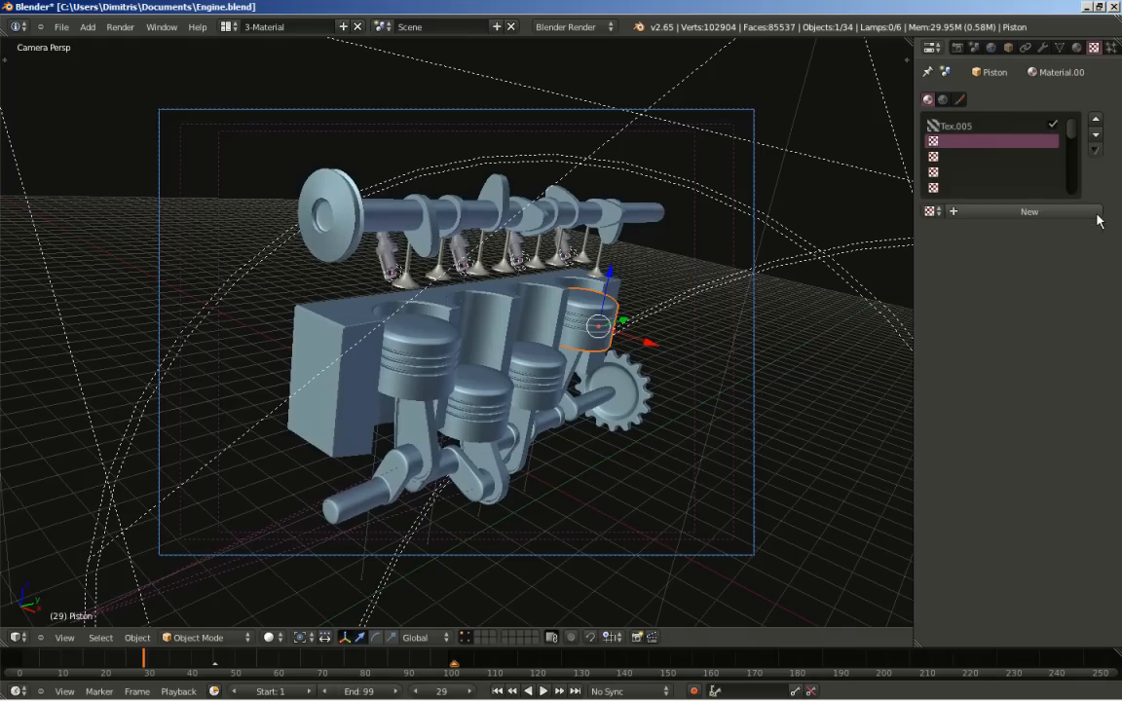
left_click(992, 124)
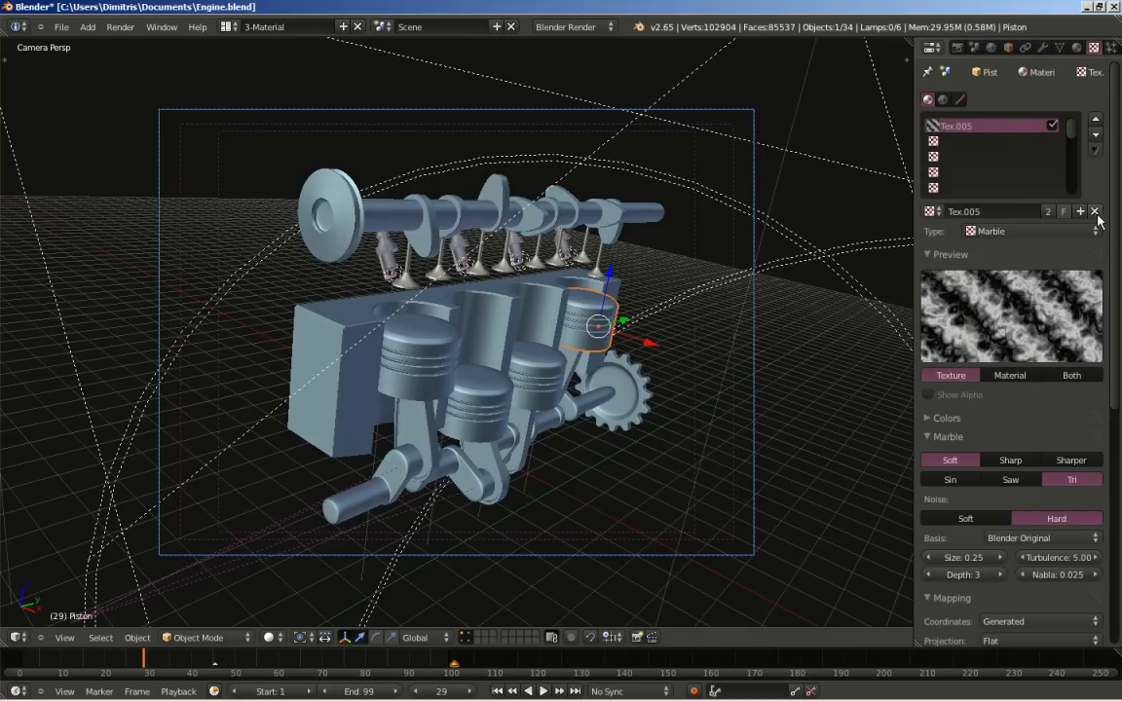
left_click(1089, 48)
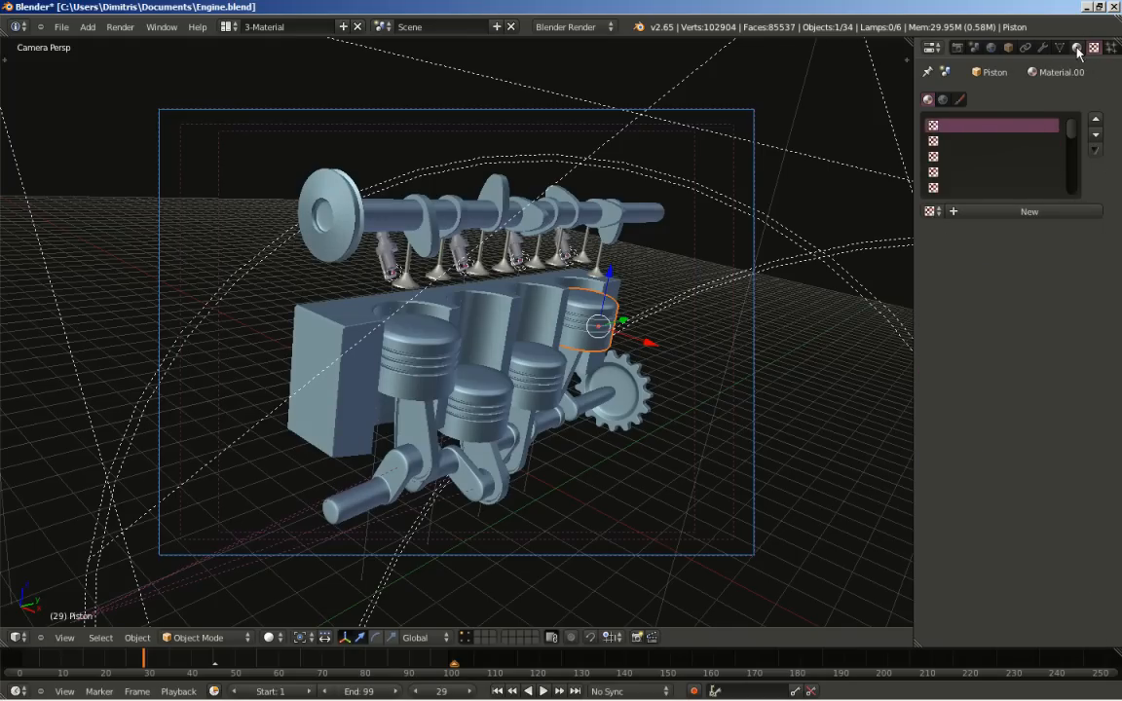
left_click(1075, 48)
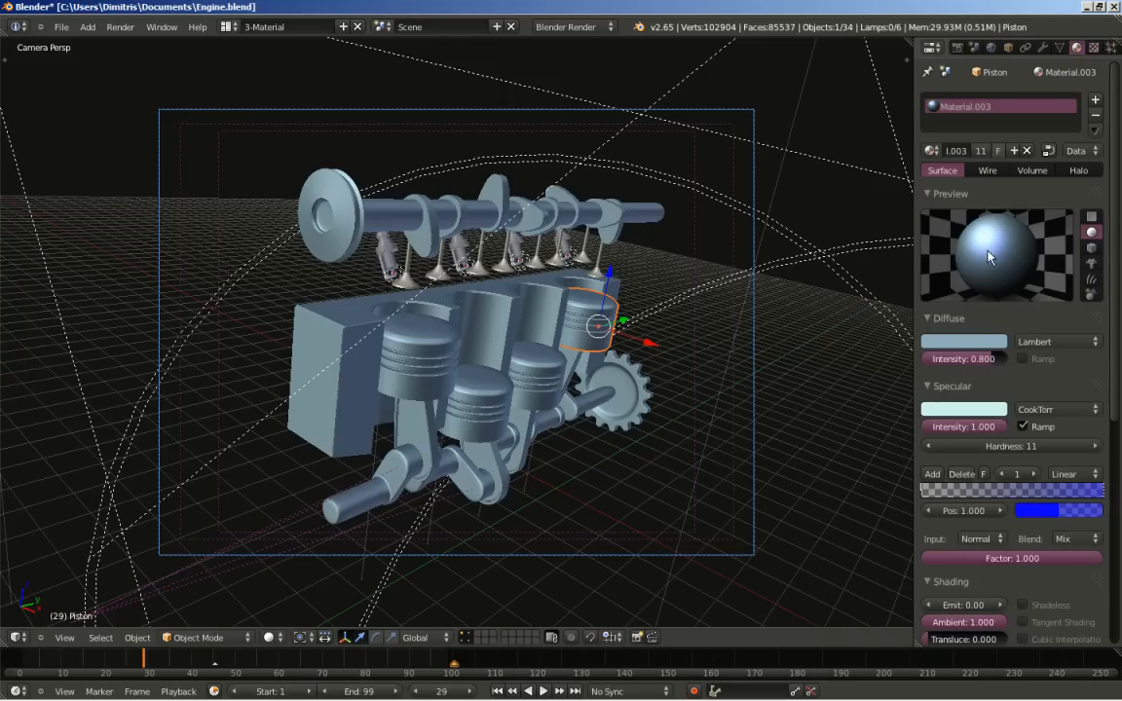
left_click(963, 341)
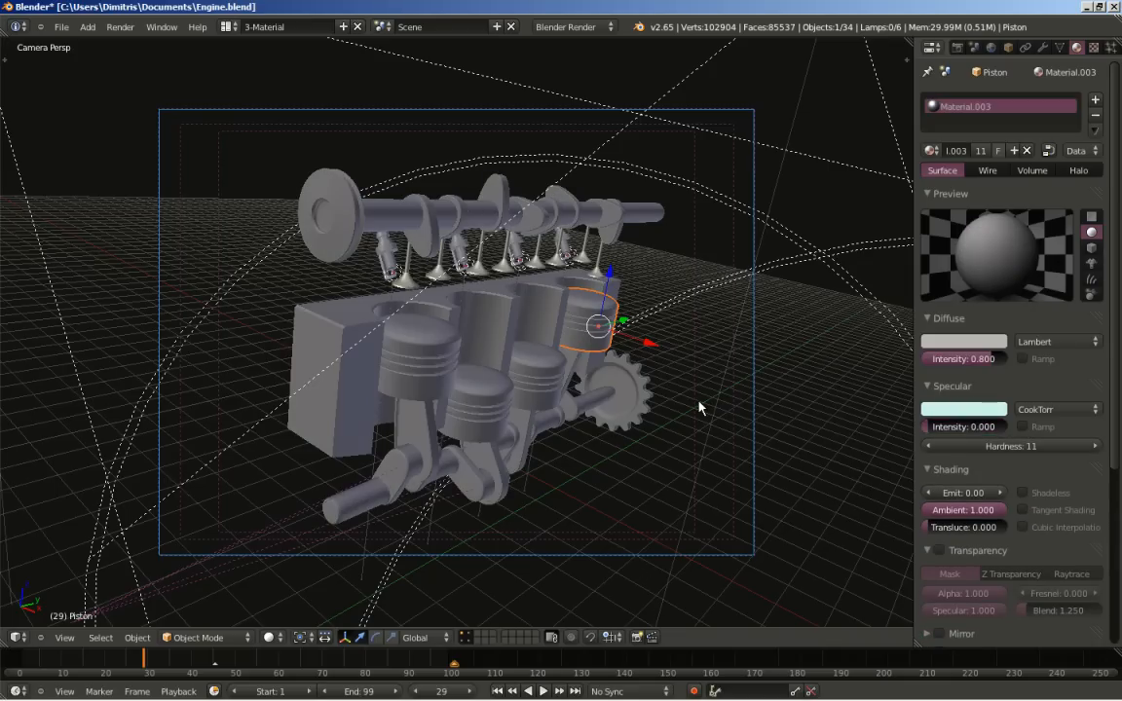
mouse_move(553, 290)
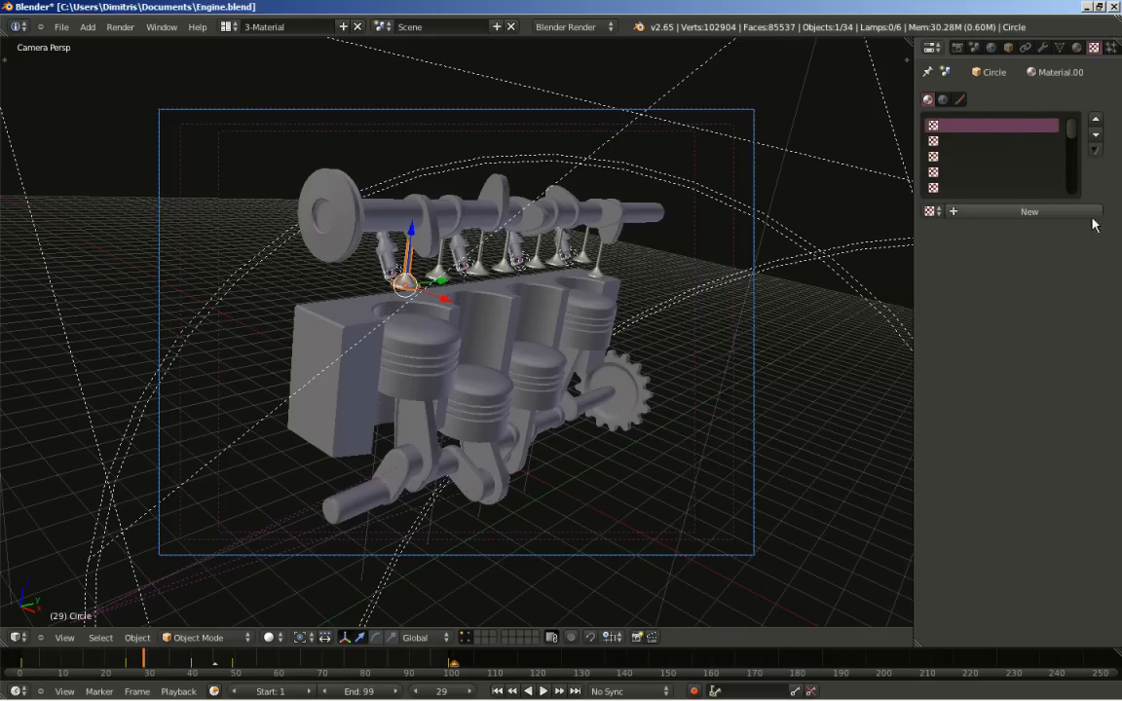
Step: Assign Material.001 to the Circle object and check its diffuse colour
left_click(1027, 211)
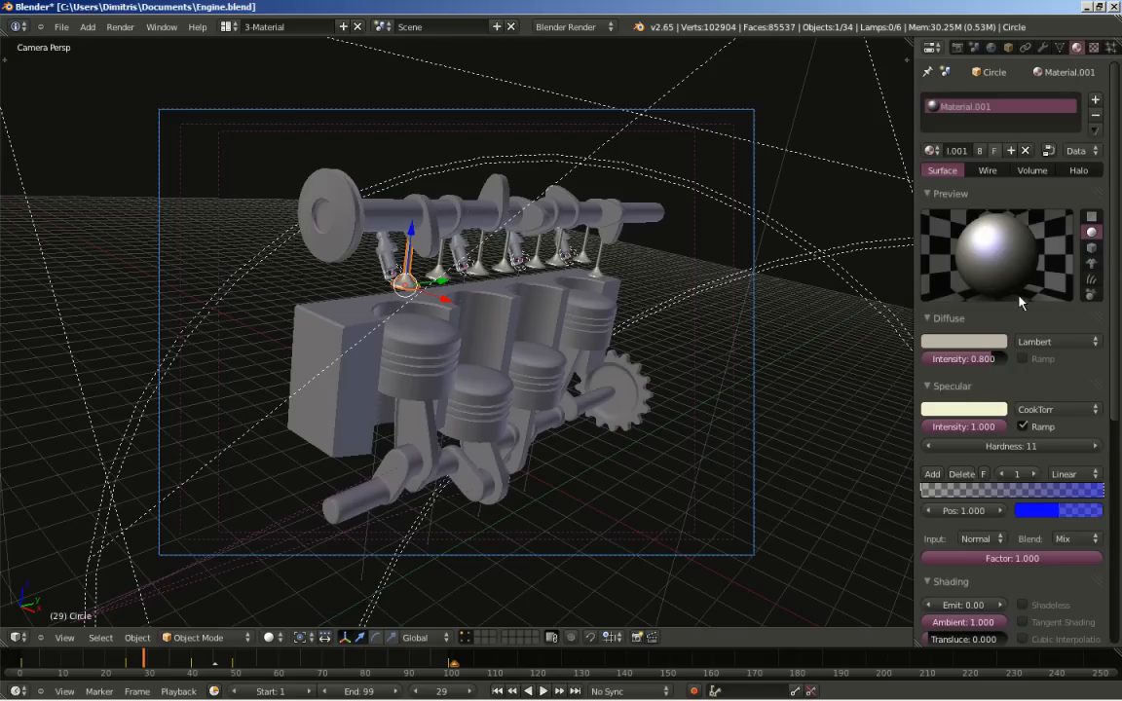
left_click(963, 341)
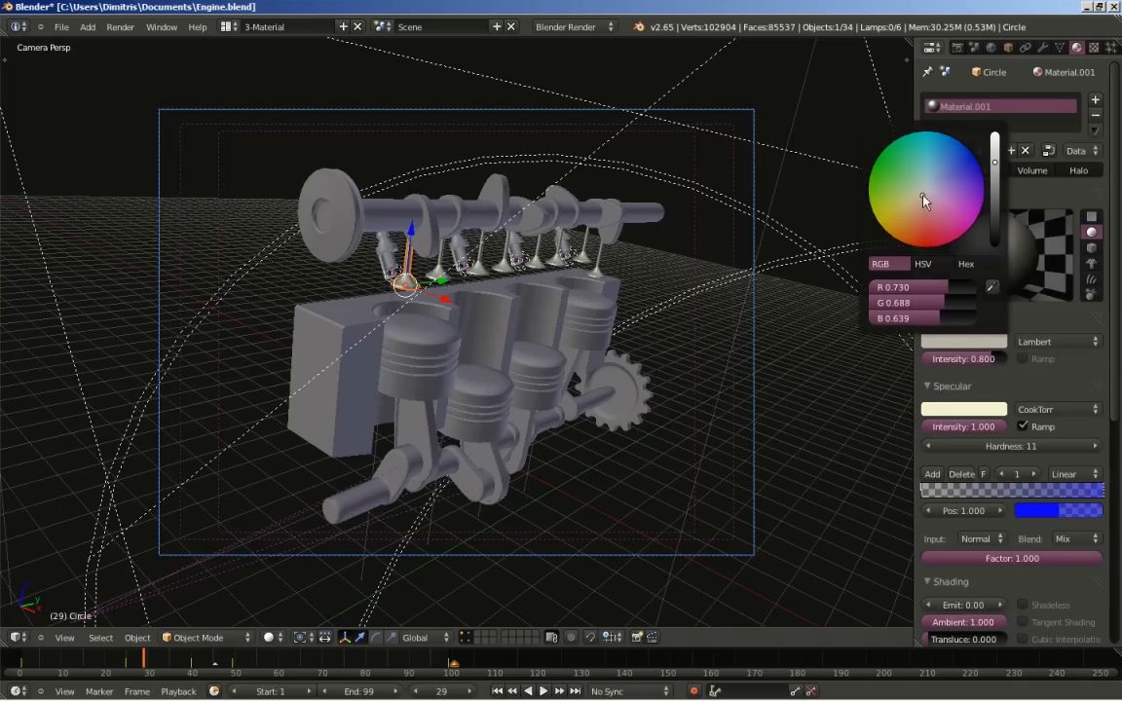
left_click(924, 192)
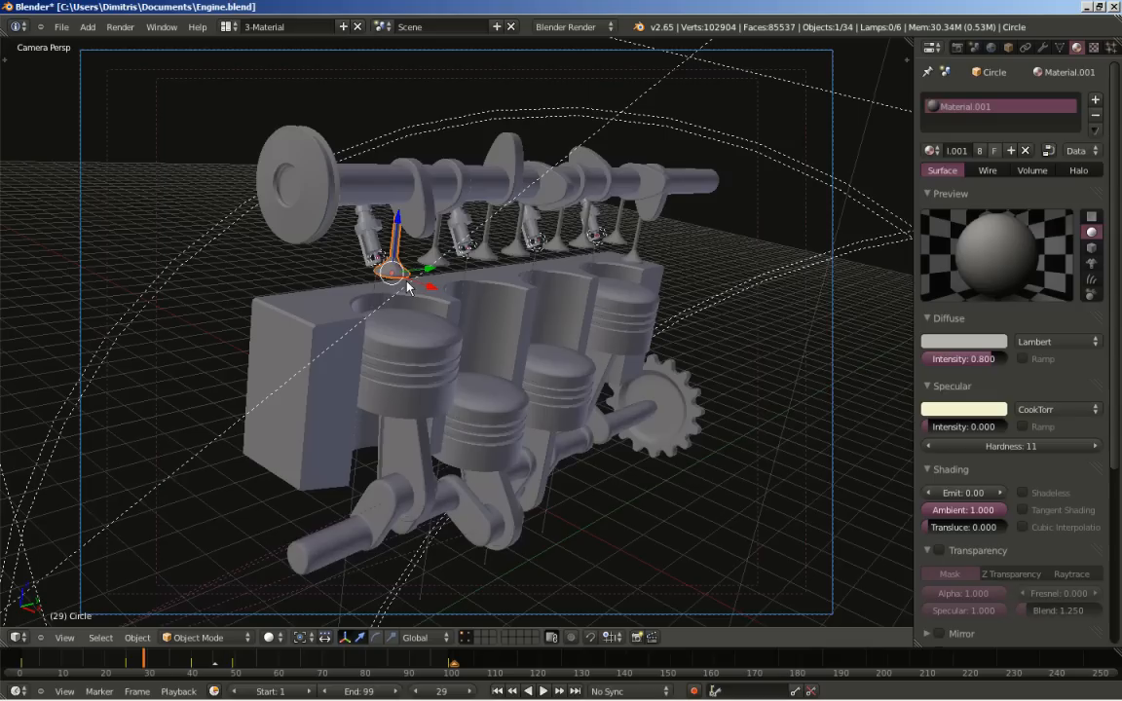
Step: Link Material.001 to the first spark plug from the material browser
left_click(370, 244)
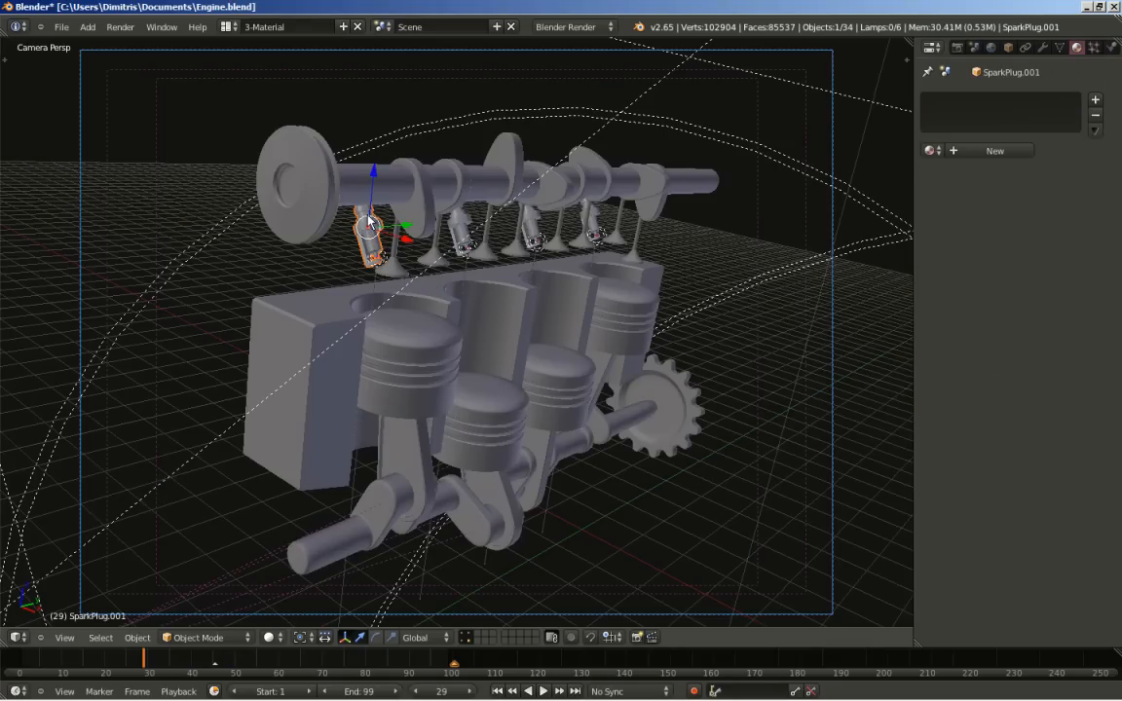
mouse_move(377, 237)
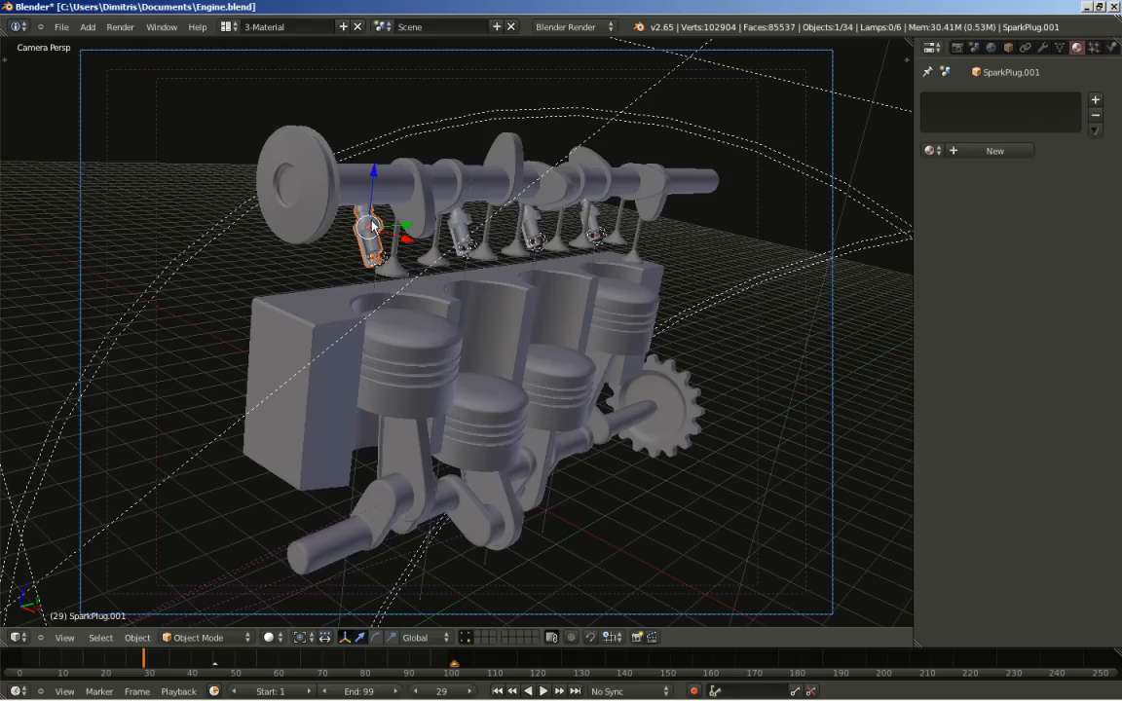
mouse_move(918, 127)
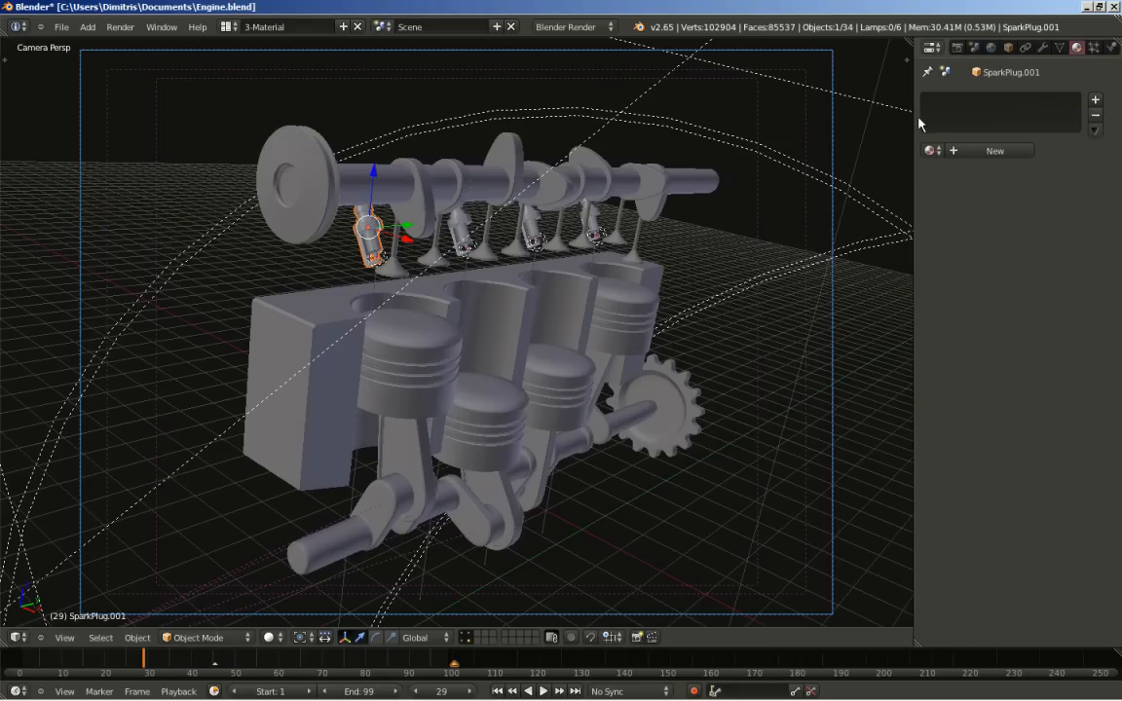
left_click(933, 150)
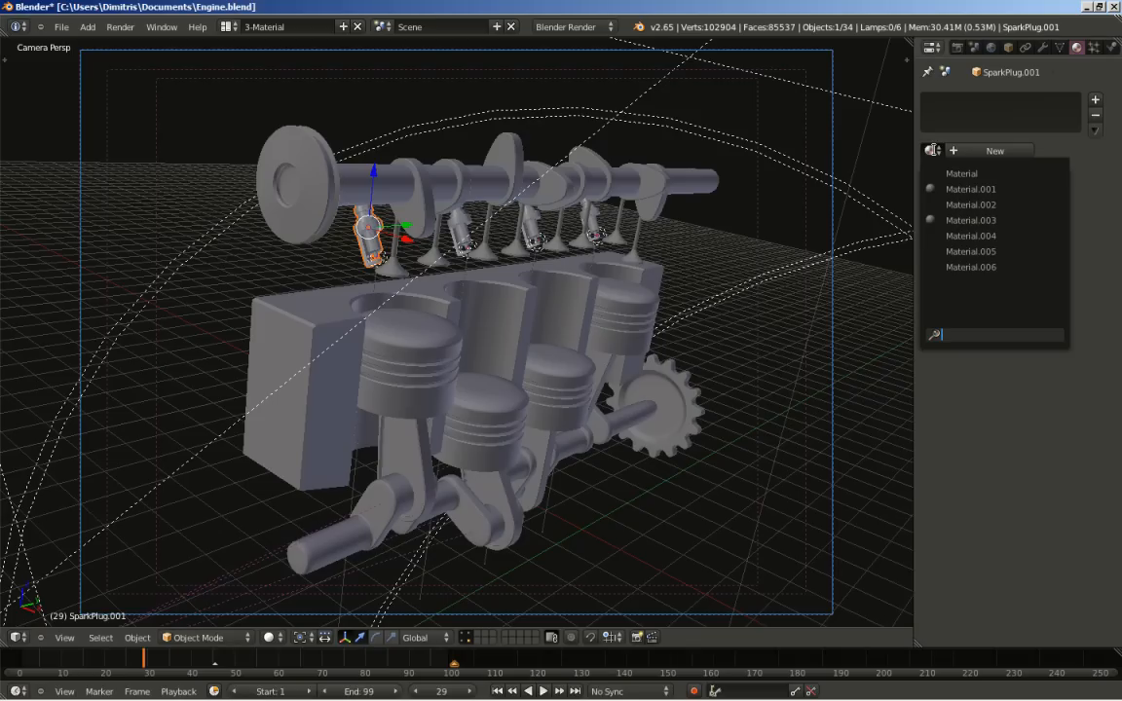
left_click(971, 188)
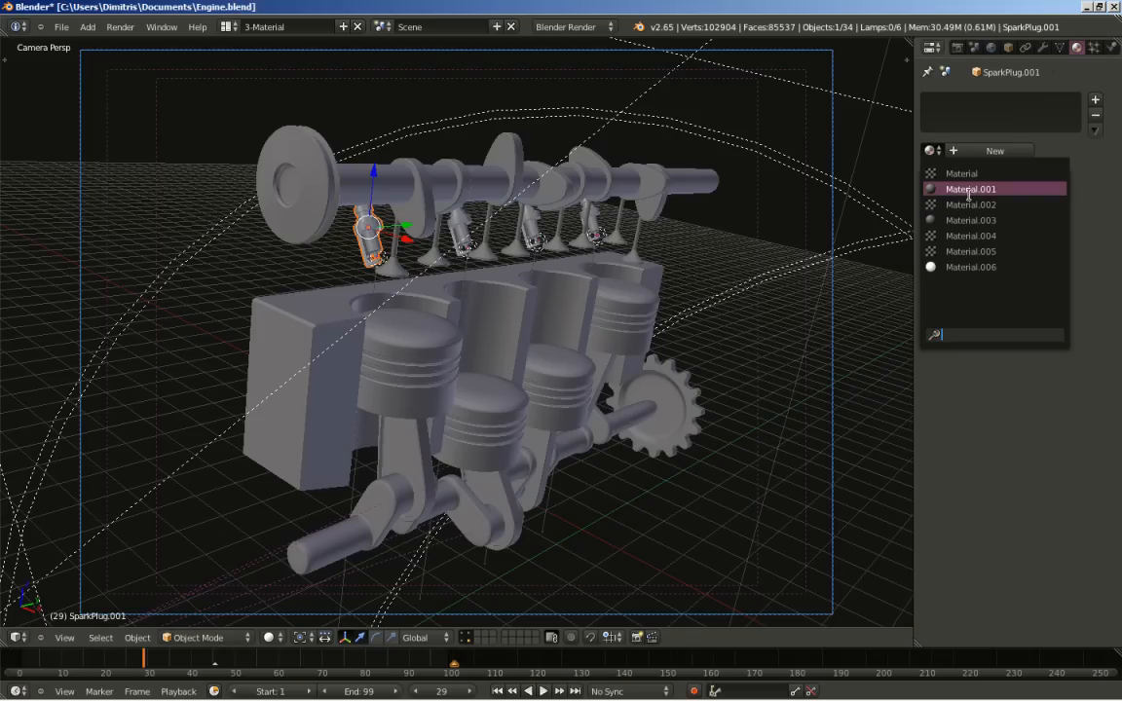
left_click(971, 219)
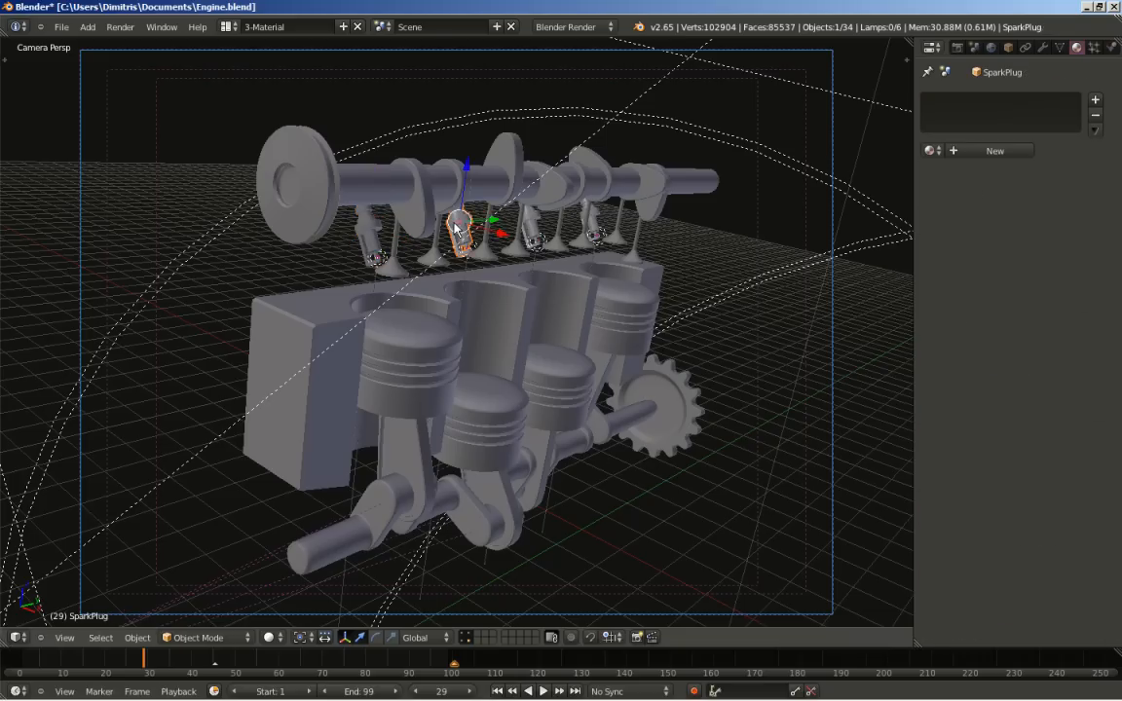
Step: Link the gray Material.003 to the remaining two spark plugs
left_click(933, 151)
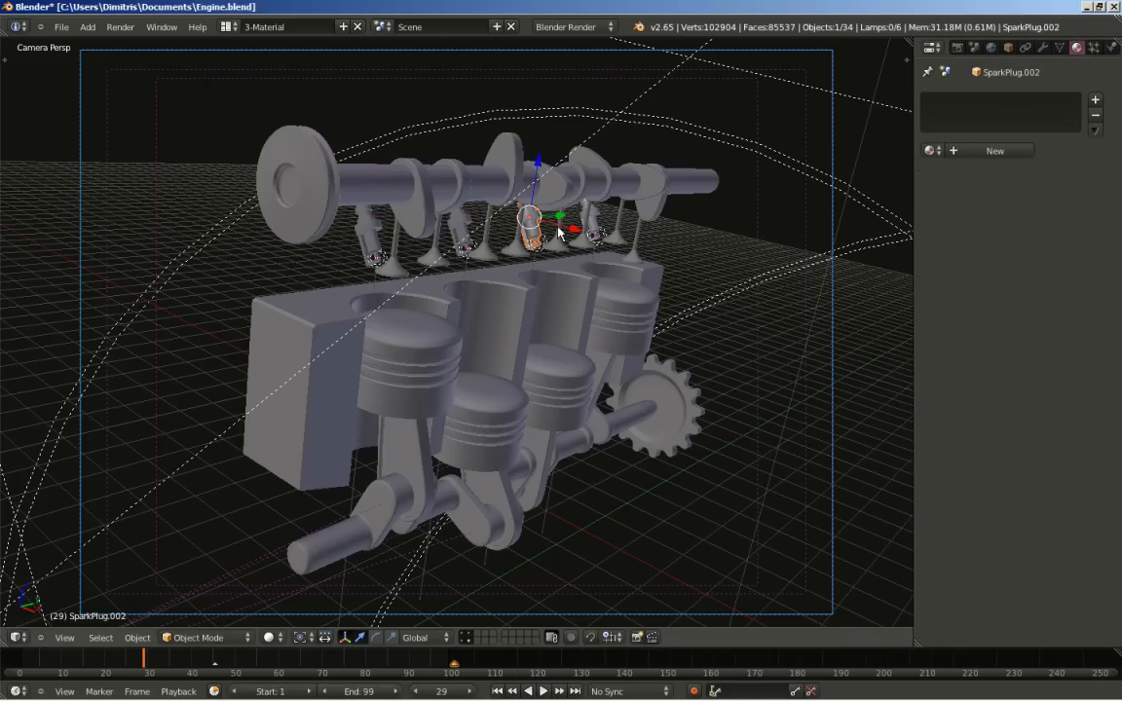
left_click(930, 150)
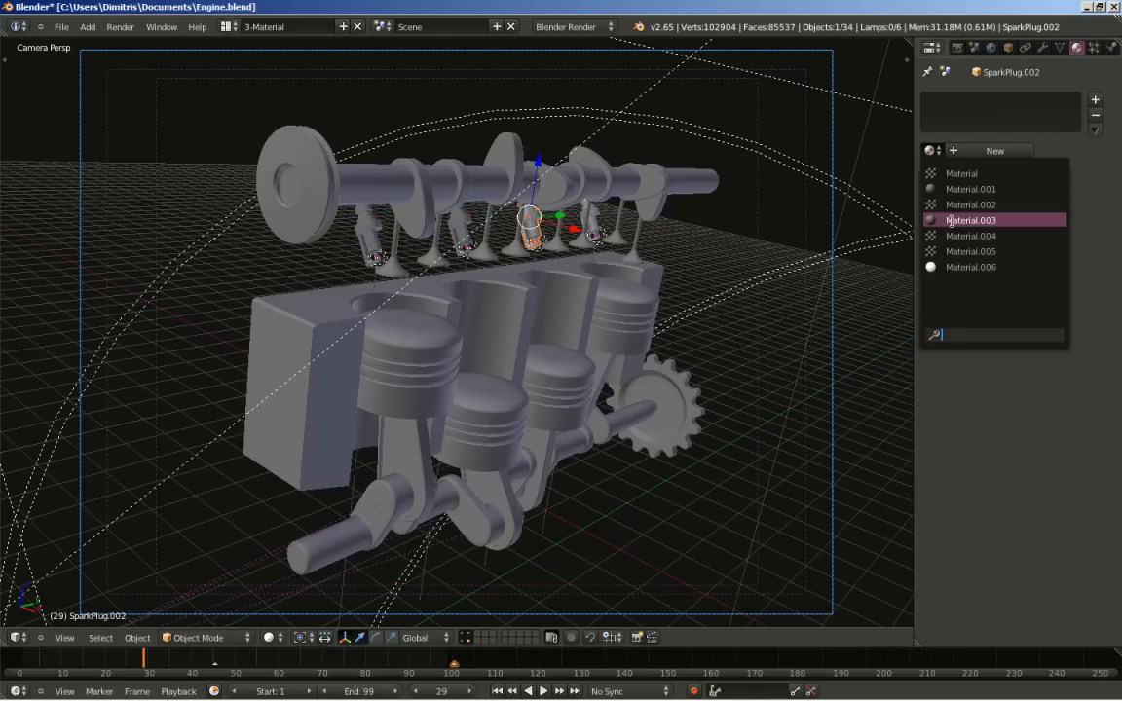
left_click(982, 219)
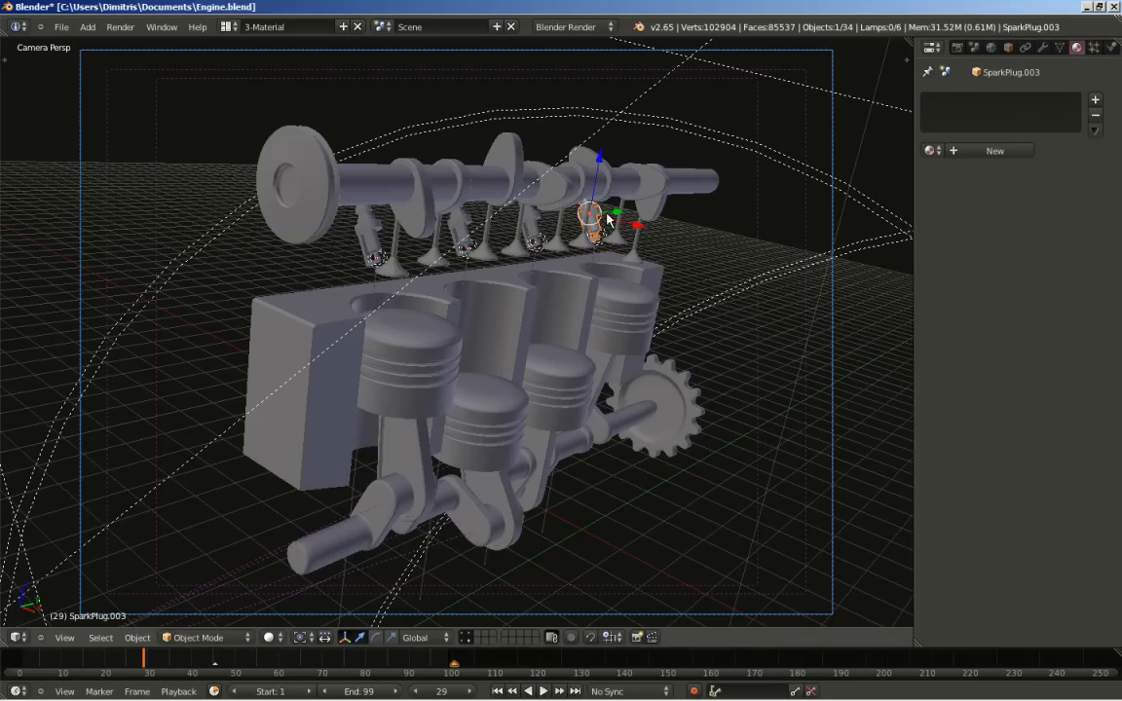
left_click(931, 150)
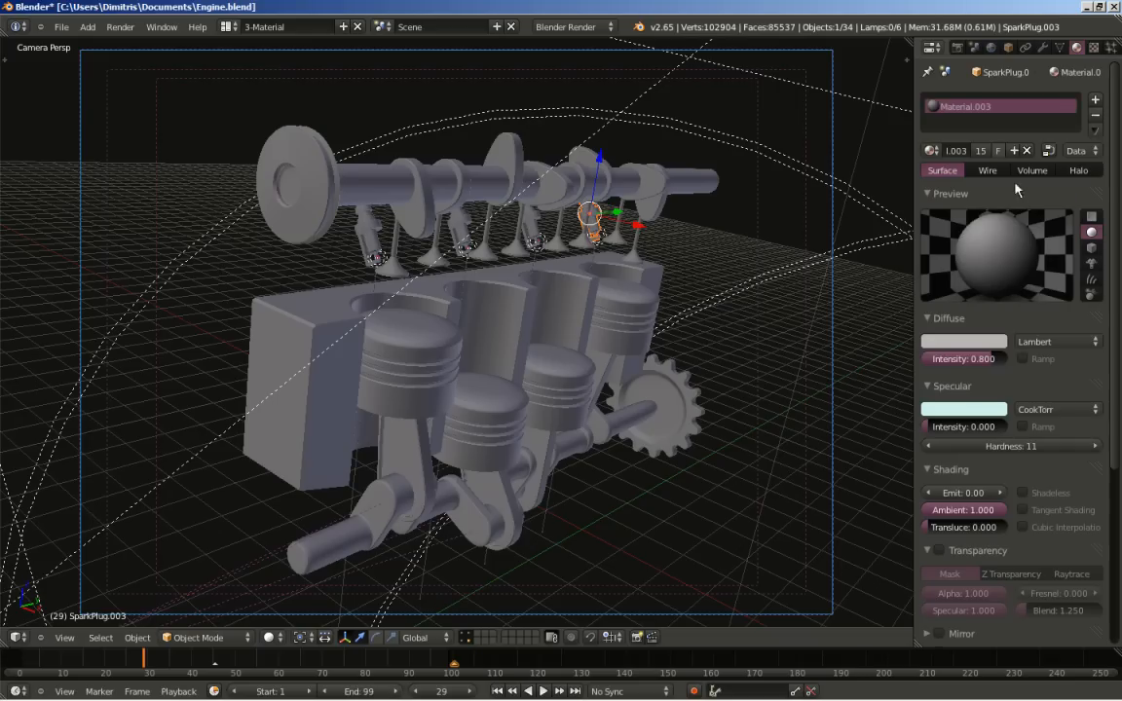
mouse_move(989, 161)
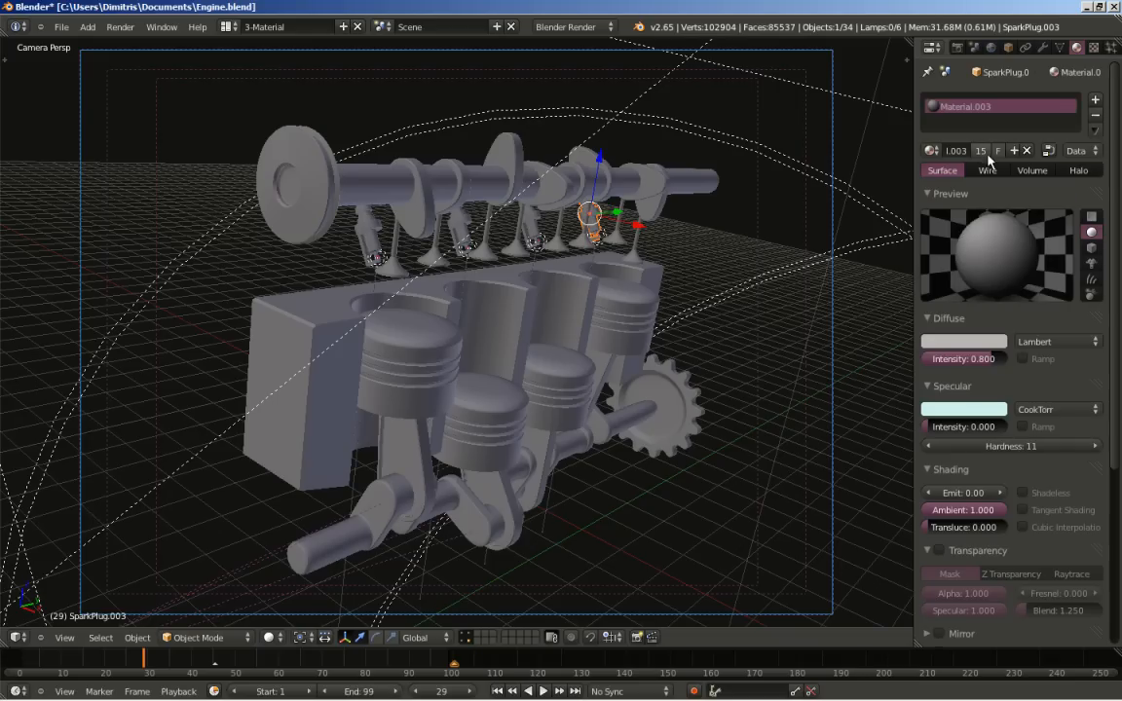
mouse_move(998, 211)
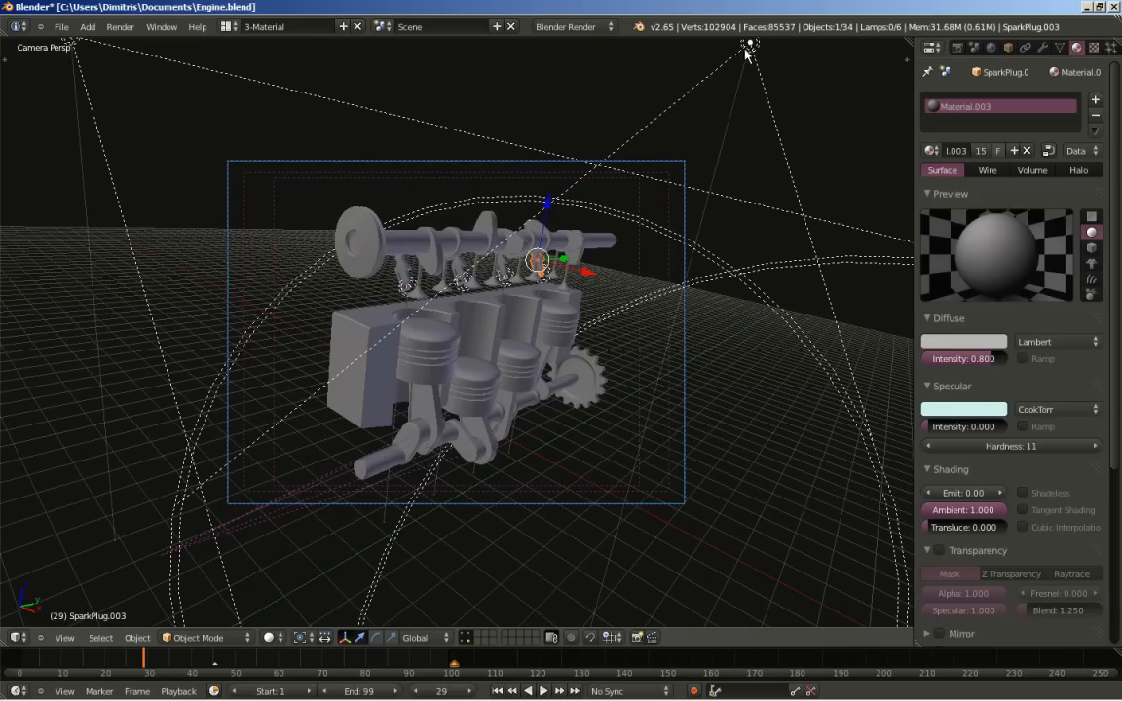
Step: Set the spot lamp above the engine to No Shadow
left_click(745, 45)
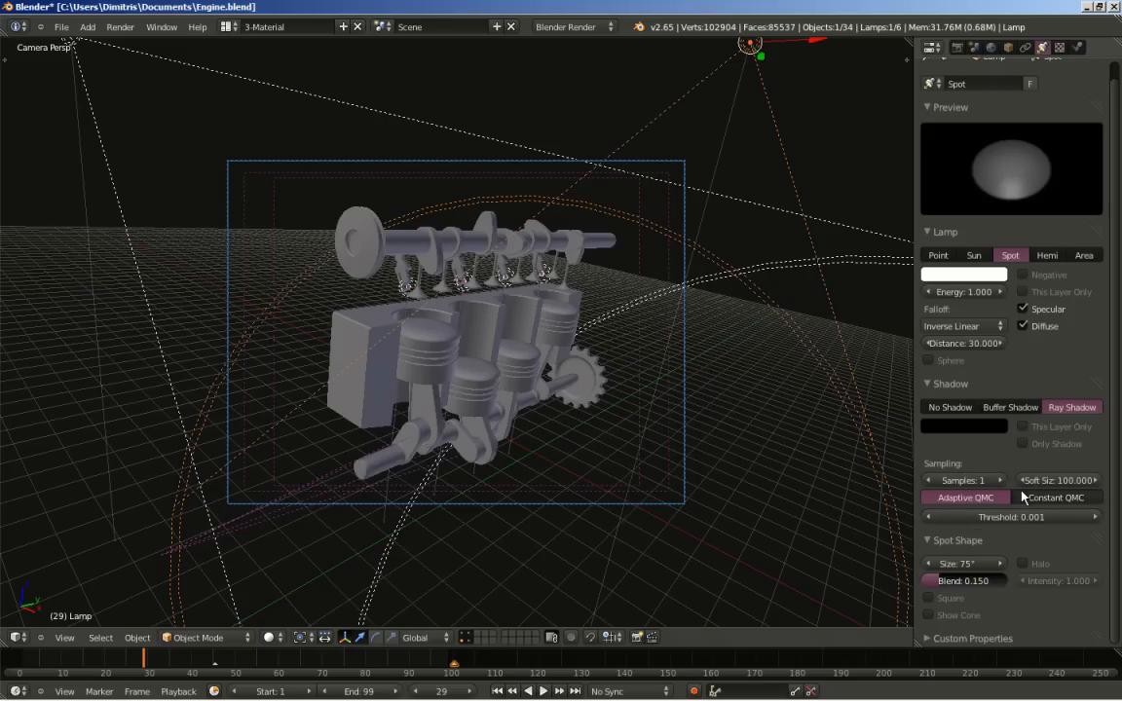
left_click(949, 407)
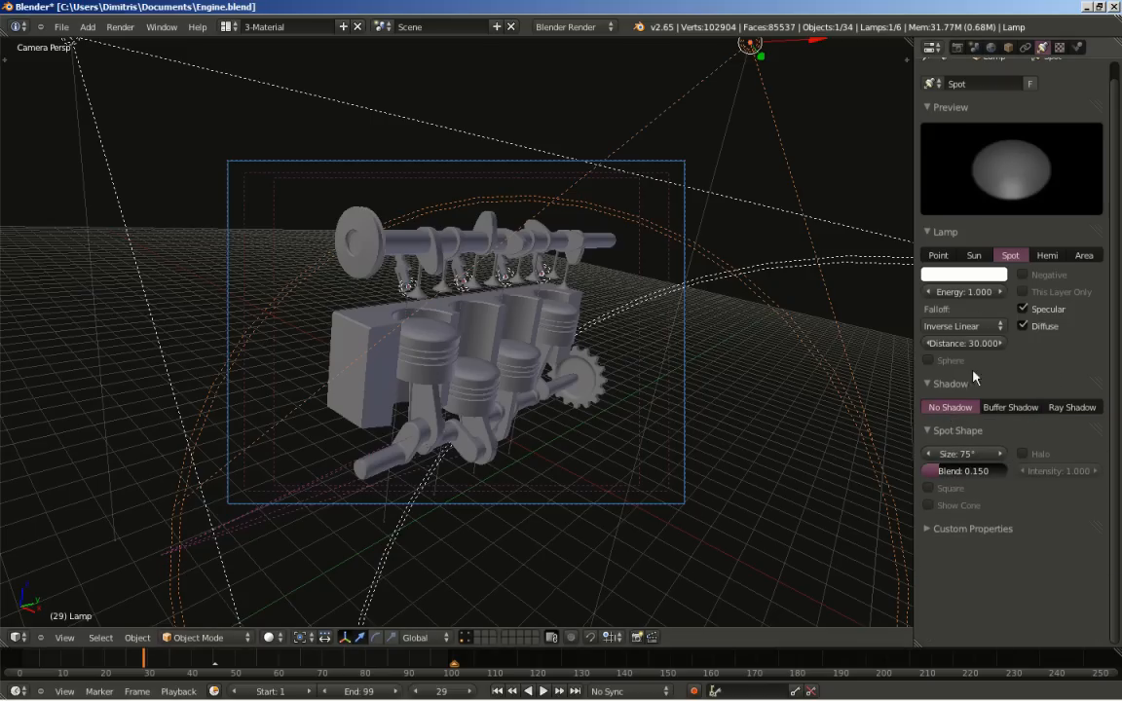
mouse_move(703, 171)
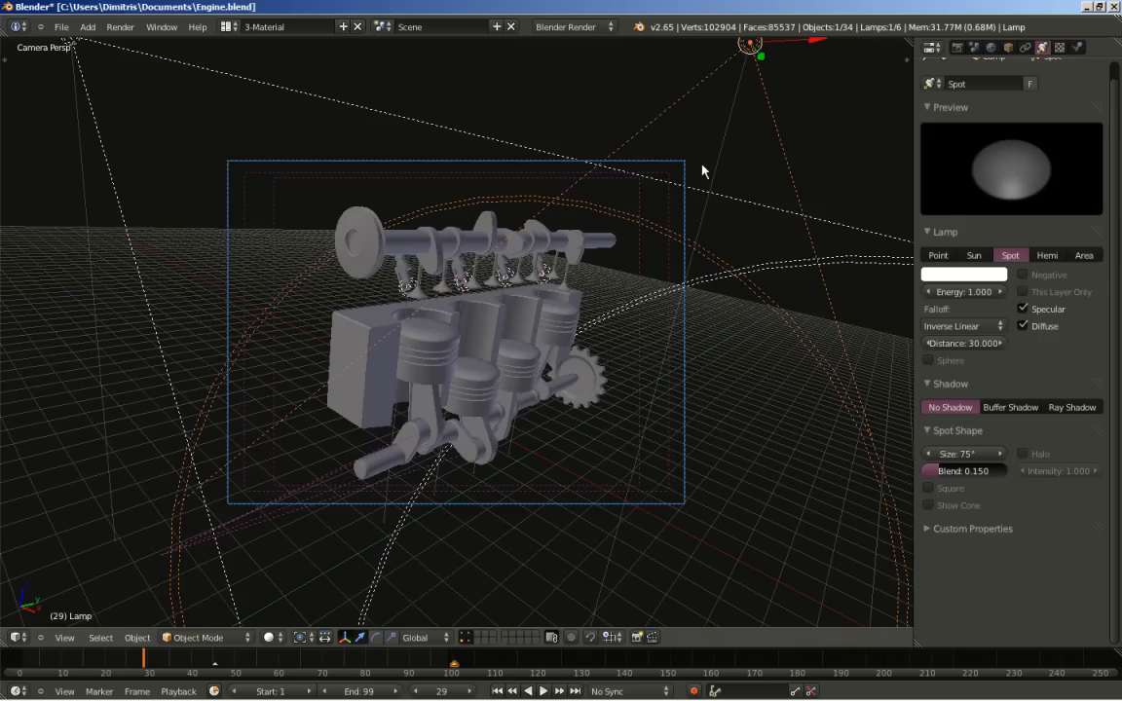
mouse_move(222, 73)
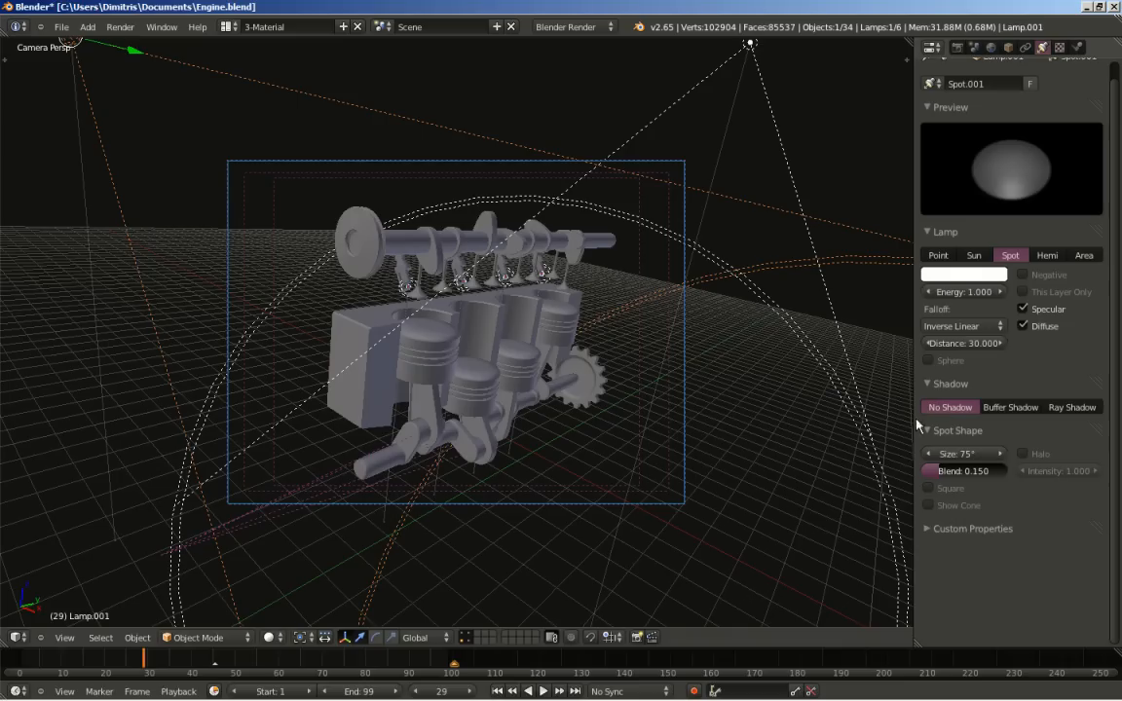
mouse_move(945, 273)
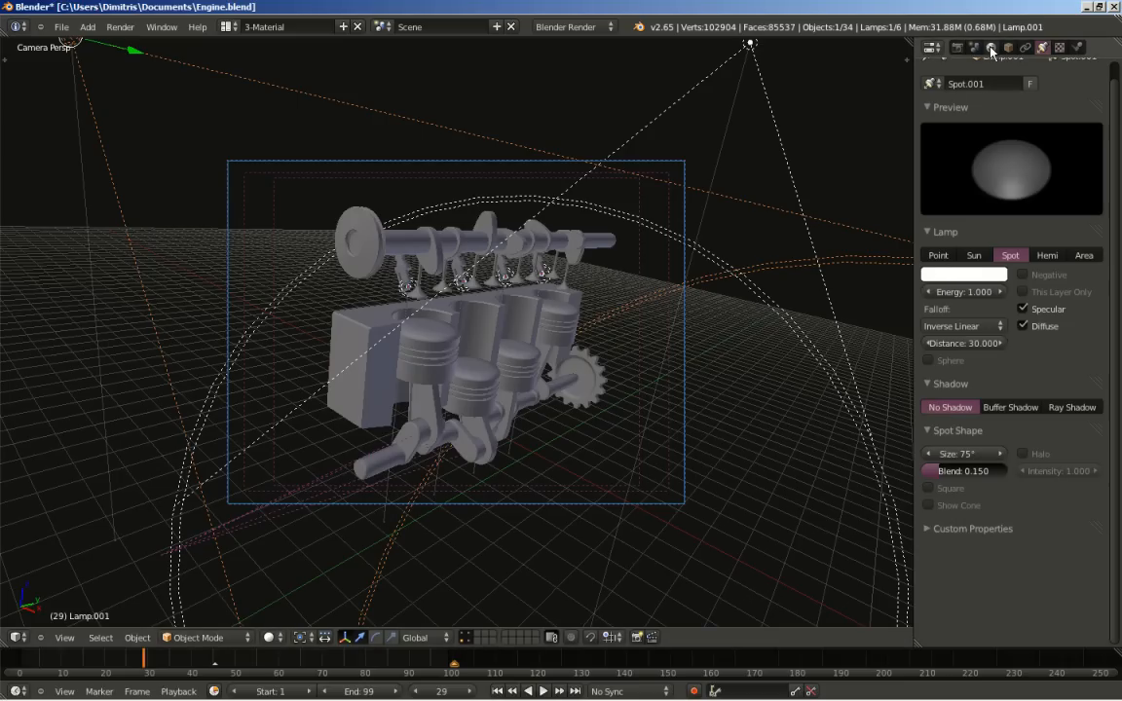
Step: Enable world Environment Lighting with energy 0.900
left_click(1011, 48)
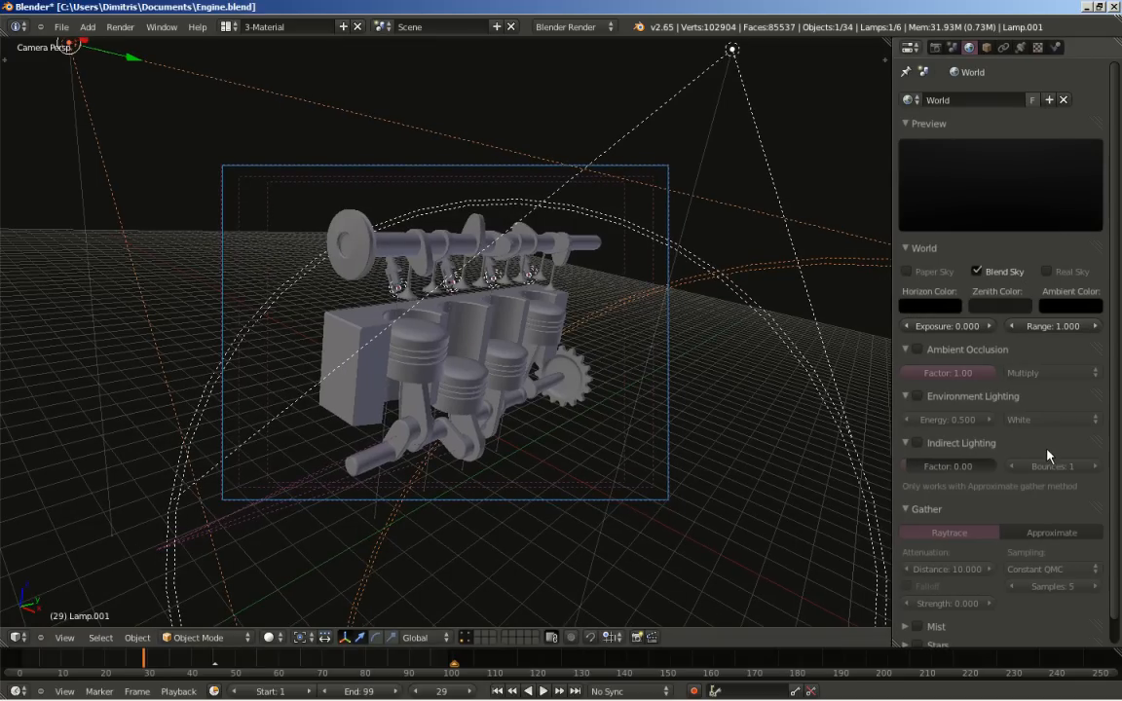
mouse_move(922, 419)
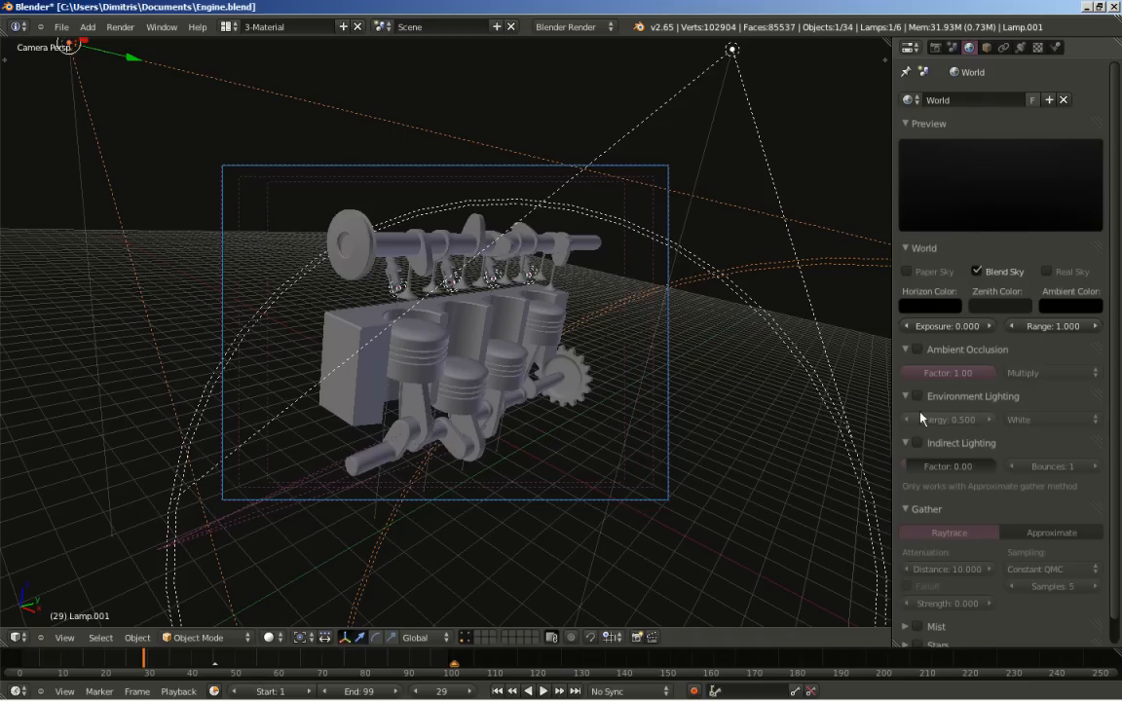
left_click(905, 395)
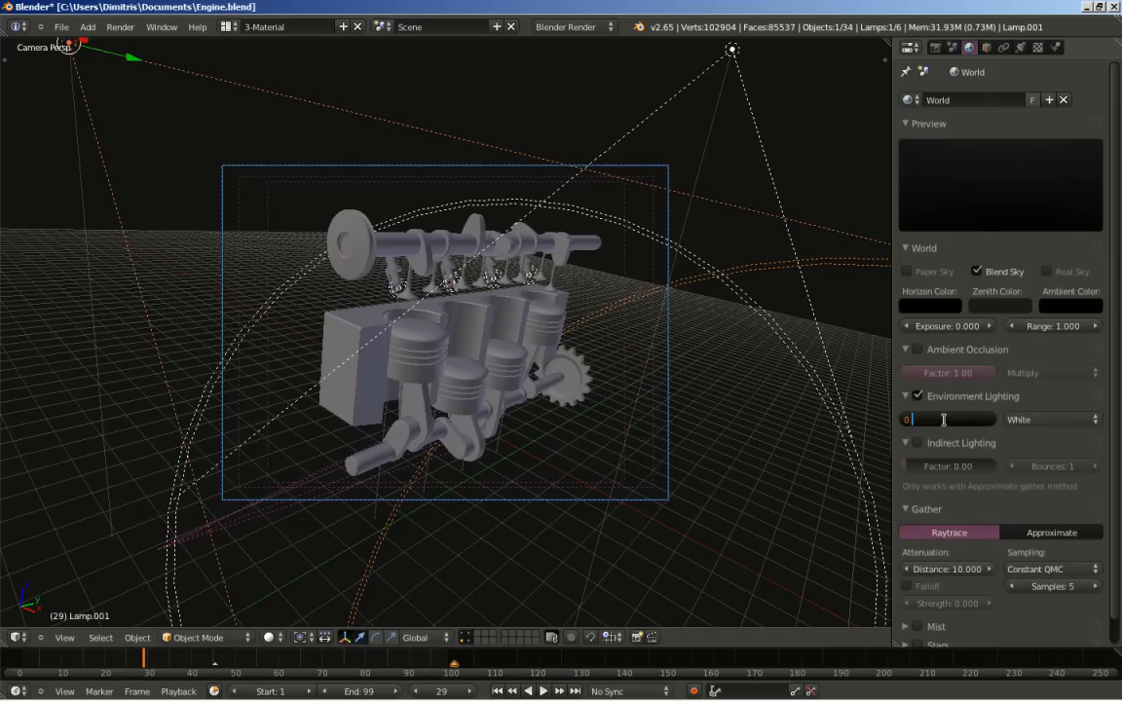
type("0.900")
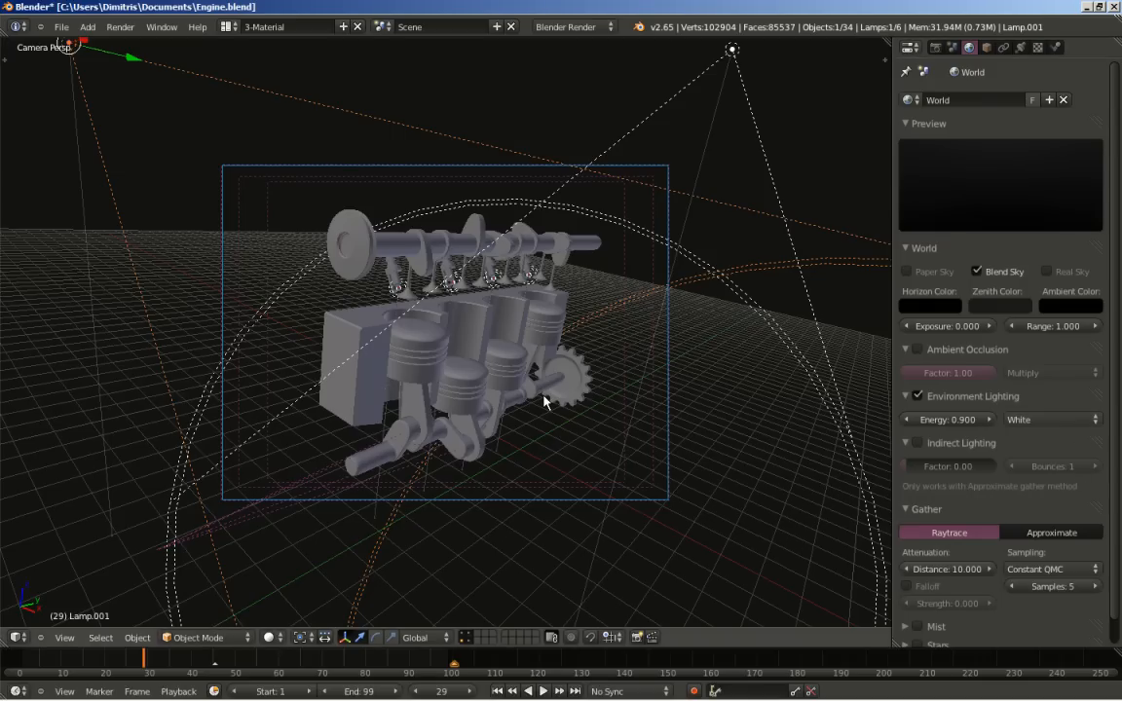
mouse_move(627, 272)
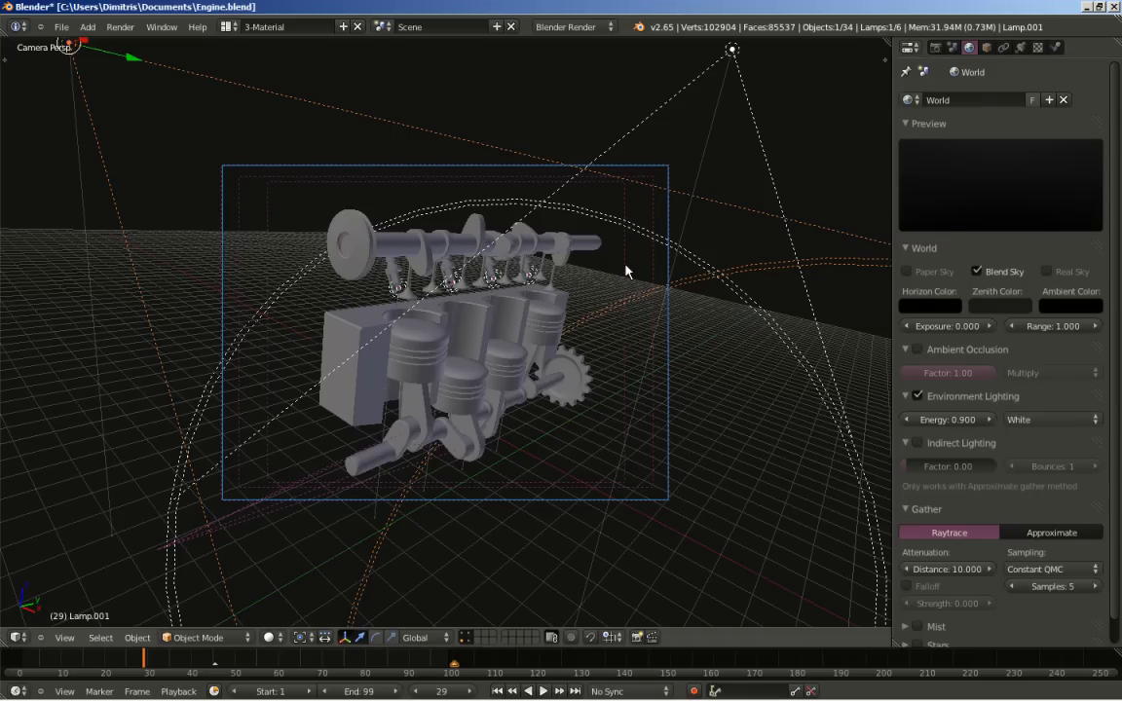
left_click(931, 47)
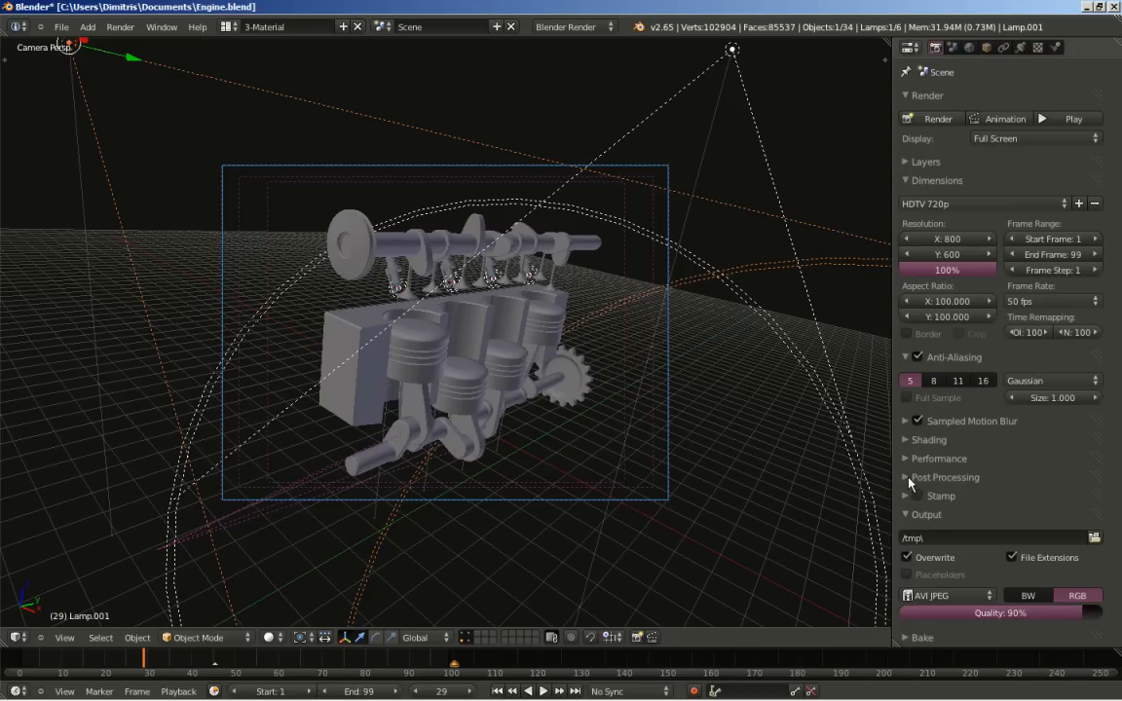
Step: Apply the HDTV 720p render preset: 1280×720, 1:1 aspect, 24 fps
left_click(909, 477)
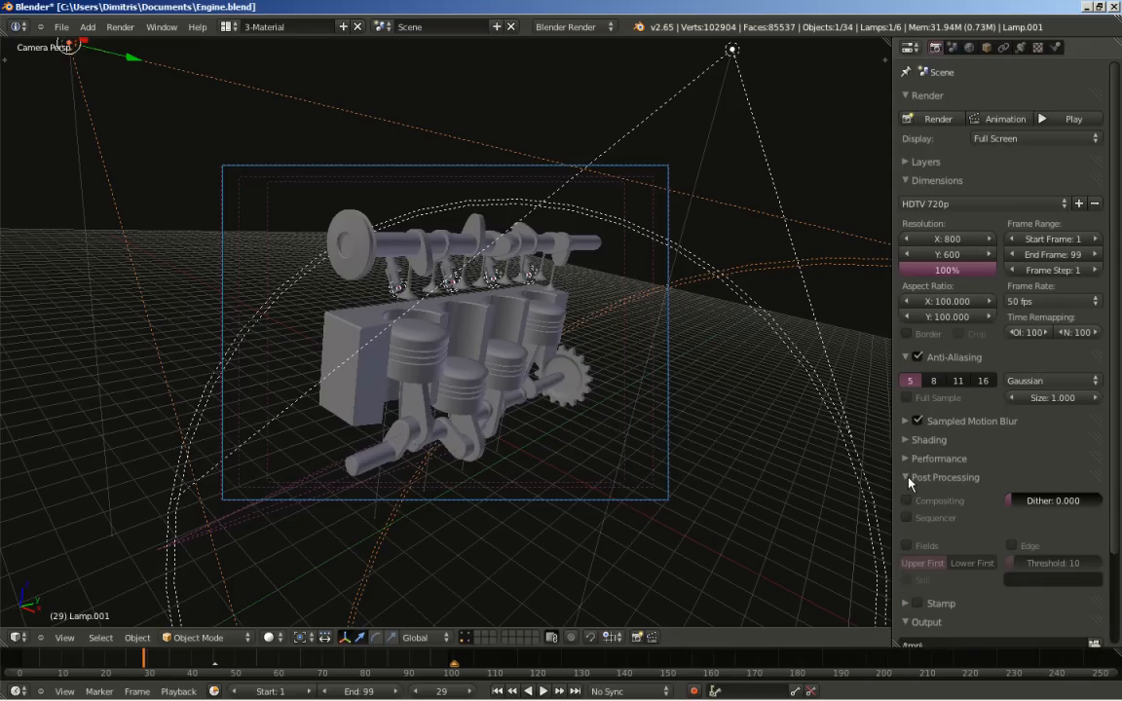
left_click(907, 501)
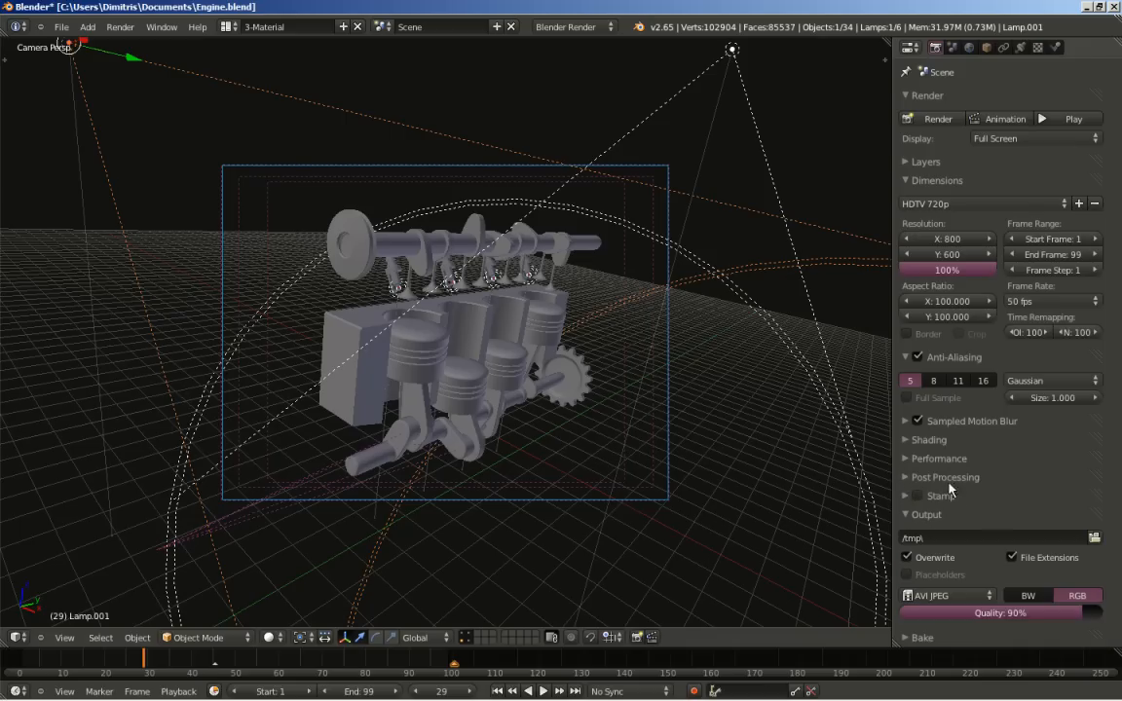
mouse_move(989, 293)
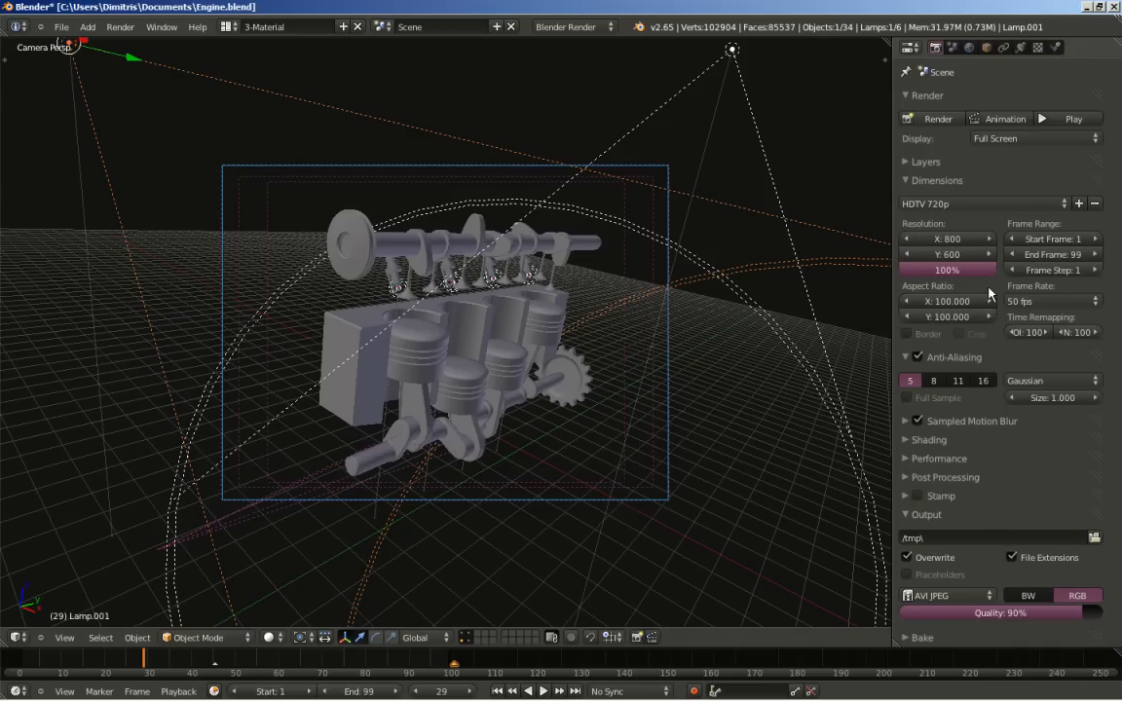
left_click(979, 204)
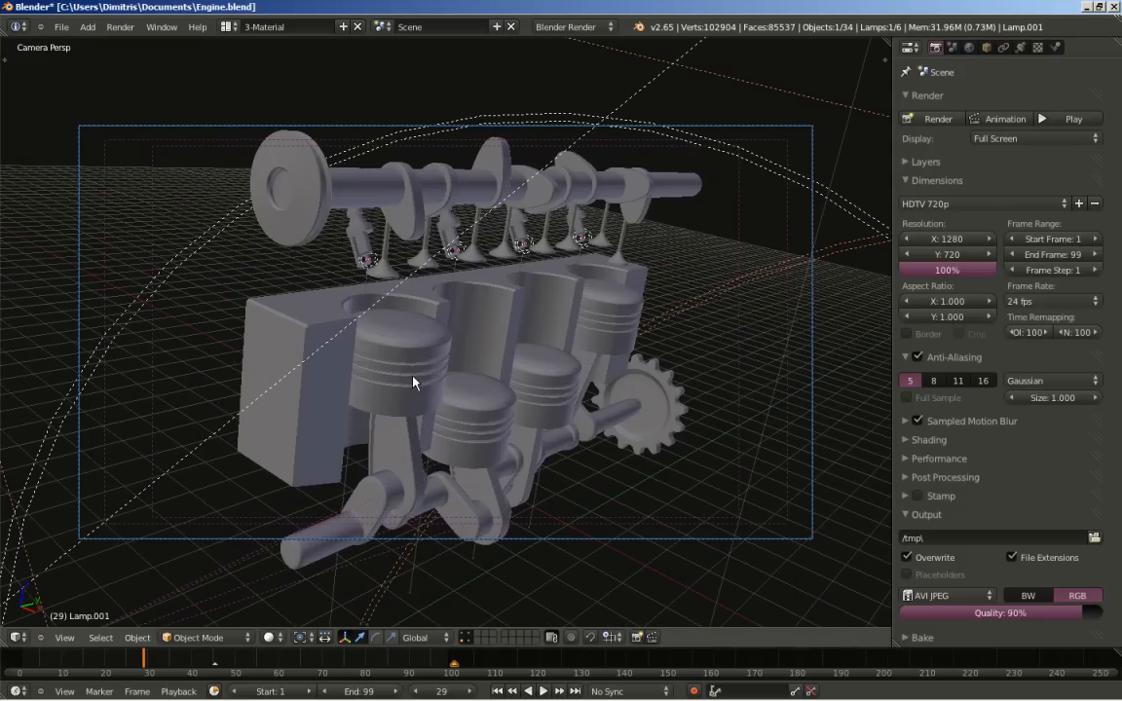
mouse_move(675, 560)
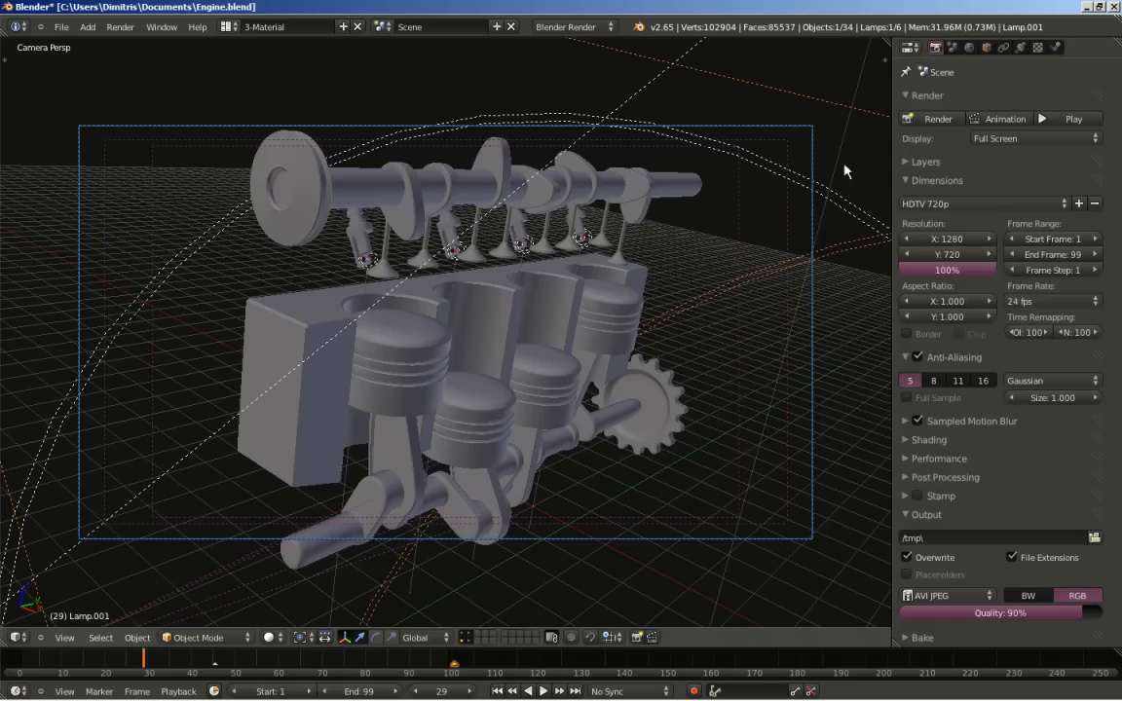
mouse_move(811, 147)
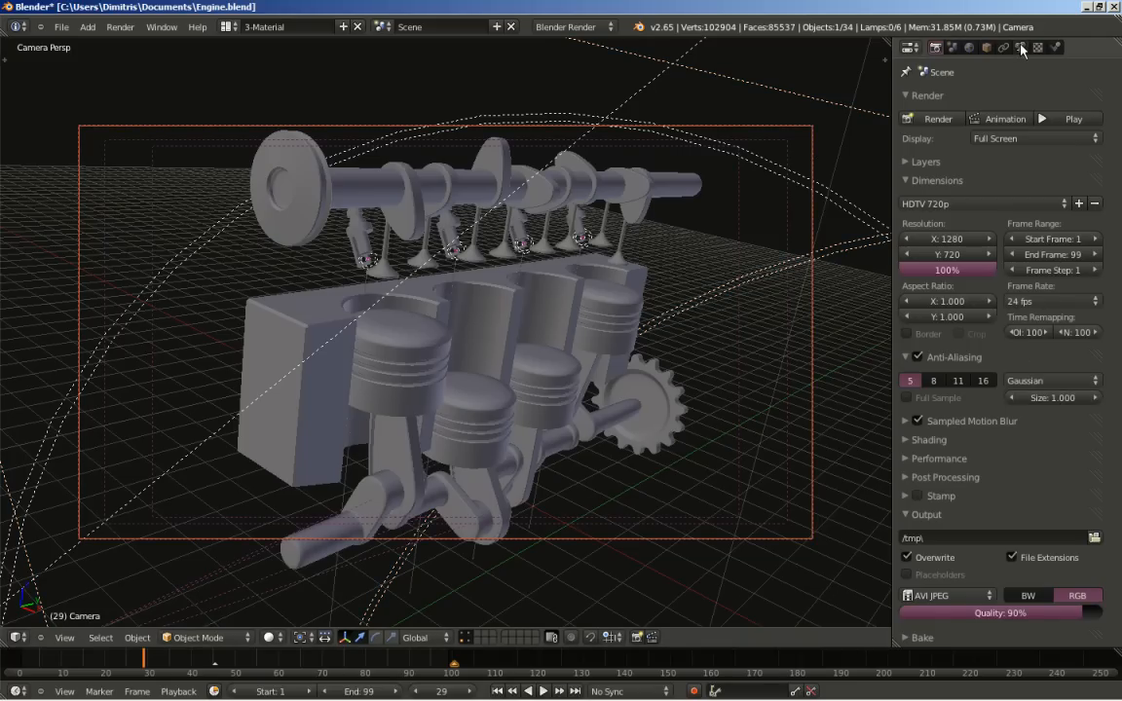
Step: Show the camera's lens settings and begin editing the 35 mm focal length
left_click(1034, 48)
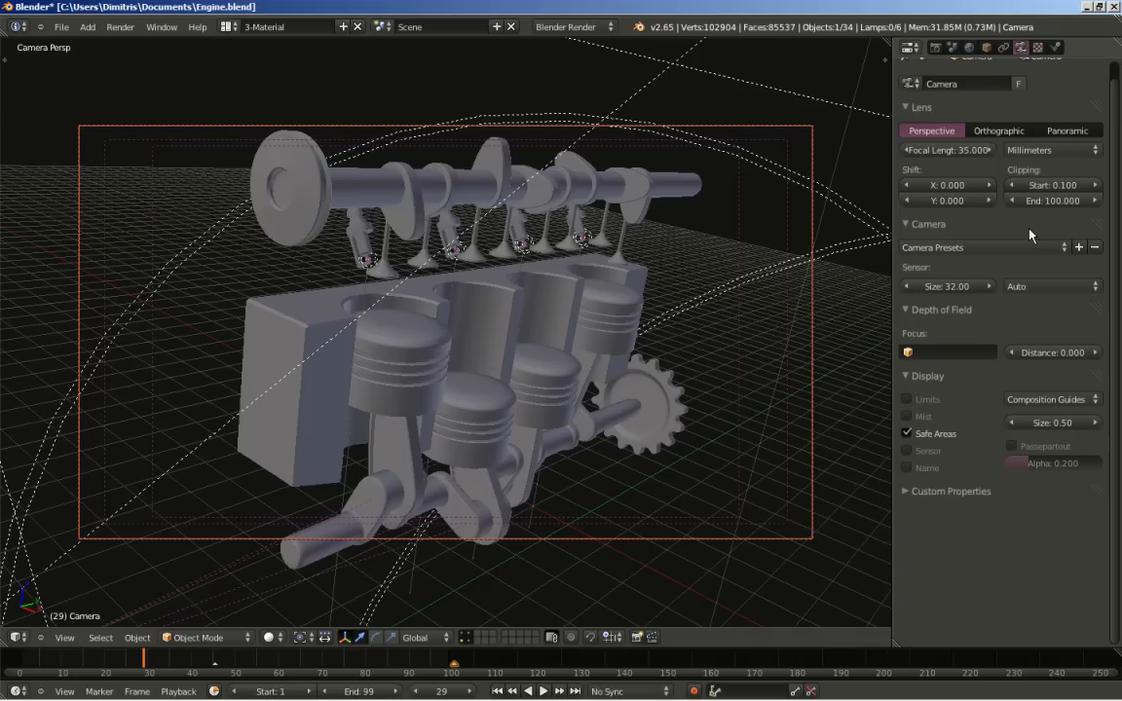
left_click(947, 149)
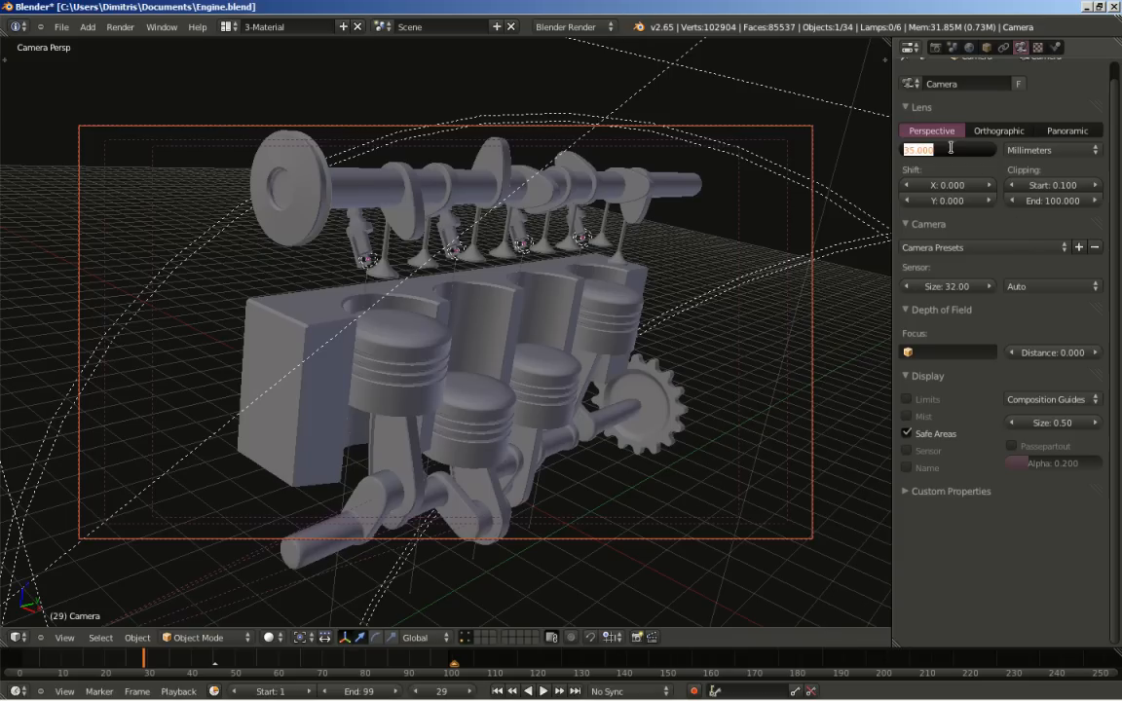
mouse_move(976, 185)
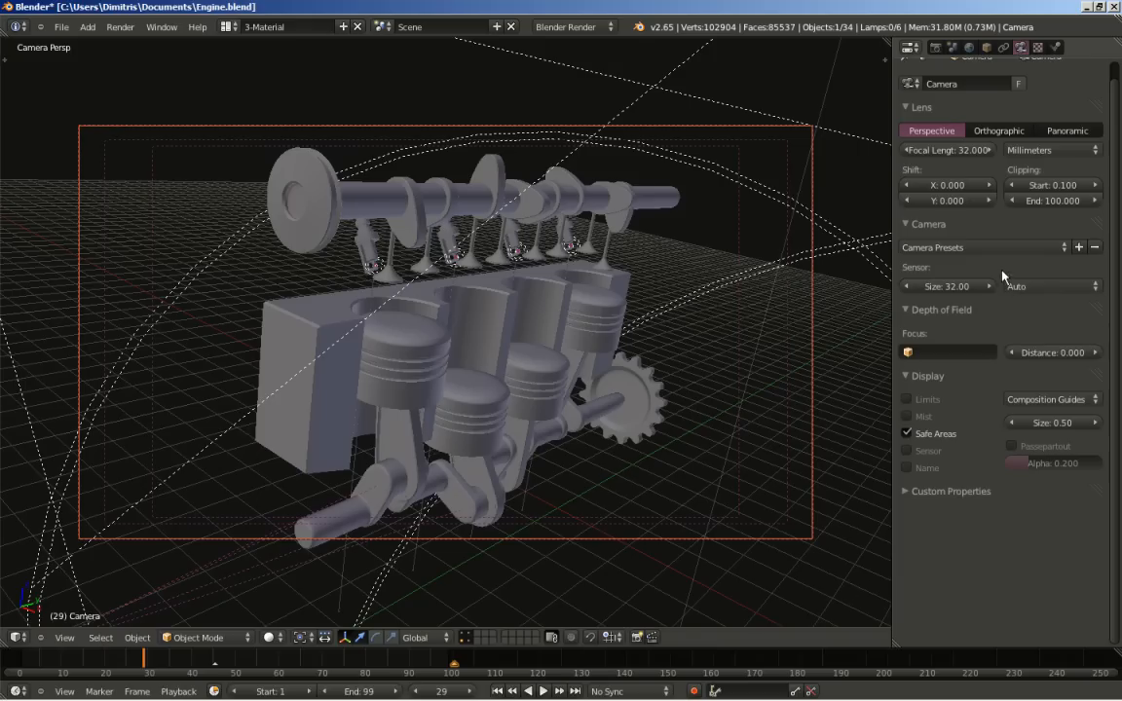
mouse_move(970, 99)
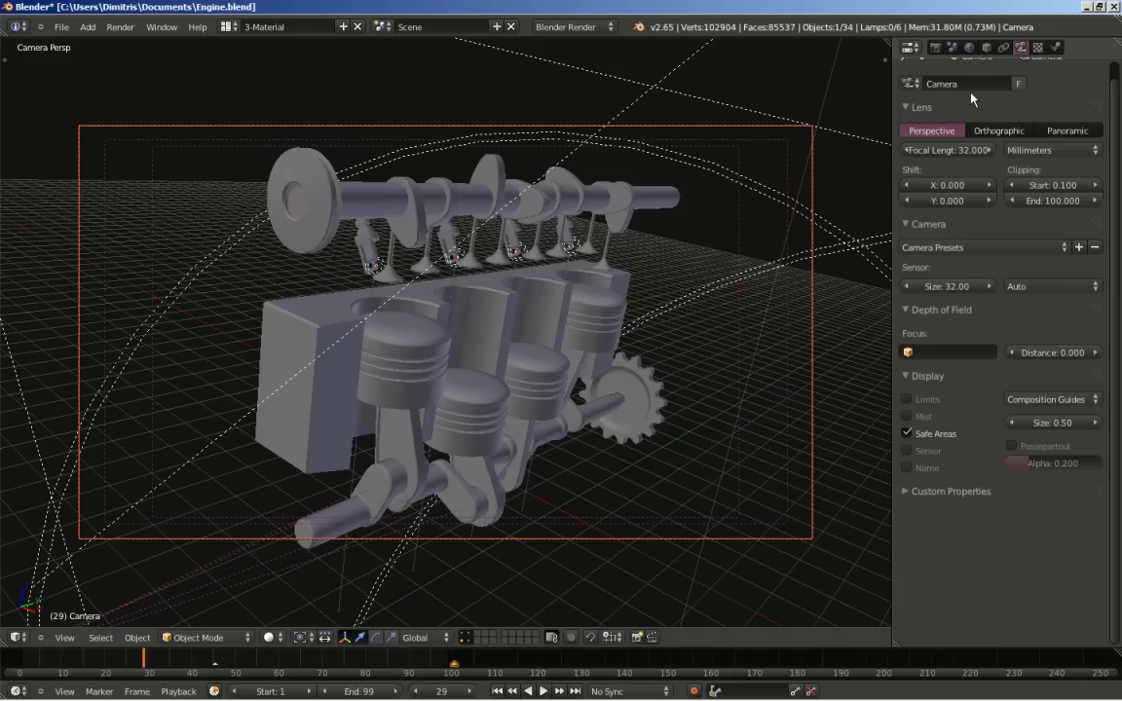
mouse_move(979, 47)
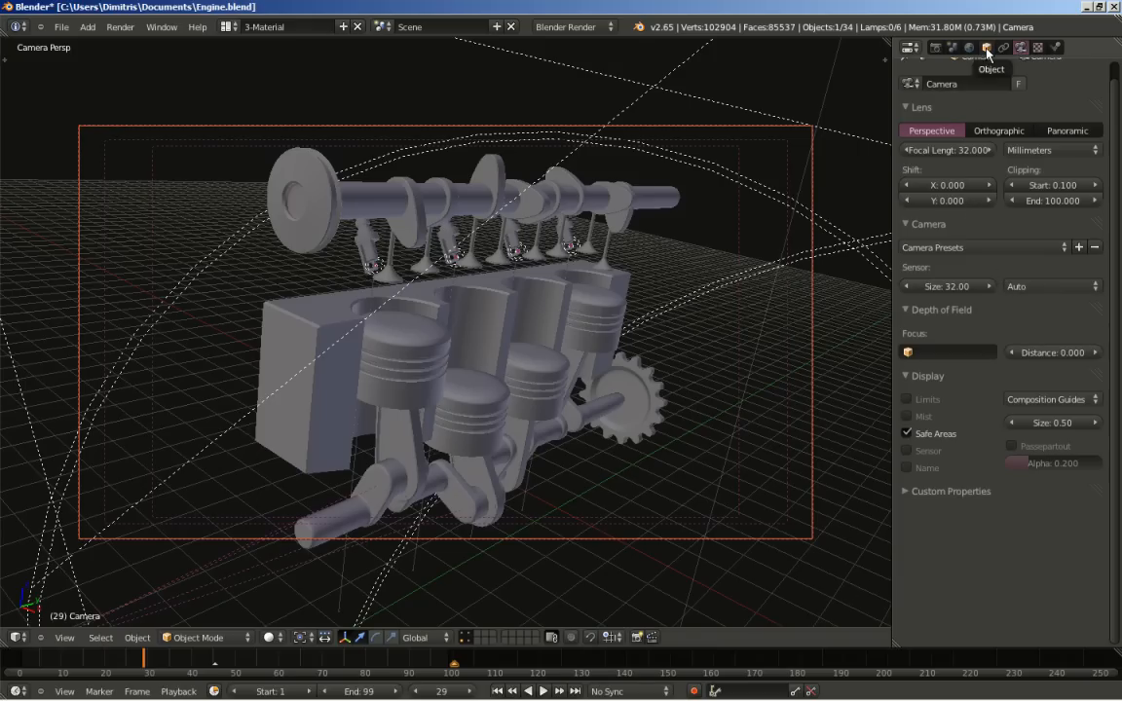
Step: Set the camera location to X 9, Z 7 and rotation 84°, −5°, 41° in the Object tab
left_click(980, 49)
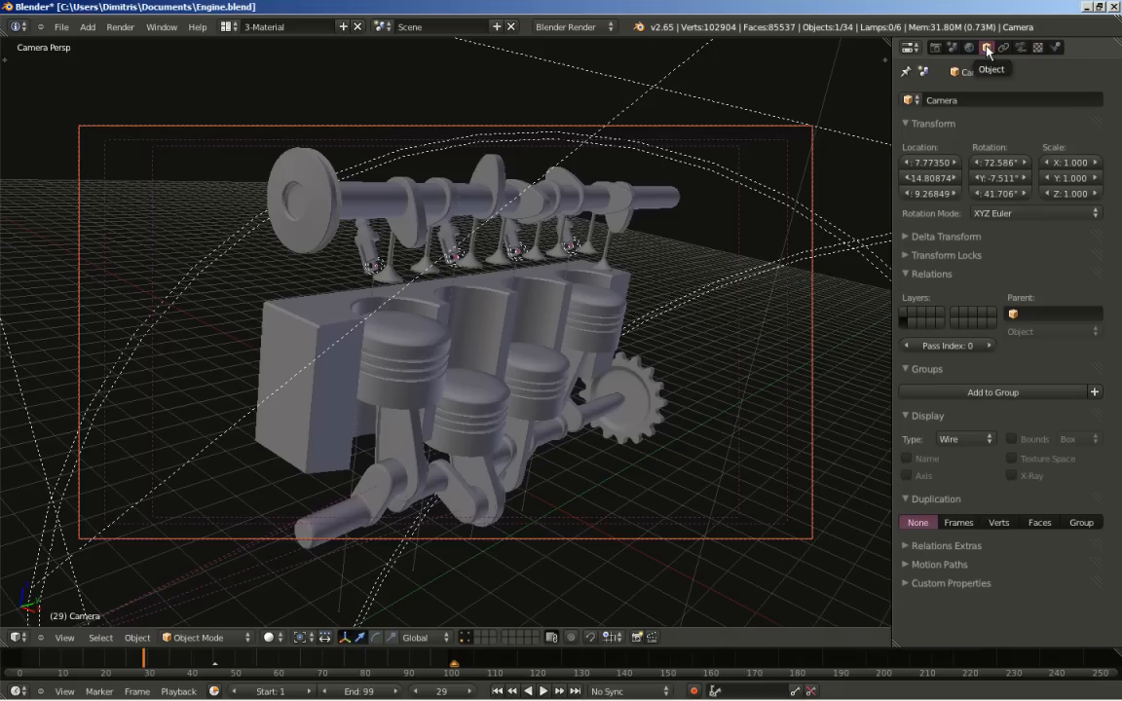
mouse_move(951, 134)
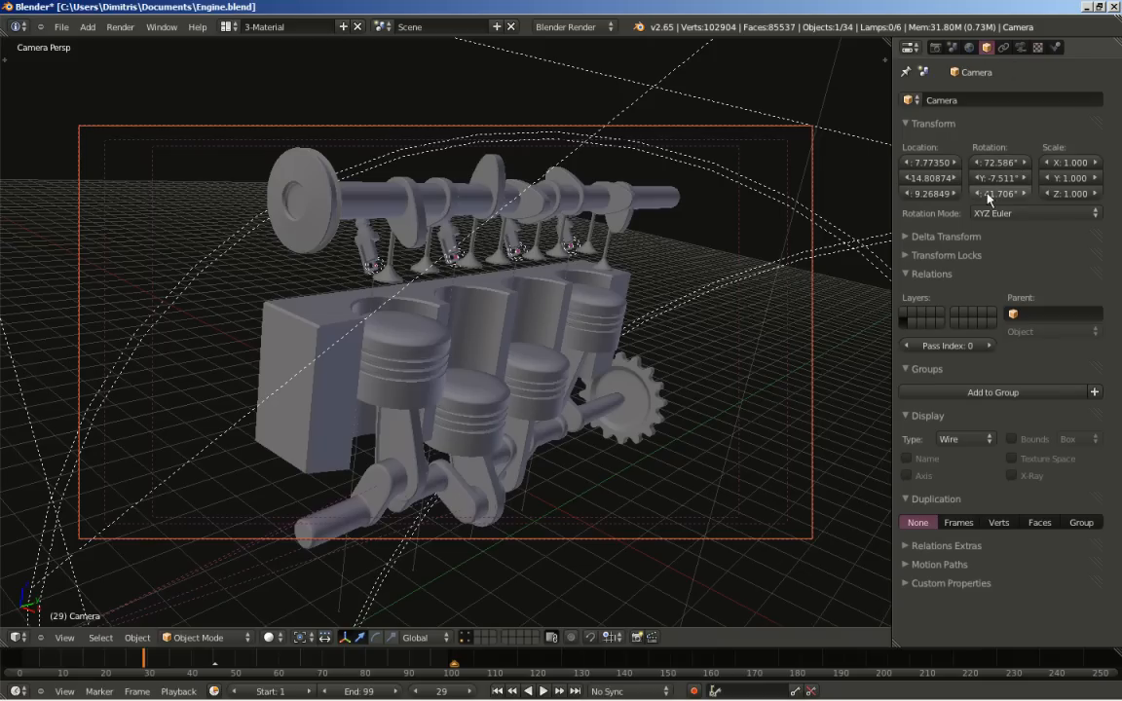
left_click(930, 162)
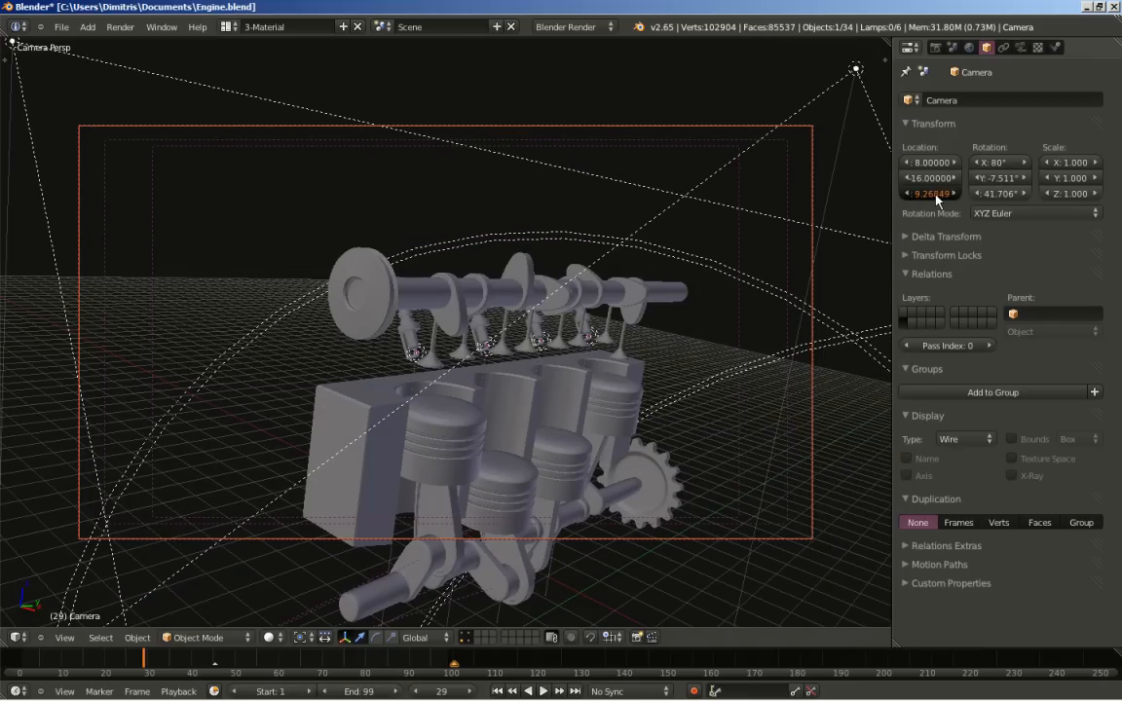
left_click_drag(930, 193, 930, 193)
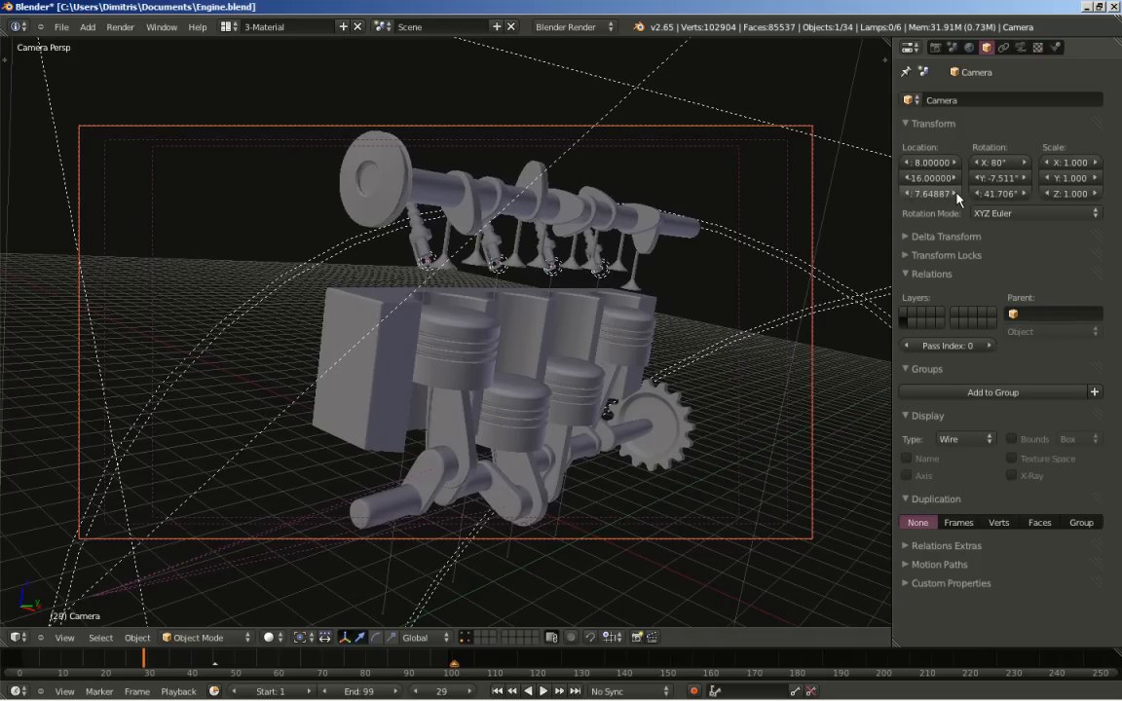
double_click(931, 193)
type("7.50000")
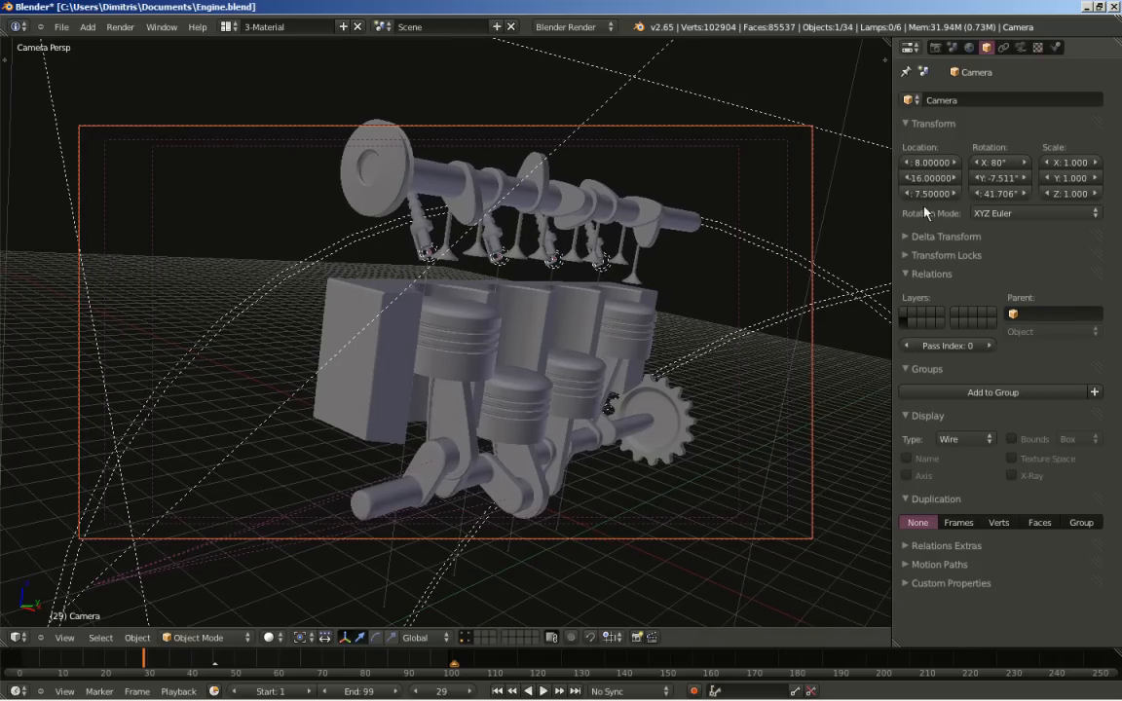
left_click_drag(930, 179, 954, 178)
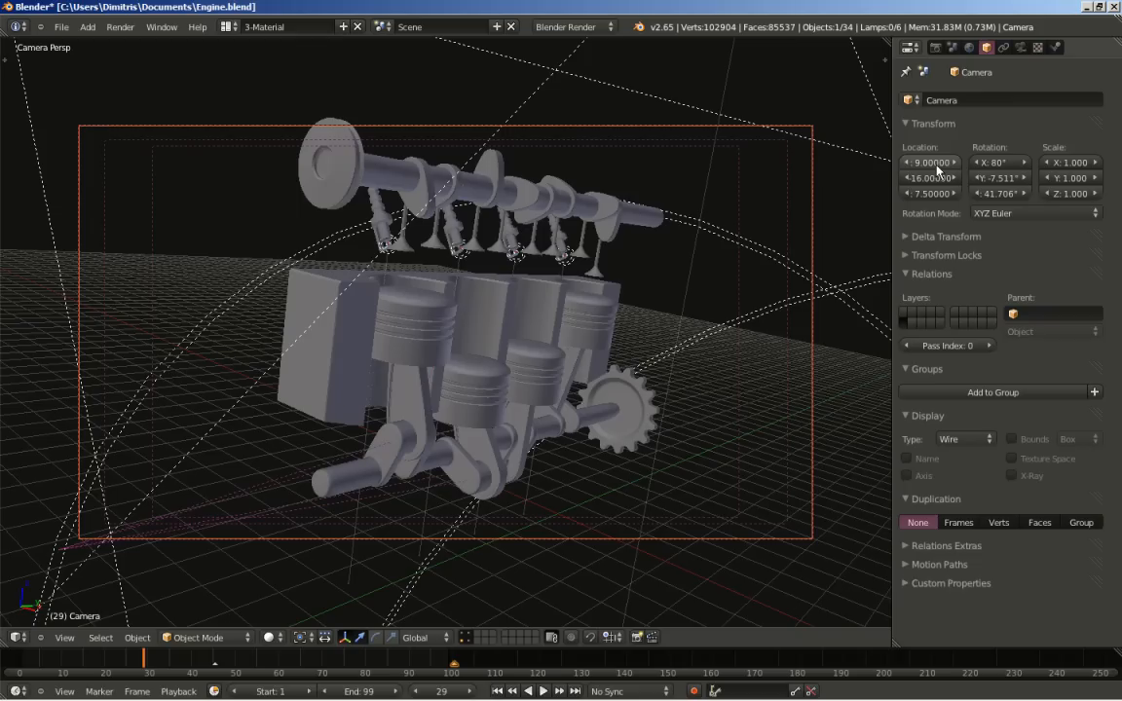
mouse_move(1000, 178)
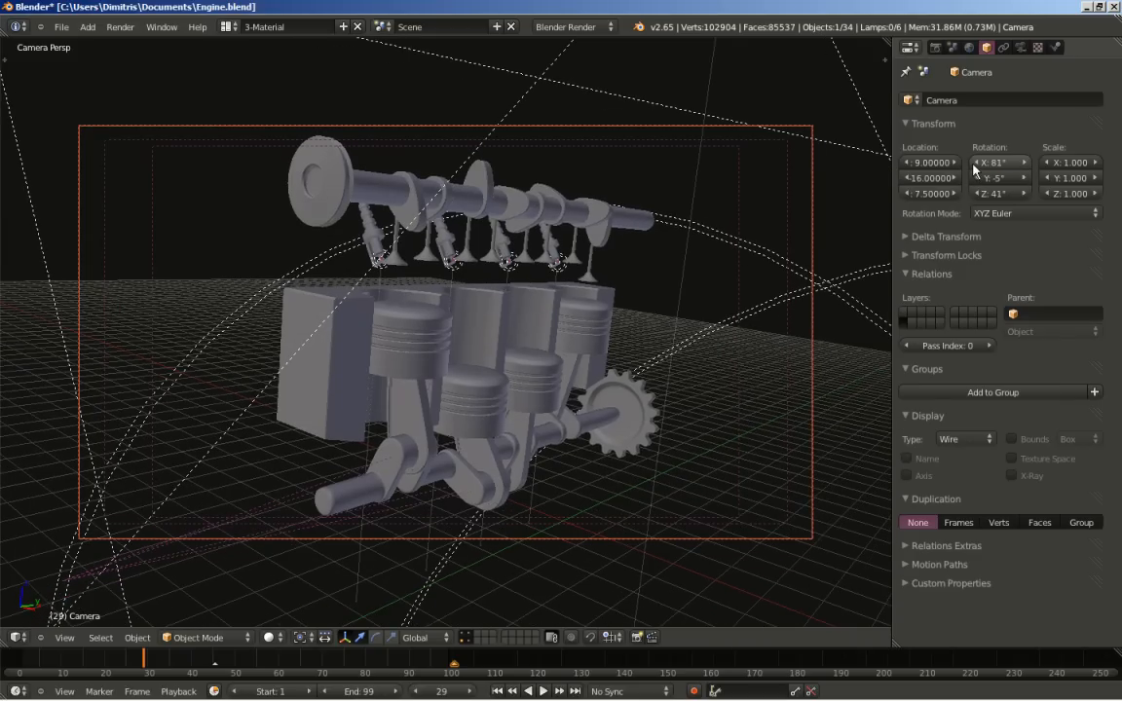
left_click(930, 193)
type("7.00000")
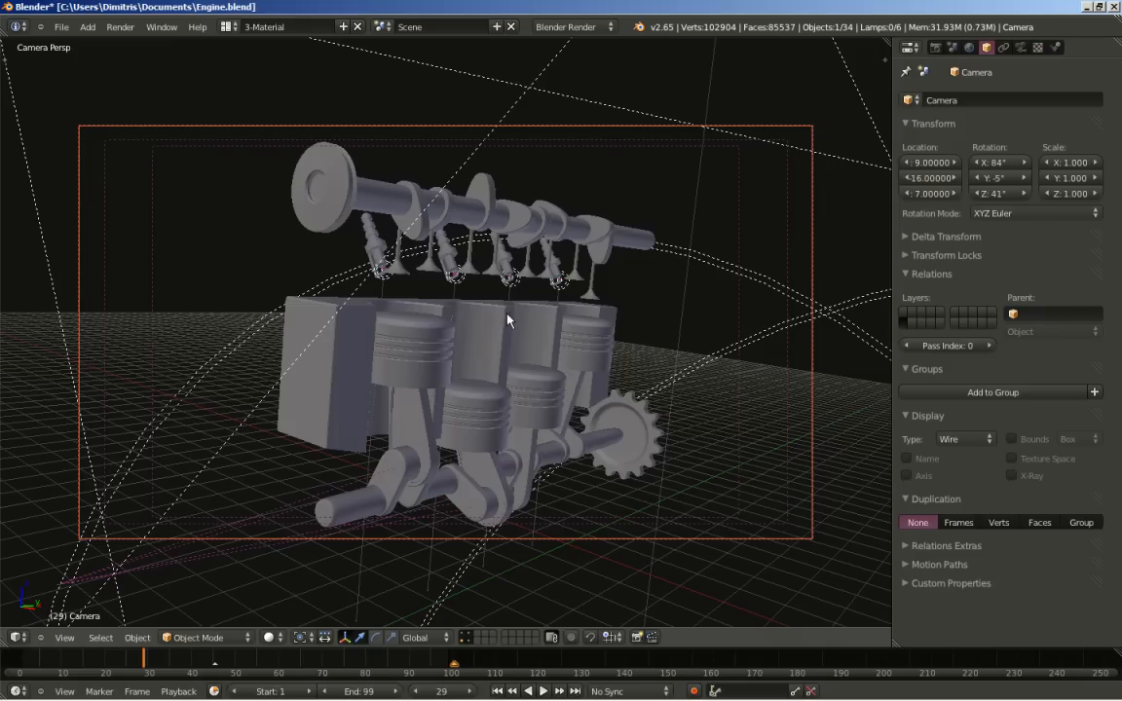
mouse_move(345, 370)
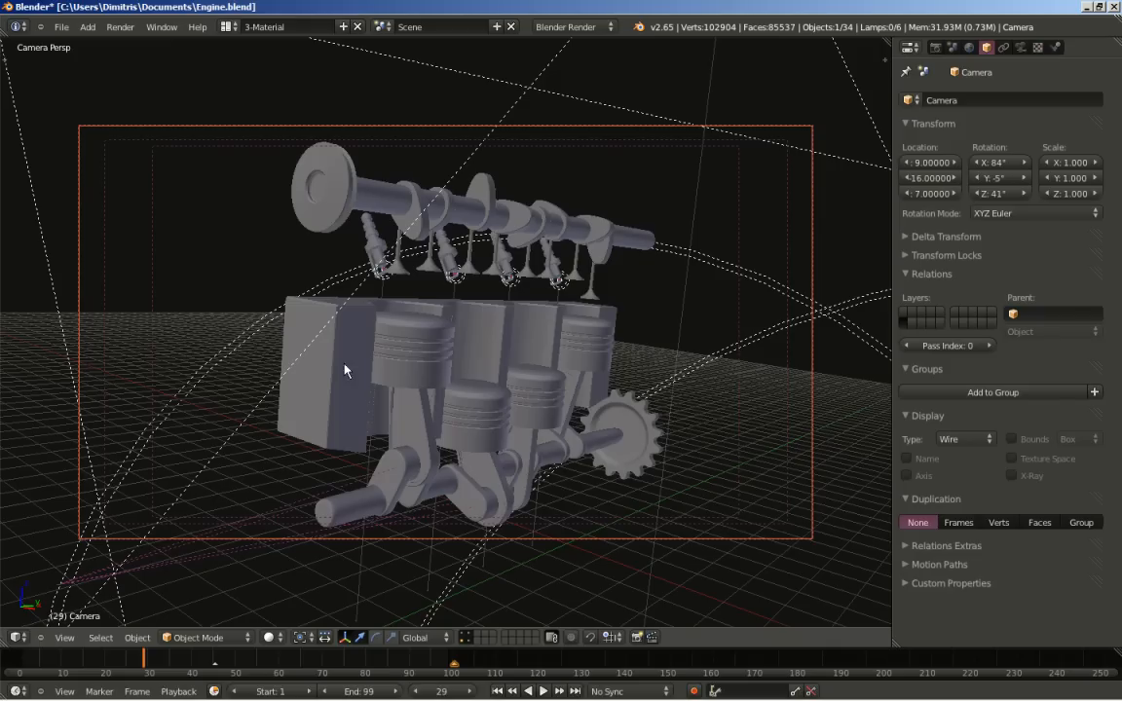
mouse_move(666, 400)
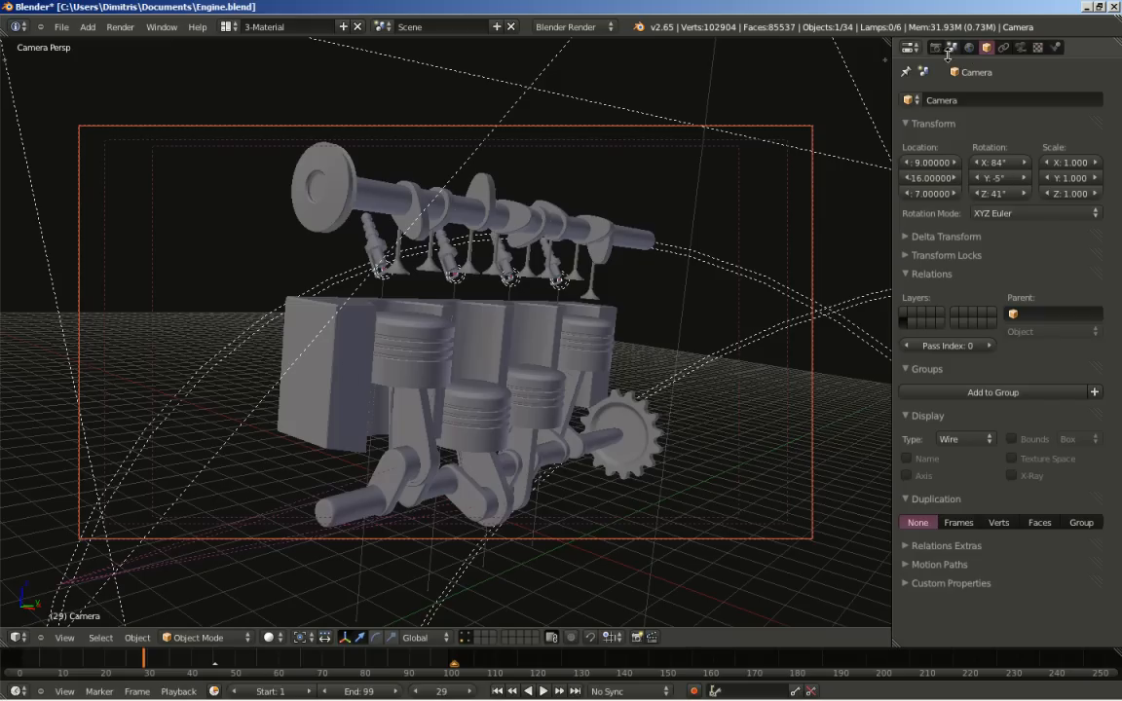
Step: Set Sampled Motion Blur to 3 motion samples in the Render settings
left_click(929, 46)
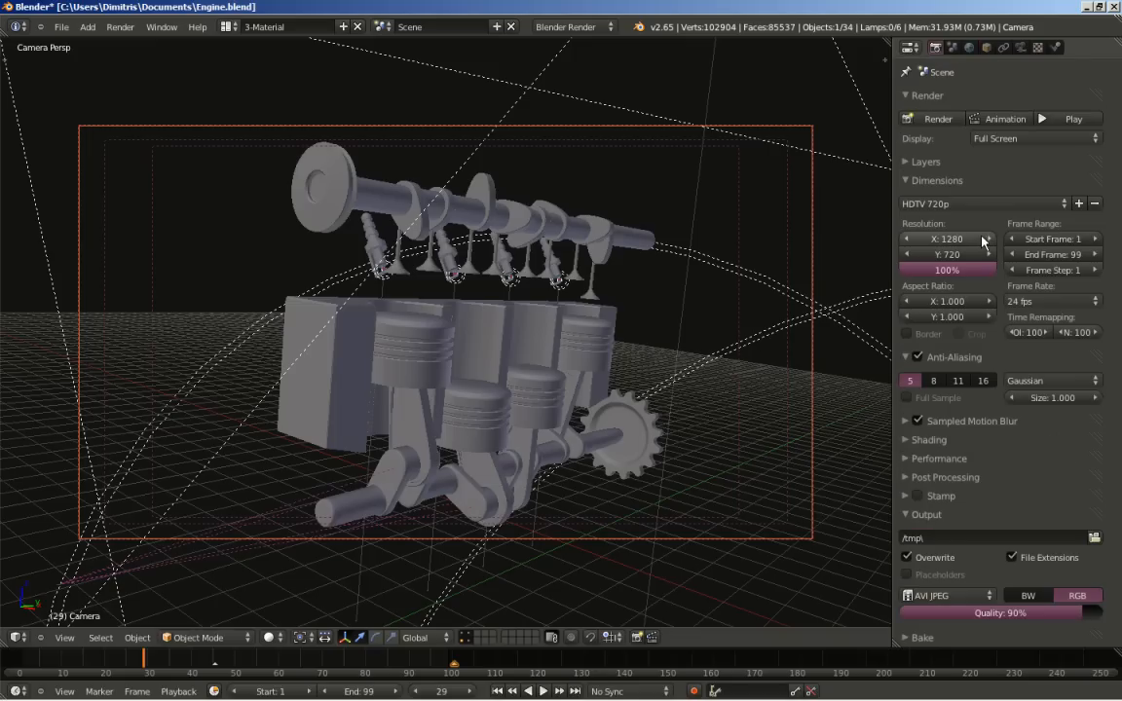
mouse_move(964, 439)
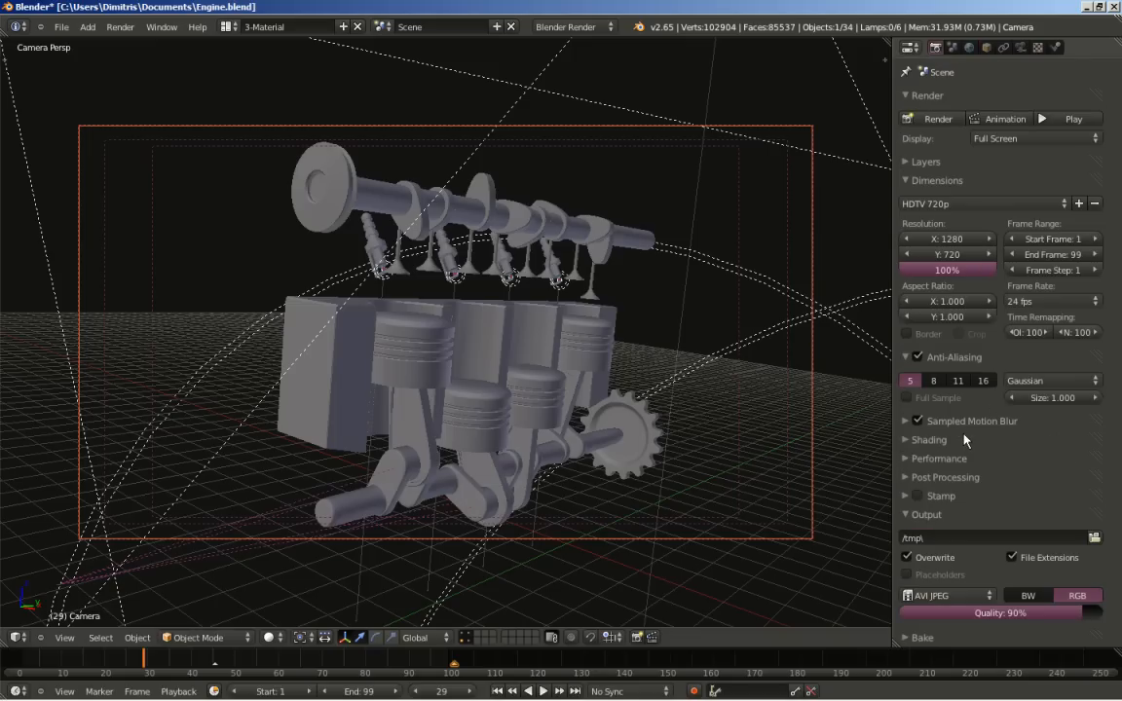
left_click(905, 421)
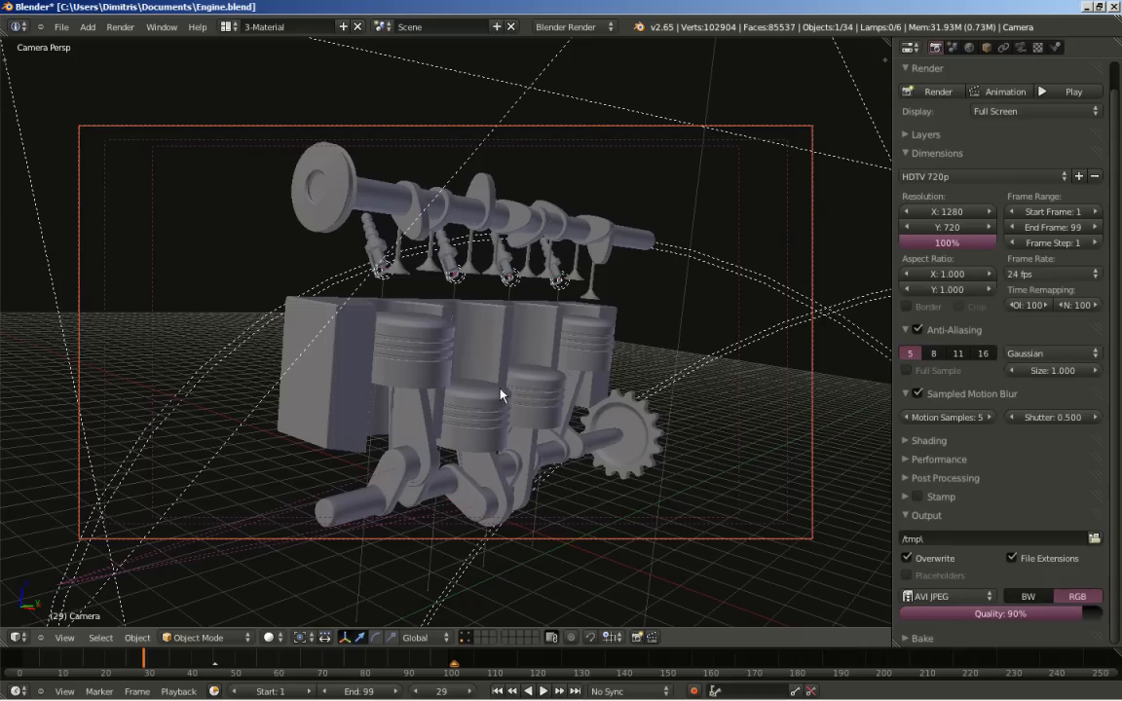
mouse_move(945, 417)
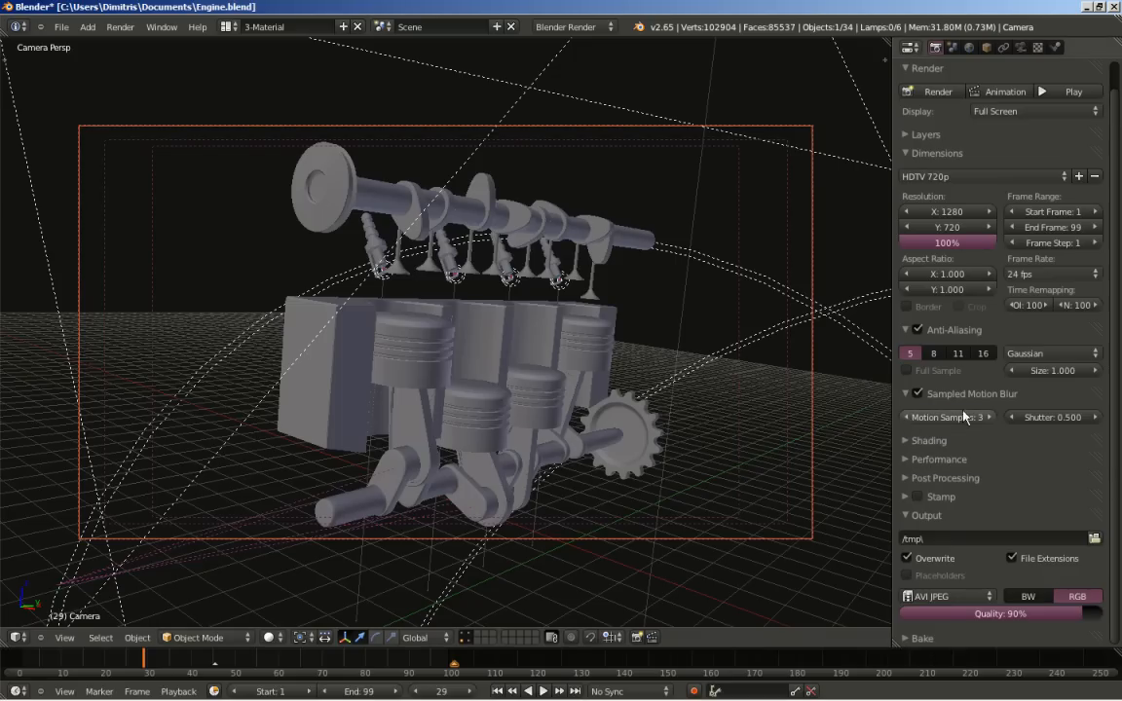
left_click(624, 426)
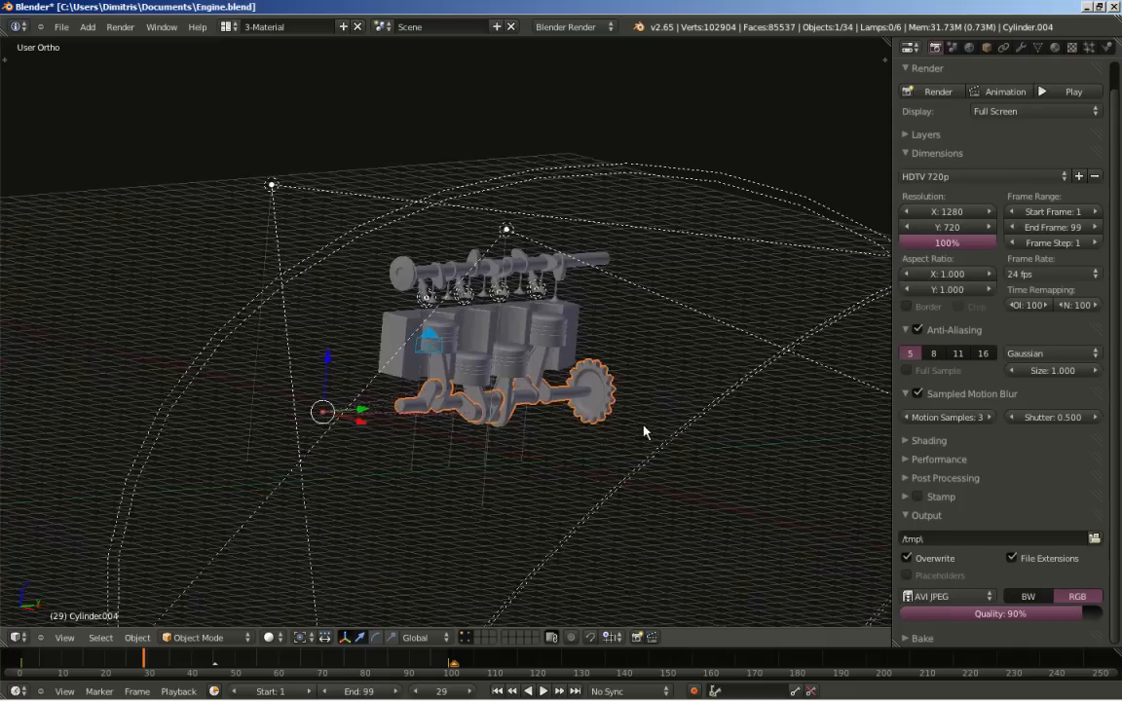
Step: Delete the pinched centre vertex at the gear end of Cylinder.004's shaft in Edit Mode
scroll("down", 3)
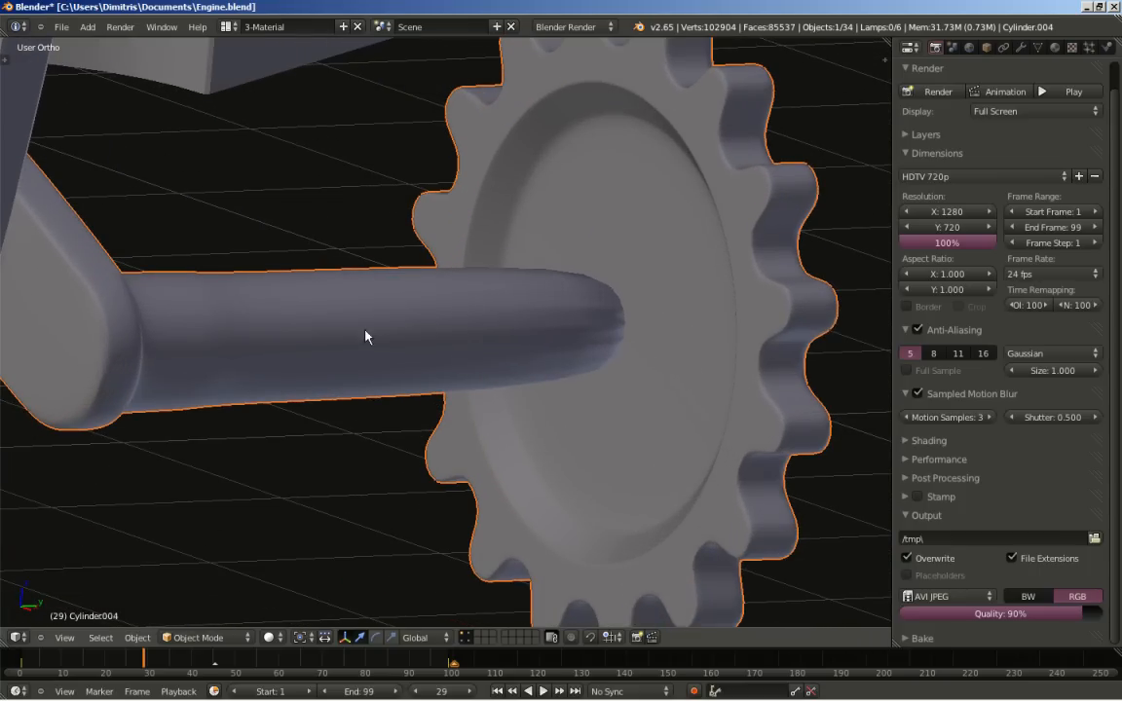
key("Tab")
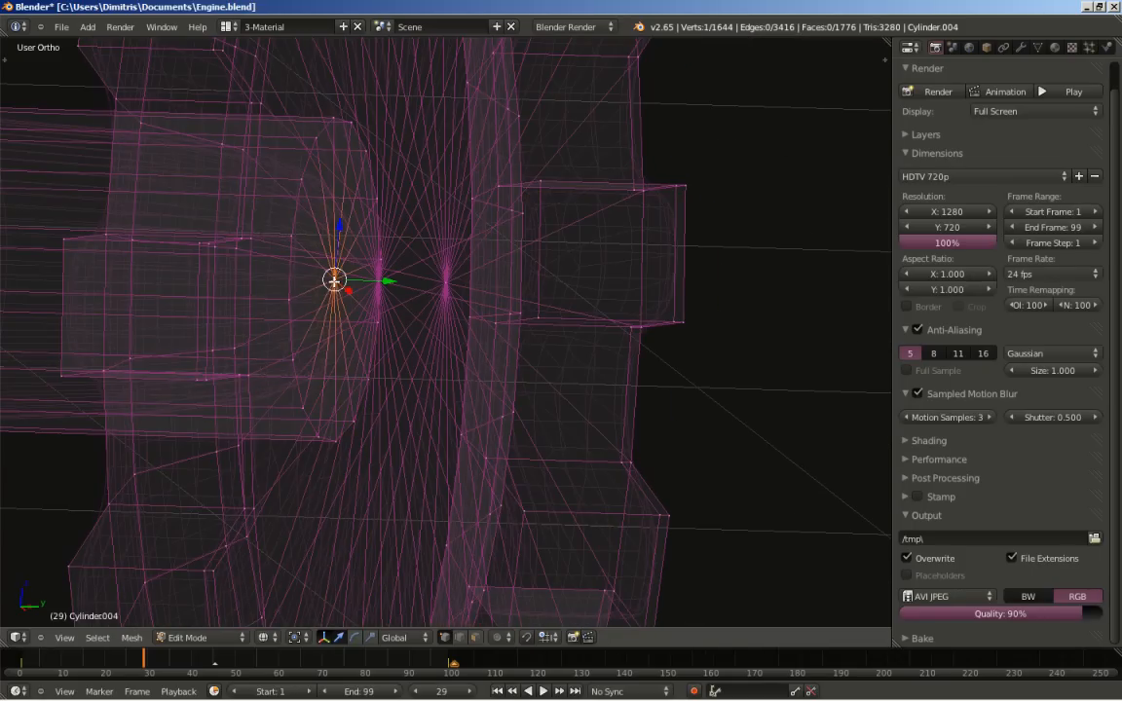
mouse_move(306, 327)
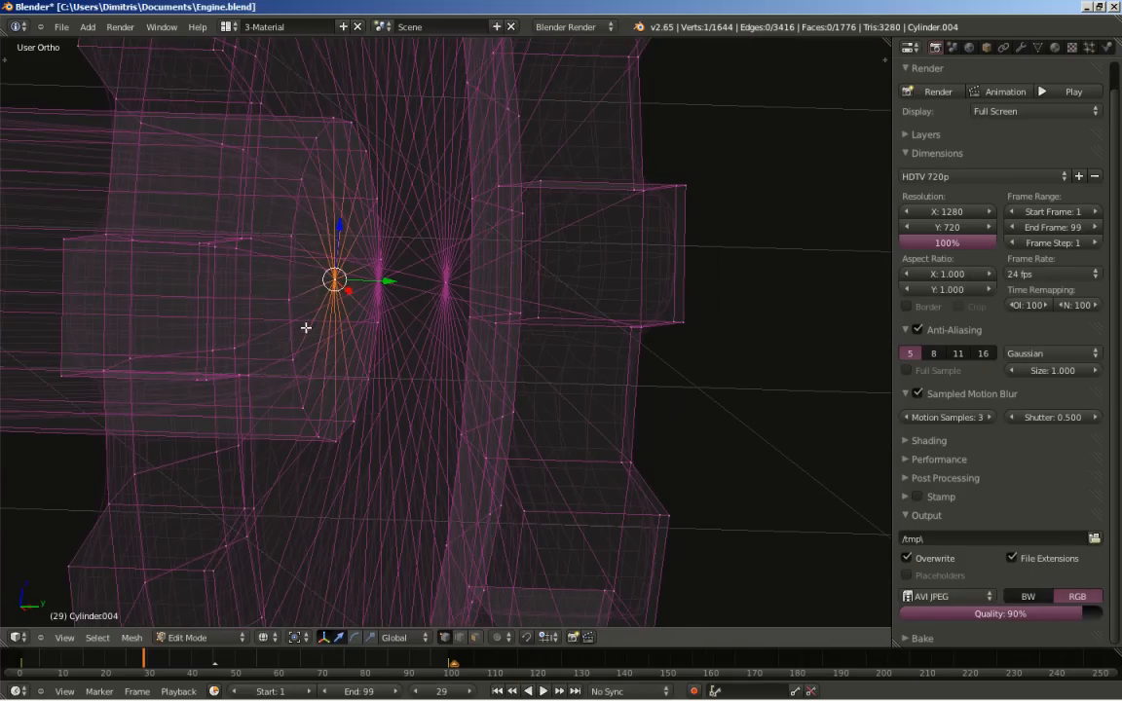
key("X")
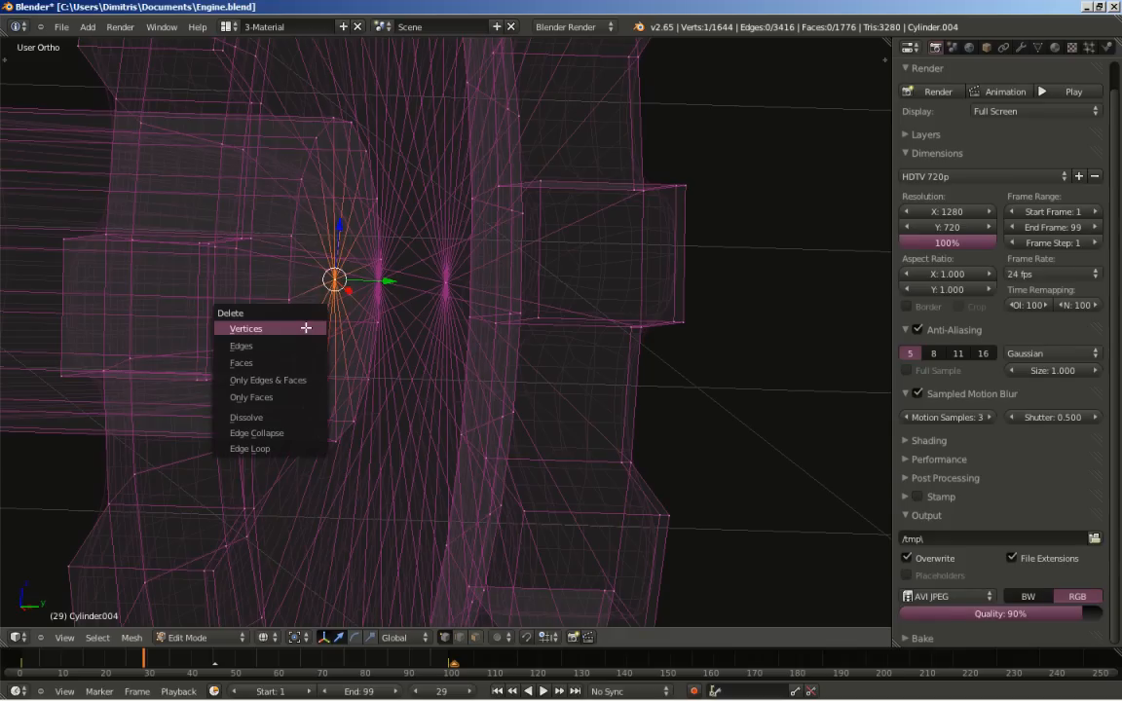
left_click(245, 328)
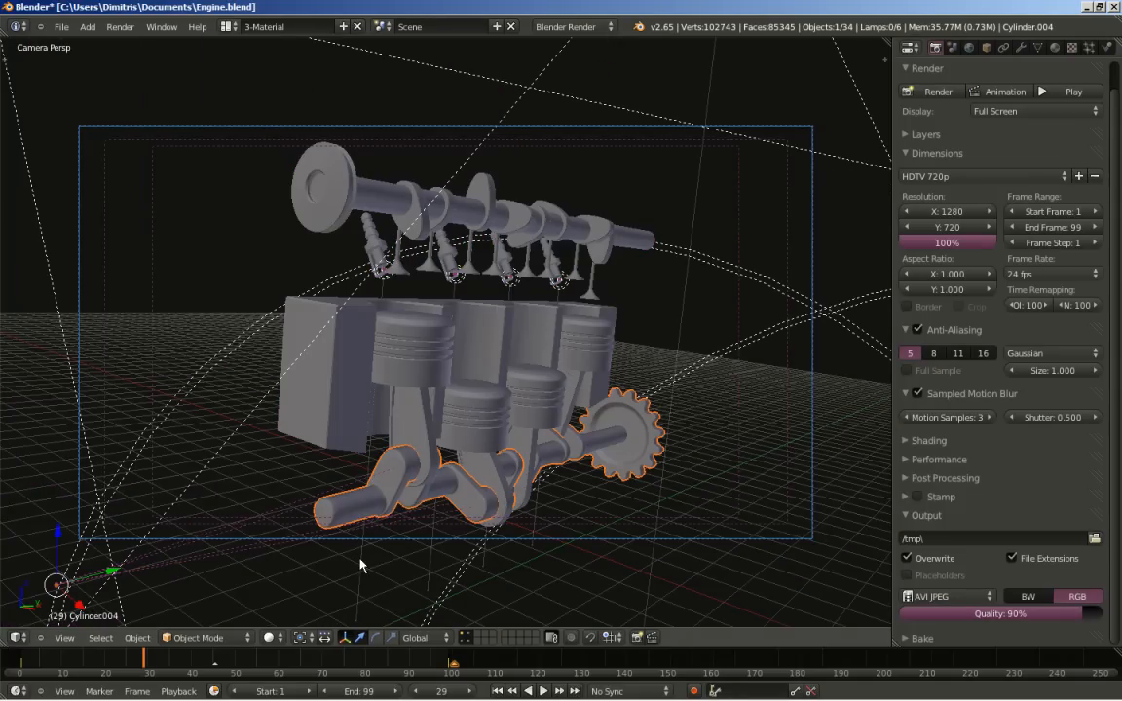
mouse_move(377, 579)
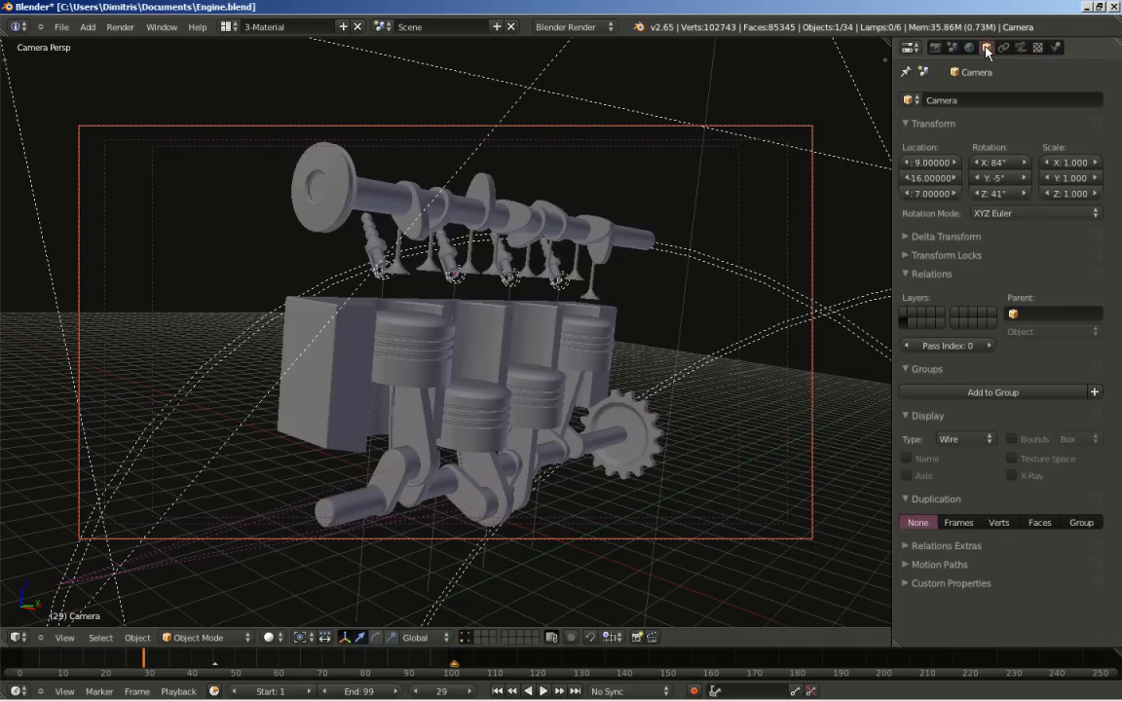
Step: Review the camera lens (31 mm focal length) and return to the Render settings
left_click_drag(932, 193, 932, 192)
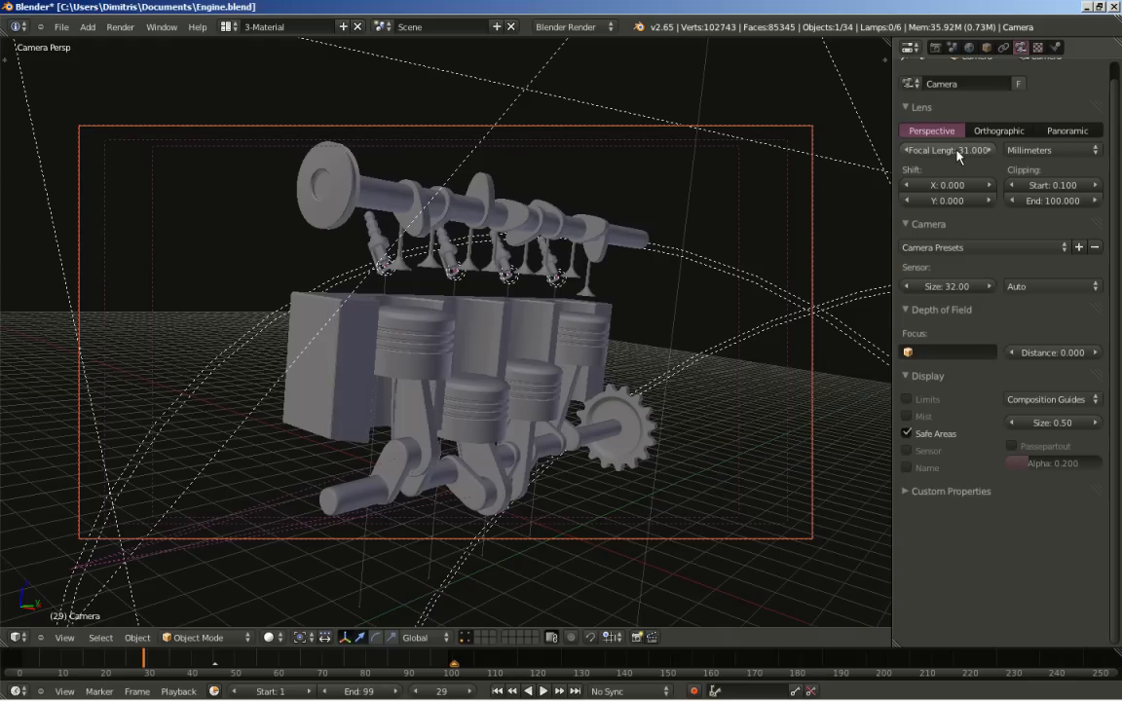
mouse_move(956, 155)
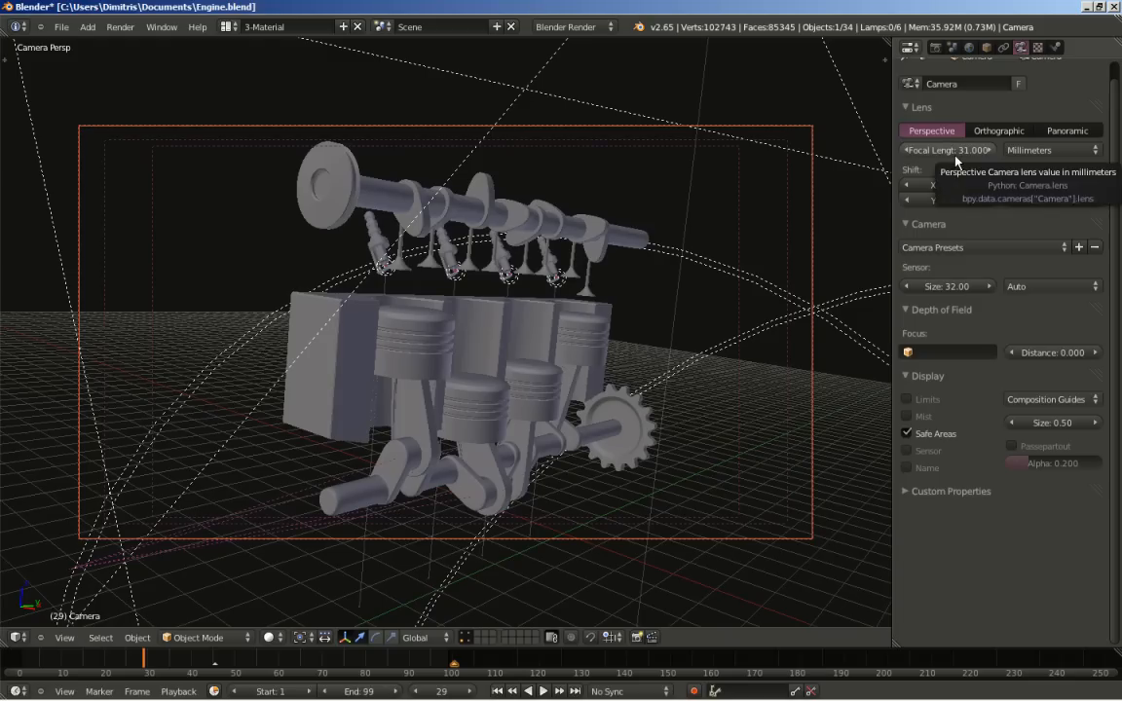
left_click(937, 48)
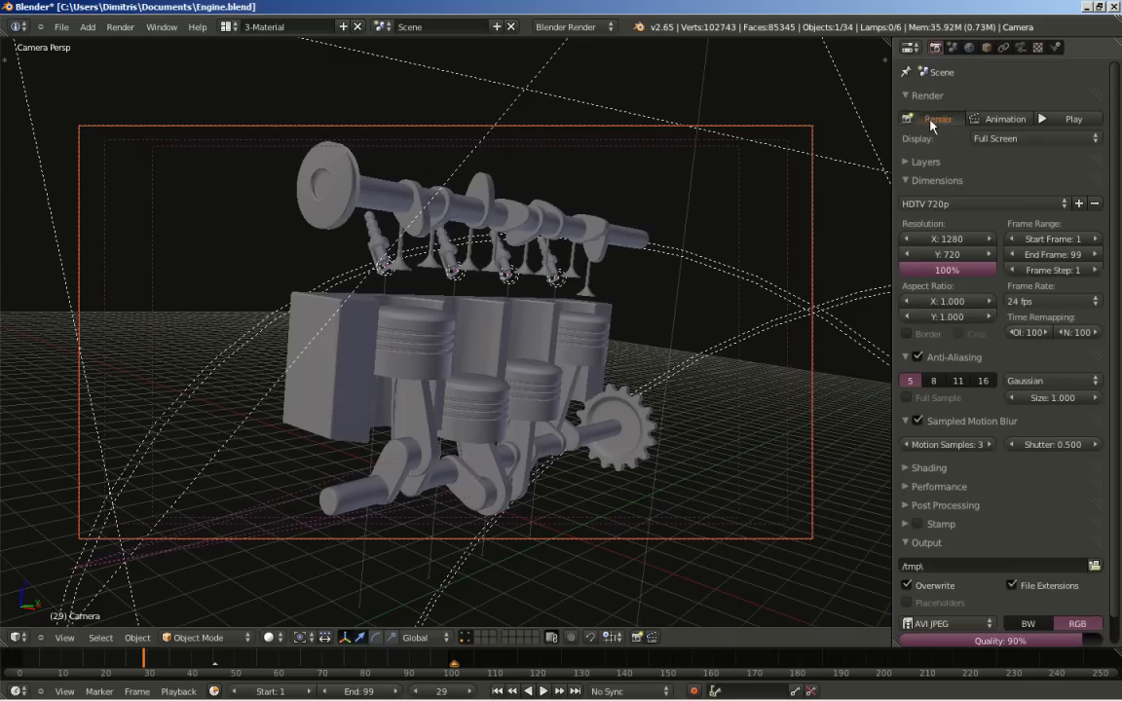
Step: Render the current frame to preview the plain gray engine against black
left_click(937, 118)
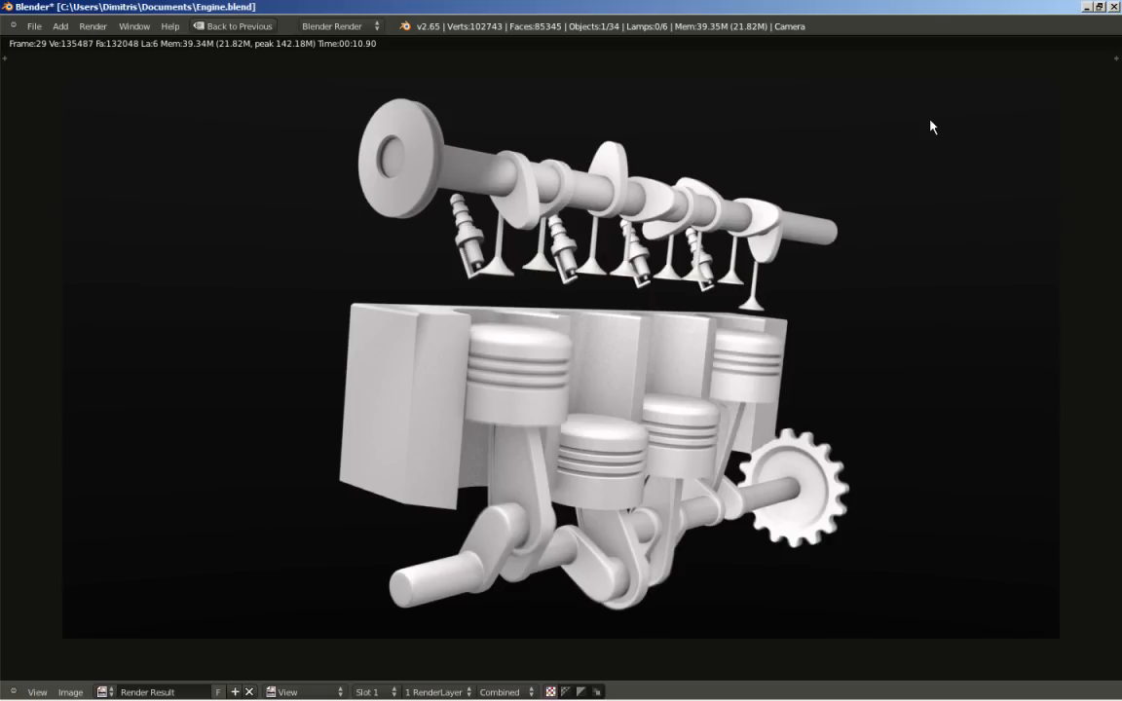
mouse_move(734, 357)
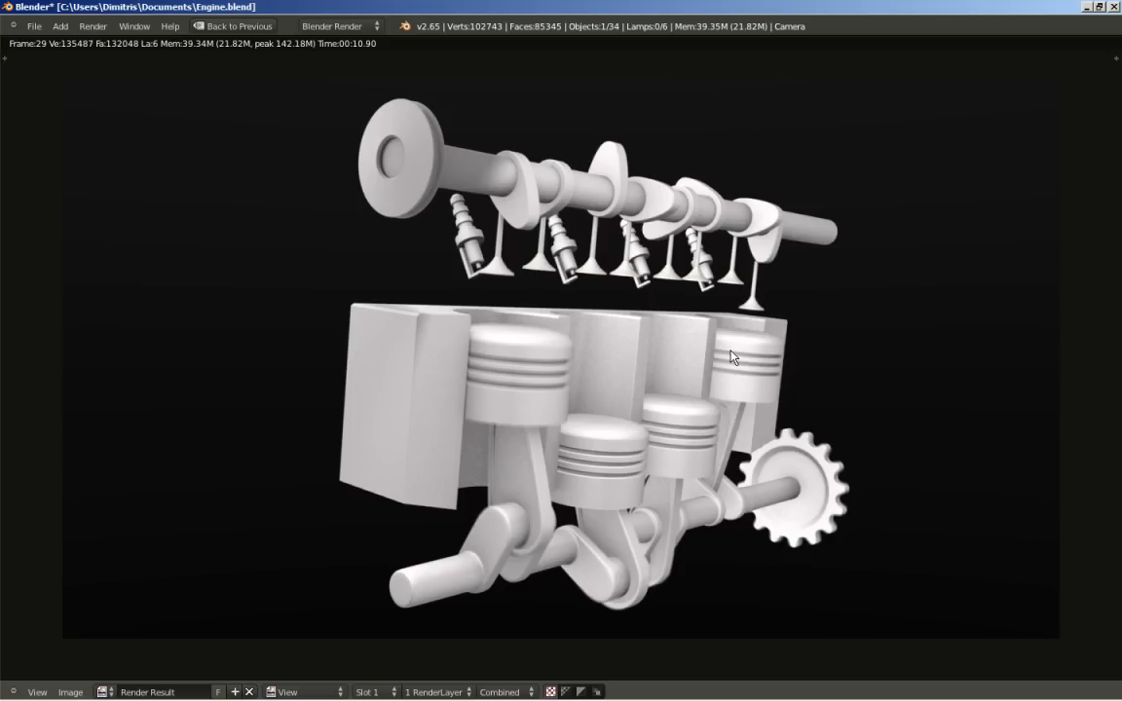
mouse_move(650, 389)
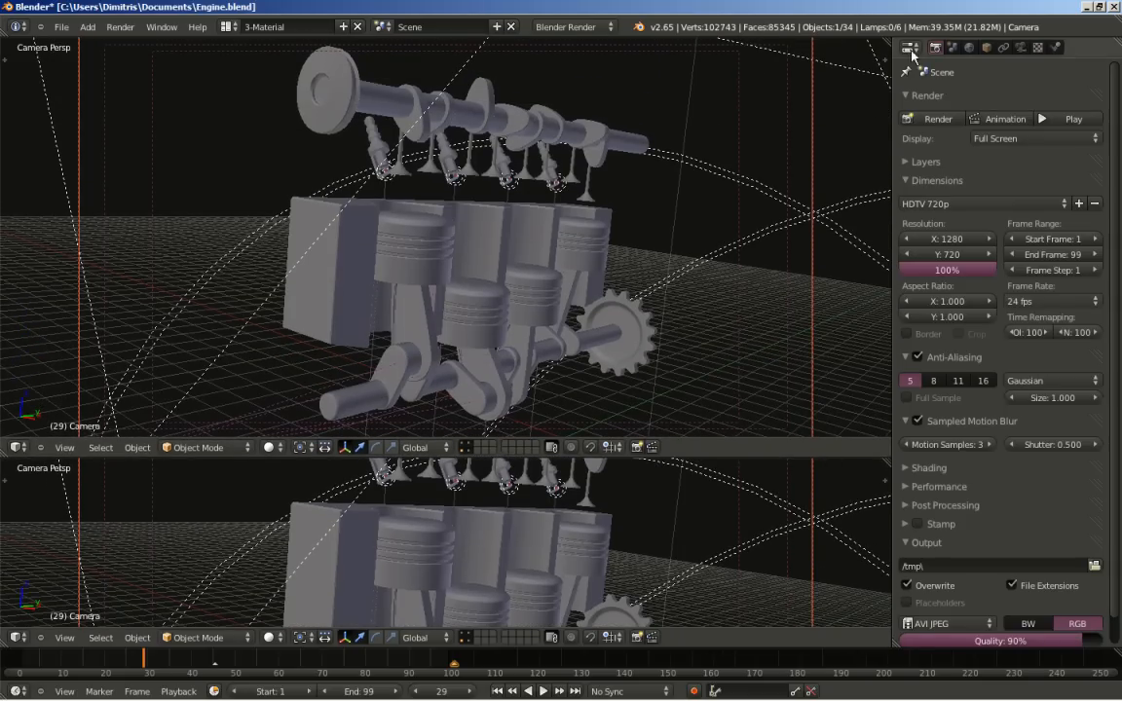
Step: Make the upper area a compositing Node Editor with Render Layers top-left and Composite top-right
left_click(13, 448)
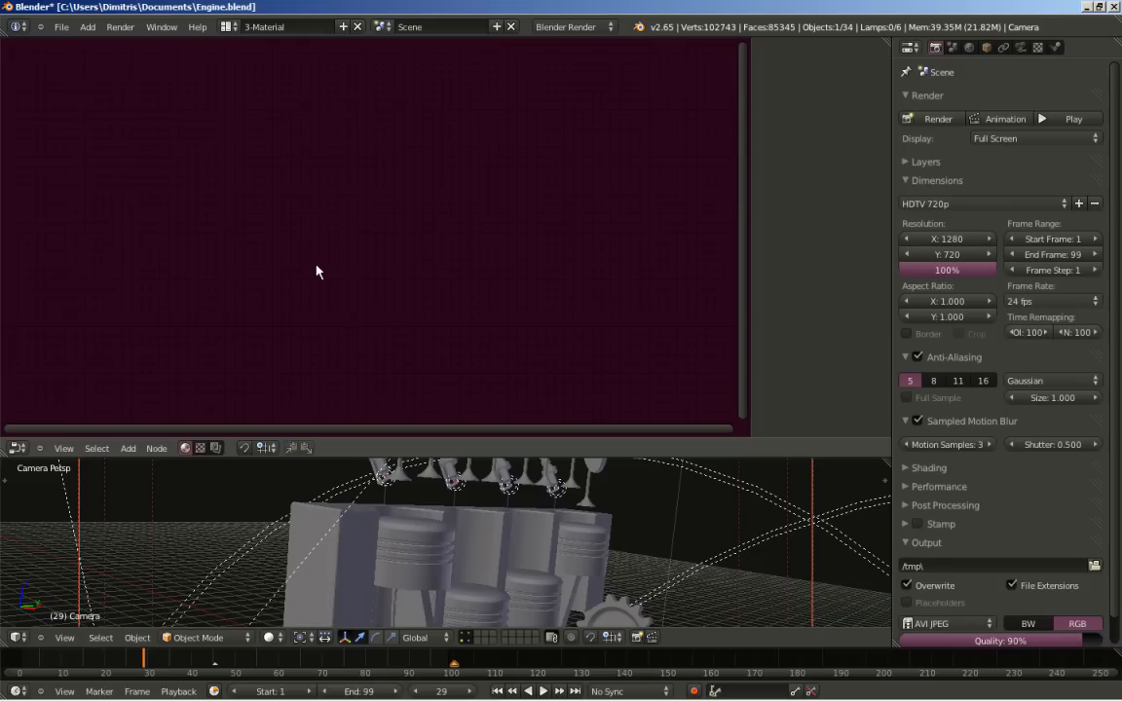
mouse_move(793, 209)
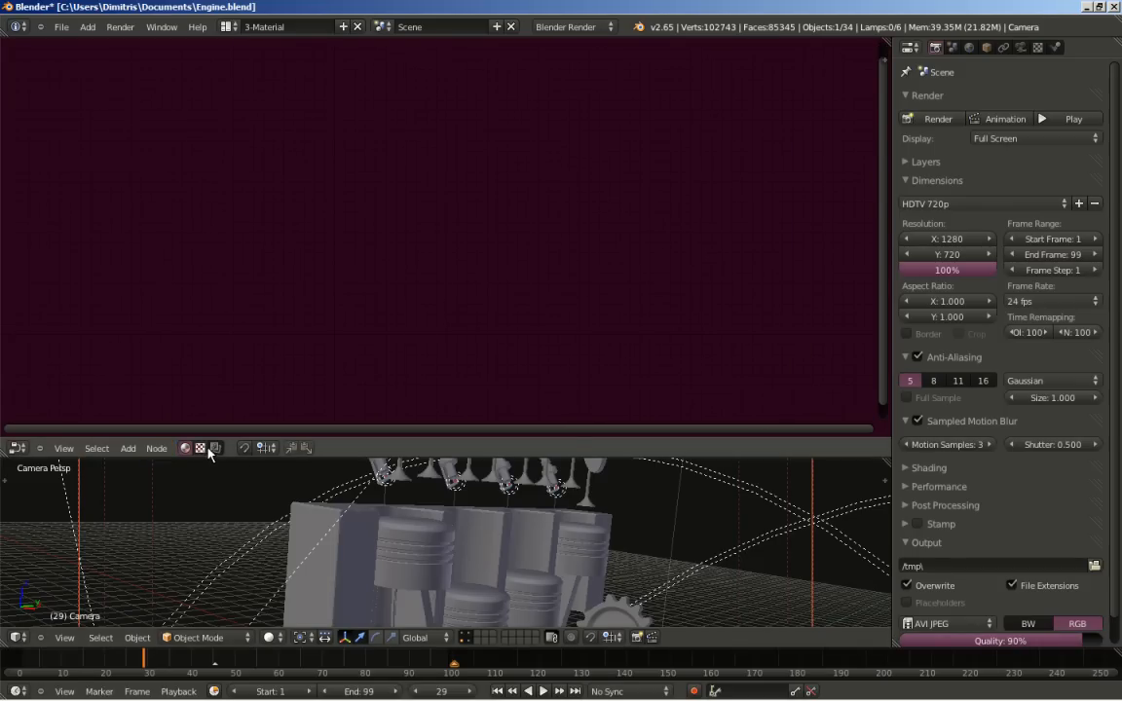
left_click(214, 448)
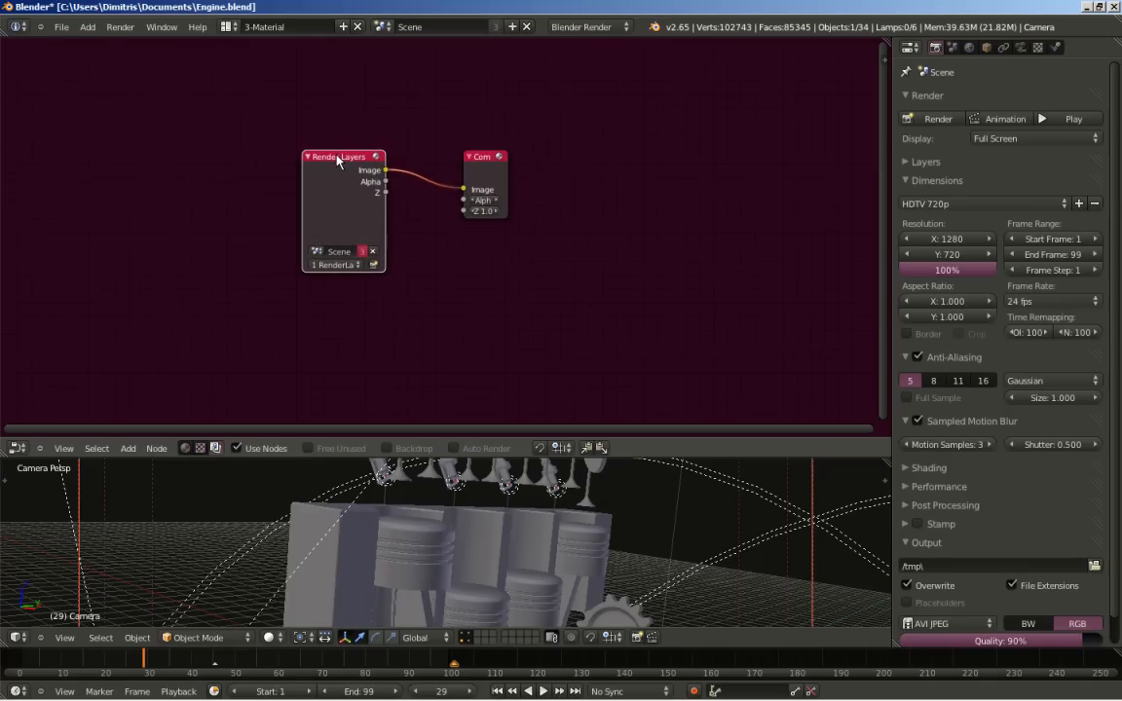
left_click_drag(343, 156, 63, 58)
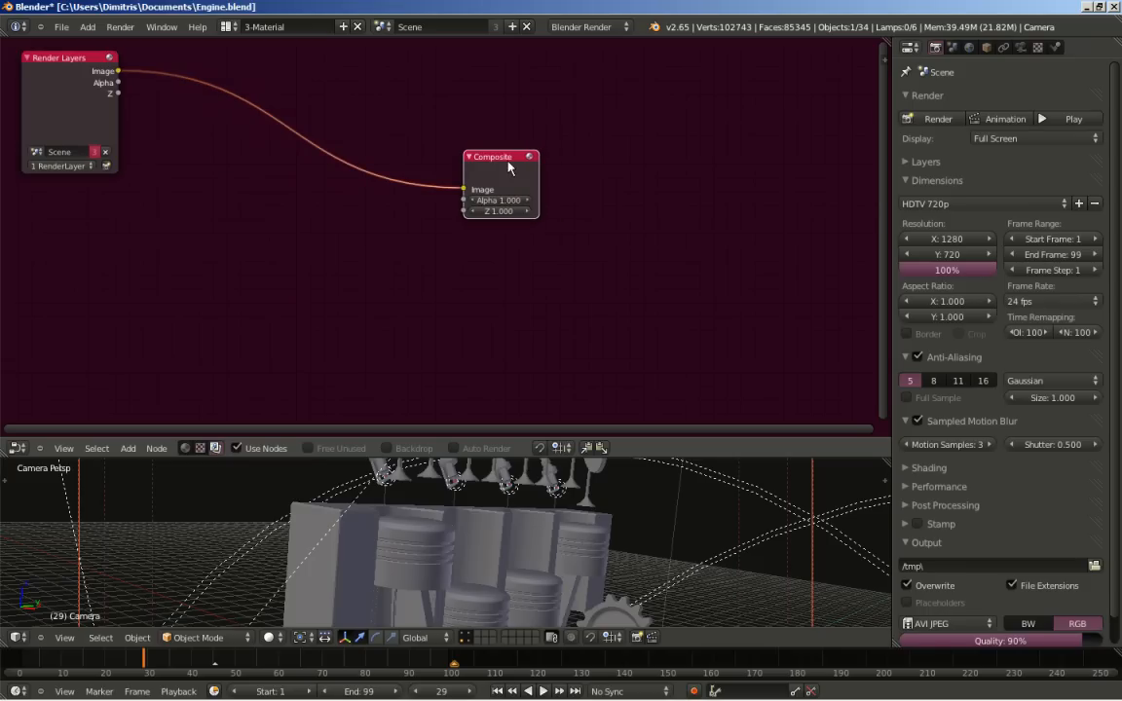
left_click_drag(501, 157, 829, 51)
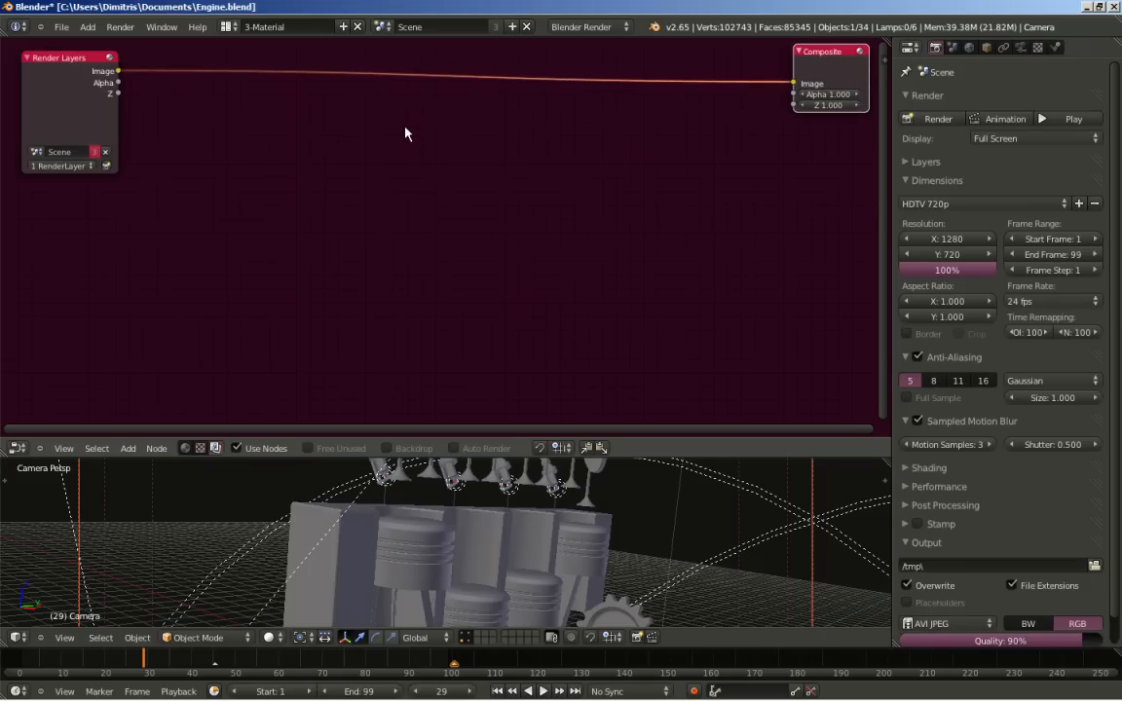
Step: Add a Viewer node under Composite fed by the Render Layers image, shown as backdrop
left_click(128, 448)
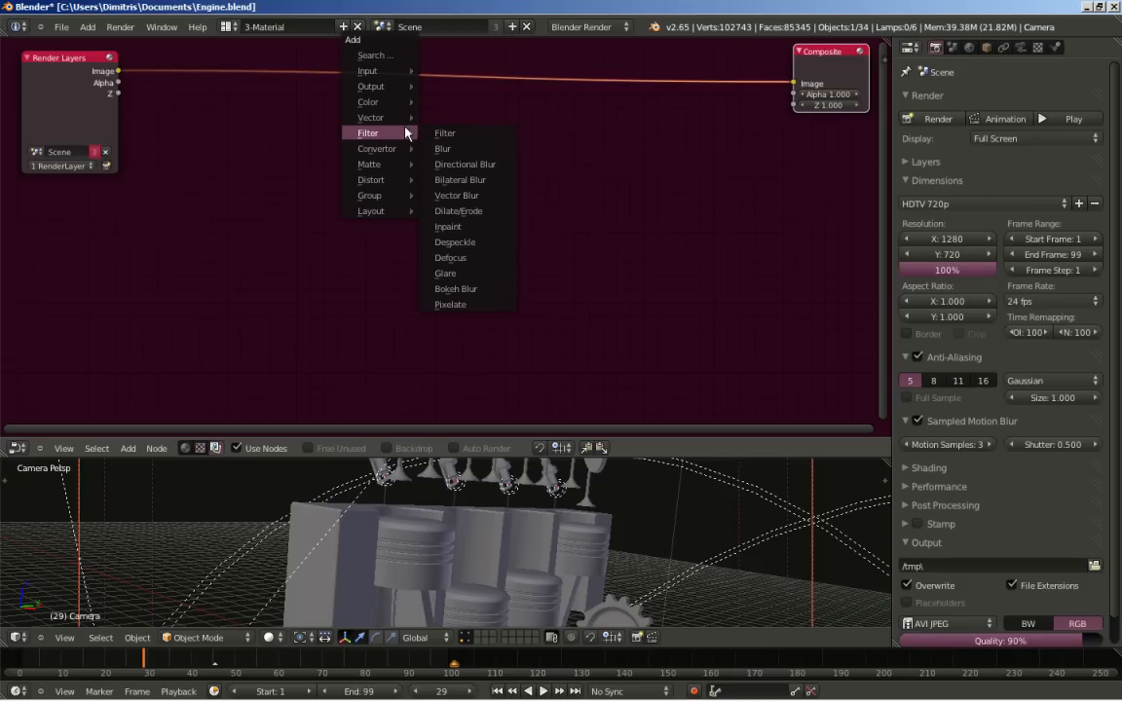
mouse_move(371, 85)
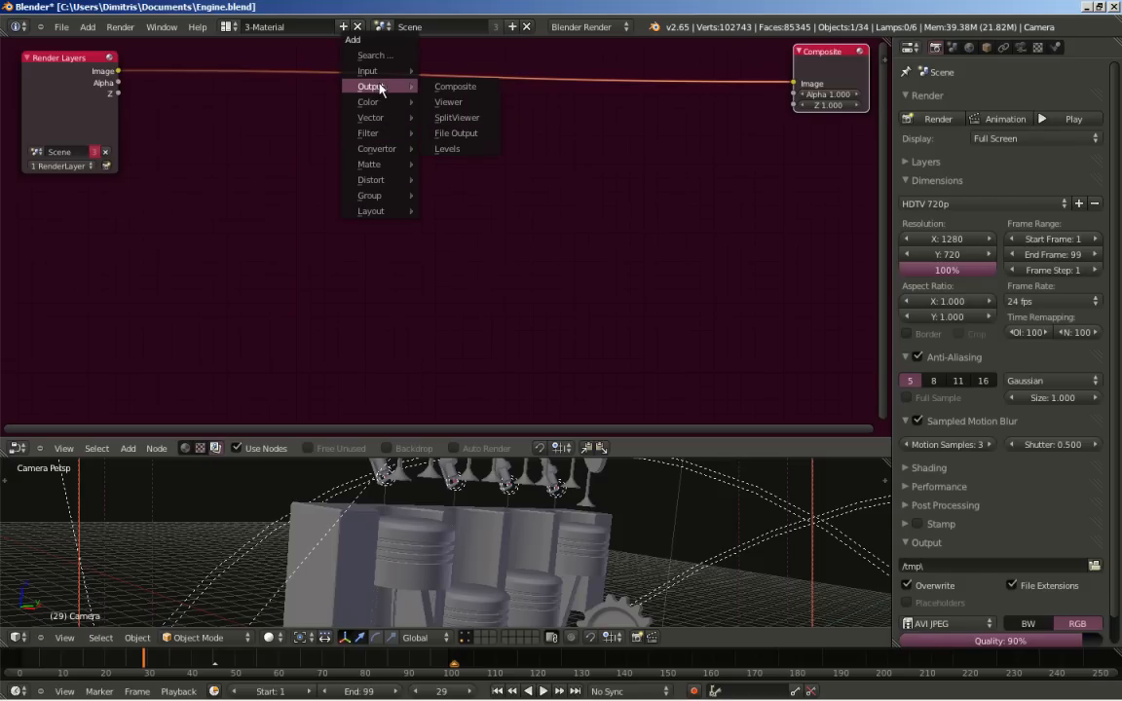
left_click(448, 102)
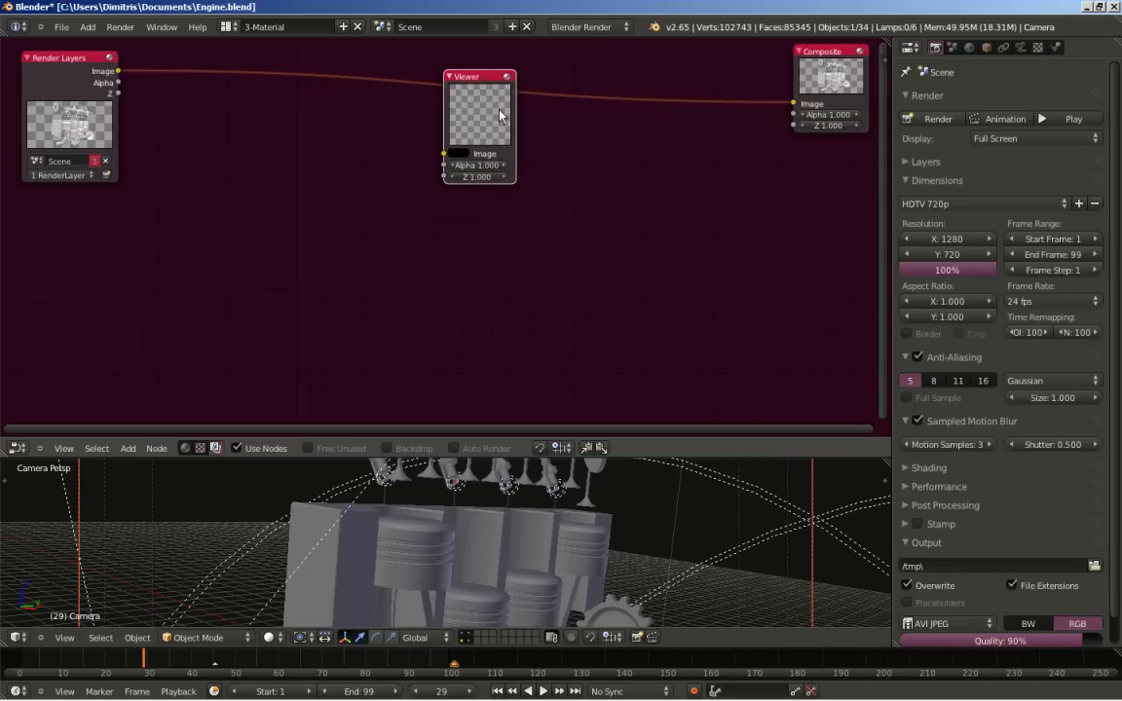
left_click_drag(477, 76, 828, 146)
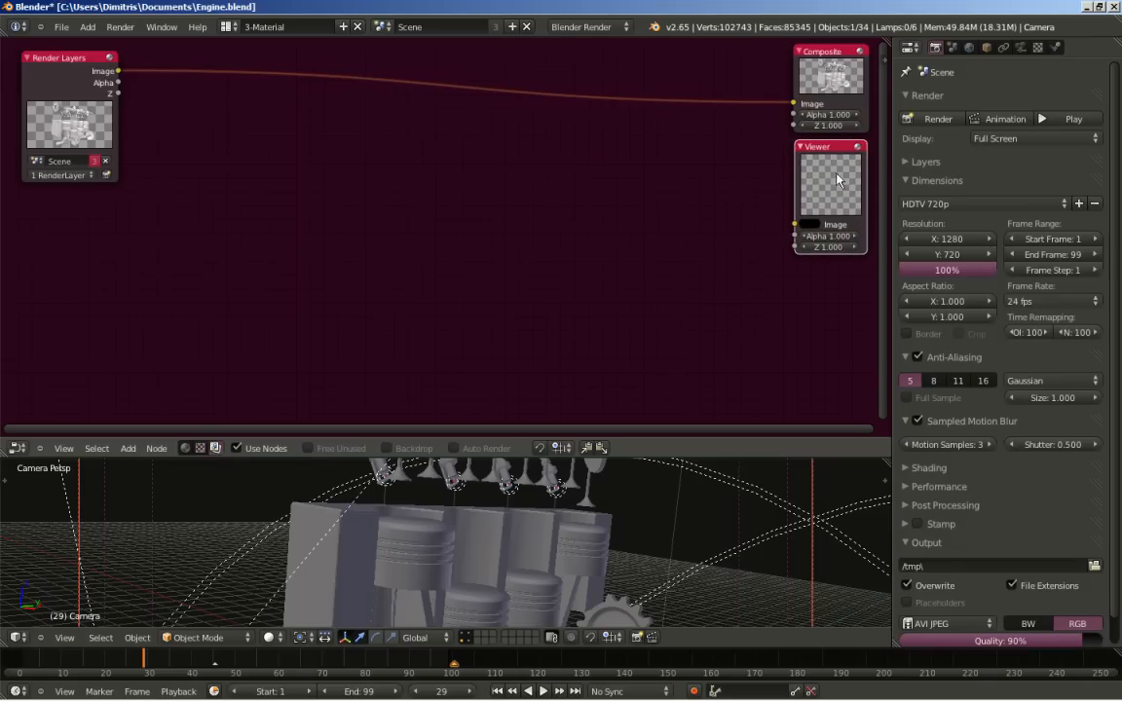
mouse_move(457, 391)
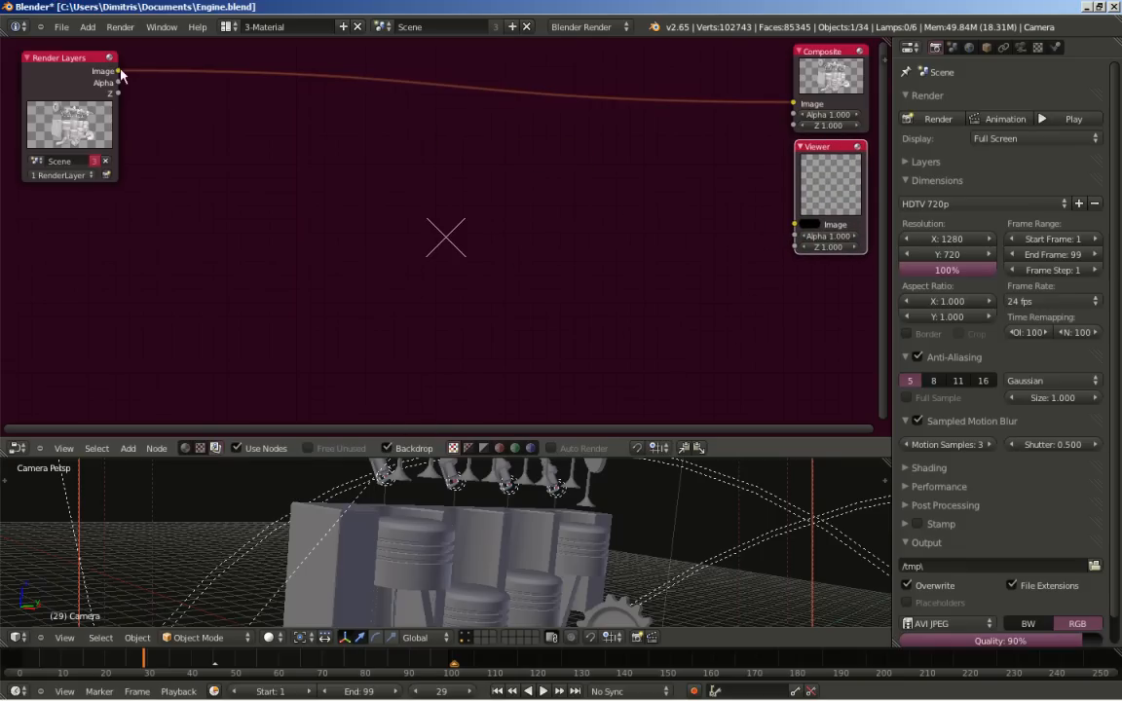
left_click_drag(118, 70, 765, 195)
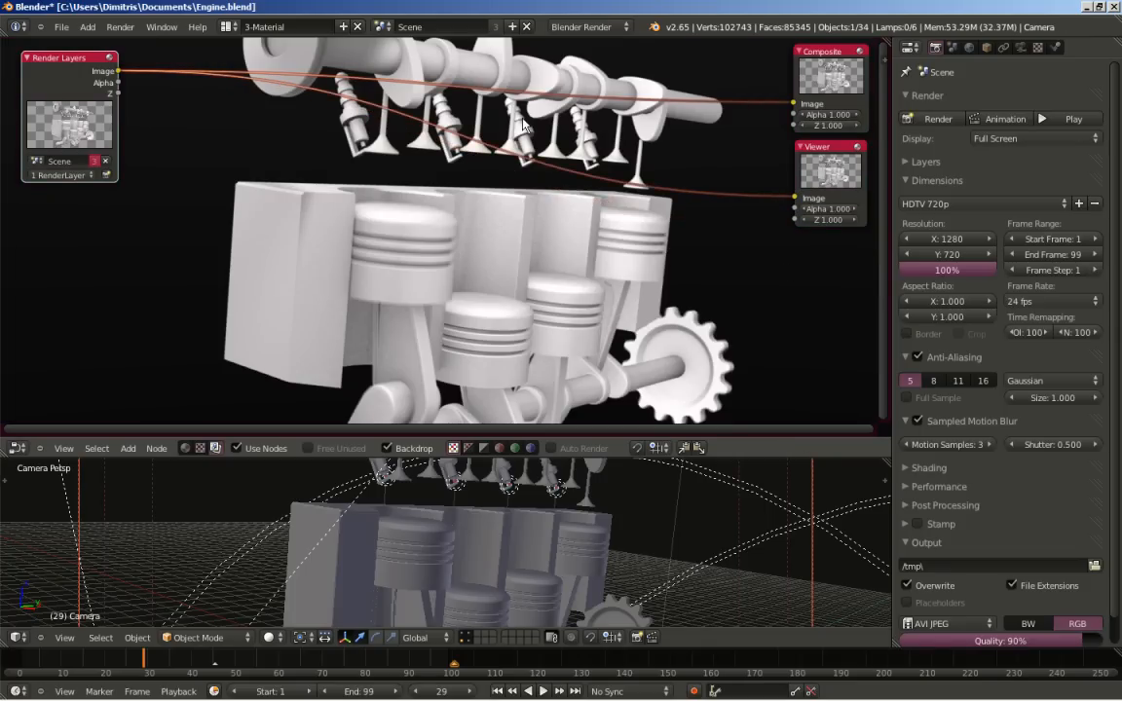
mouse_move(633, 238)
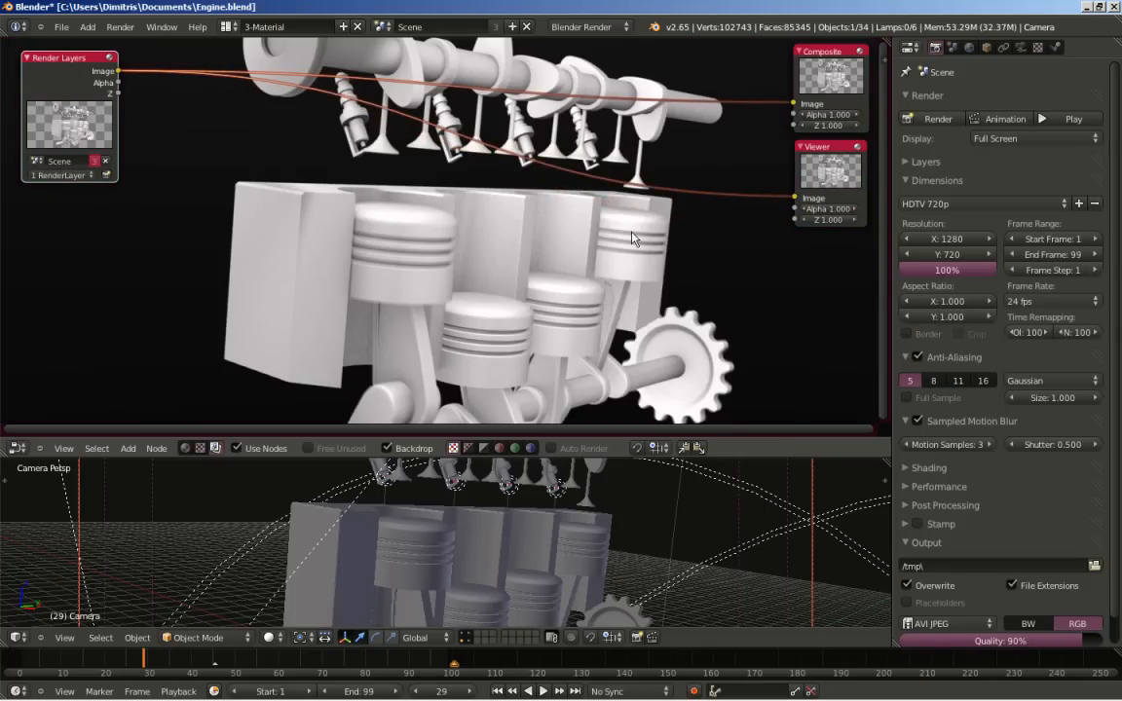
mouse_move(670, 257)
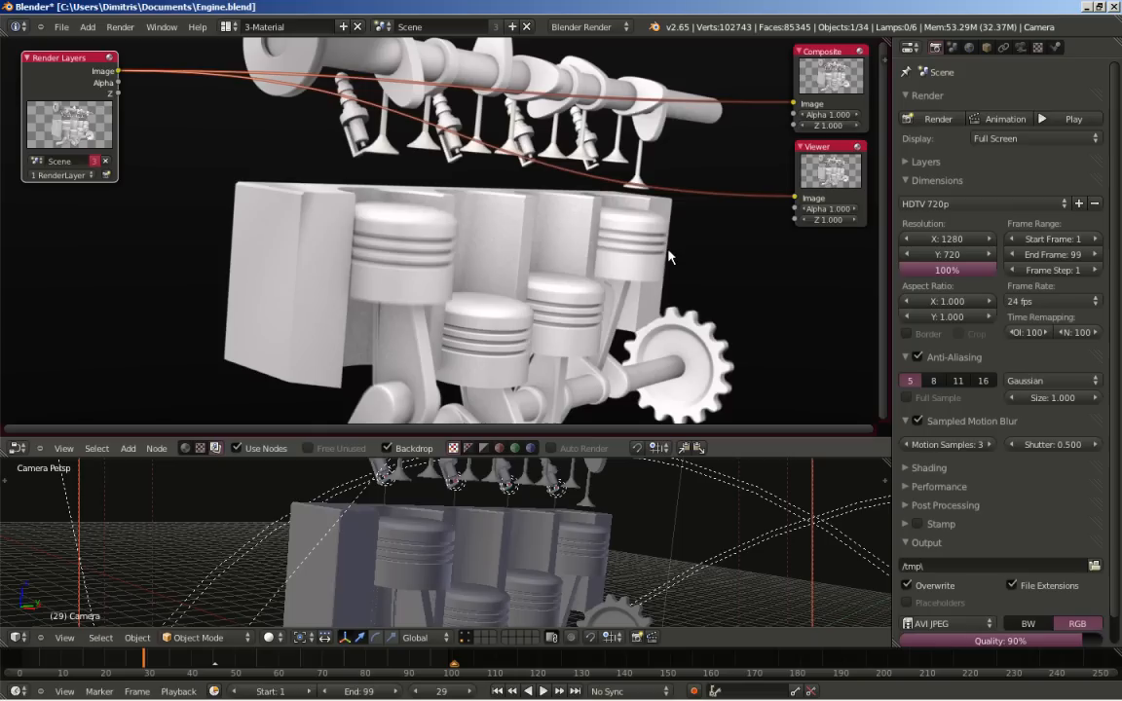
mouse_move(585, 296)
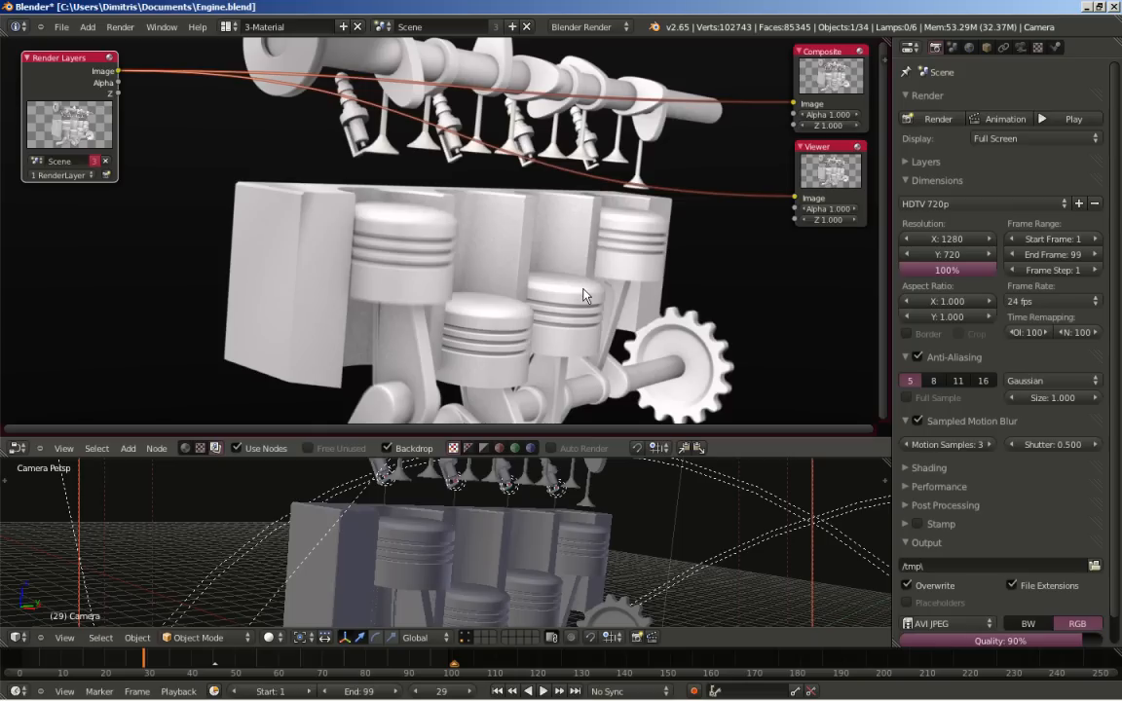
mouse_move(817, 174)
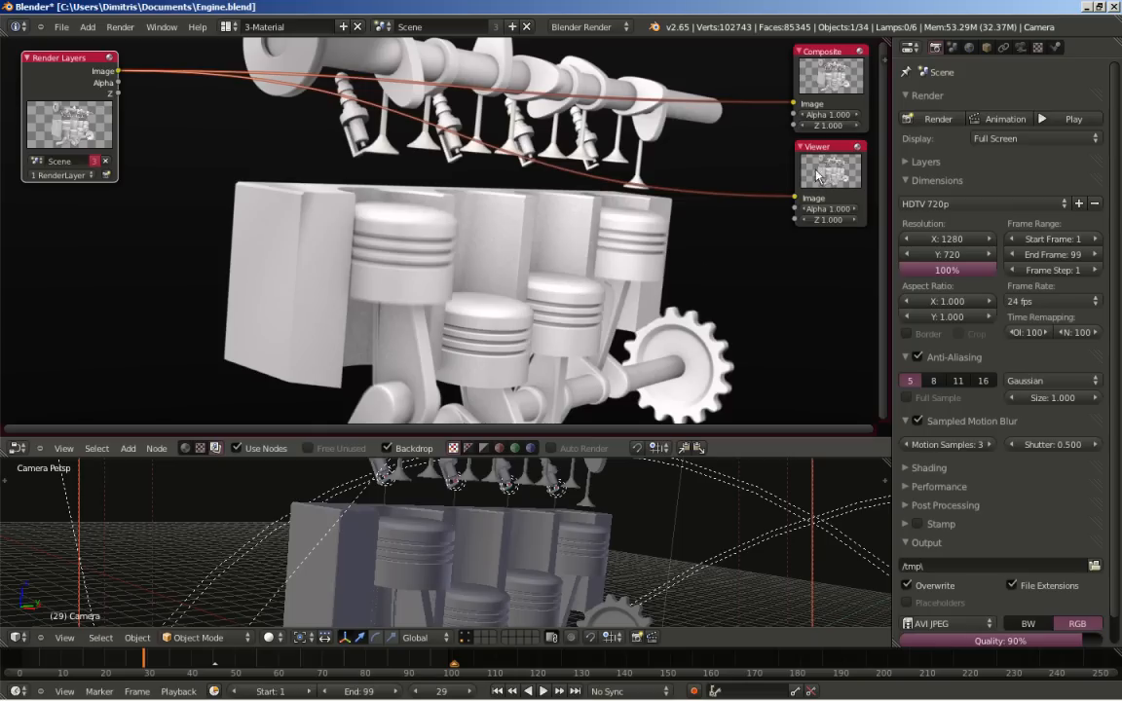
mouse_move(629, 139)
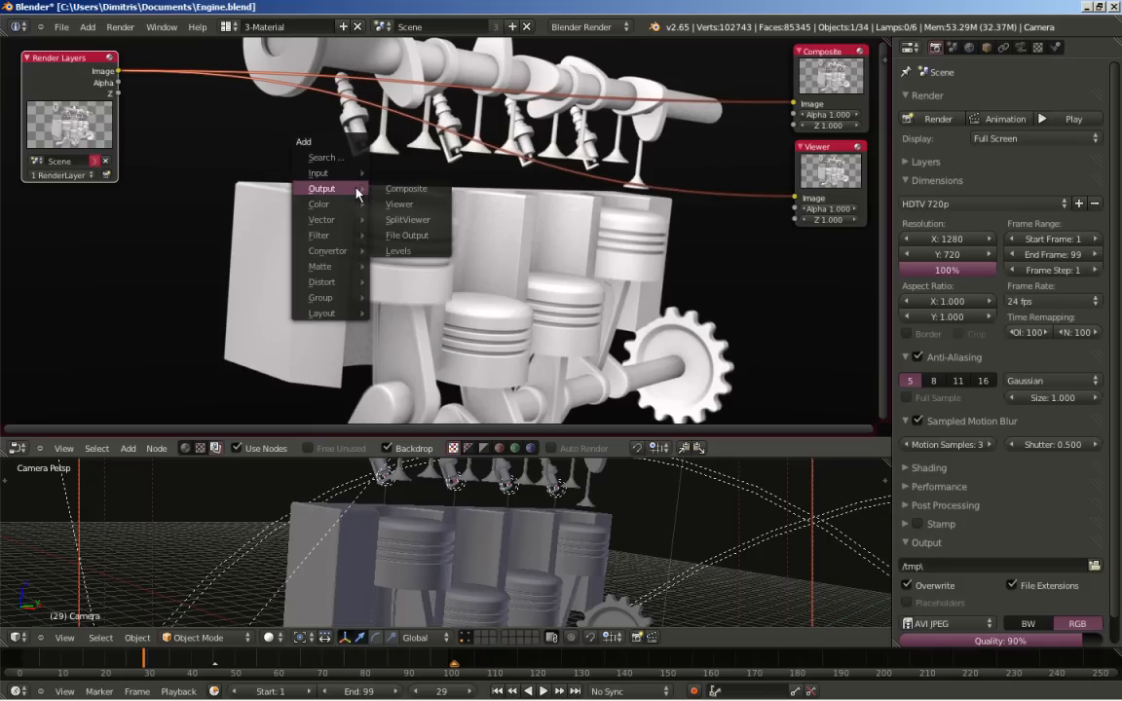
mouse_move(333, 203)
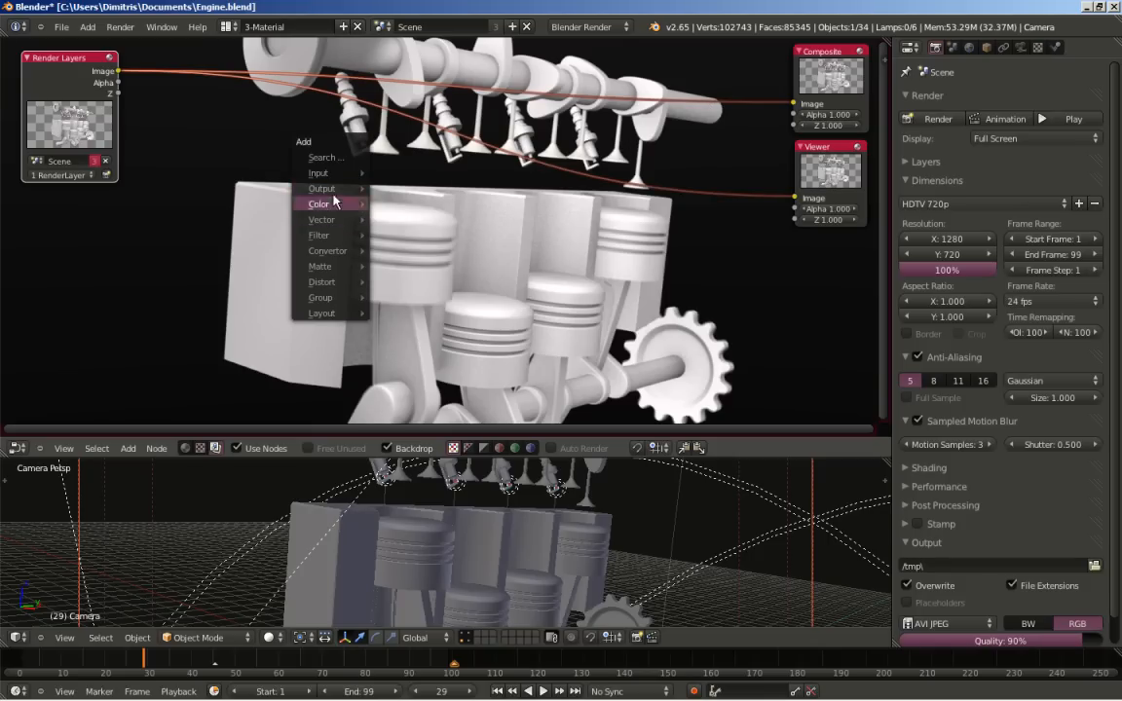
mouse_move(319, 235)
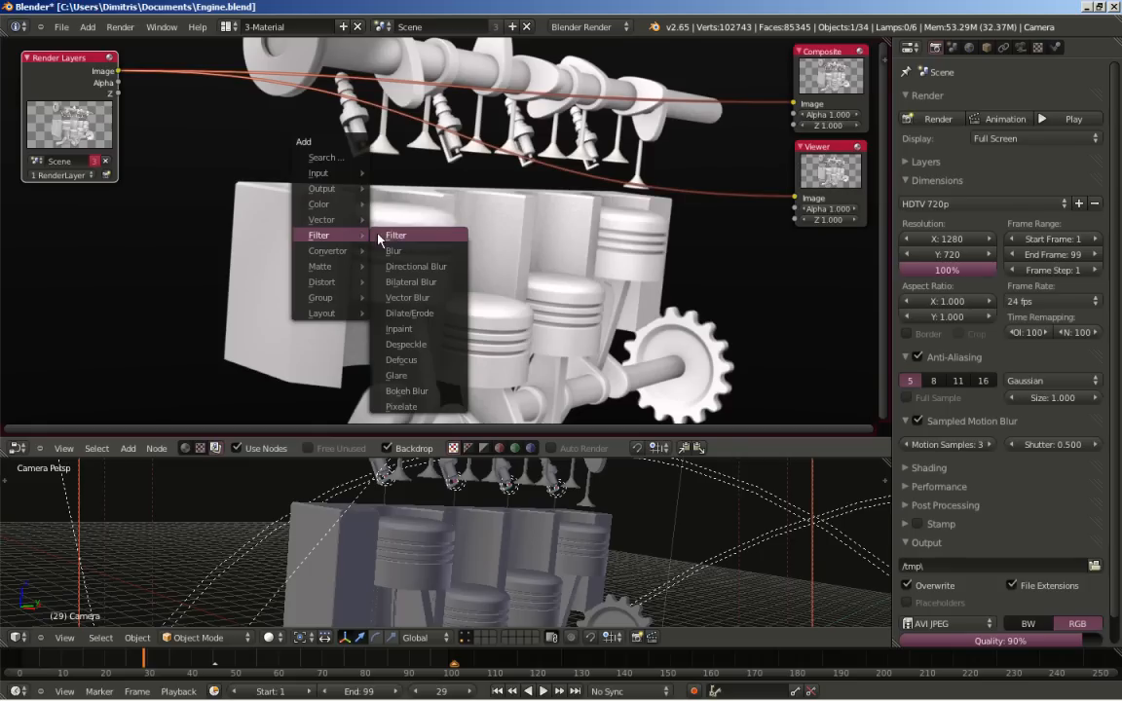
Step: Insert a Filter node on the link between Render Layers and the outputs
left_click(392, 251)
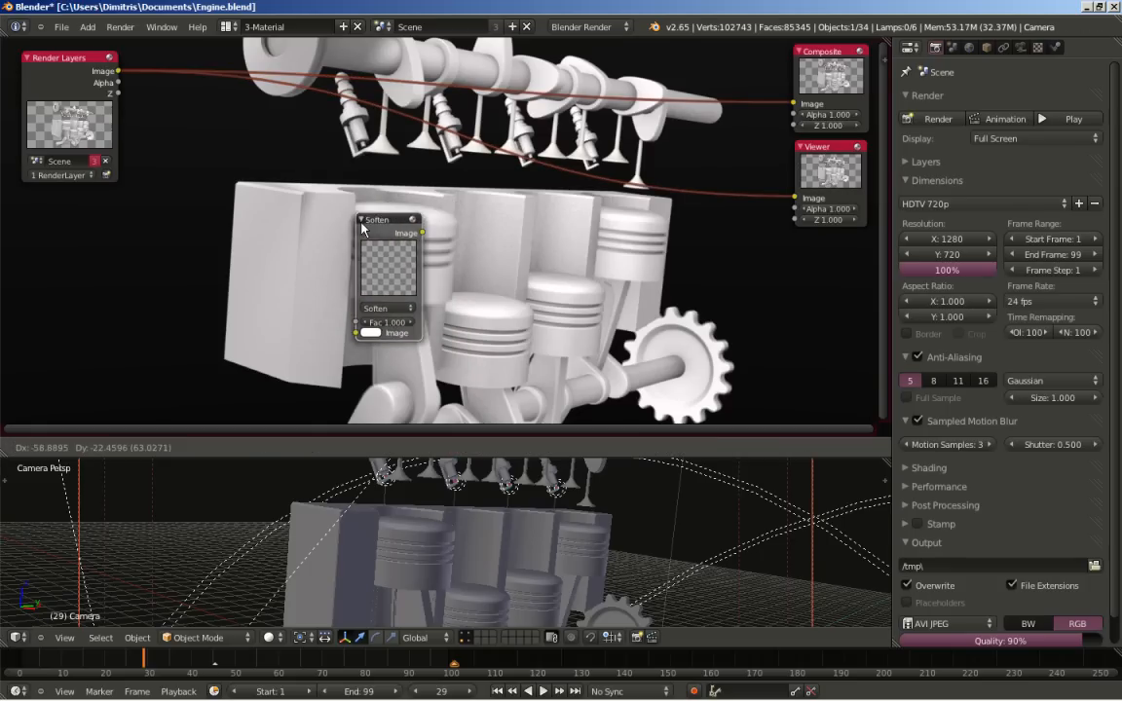
left_click_drag(388, 219, 443, 190)
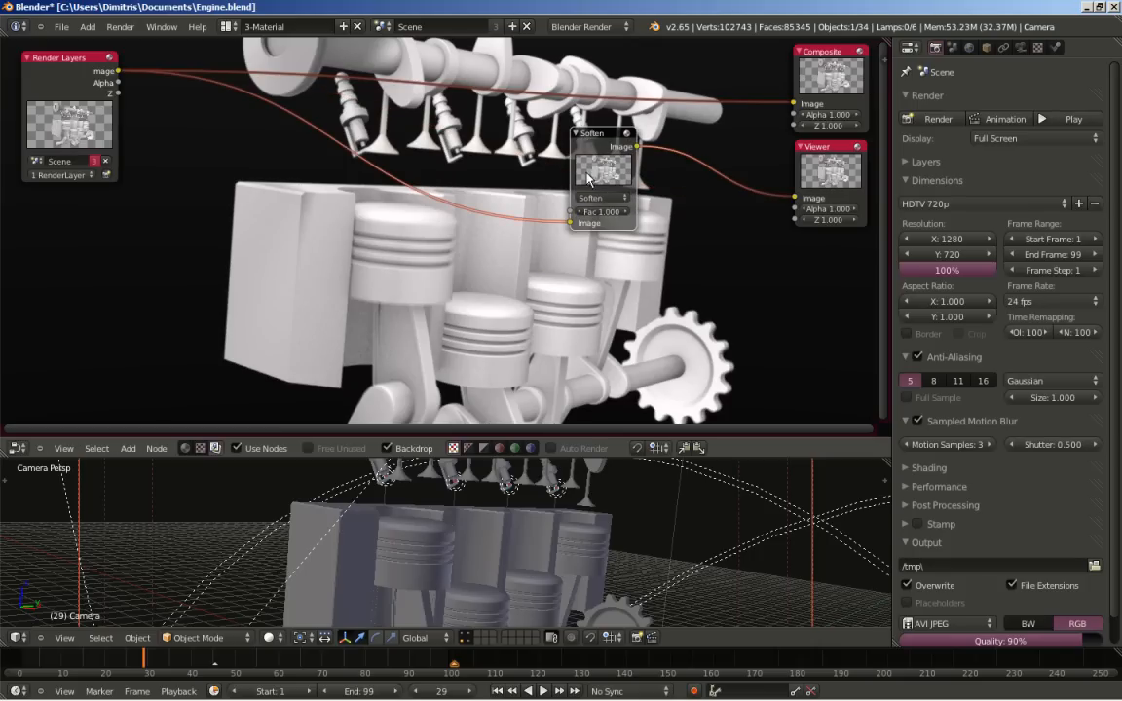
mouse_move(479, 222)
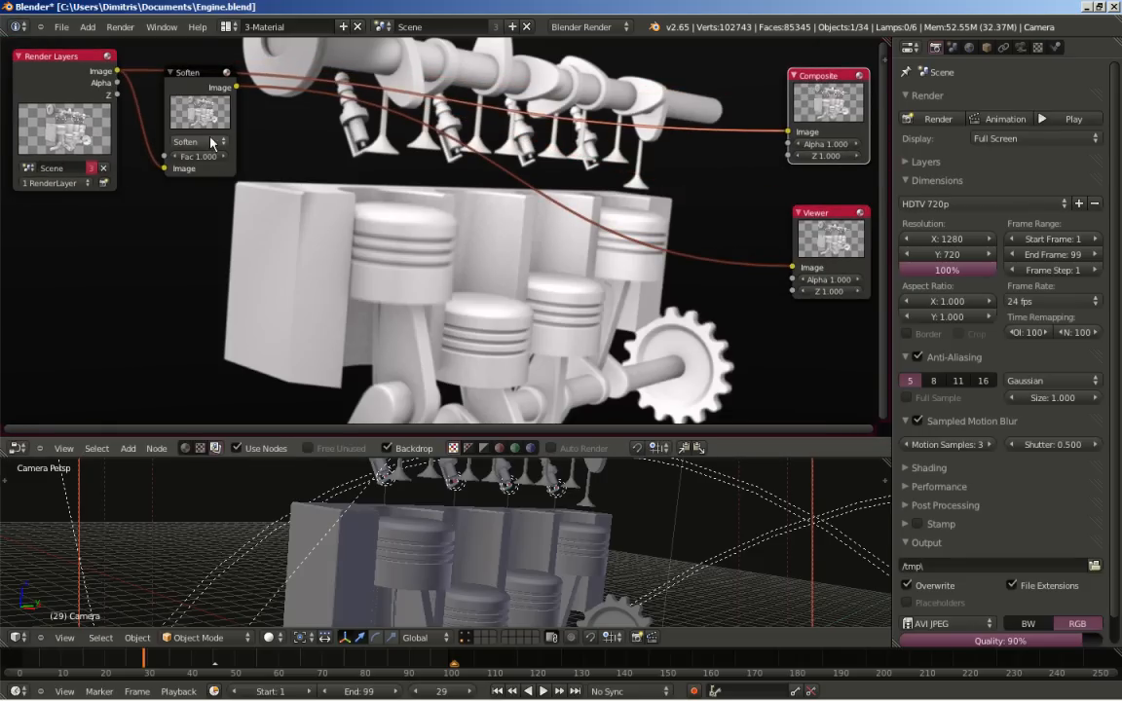
left_click(198, 141)
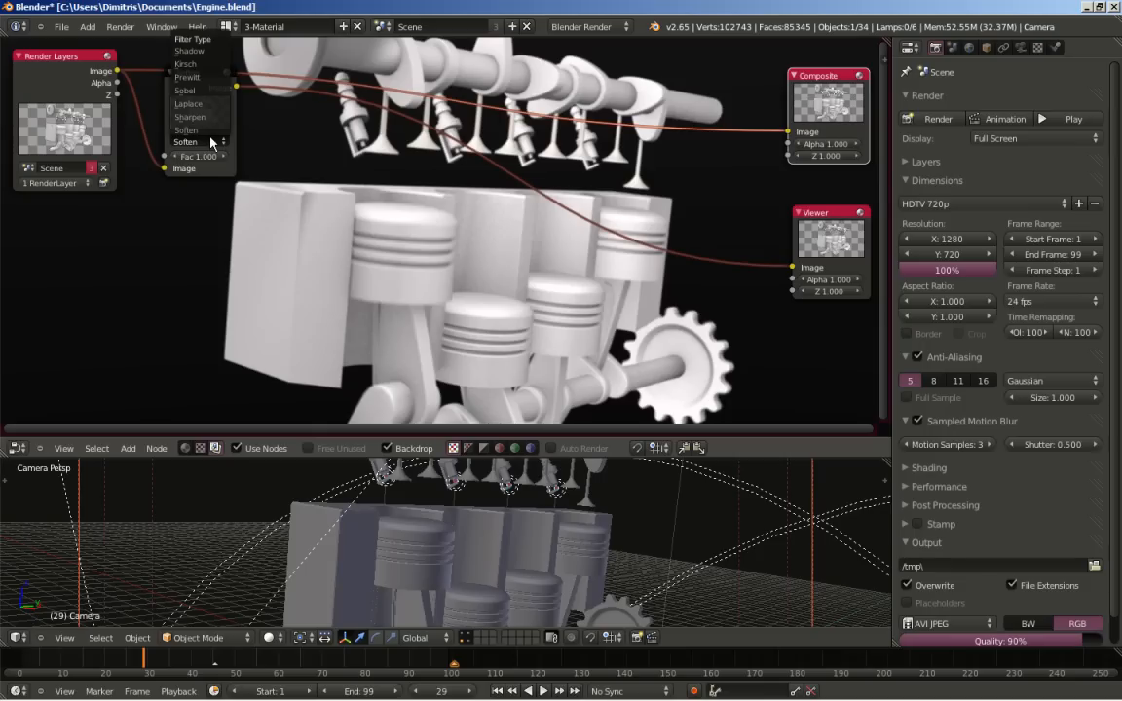
mouse_move(190, 117)
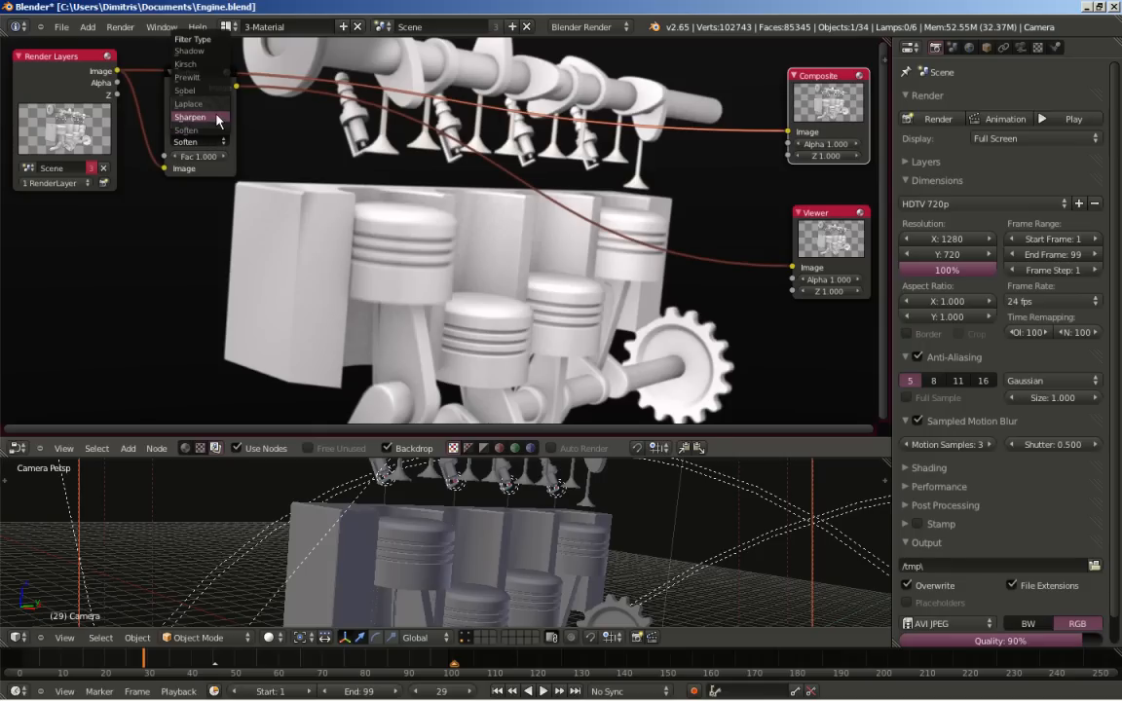
left_click(189, 90)
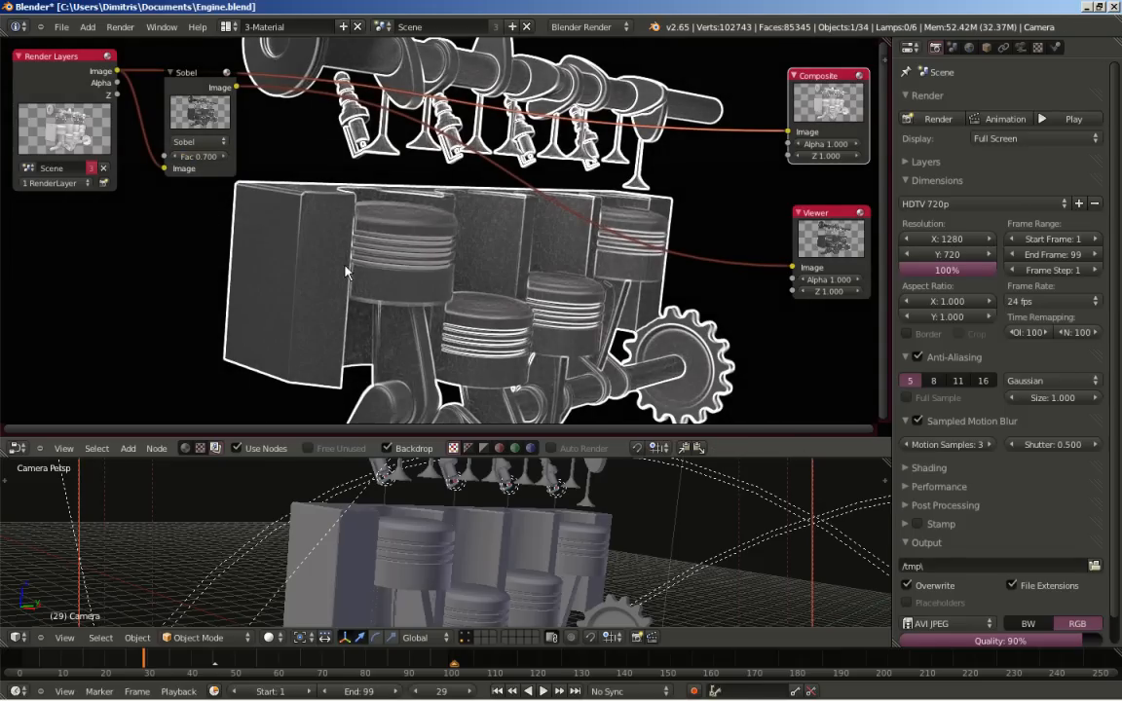
mouse_move(248, 152)
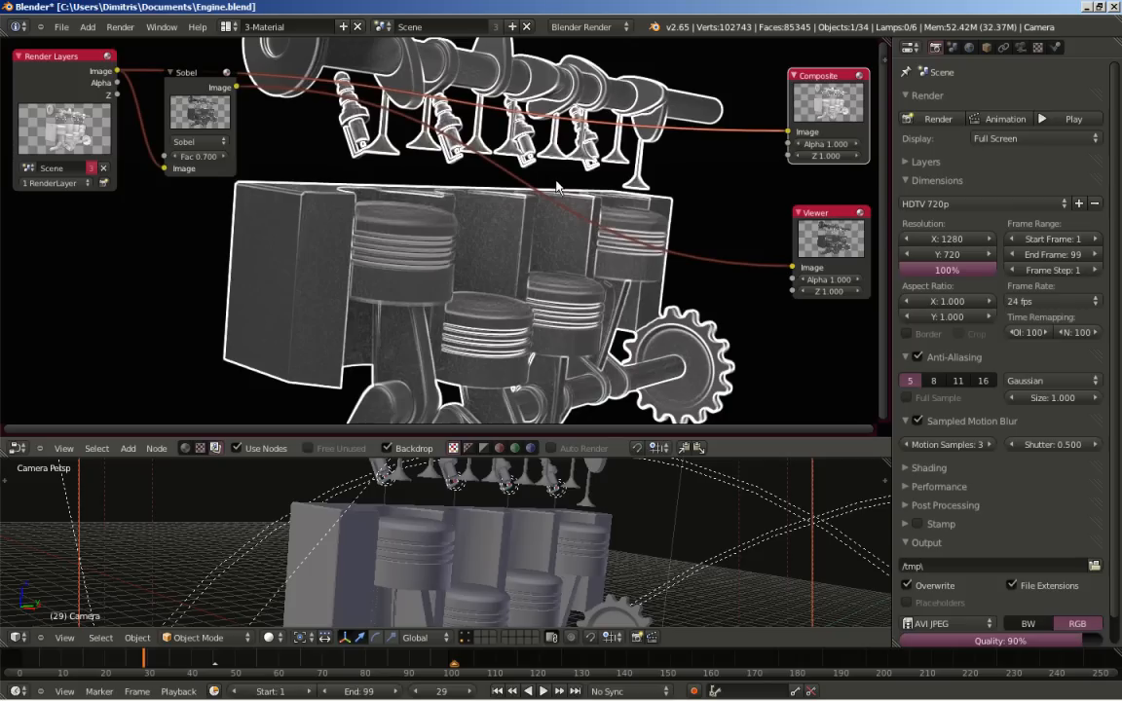
mouse_move(694, 319)
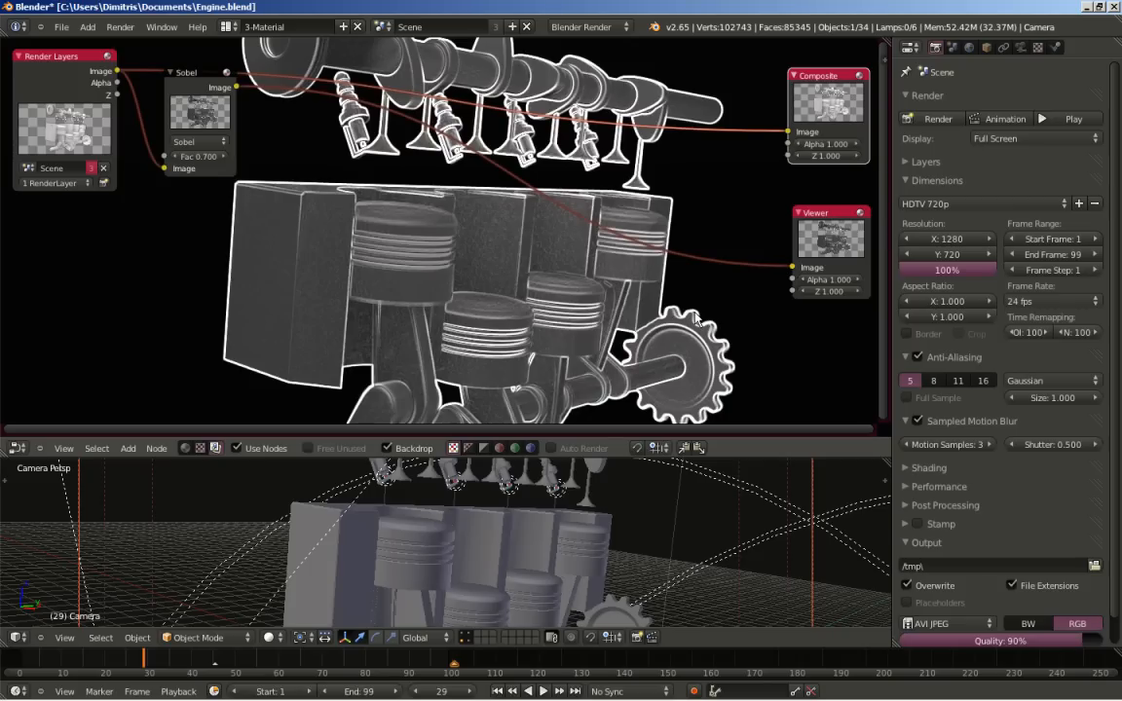
mouse_move(672, 312)
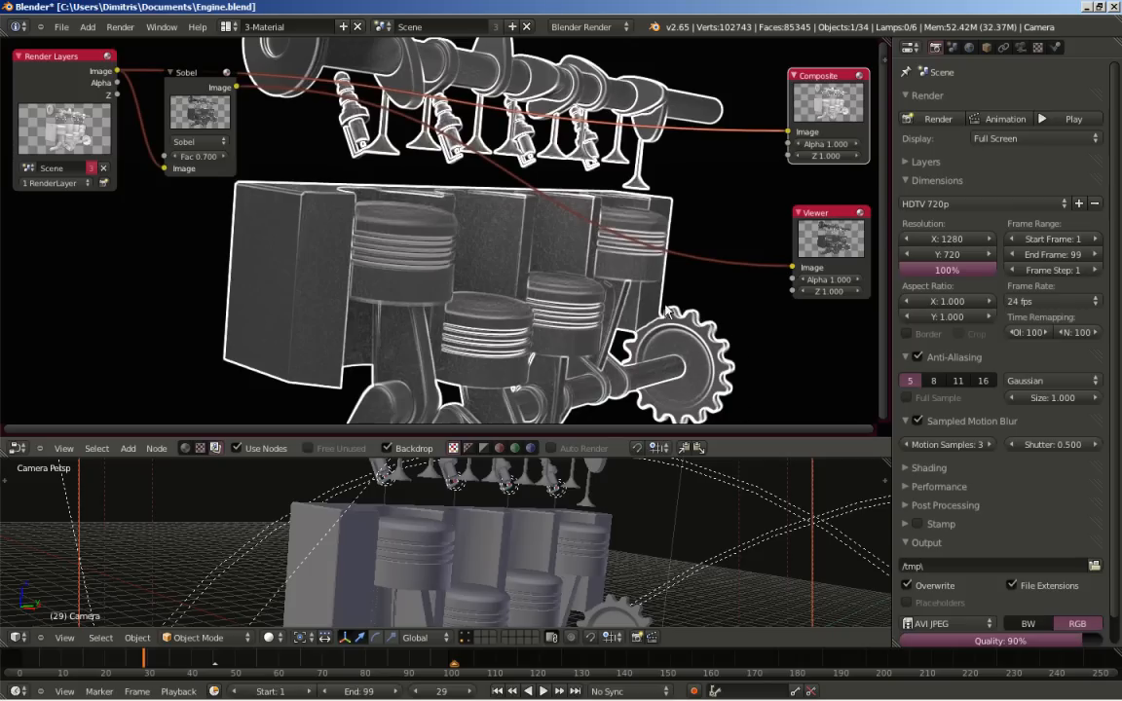
mouse_move(713, 421)
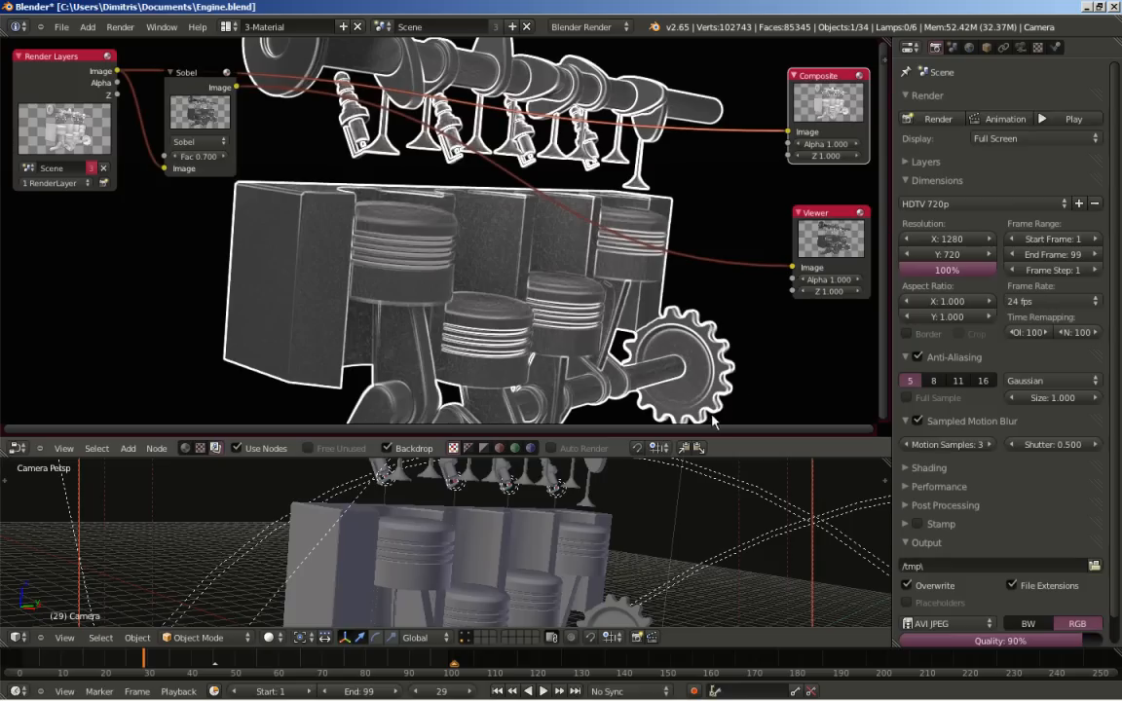
mouse_move(648, 256)
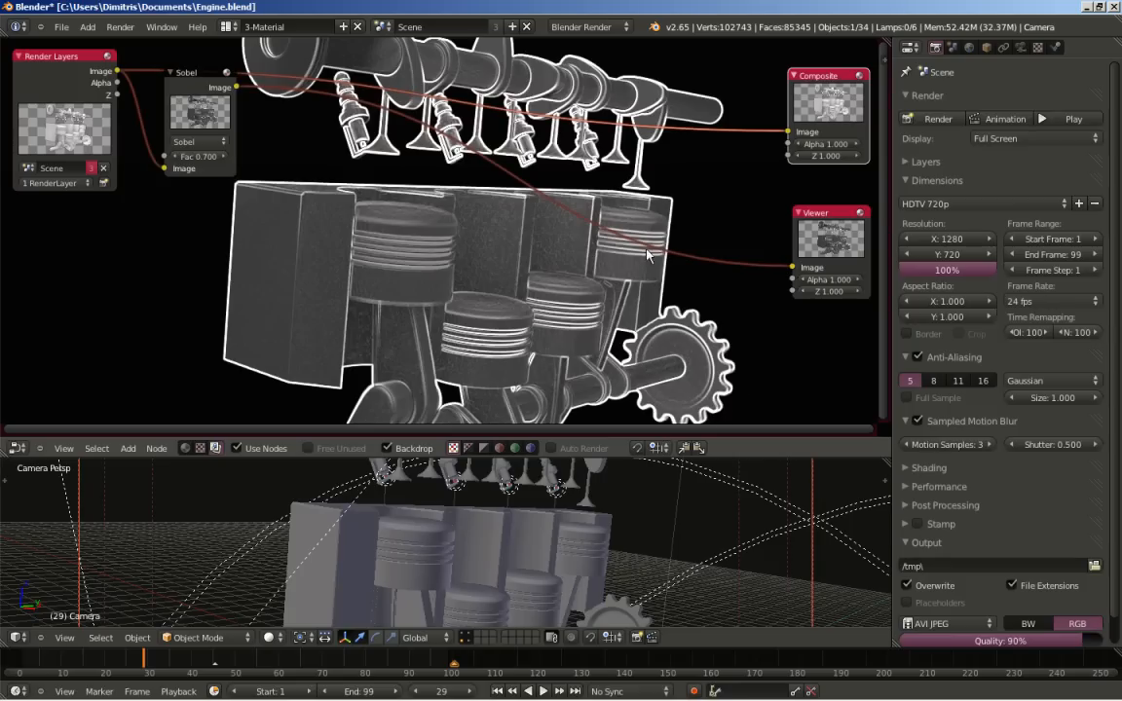
mouse_move(497, 263)
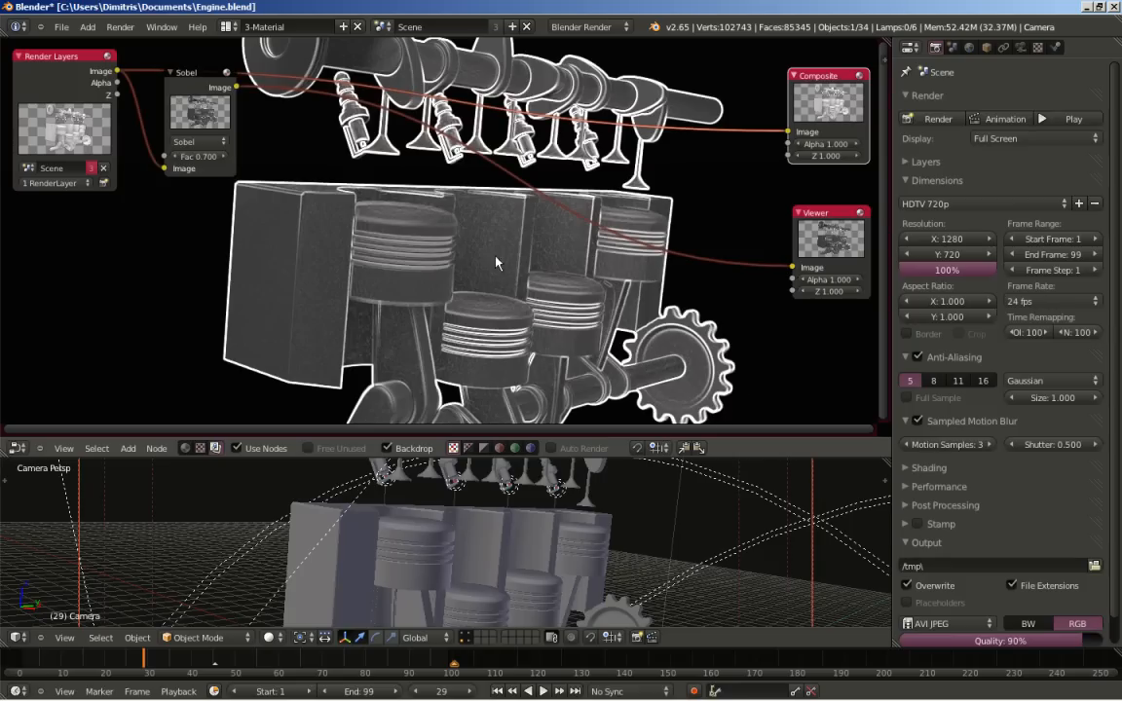
mouse_move(482, 231)
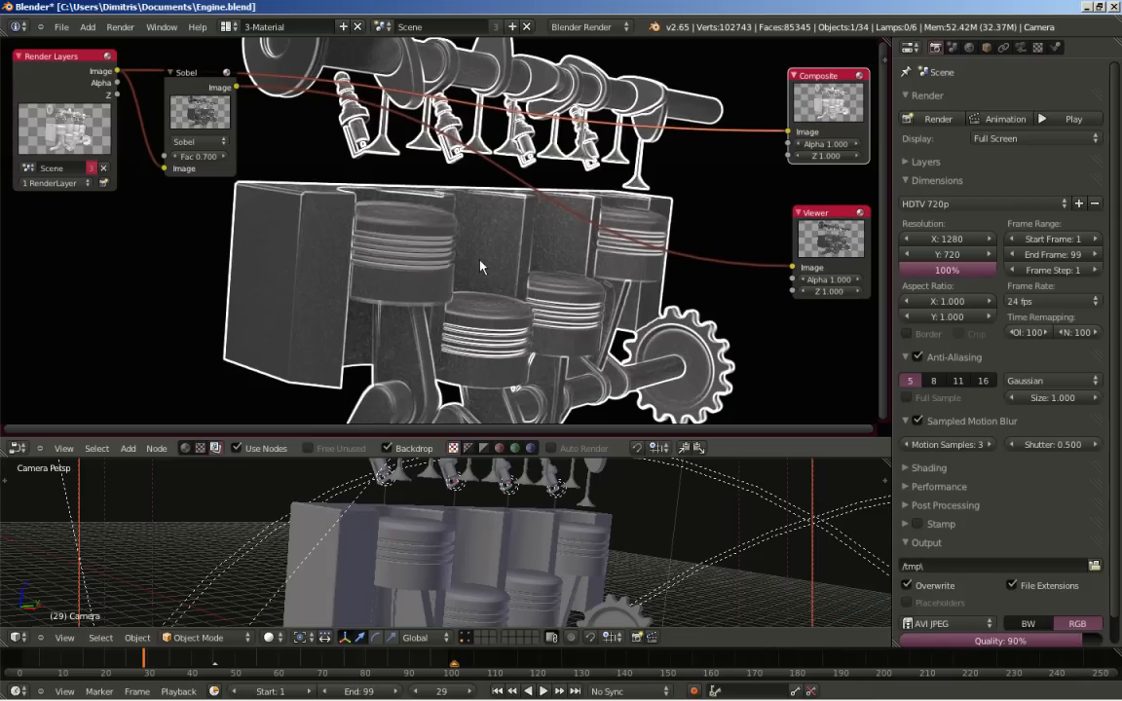
mouse_move(483, 284)
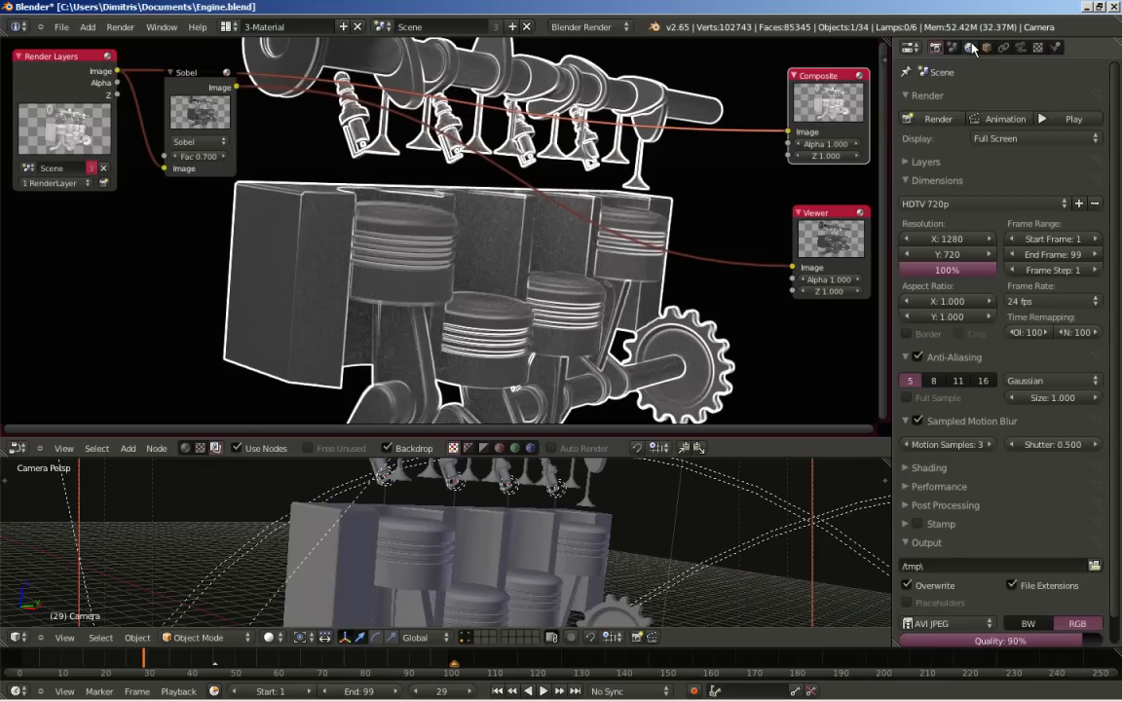
Step: Raise the world's raytraced Gather Samples to 7 and return to the Render settings
left_click(969, 49)
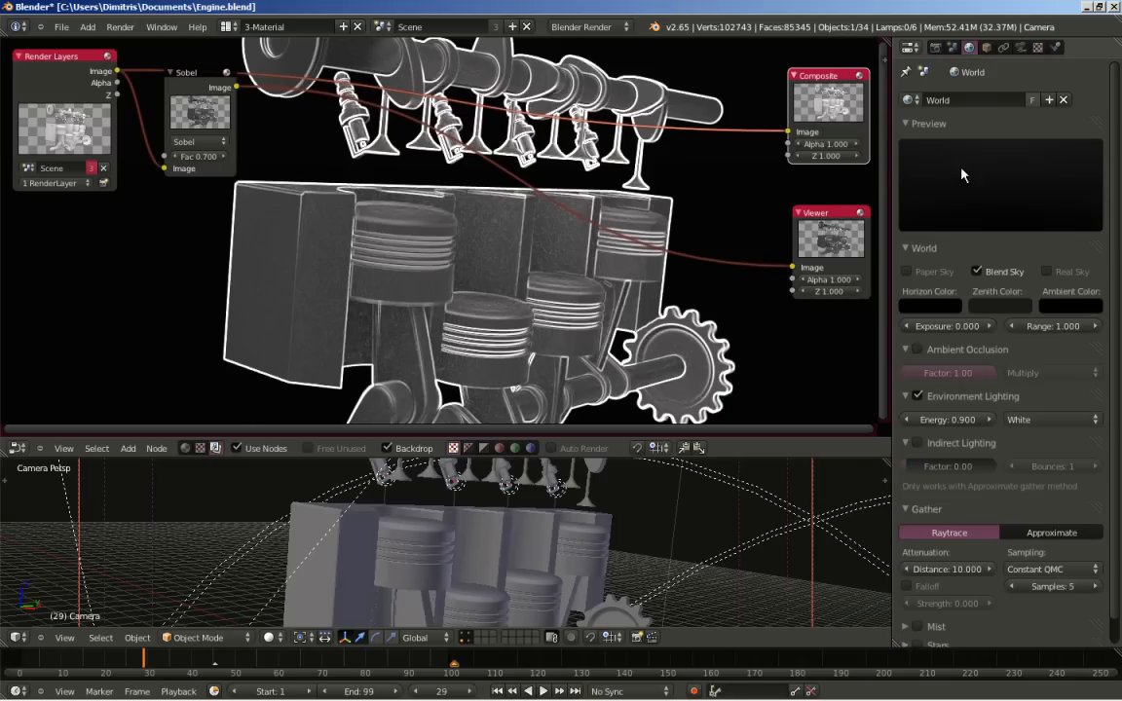
mouse_move(456, 279)
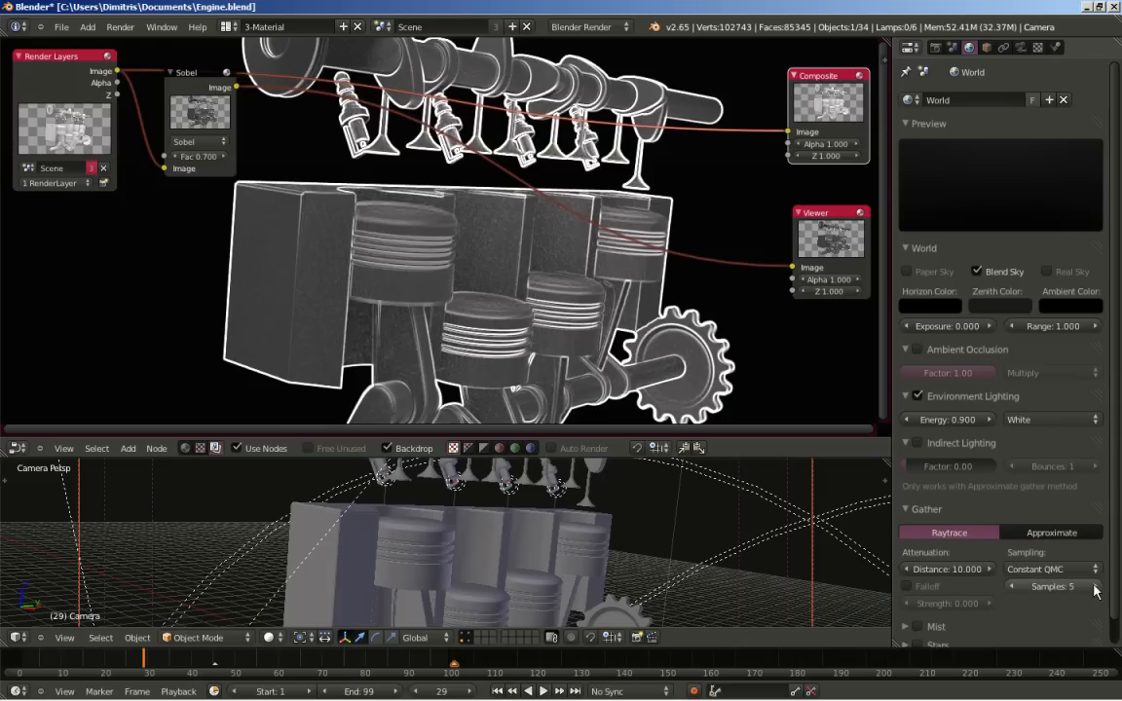
left_click(1089, 599)
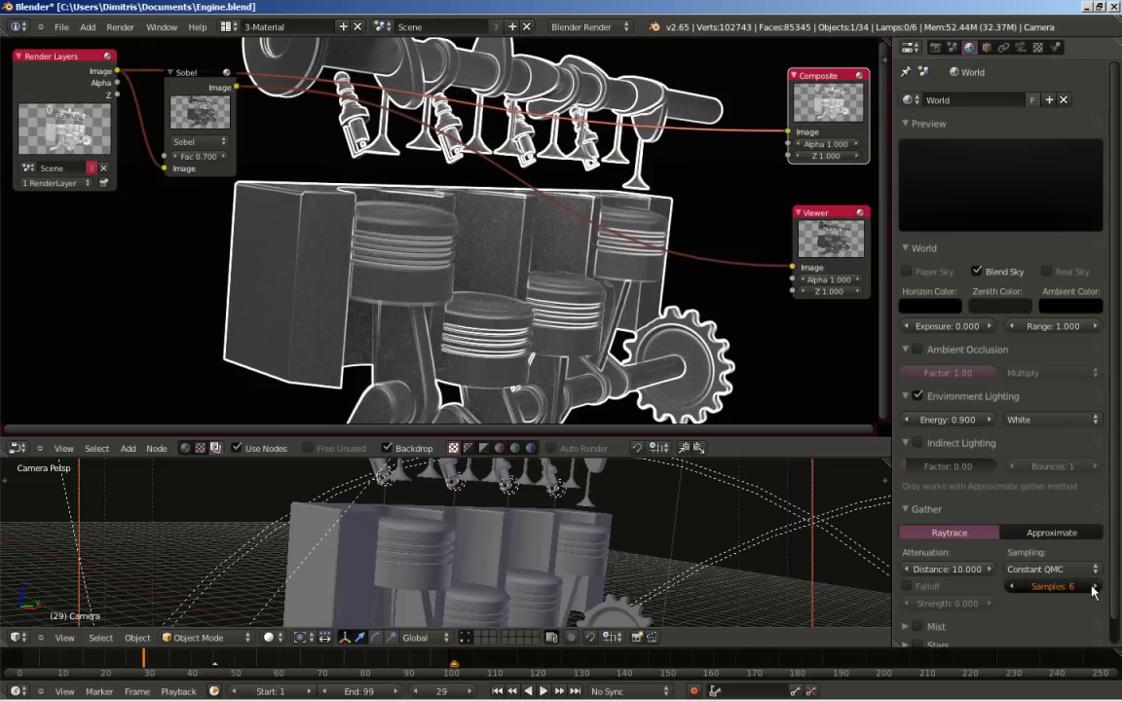
left_click(1093, 594)
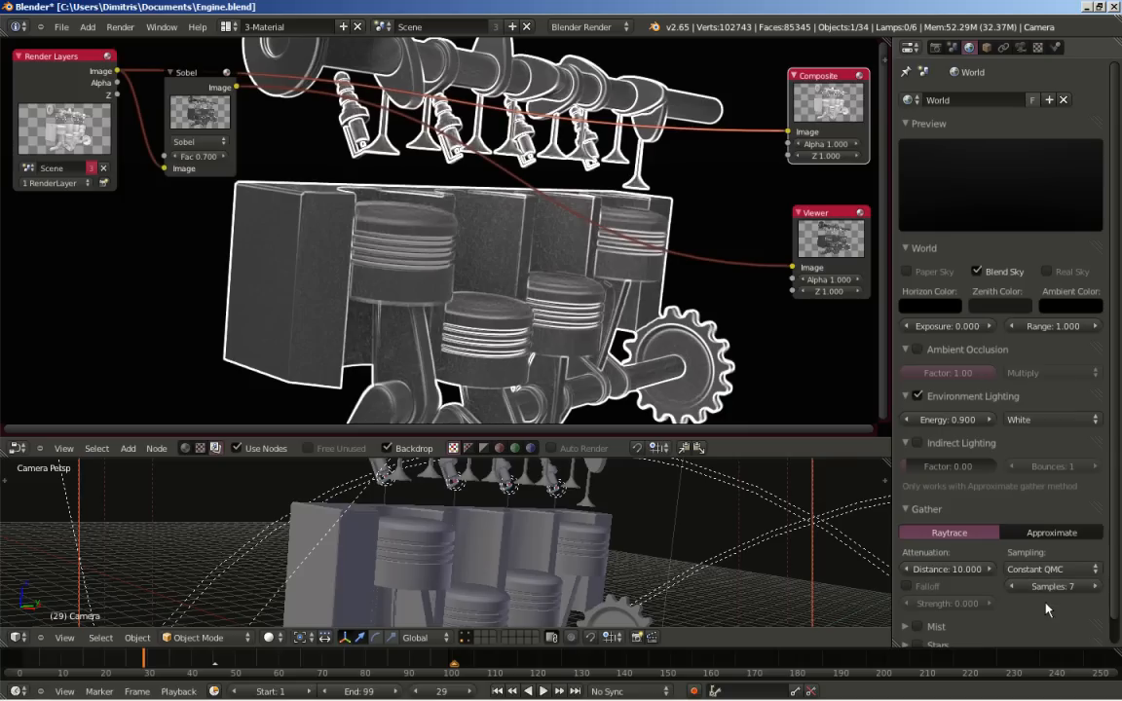
left_click(908, 67)
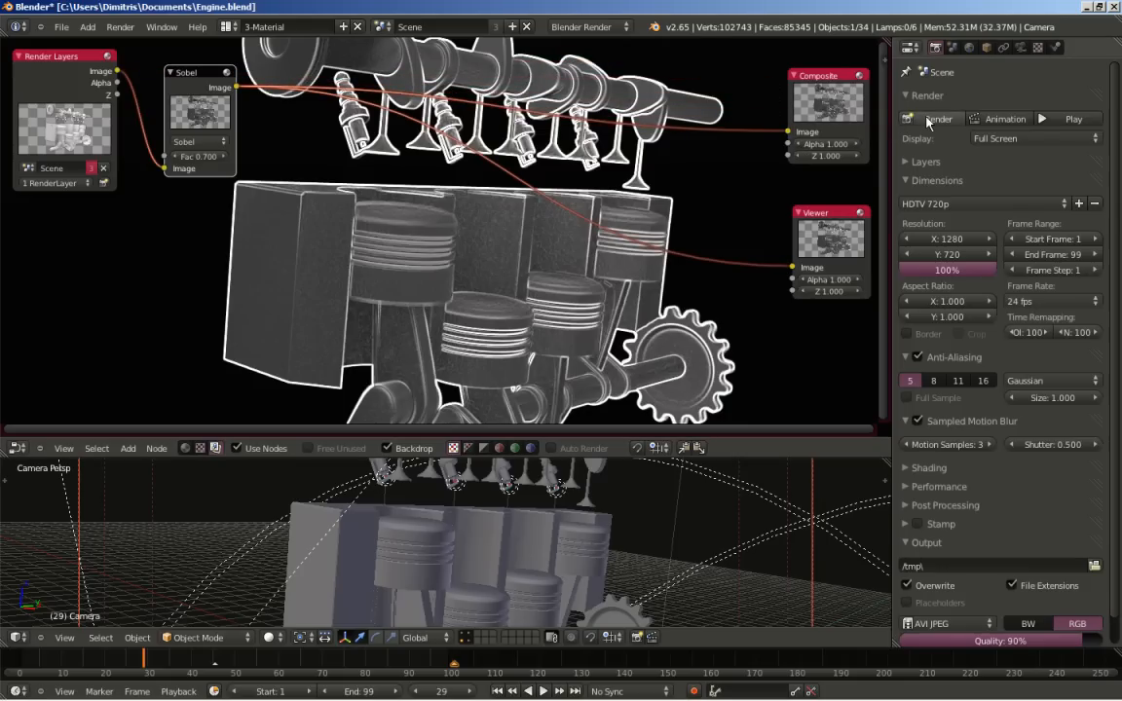
Step: Render the current frame to check the white Sobel-outlined engine
left_click(930, 118)
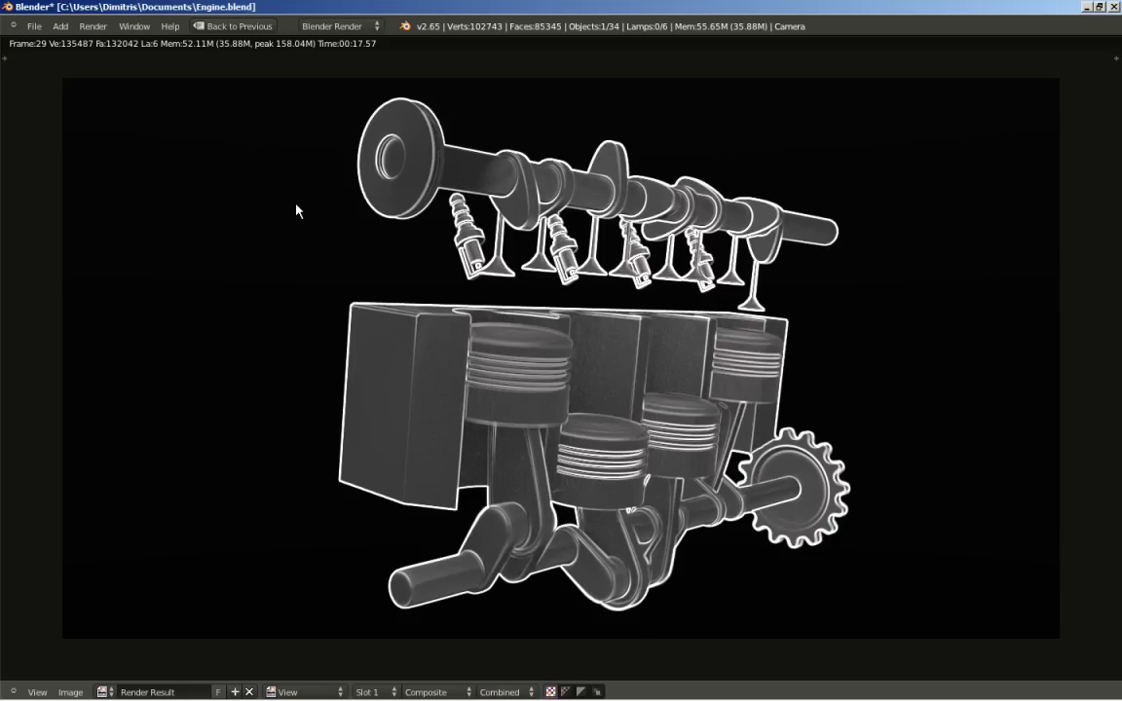
mouse_move(568, 356)
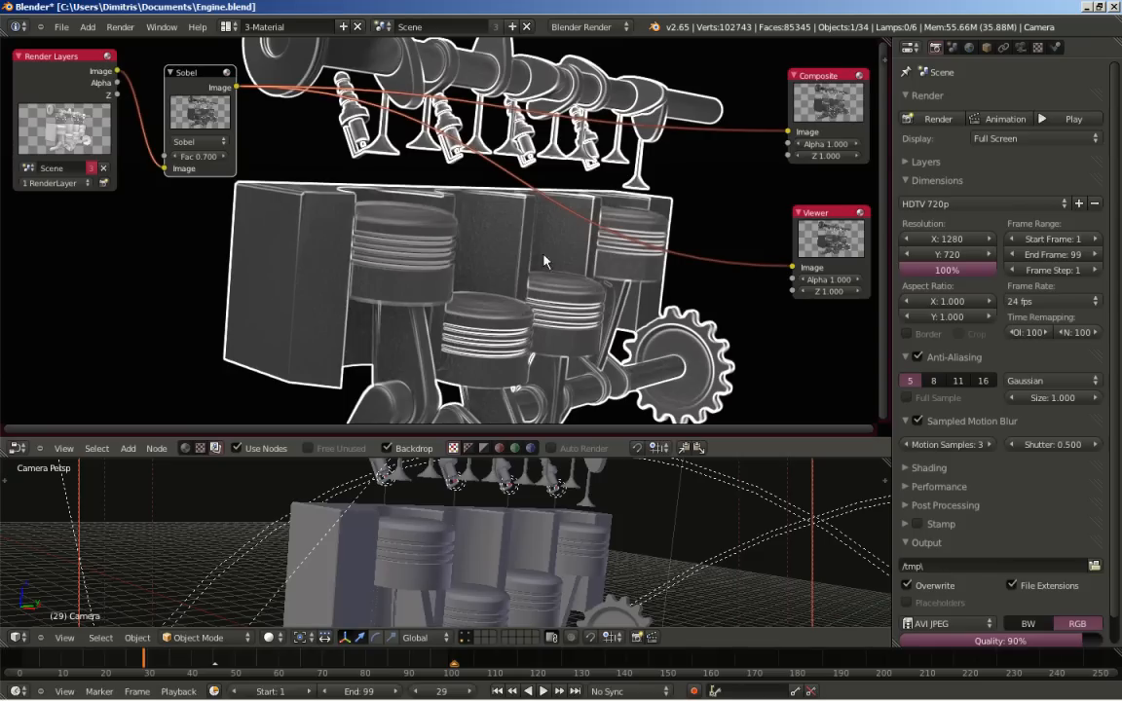
mouse_move(482, 277)
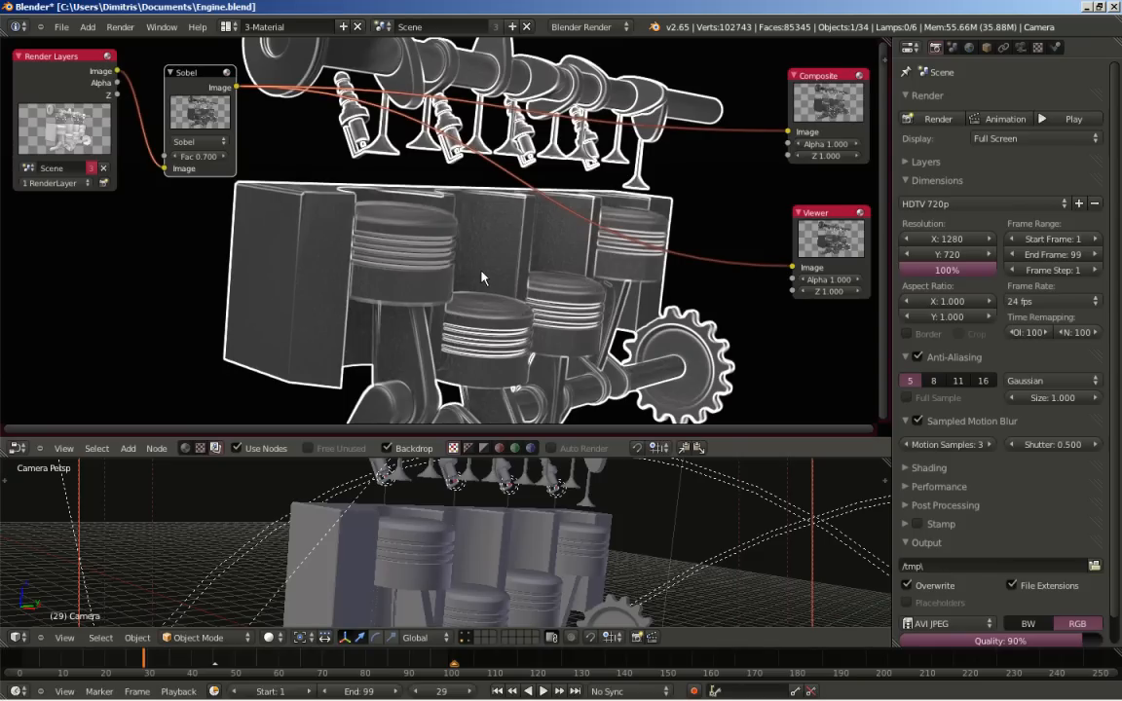
mouse_move(344, 168)
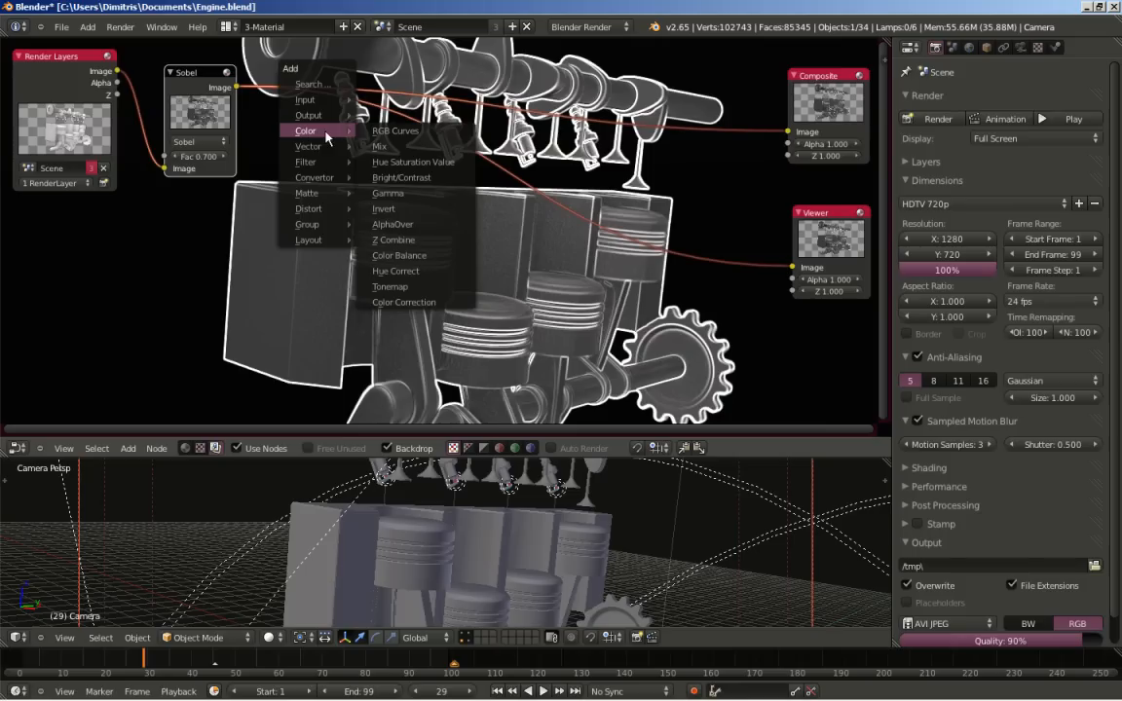
Step: Insert an Invert node between Sobel and Composite and place it beside Sobel
left_click(384, 208)
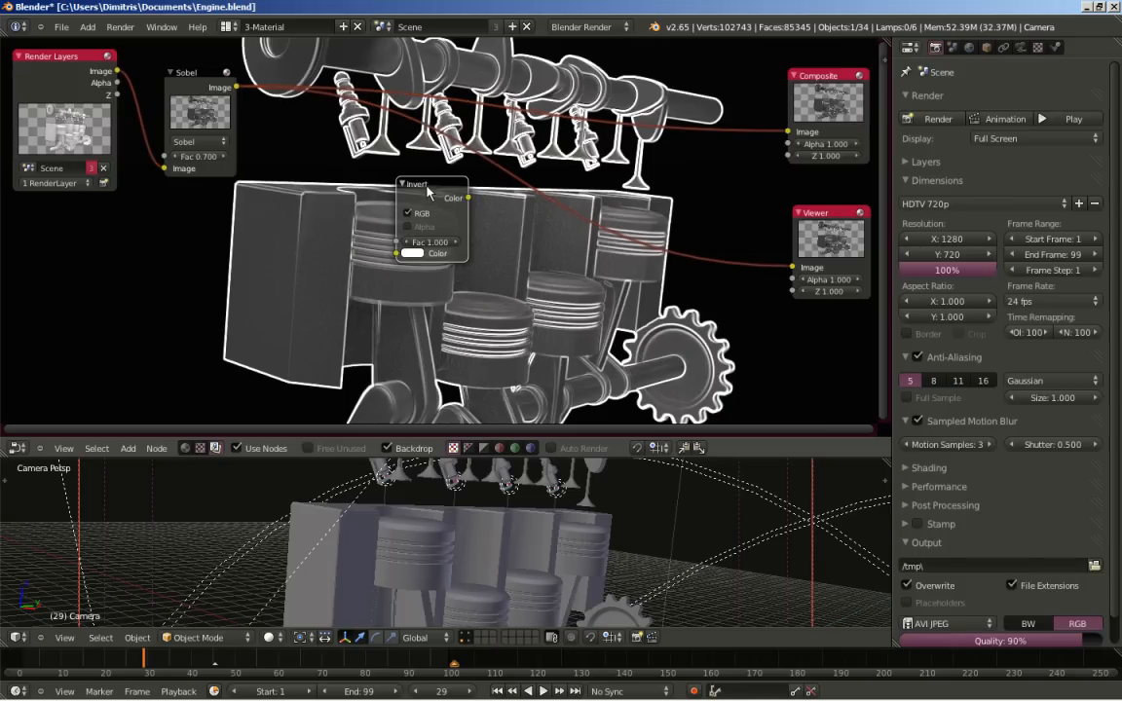
left_click_drag(418, 185, 521, 210)
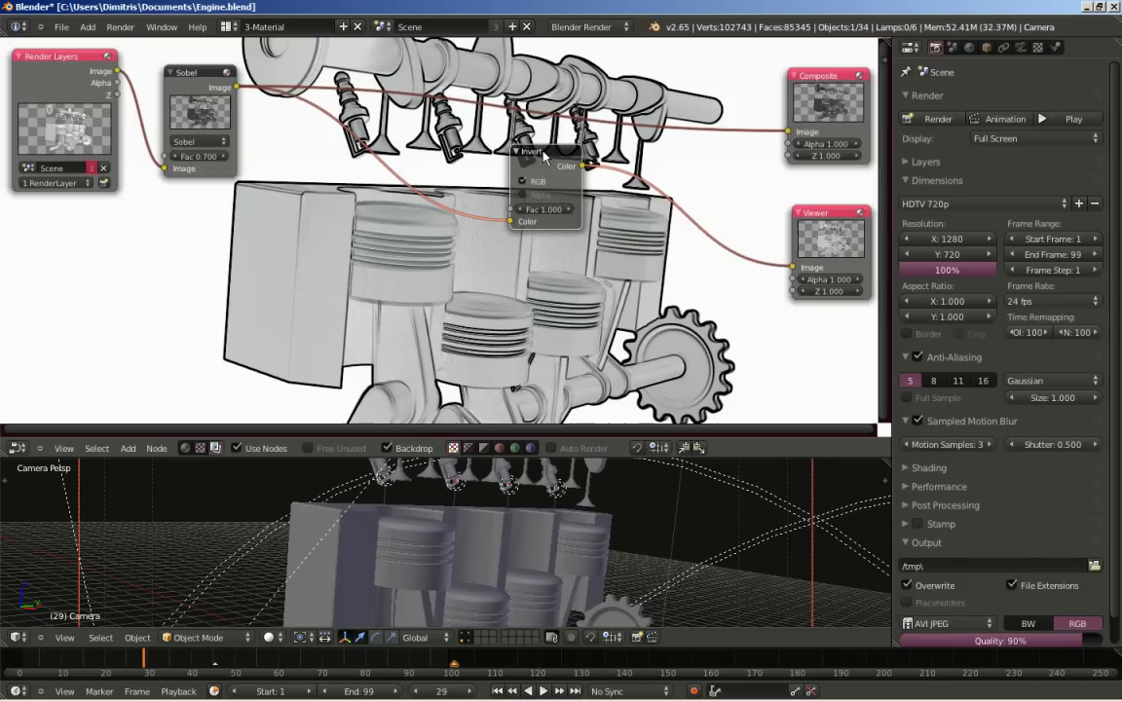
left_click_drag(546, 151, 331, 209)
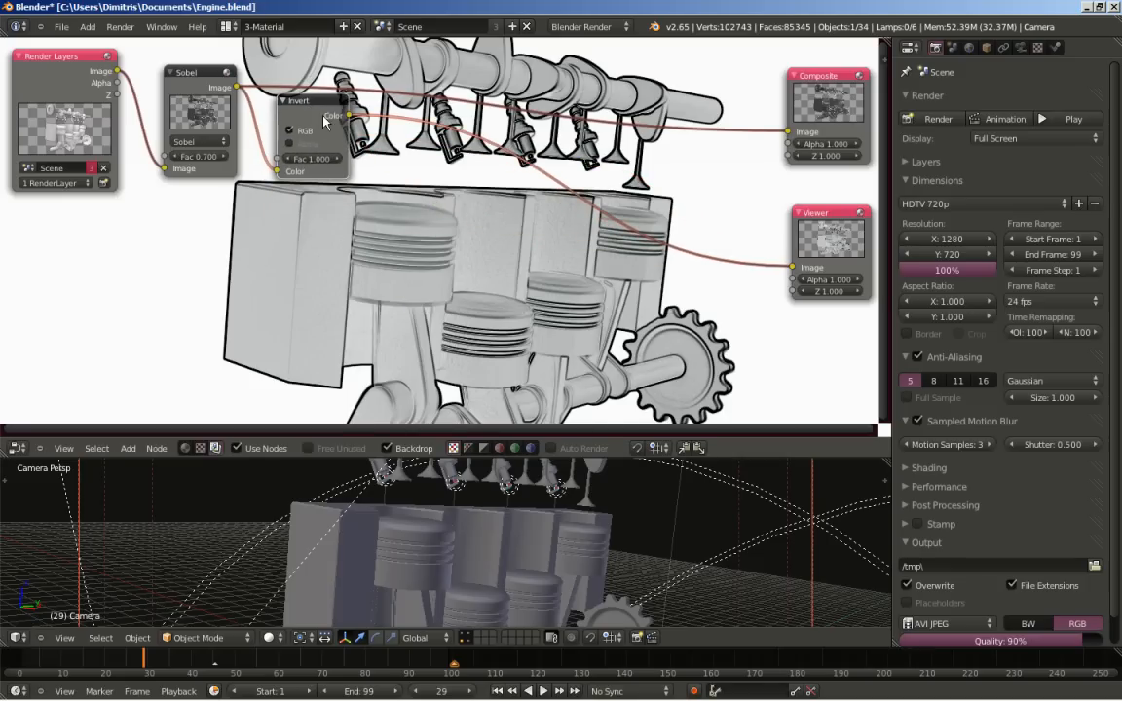
mouse_move(655, 329)
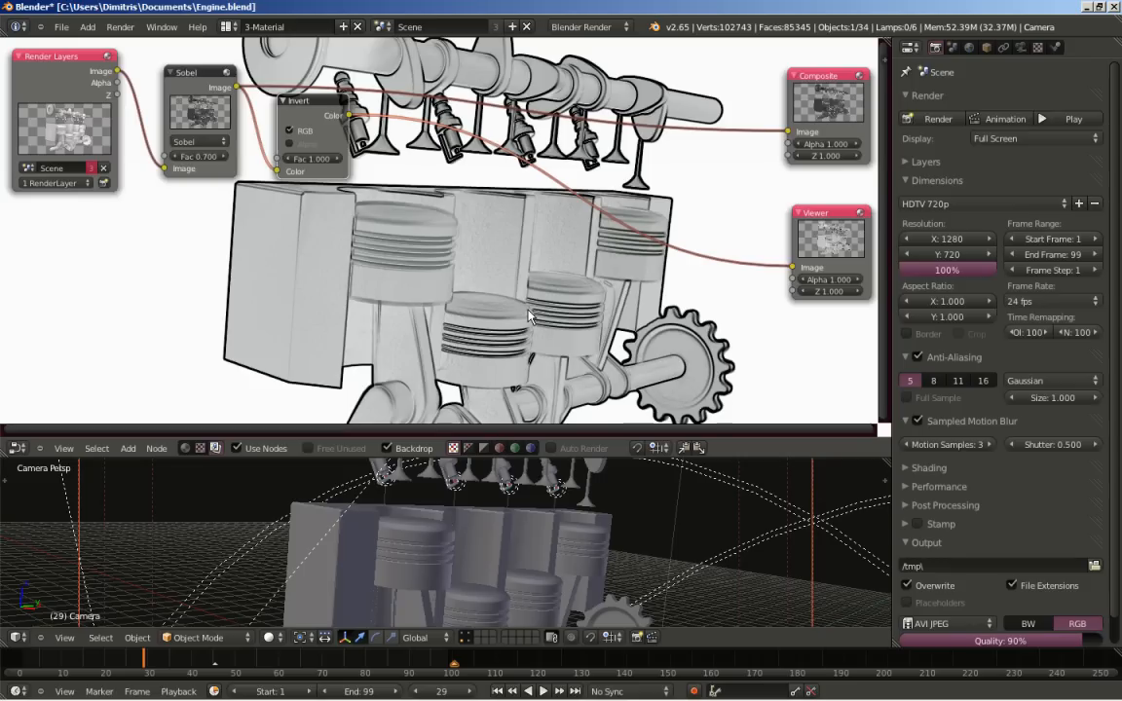
mouse_move(514, 315)
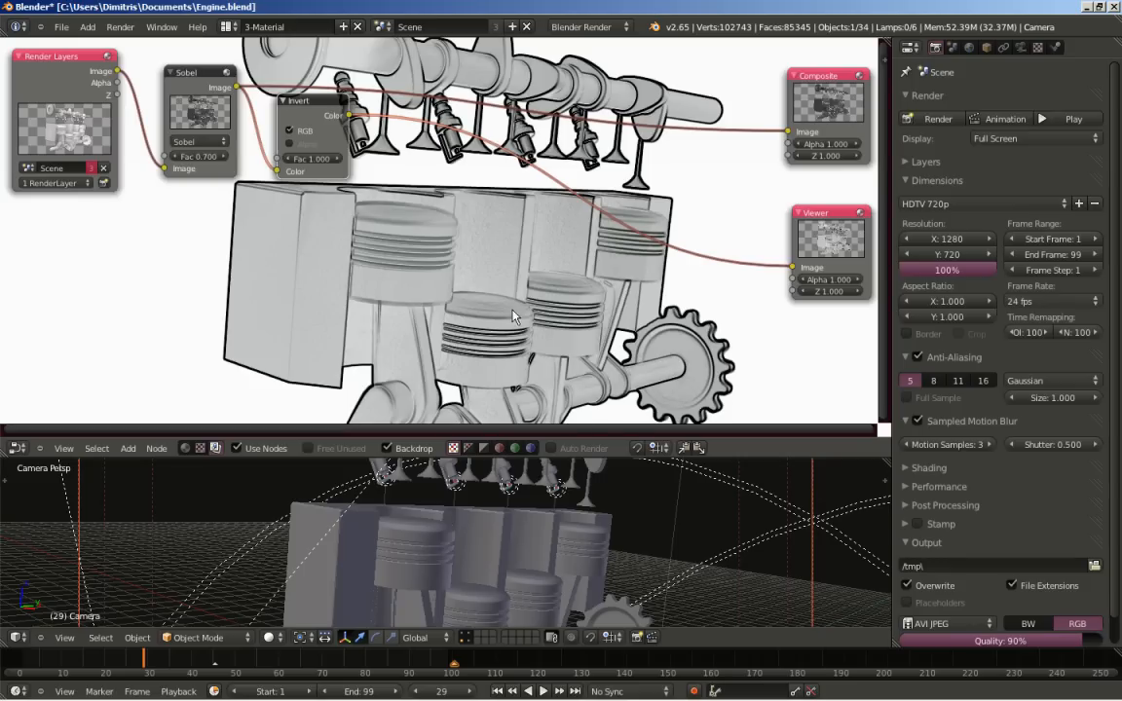
mouse_move(413, 247)
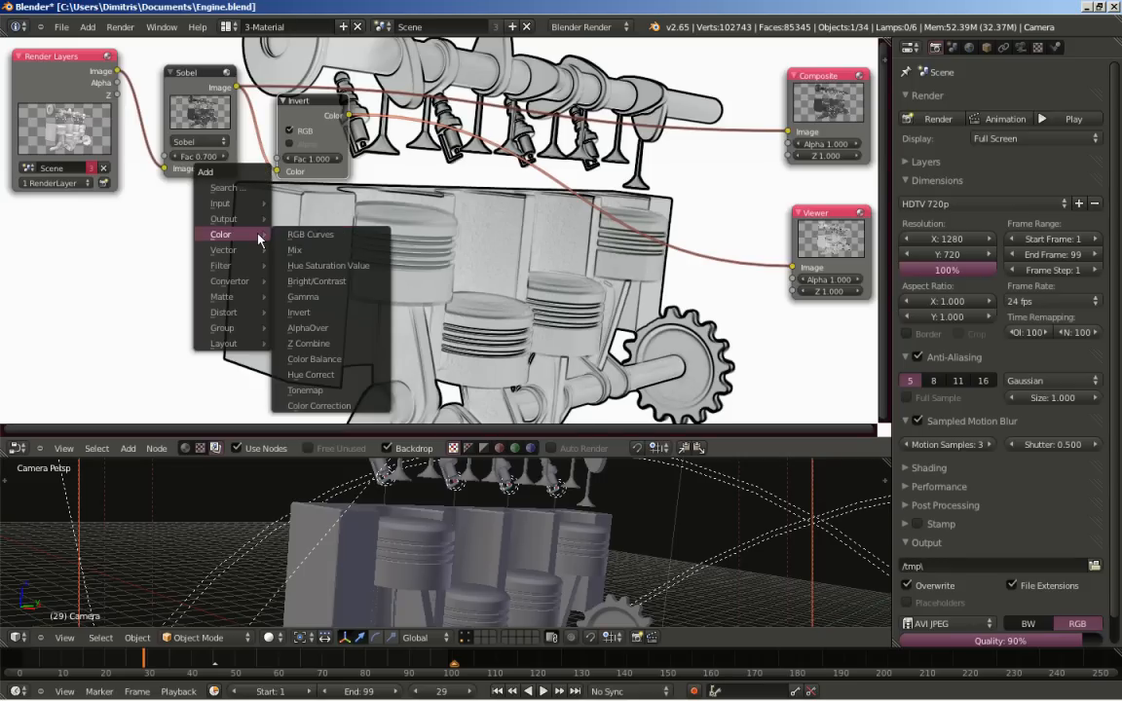
mouse_move(314, 250)
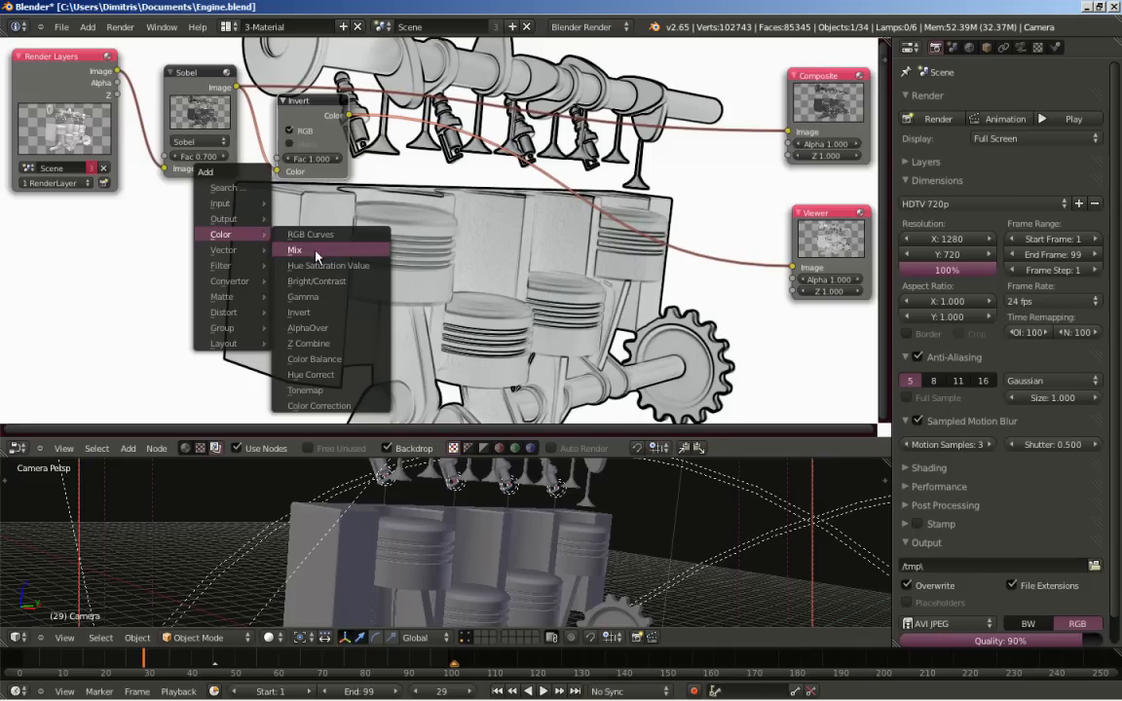
Step: Insert a Mix node into the Composite input link and tidy the Invert node beside Sobel
left_click(294, 250)
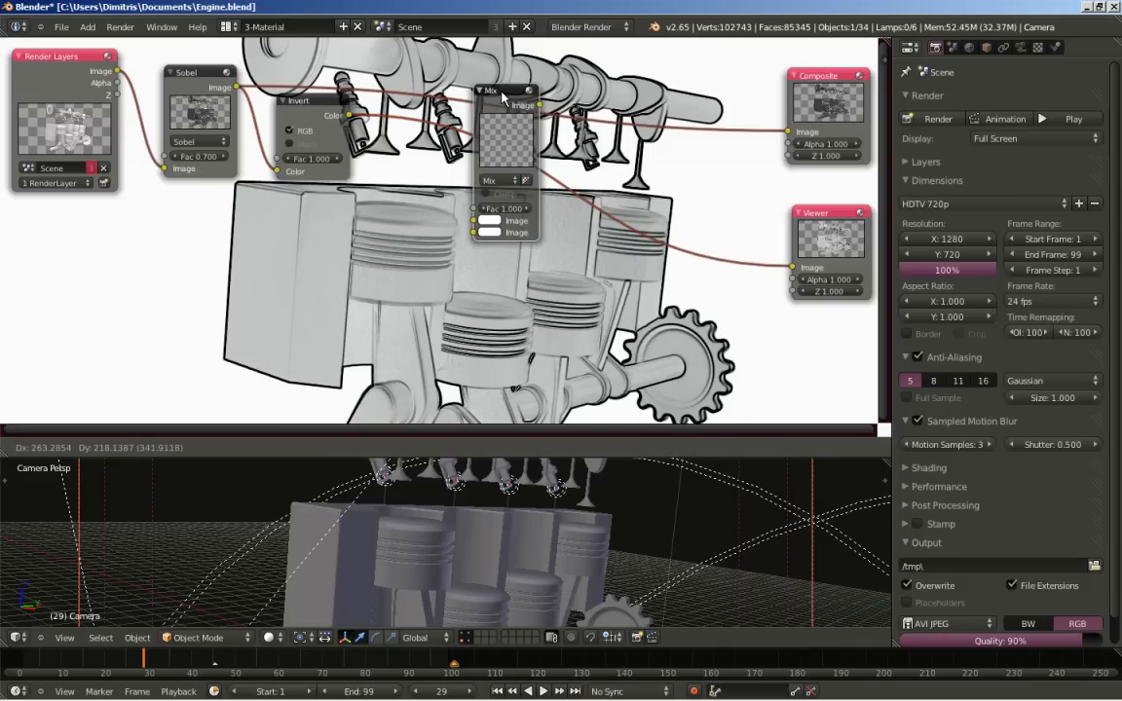
left_click_drag(504, 92, 446, 143)
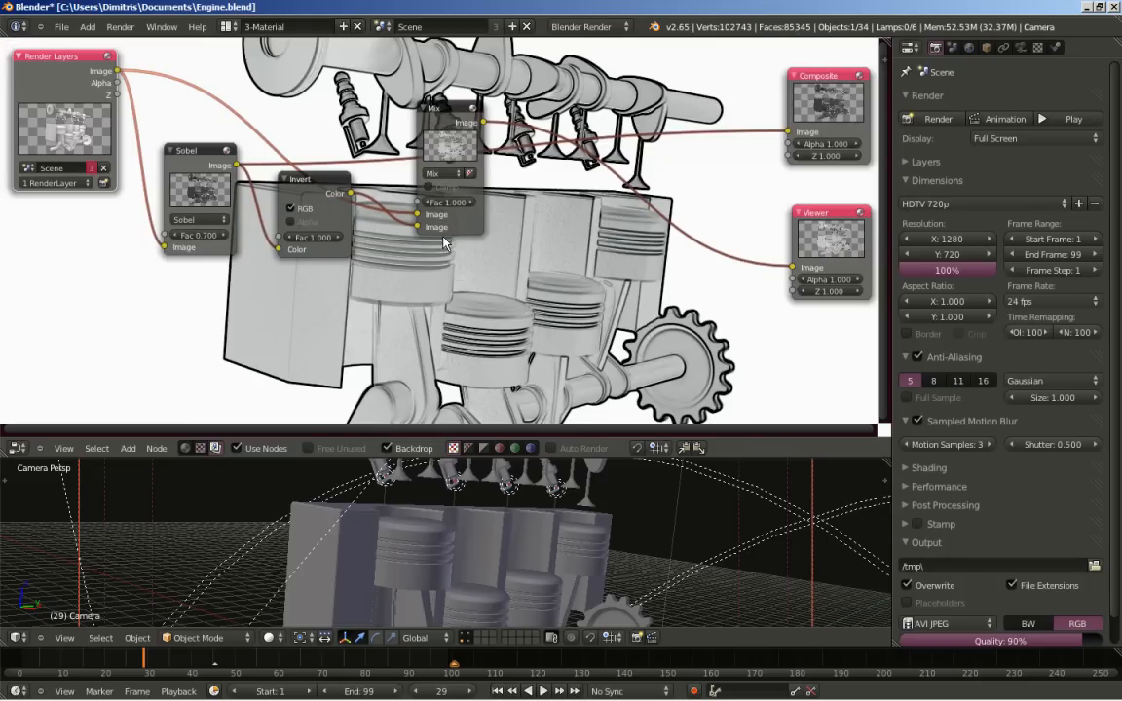
mouse_move(416, 225)
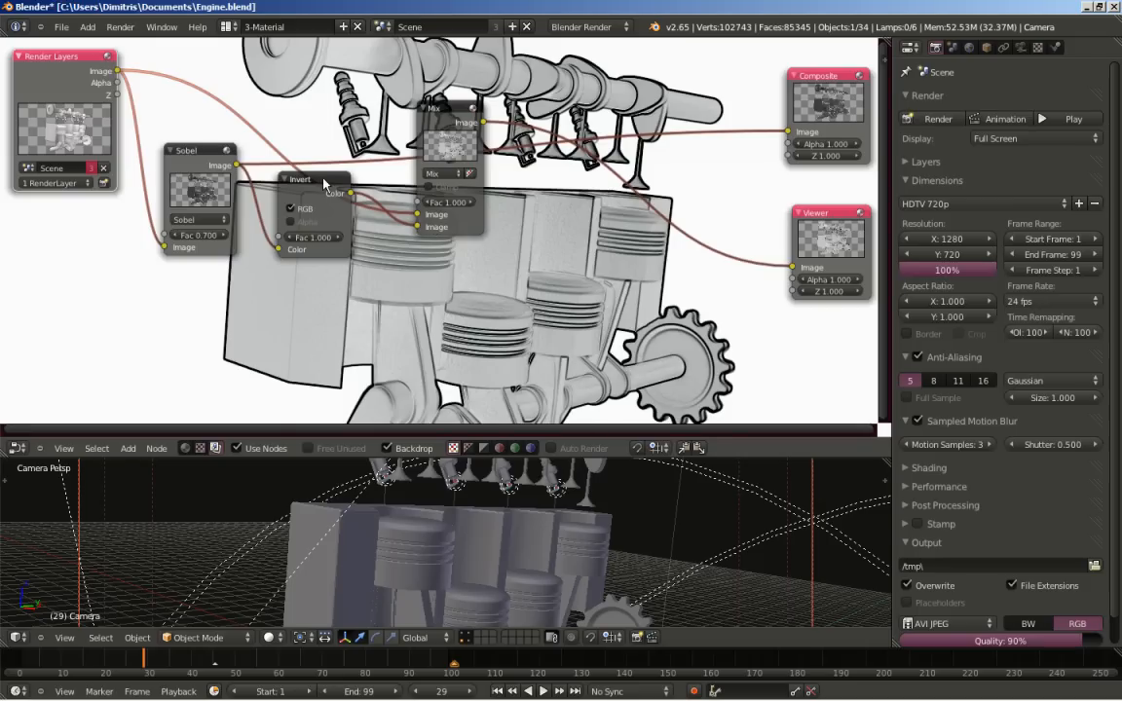
left_click_drag(317, 181, 301, 168)
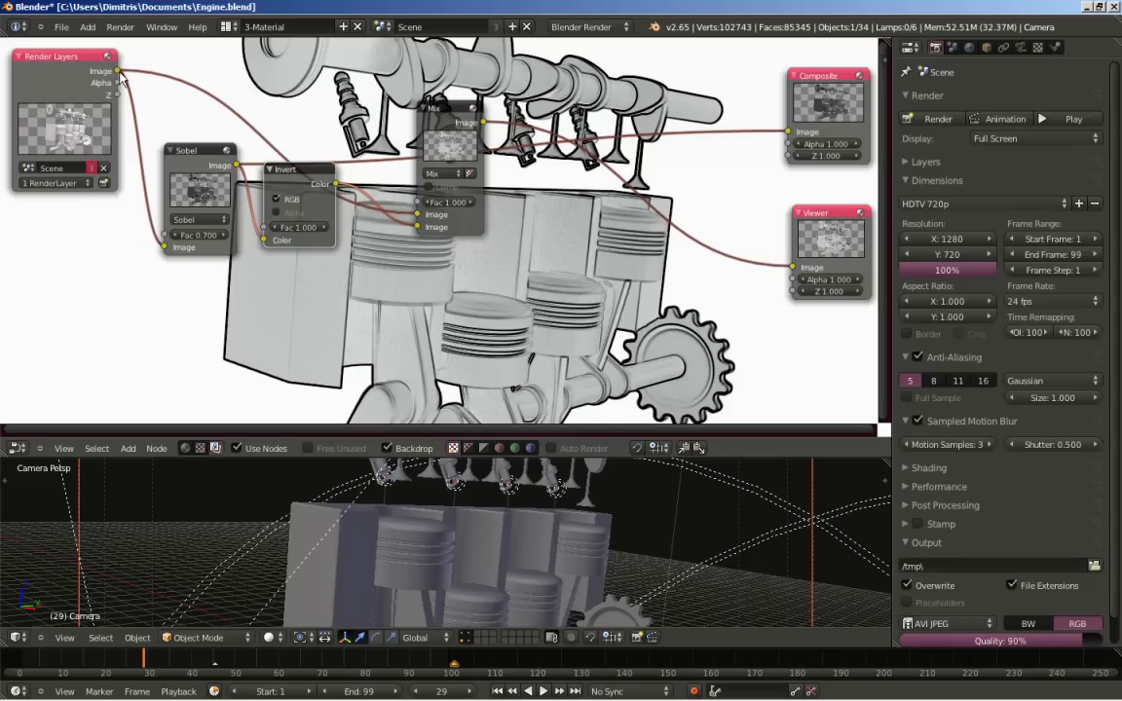
mouse_move(443, 241)
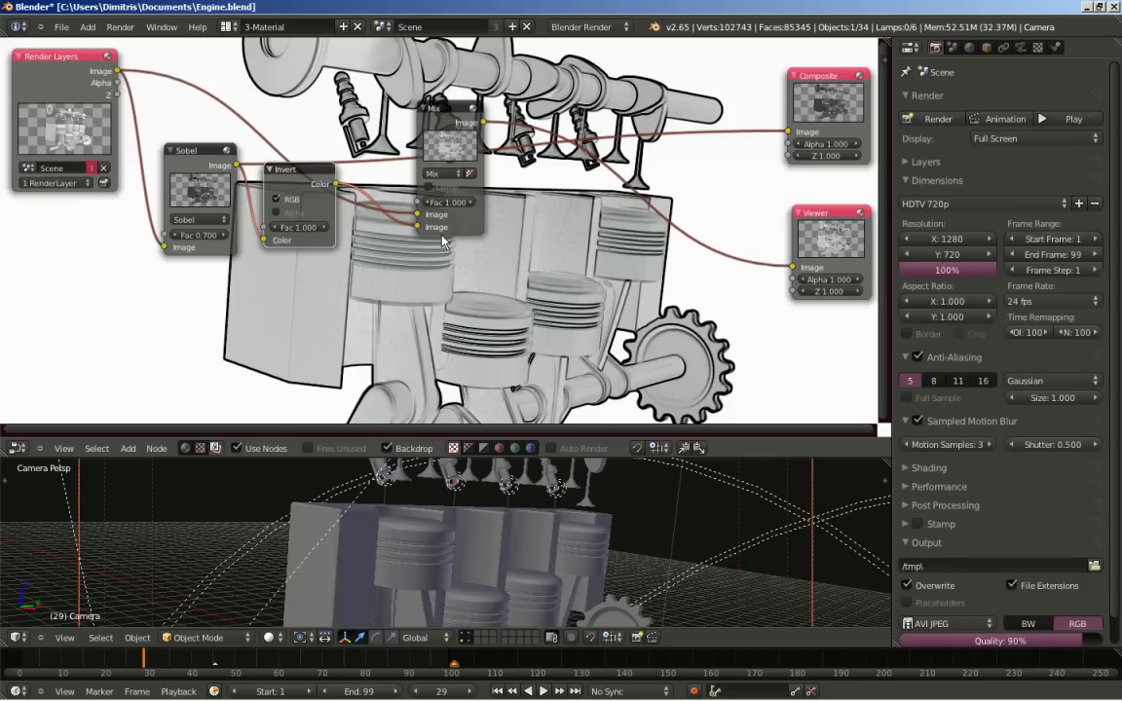
mouse_move(443, 244)
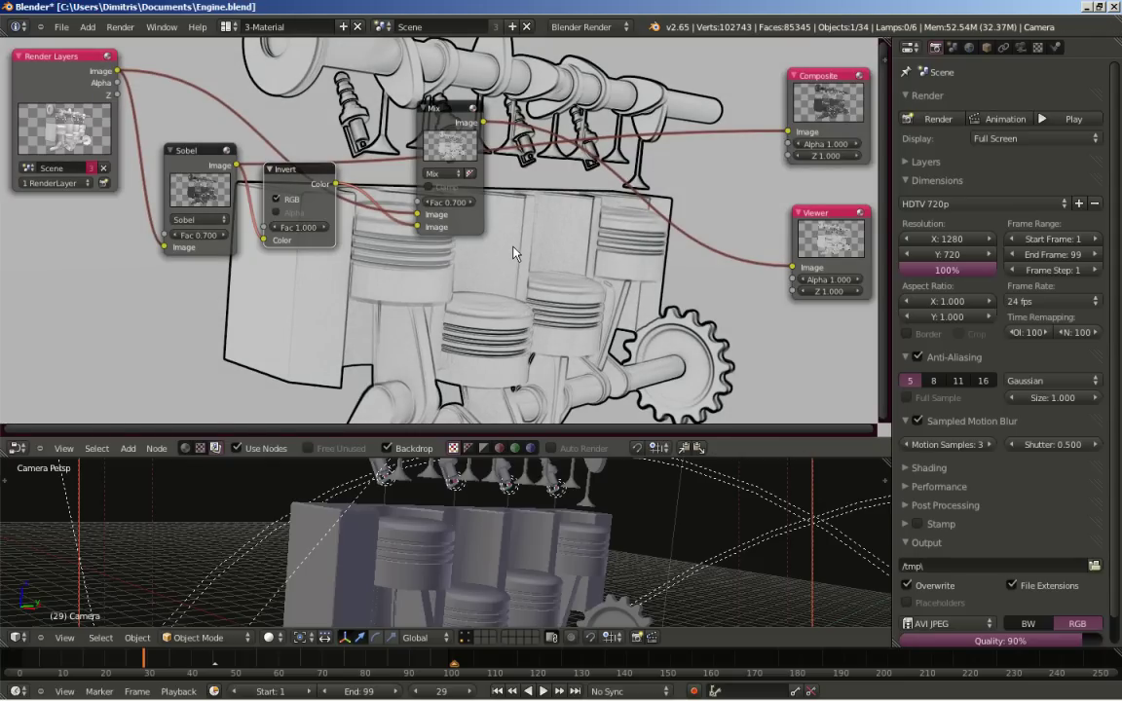
mouse_move(495, 167)
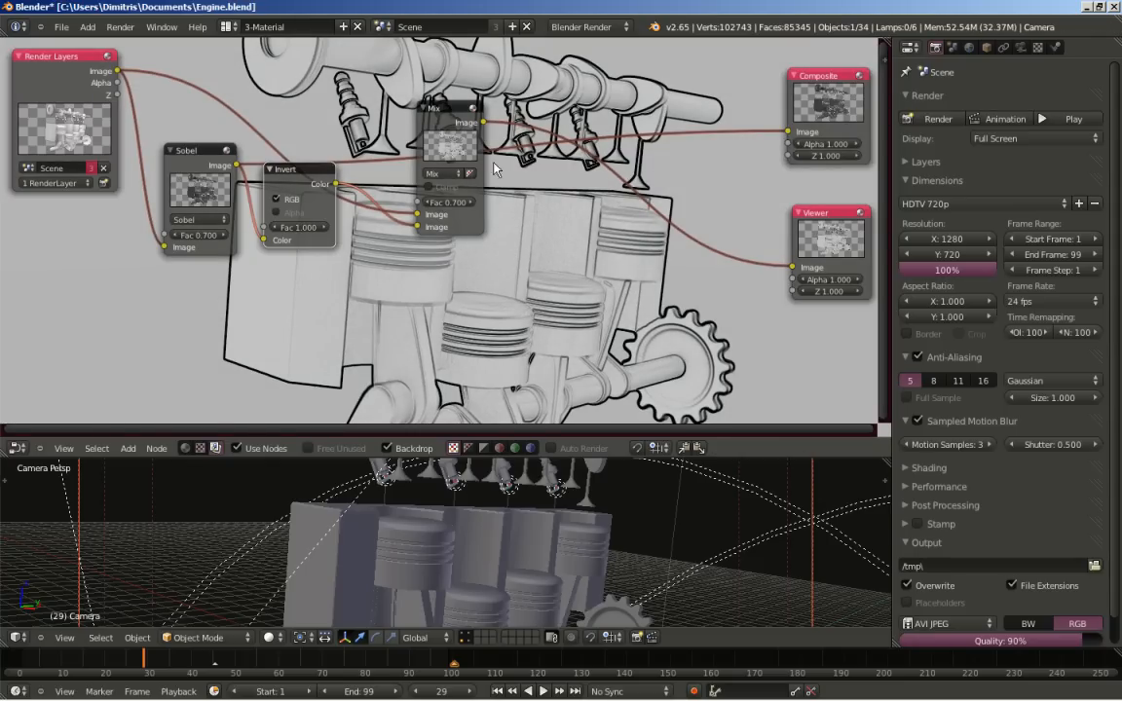
mouse_move(348, 177)
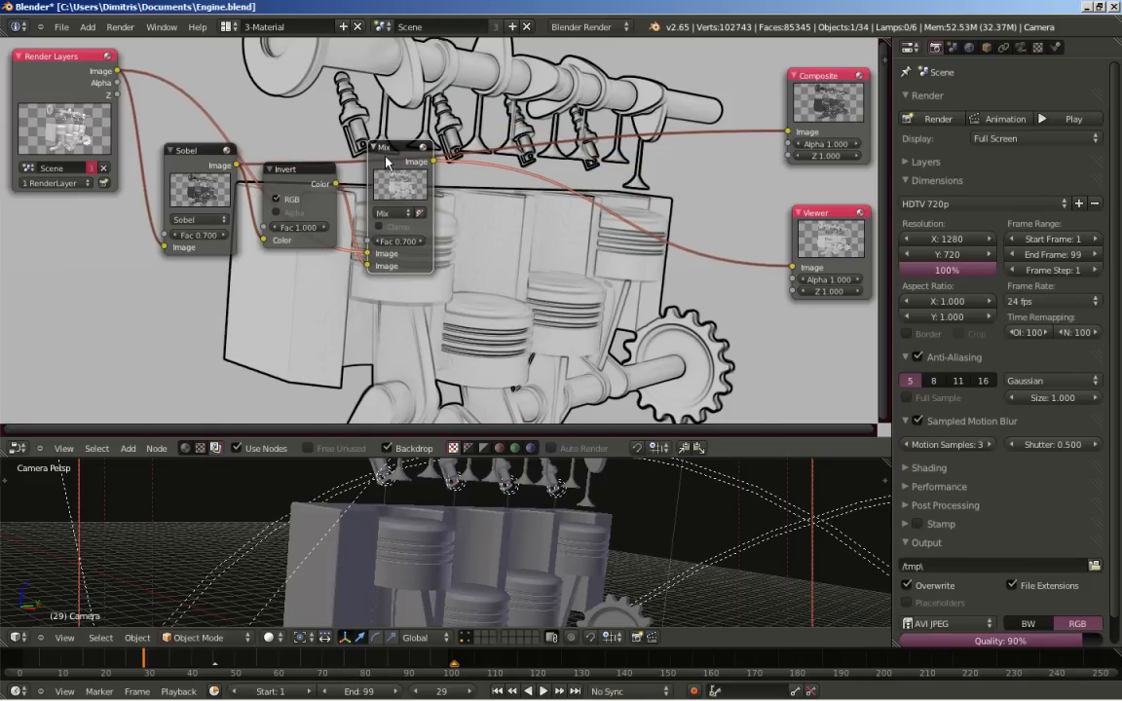
mouse_move(493, 242)
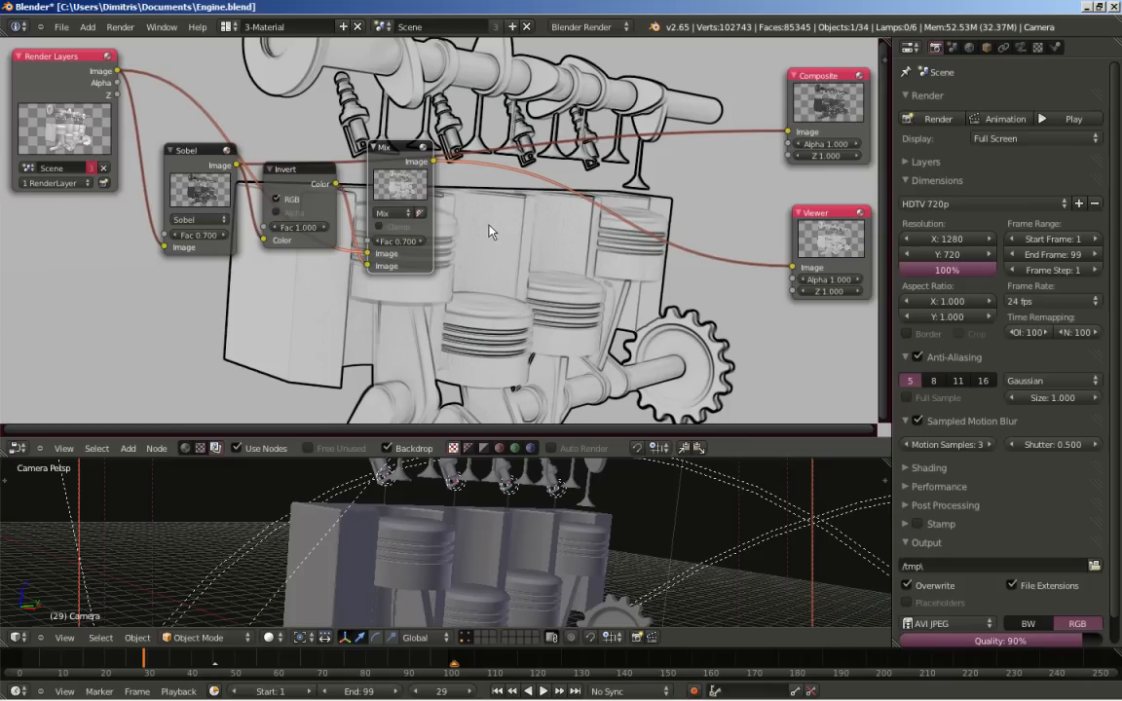
Step: Add a ColorRamp node after Mix, feeding the Viewer, placed beside the Mix node
left_click(127, 448)
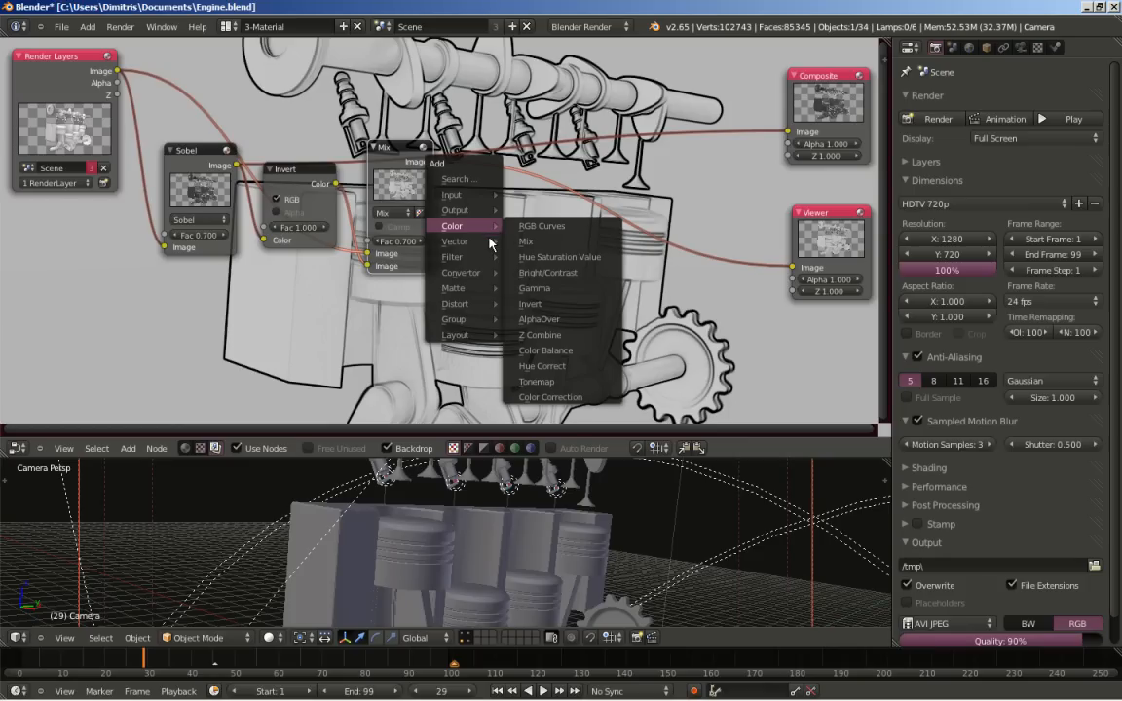
mouse_move(452, 256)
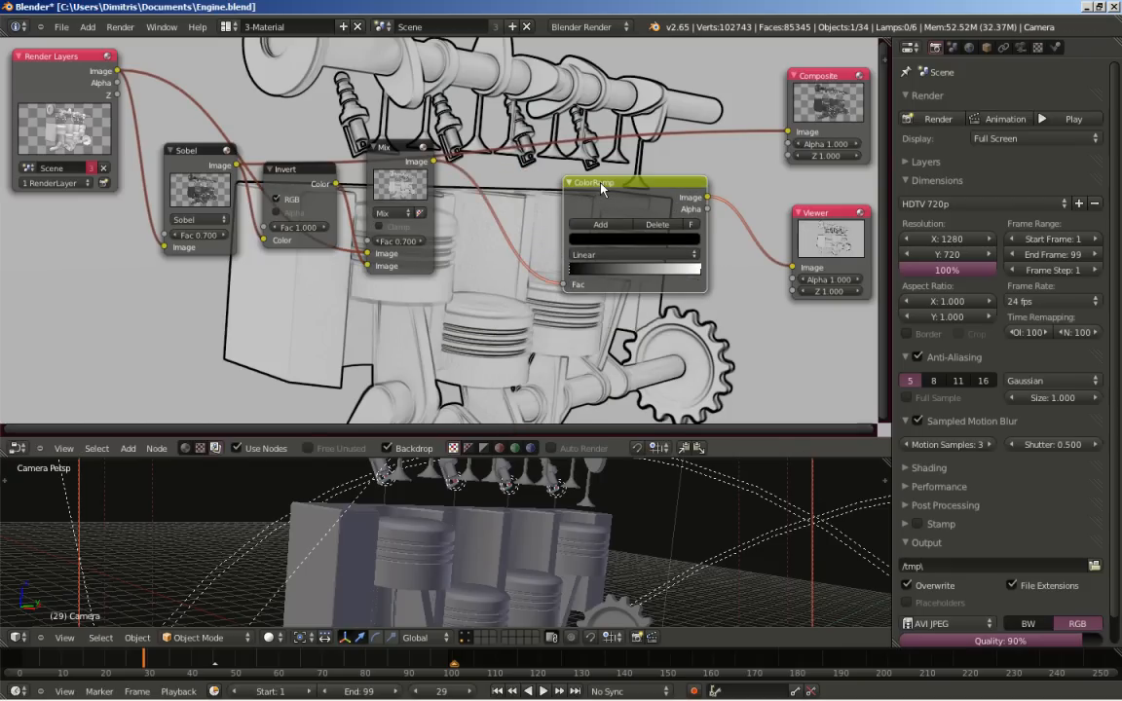
left_click_drag(632, 182, 551, 182)
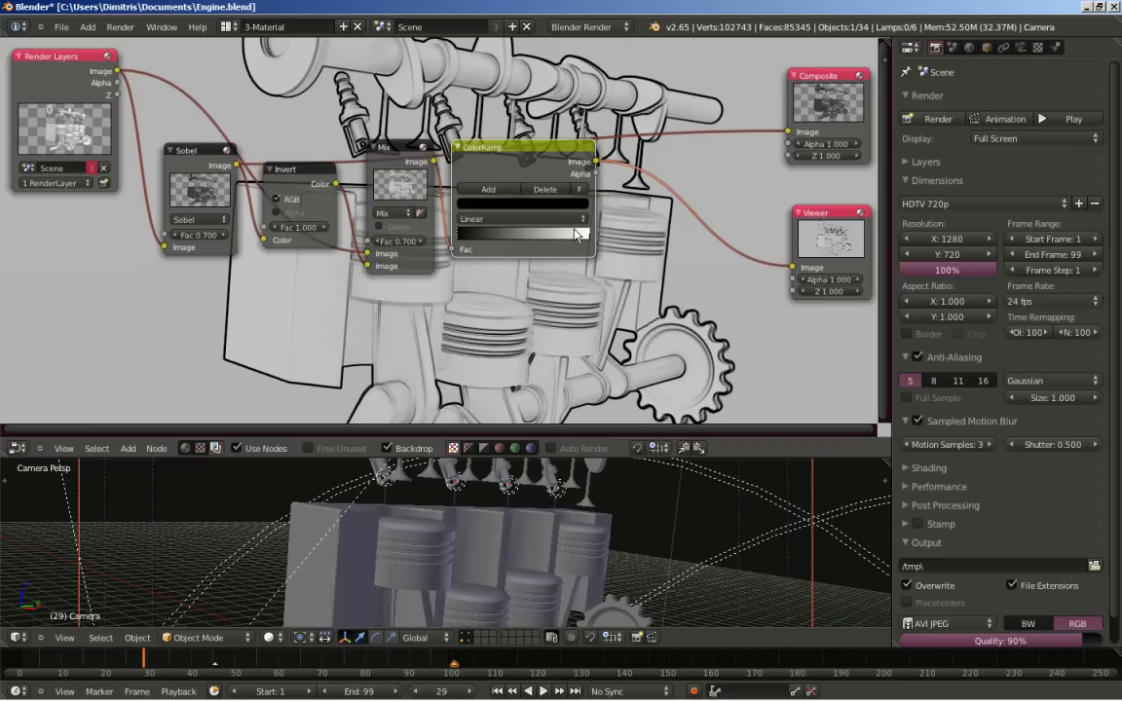
mouse_move(594, 270)
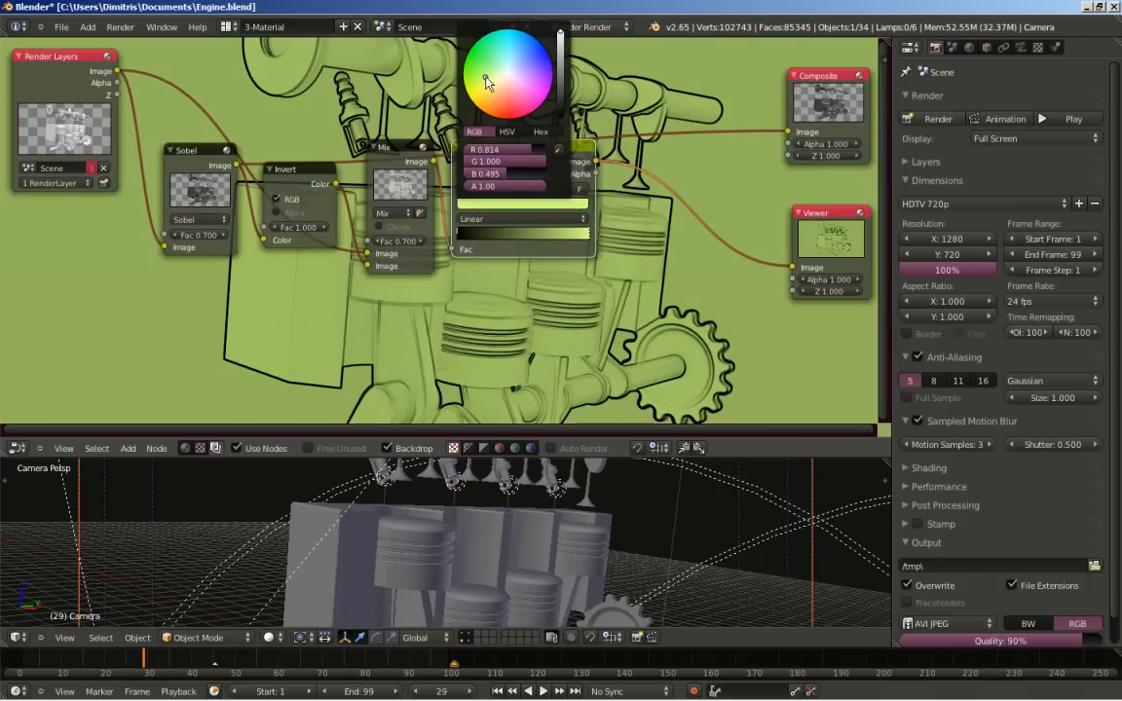
Step: Set the ColorRamp's light stop to orange while keeping the dark stop black
left_click_drag(487, 85, 497, 66)
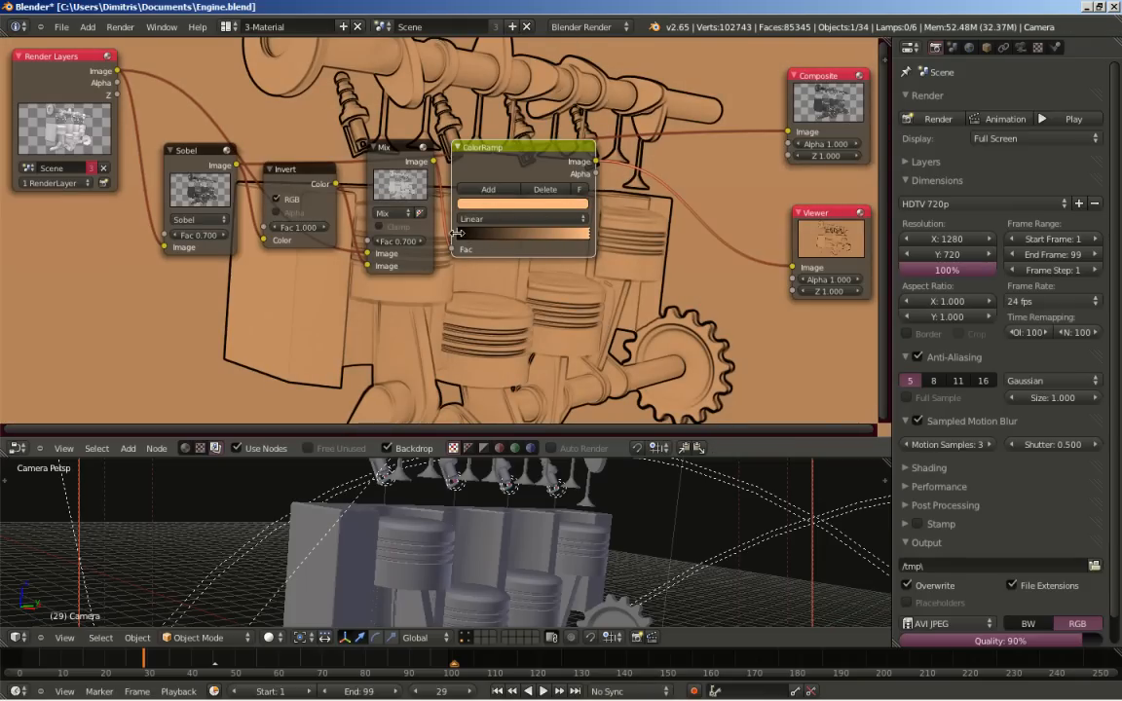
left_click(506, 202)
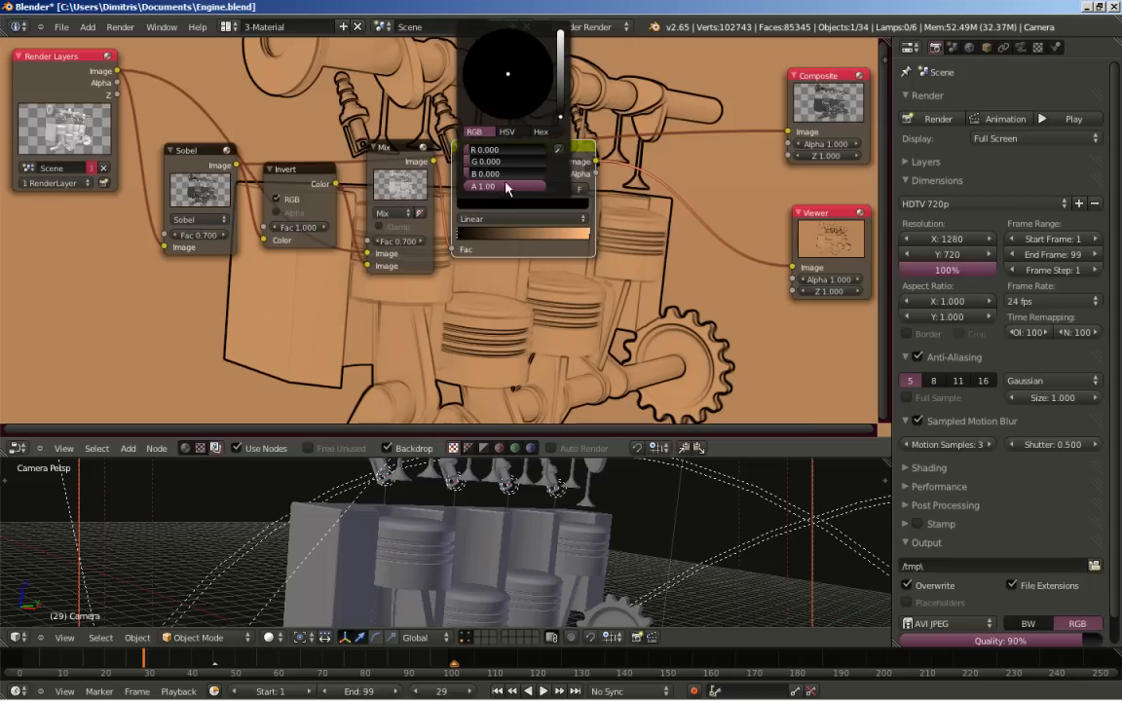
left_click(519, 61)
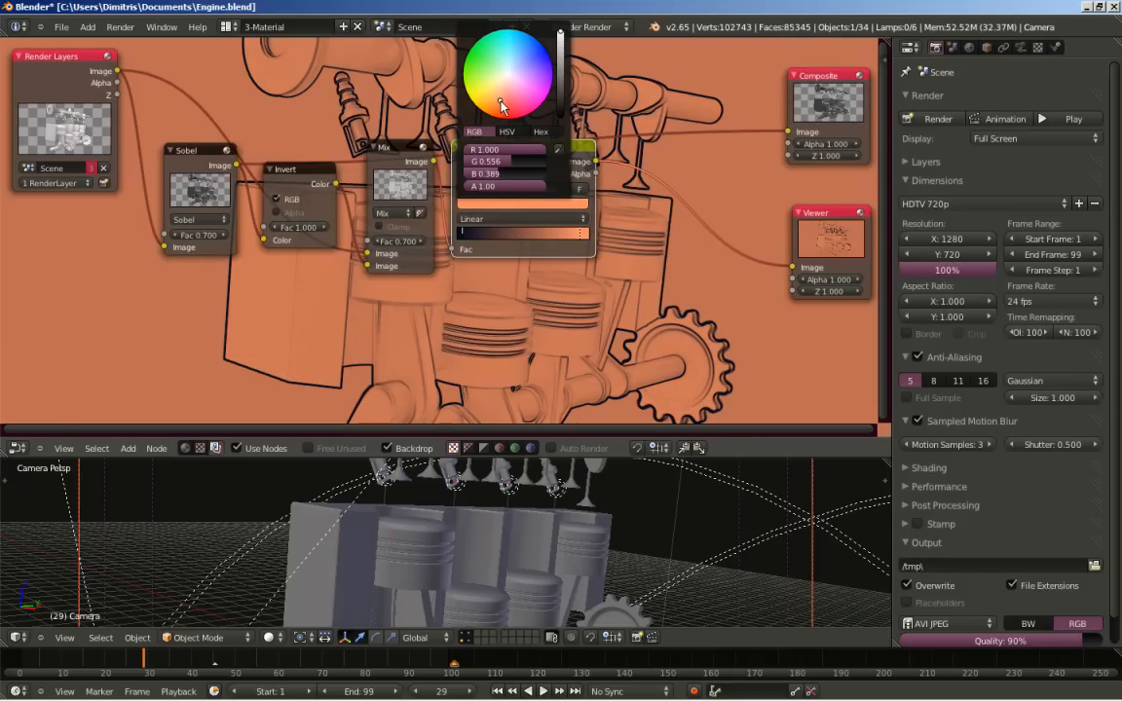
left_click(500, 105)
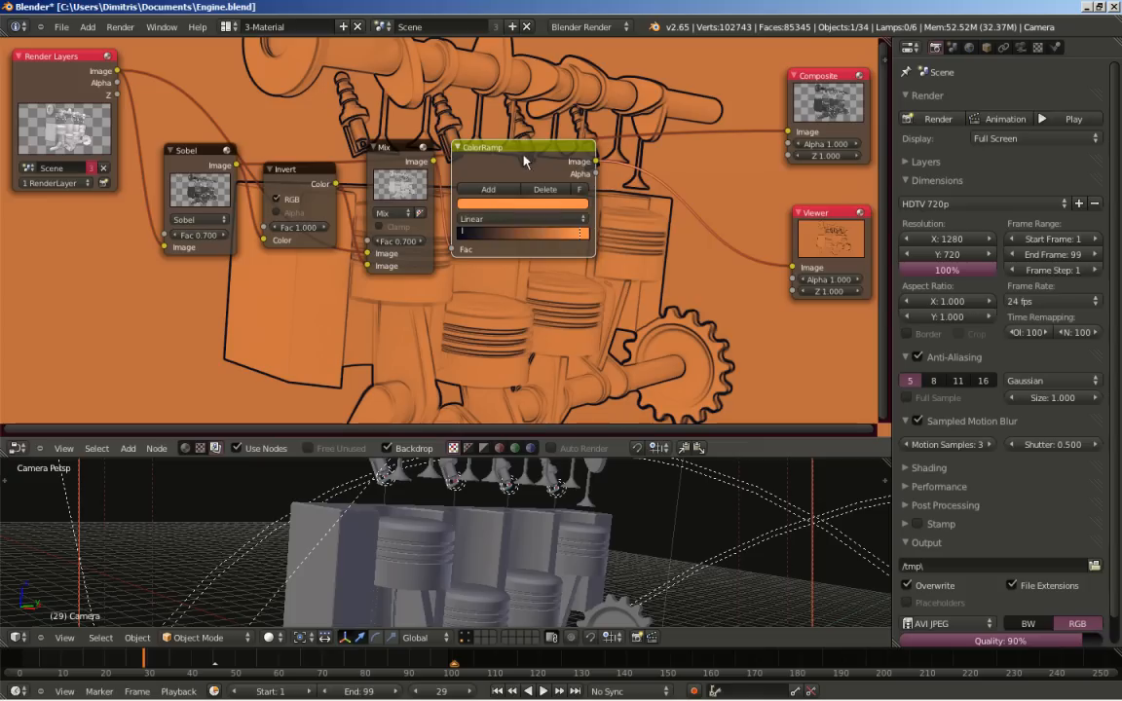
Step: Nudge the ColorRamp node right and higher in the graph
left_click_drag(524, 146, 560, 158)
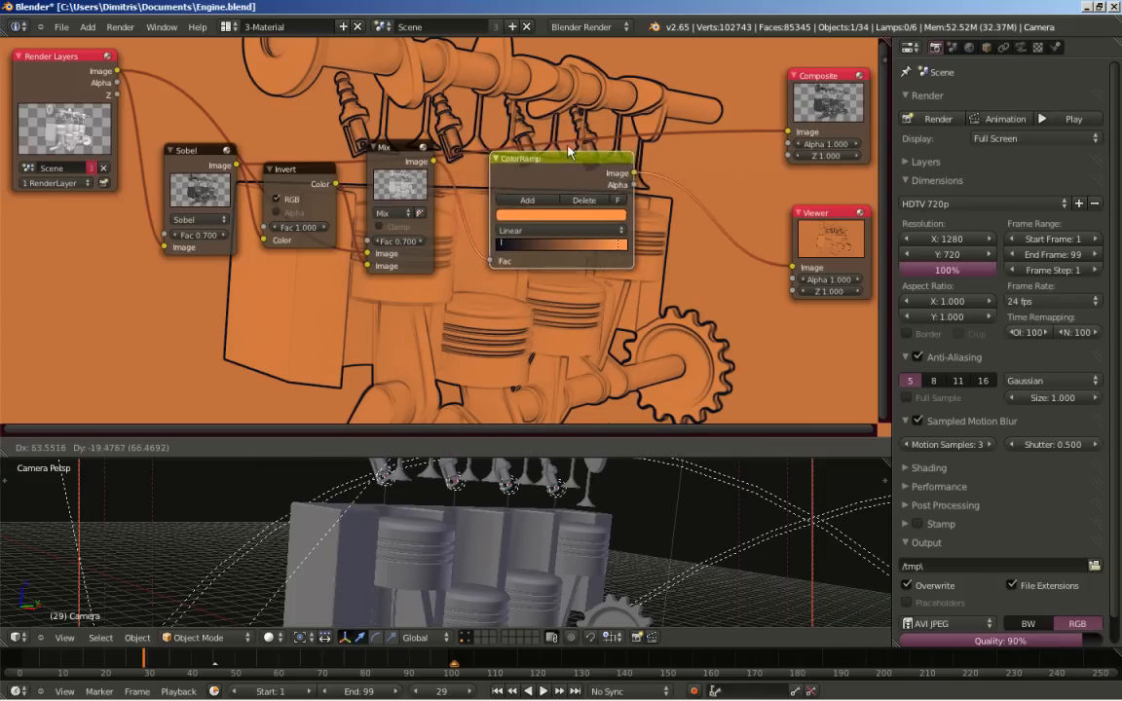
left_click_drag(570, 158, 536, 116)
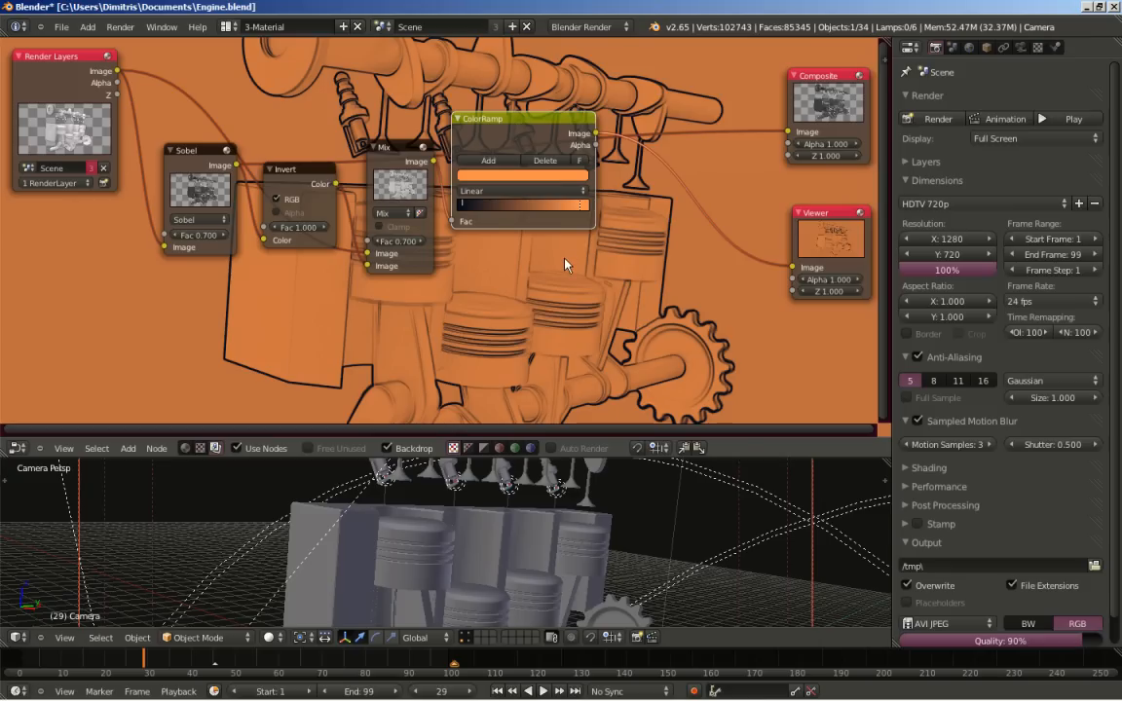
mouse_move(524, 267)
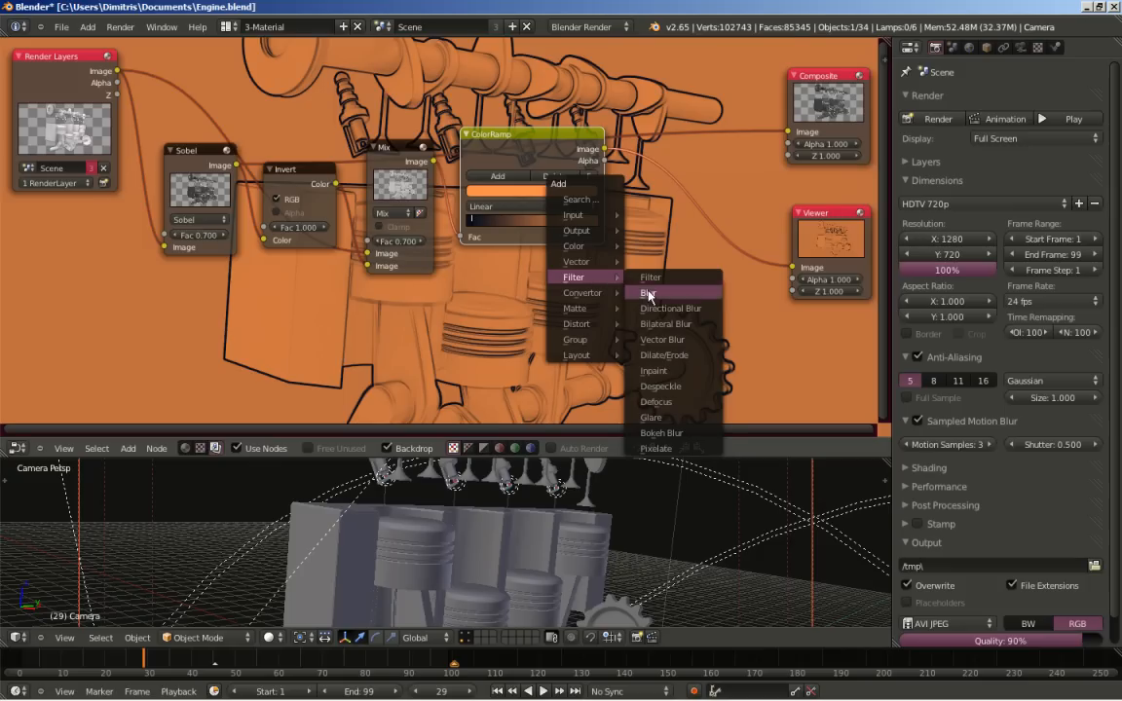
Step: Add a Blur node and arrange ColorRamp beside Mix with Blur following it
left_click(648, 293)
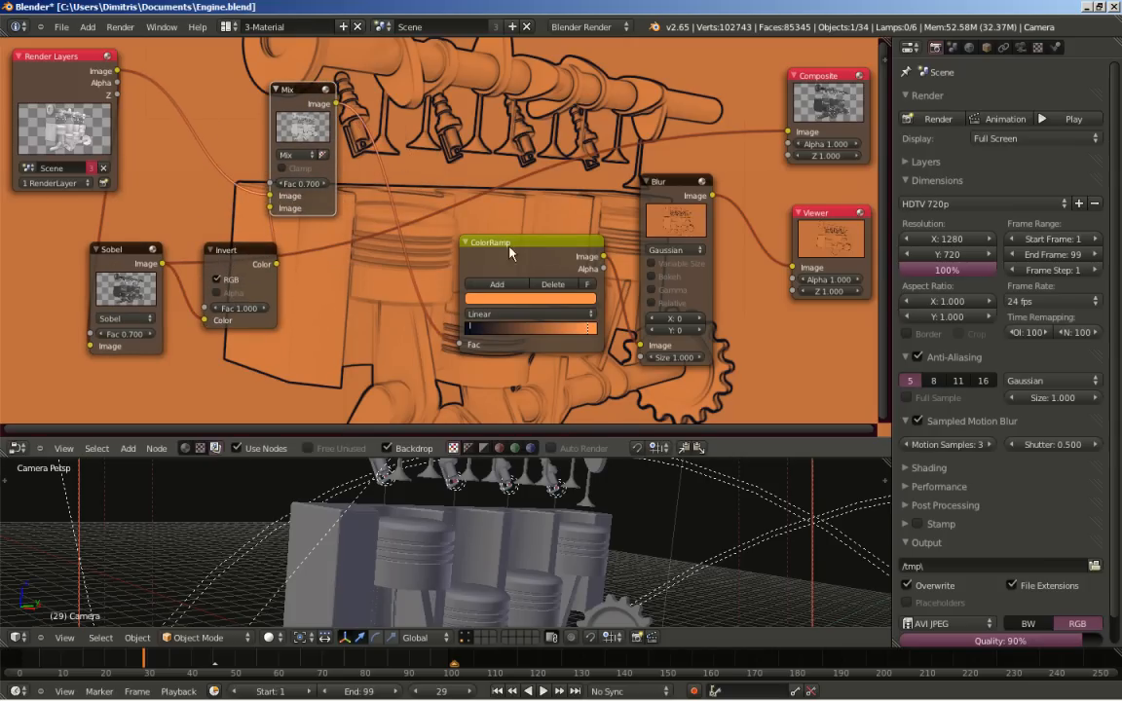
left_click_drag(506, 242, 409, 184)
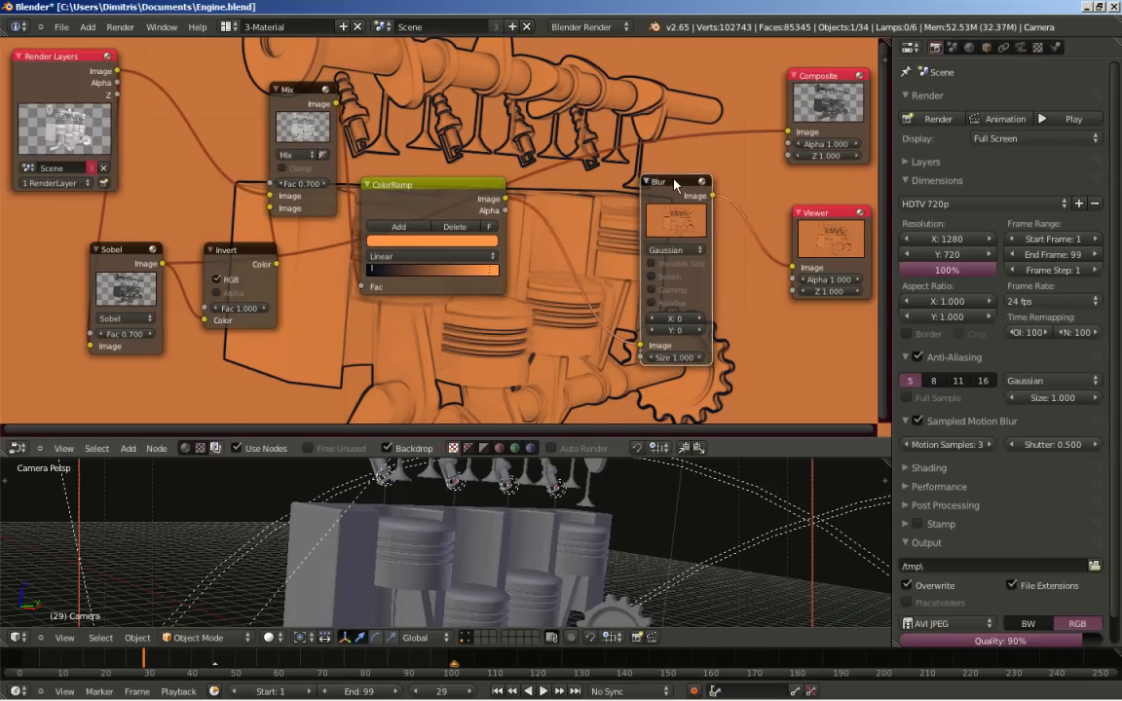
left_click_drag(676, 183, 553, 122)
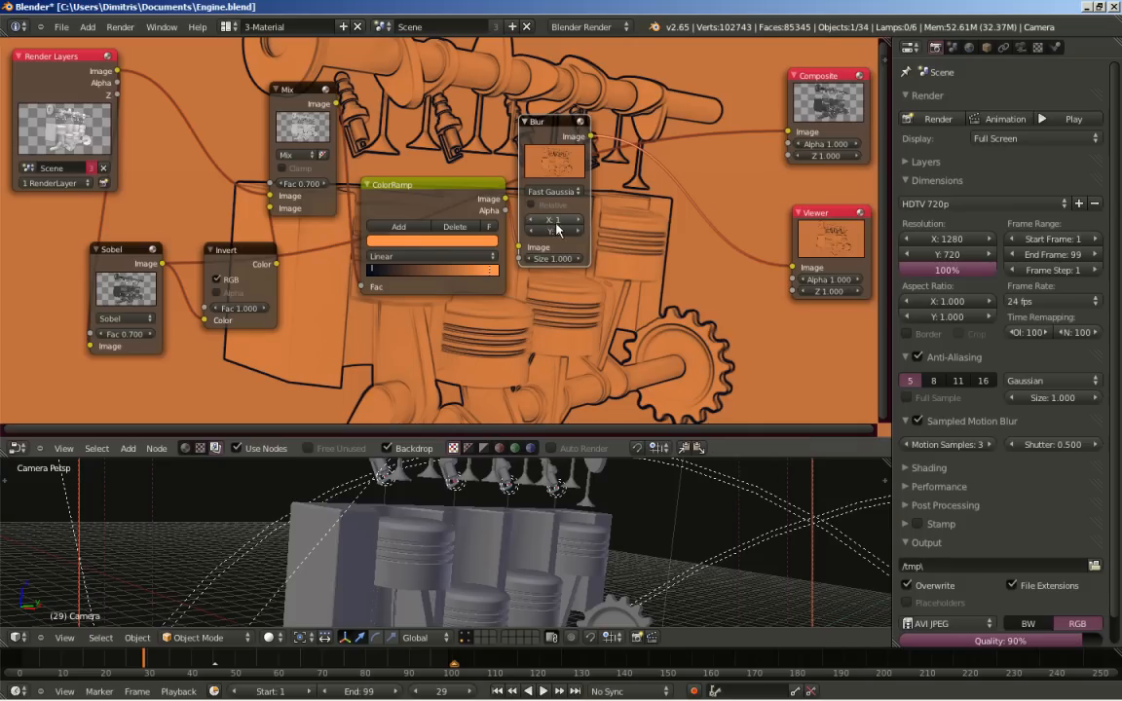
mouse_move(553, 221)
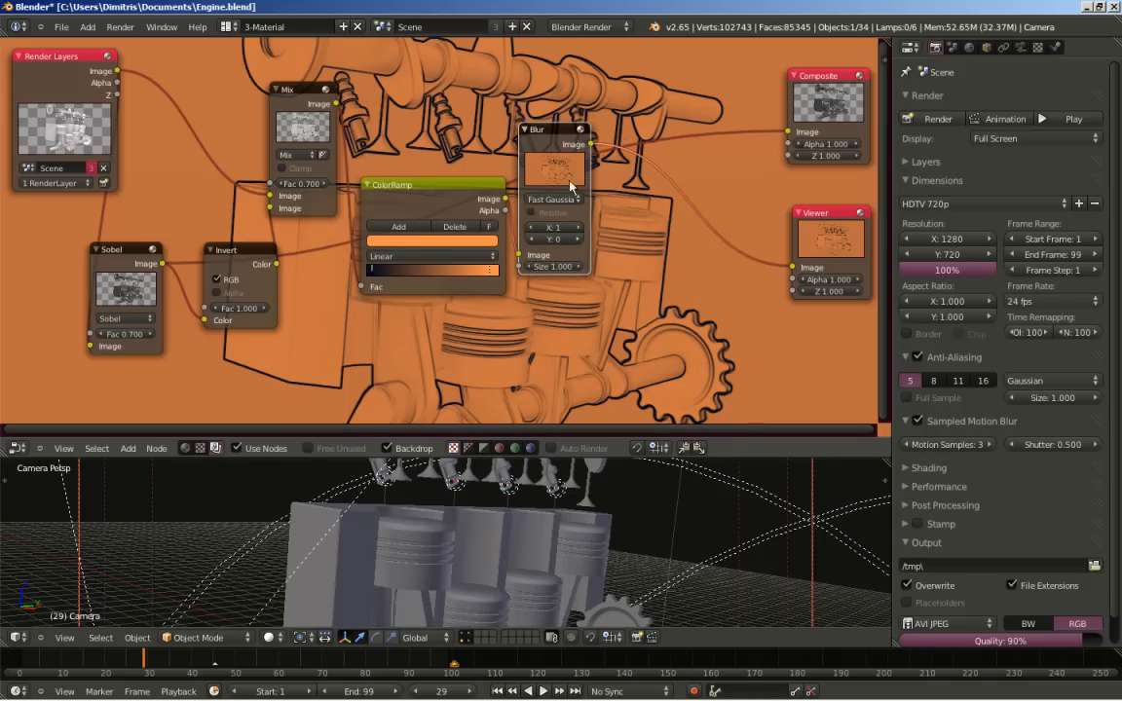
Step: Lower the Blur node and add an RGB Curves node after it
left_click_drag(555, 130, 567, 248)
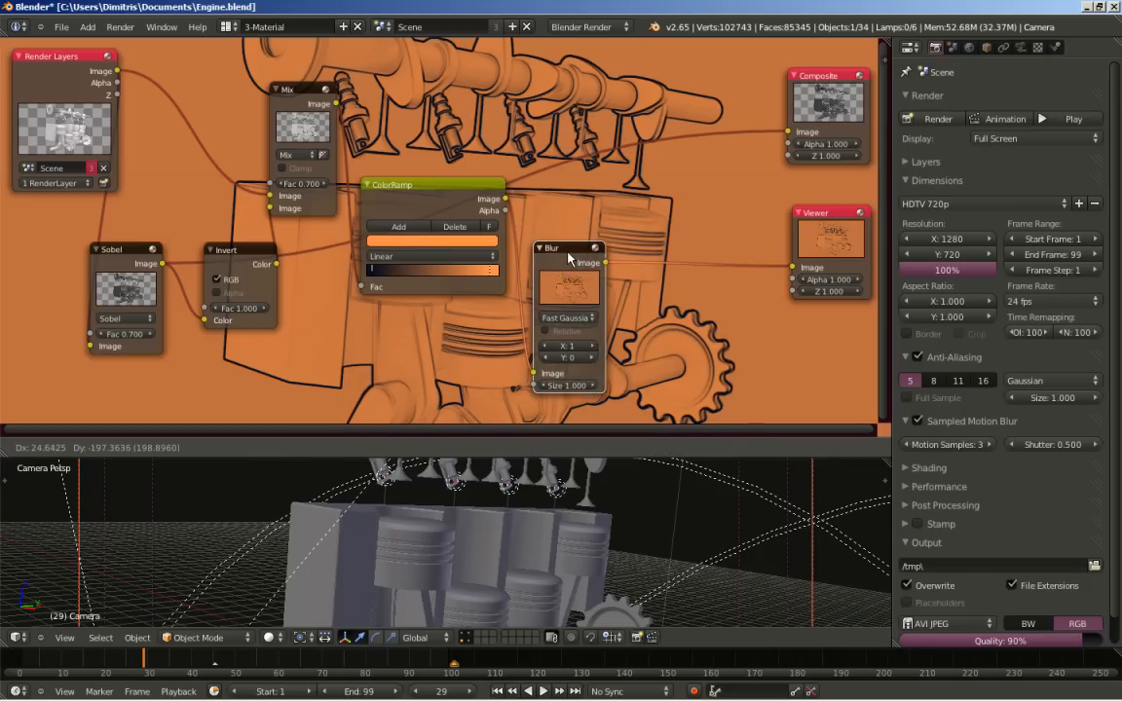
left_click(127, 447)
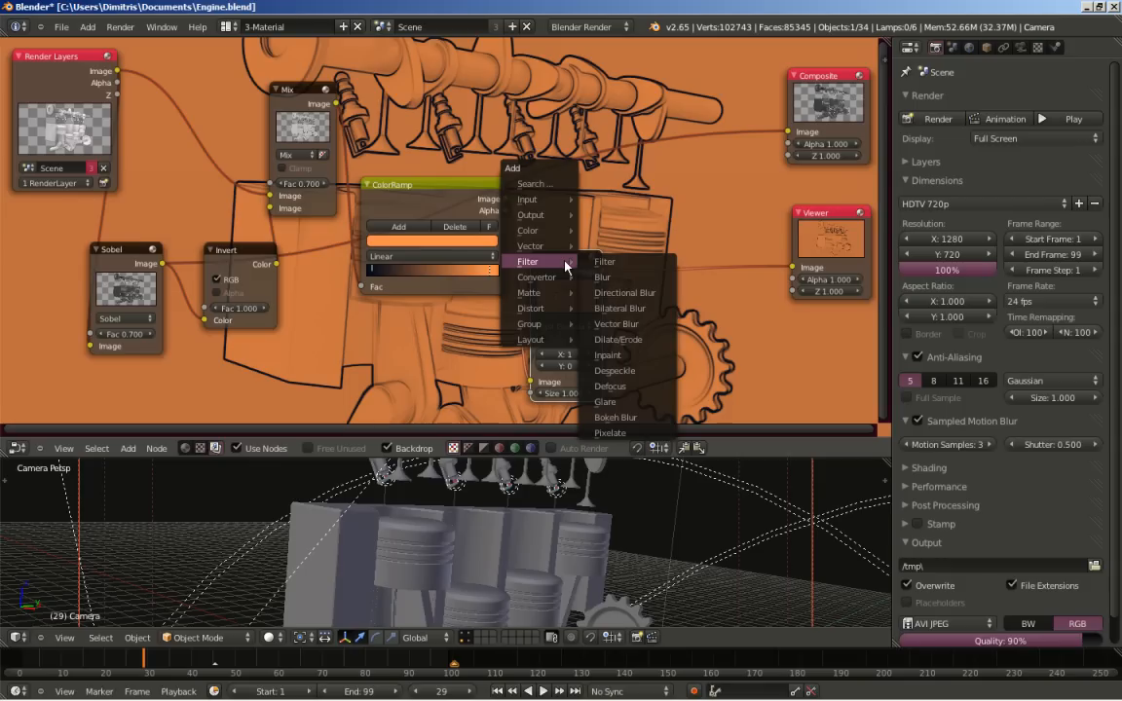
mouse_move(545, 214)
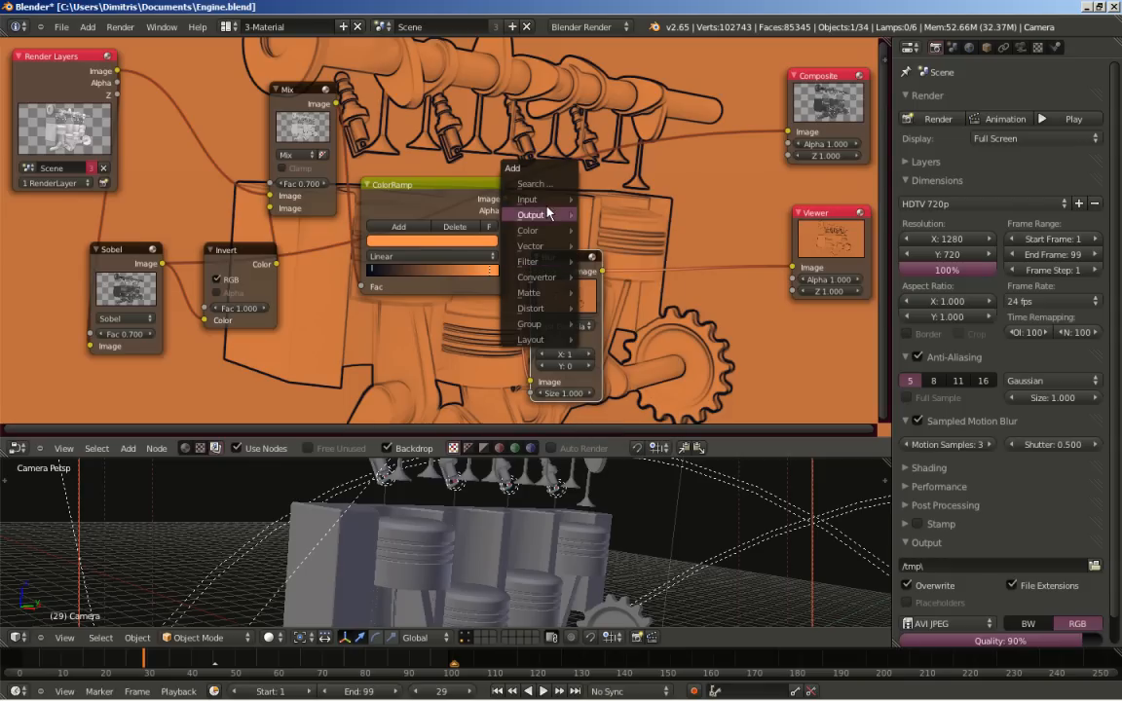
mouse_move(527, 230)
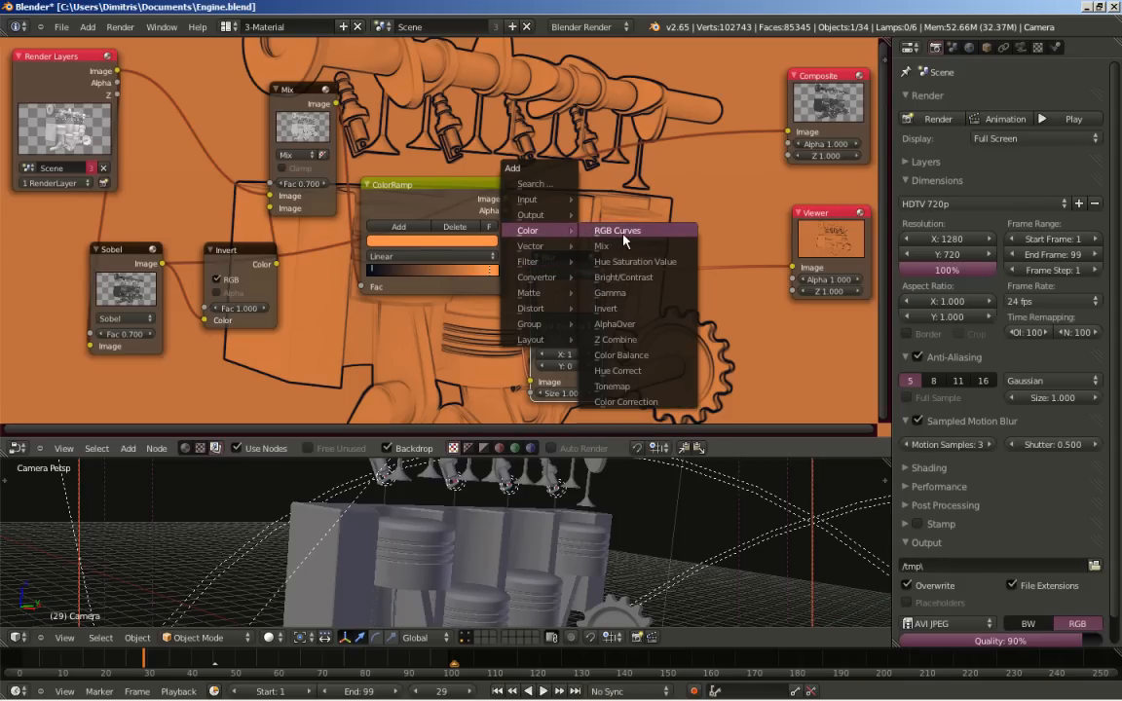
left_click(615, 231)
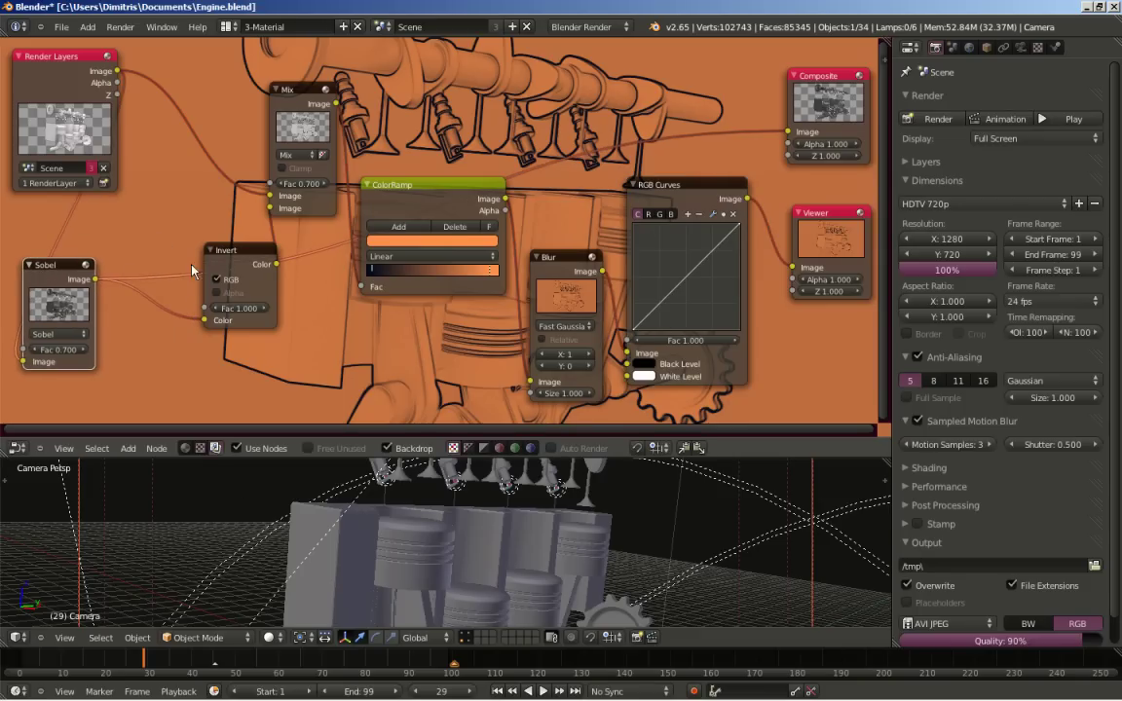
Step: Shift the Invert, Mix, ColorRamp, Blur and RGB Curves nodes leftward to tidy the chain
left_click_drag(226, 250, 148, 268)
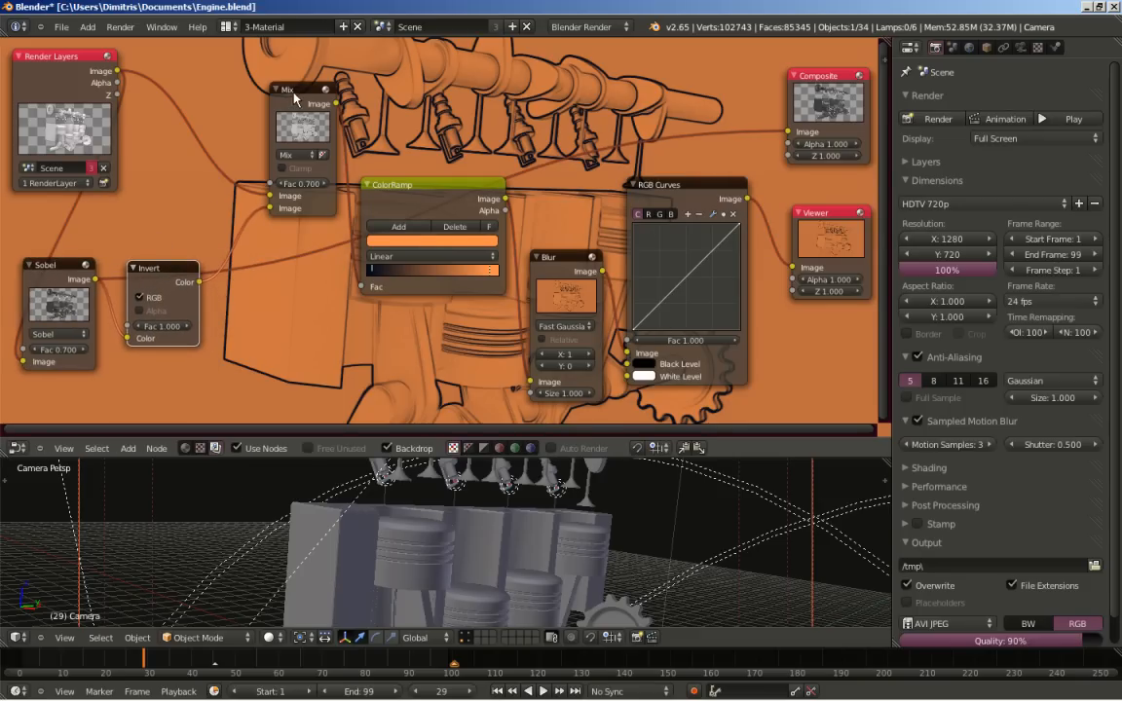
left_click_drag(434, 184, 321, 241)
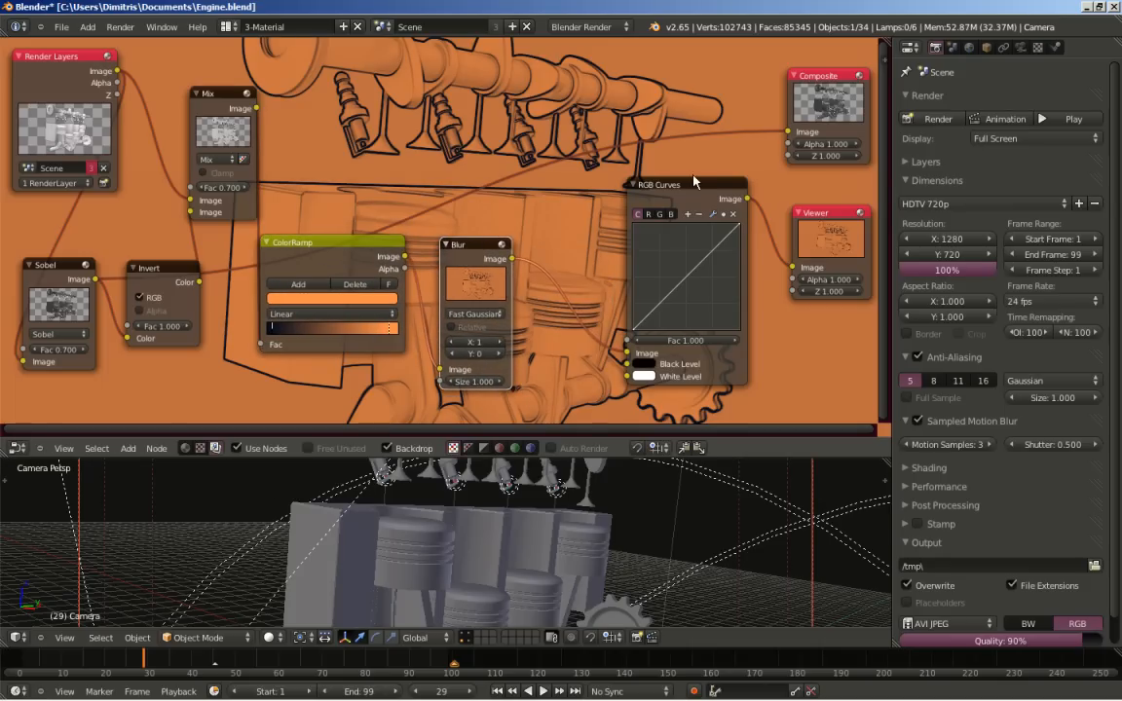
left_click_drag(686, 183, 594, 205)
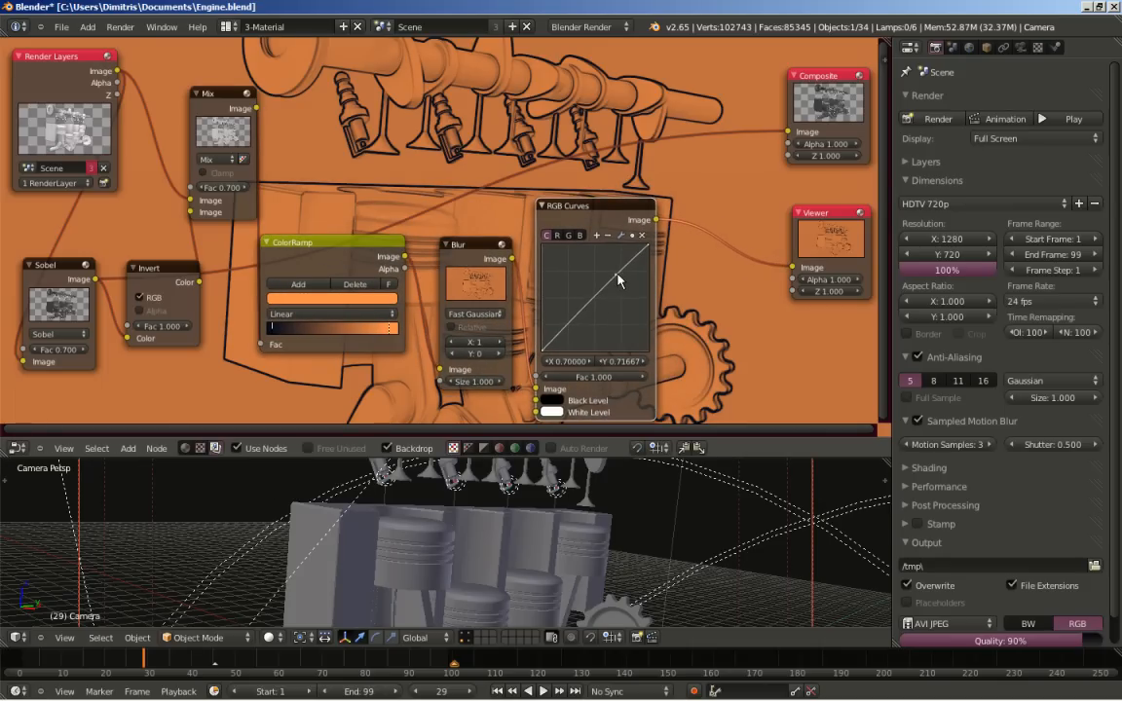
Step: Reshape the RGB curve with added points into a gentle upward lift for brightness
left_click_drag(620, 279, 614, 286)
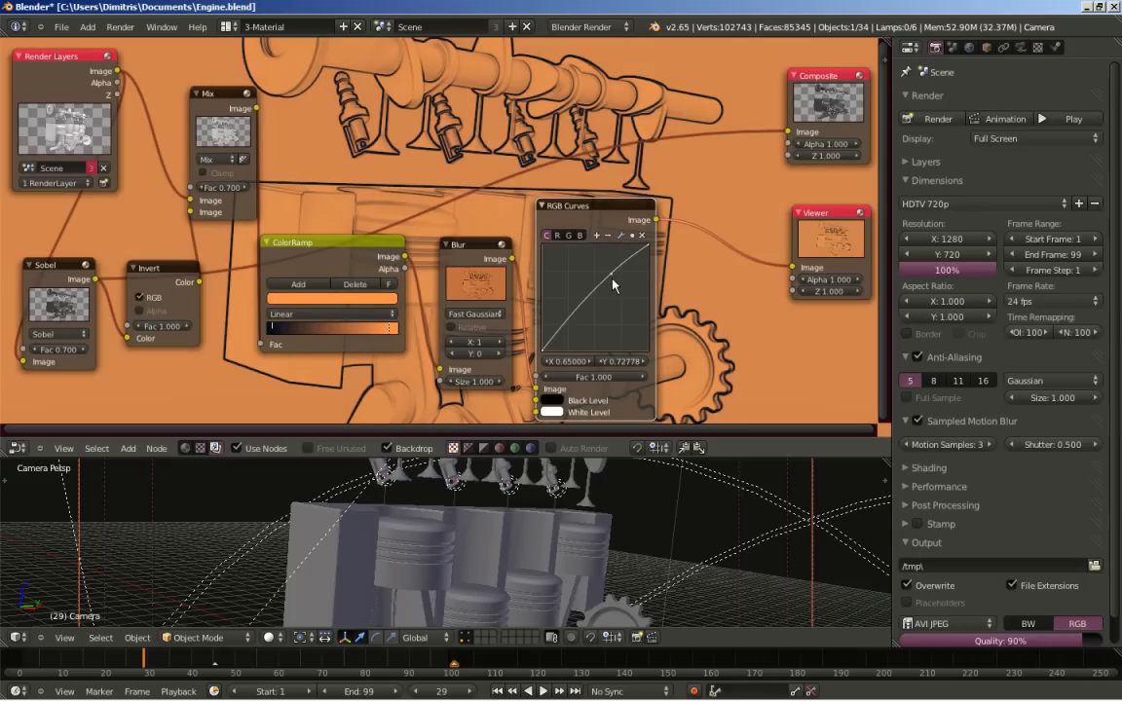
left_click_drag(614, 285, 572, 328)
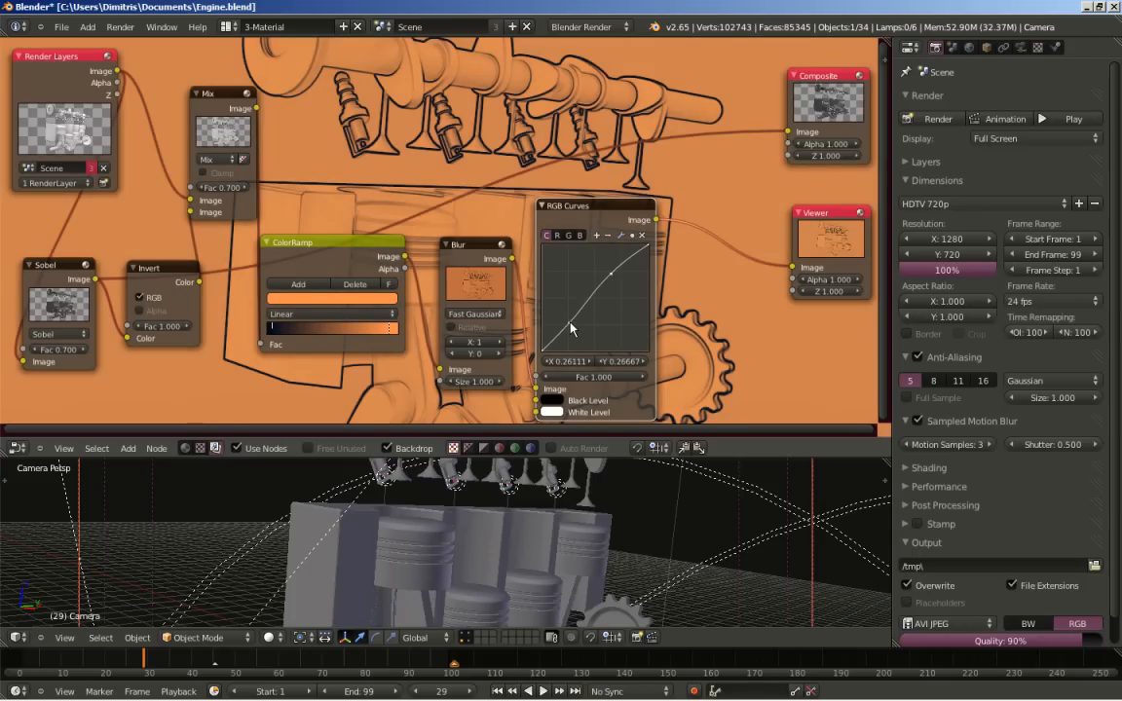
left_click_drag(572, 328, 567, 338)
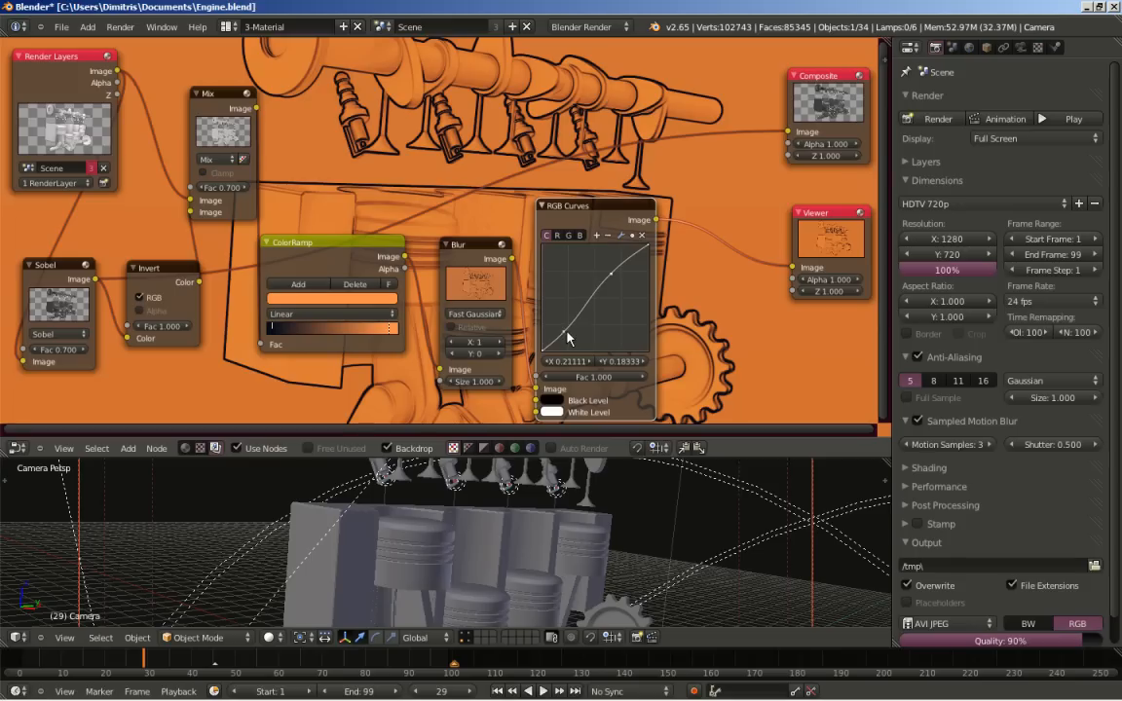
mouse_move(468, 197)
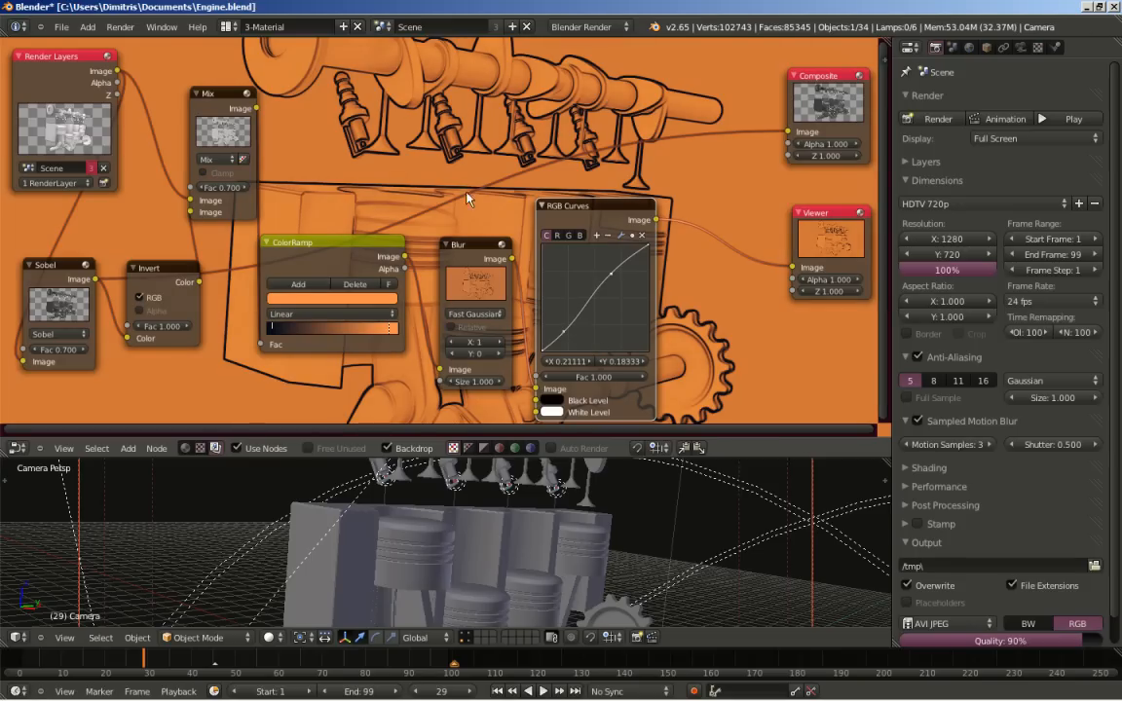
mouse_move(580, 242)
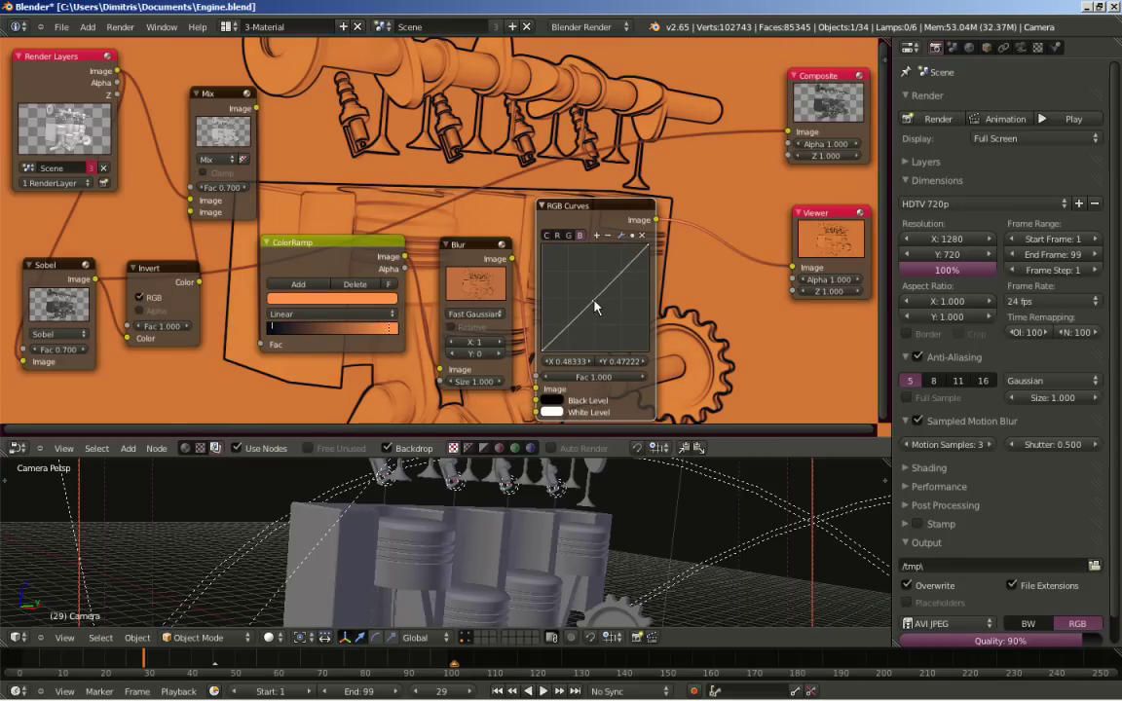
left_click_drag(595, 307, 601, 309)
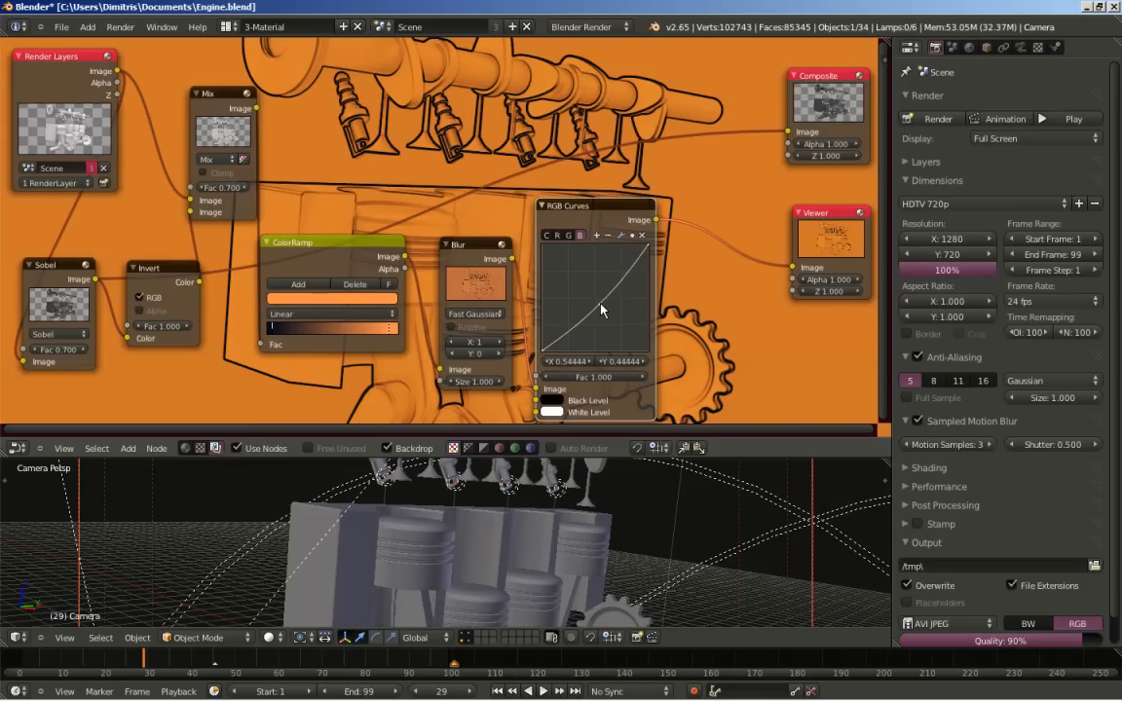
left_click_drag(602, 310, 585, 304)
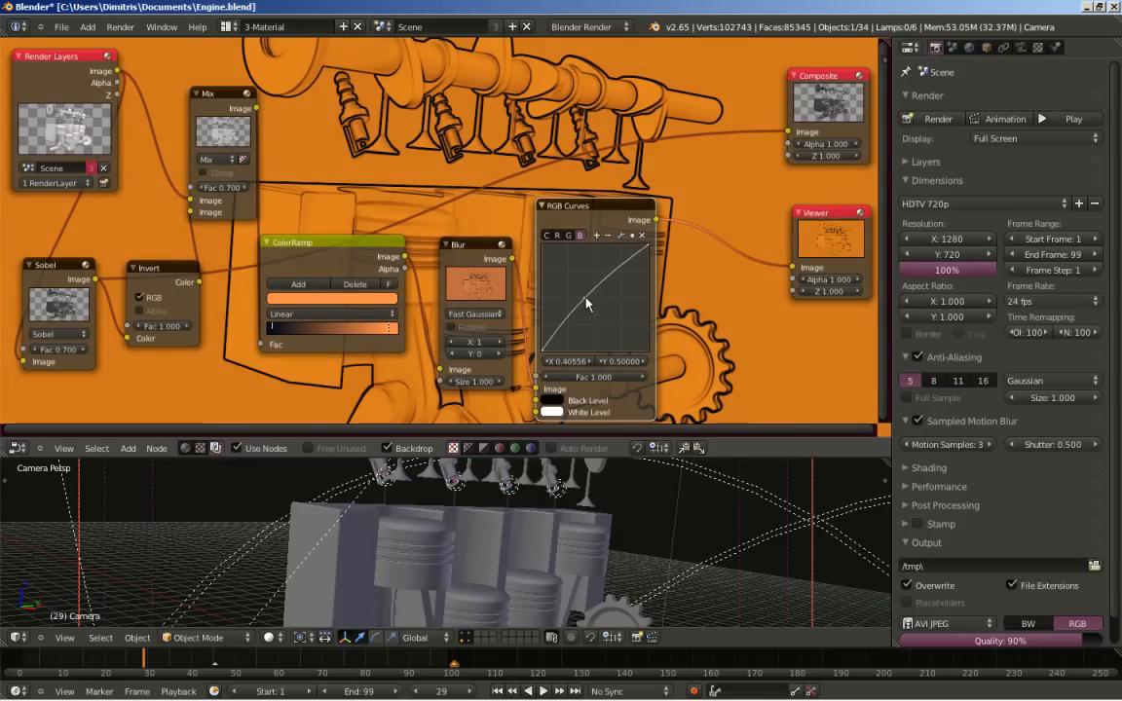
left_click_drag(585, 297, 584, 307)
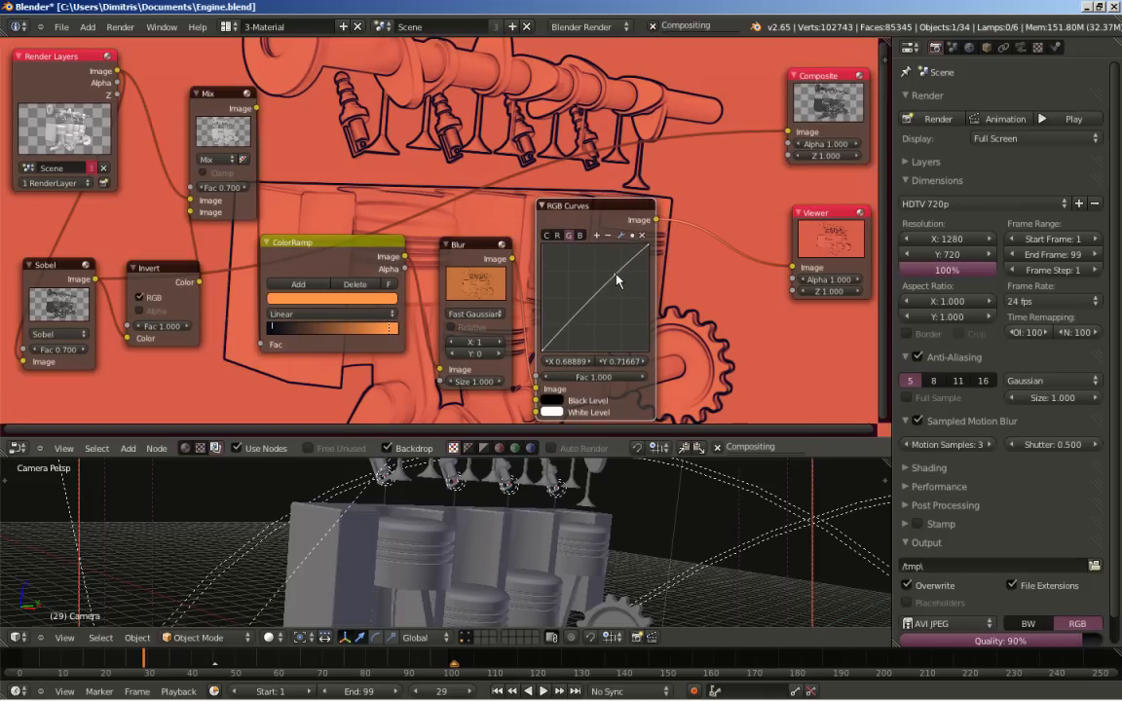
left_click_drag(613, 283, 614, 304)
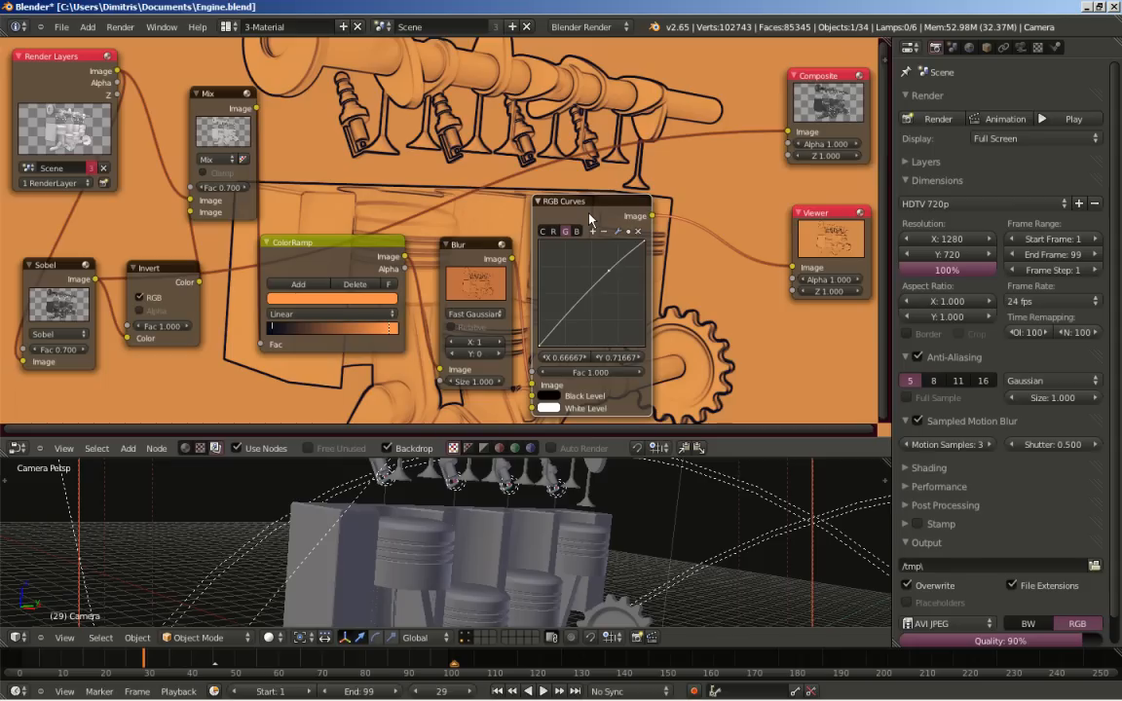
mouse_move(585, 231)
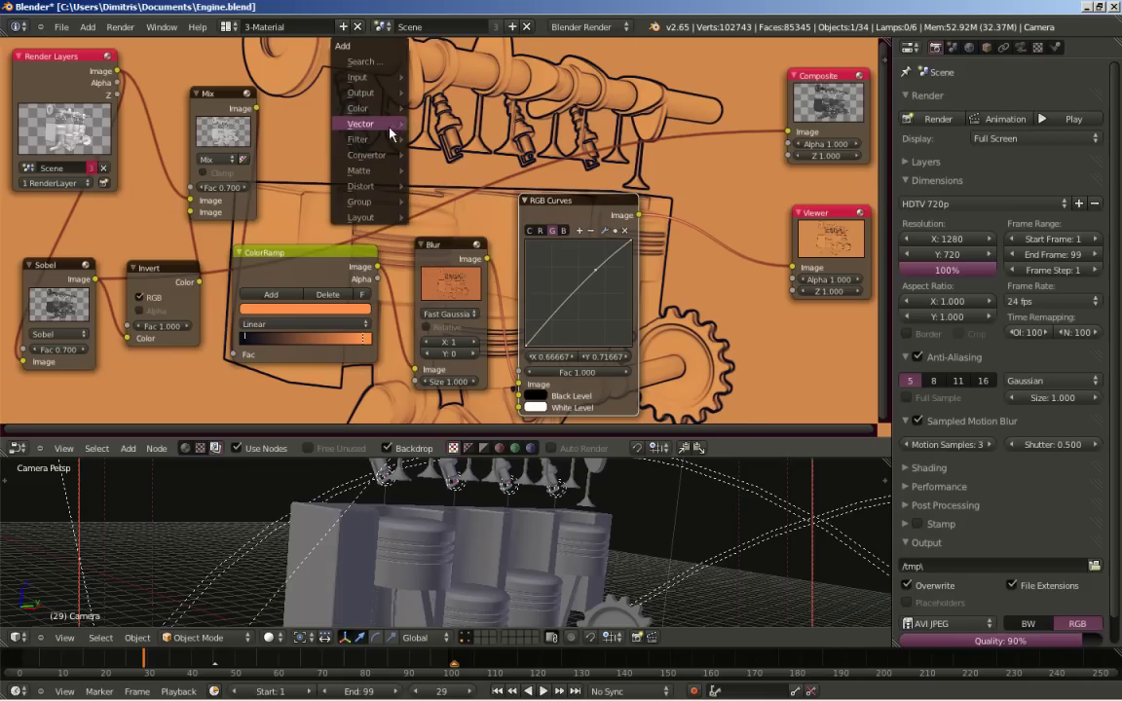
mouse_move(362, 186)
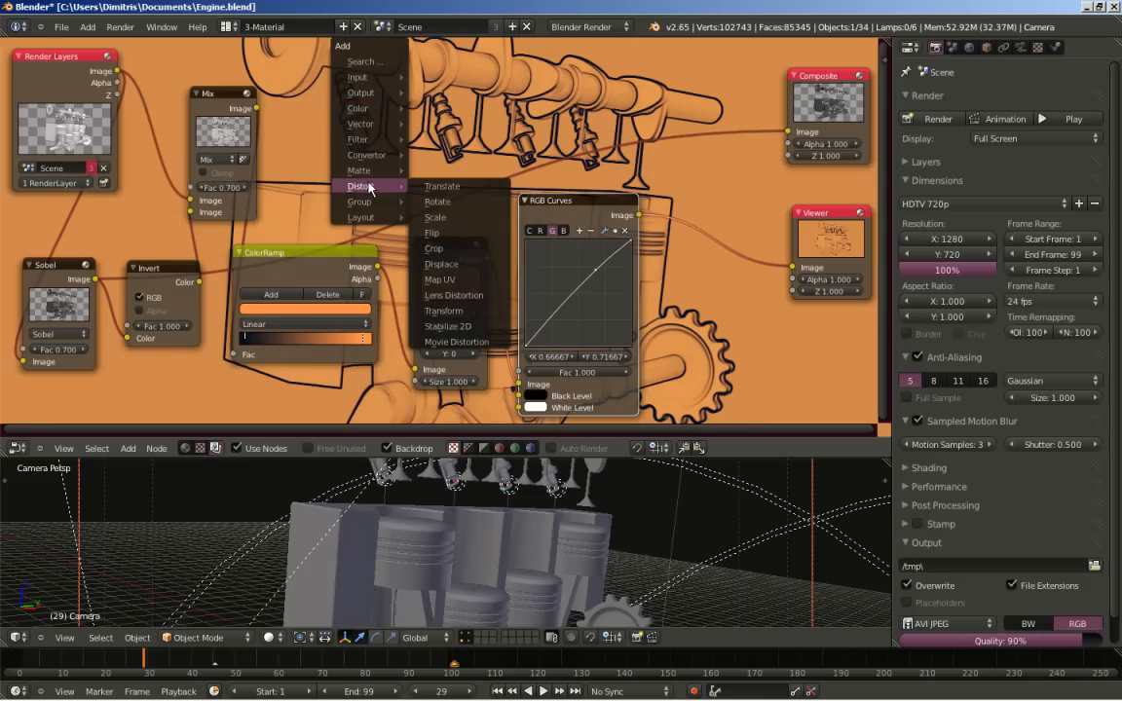
mouse_move(441, 279)
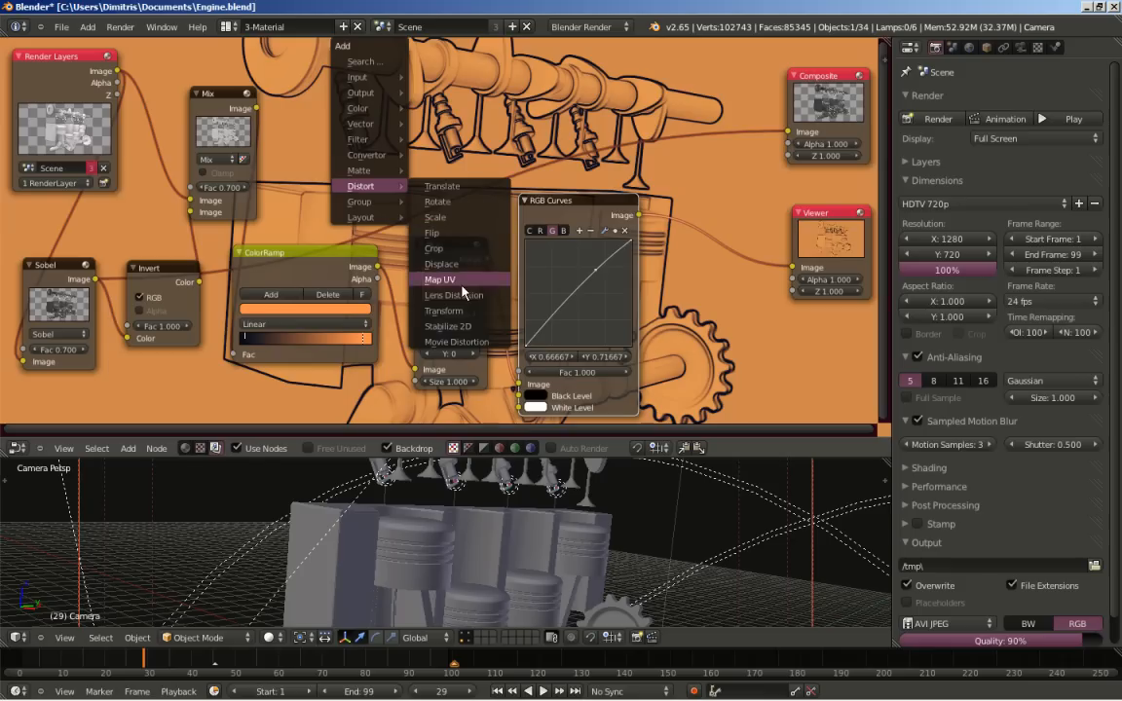
Step: Add a Lens Distortion node after RGB Curves
left_click(453, 295)
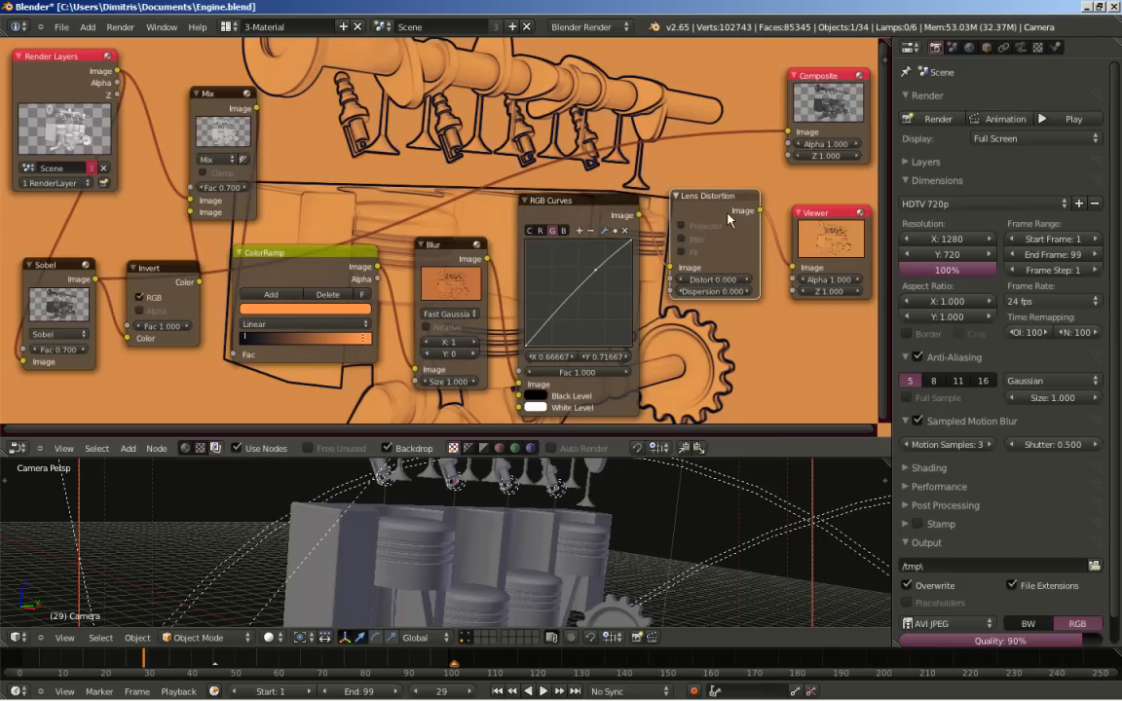
mouse_move(593, 222)
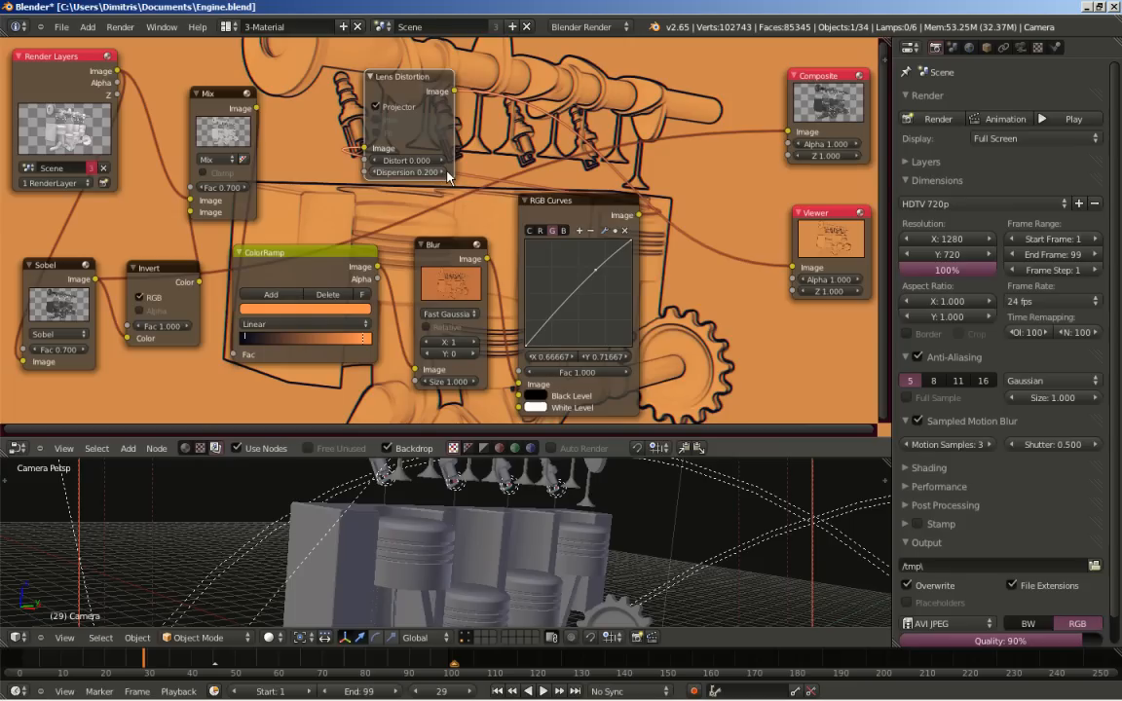
mouse_move(608, 80)
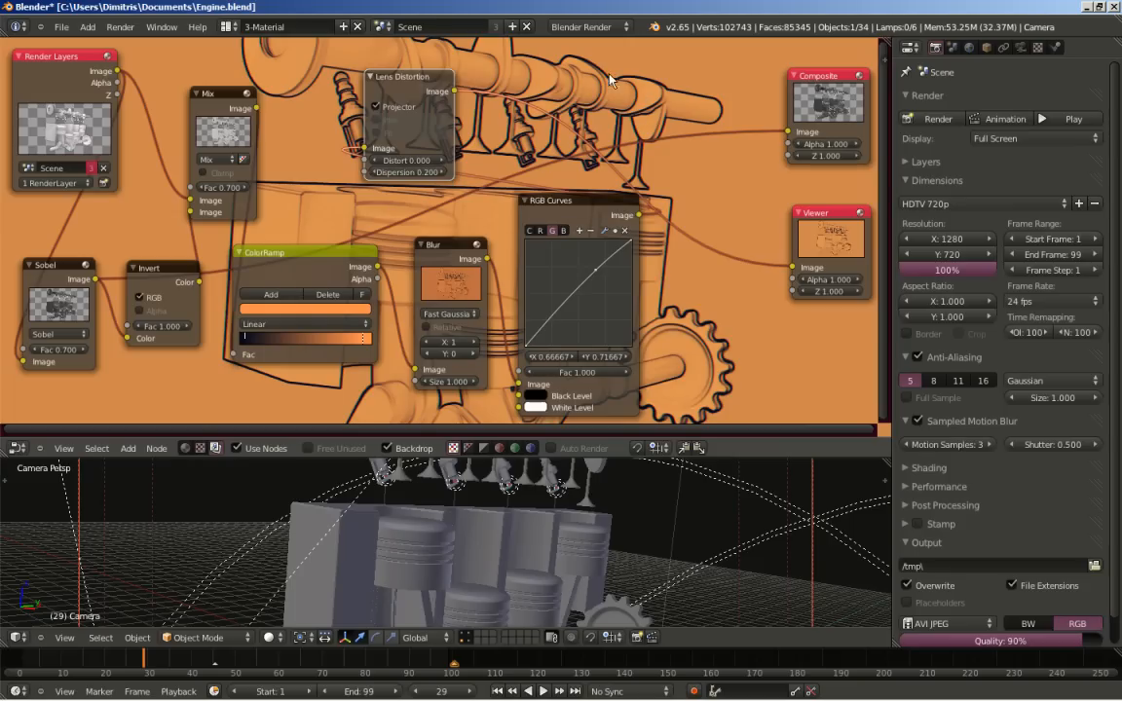
mouse_move(427, 129)
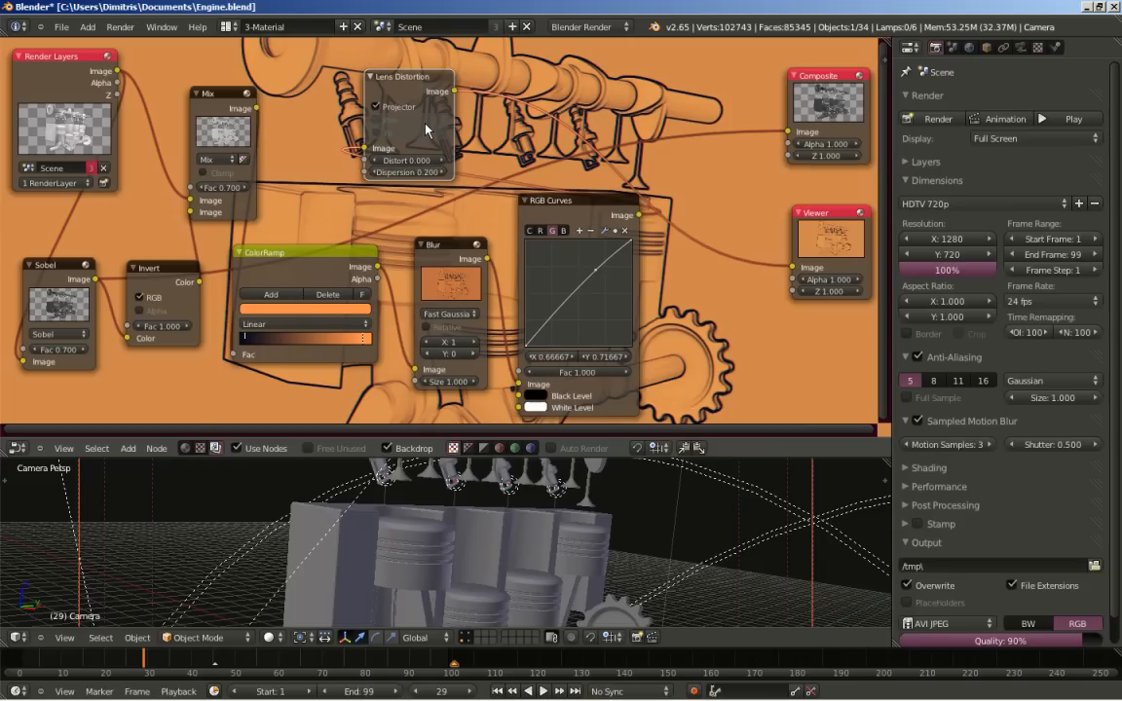
mouse_move(312, 62)
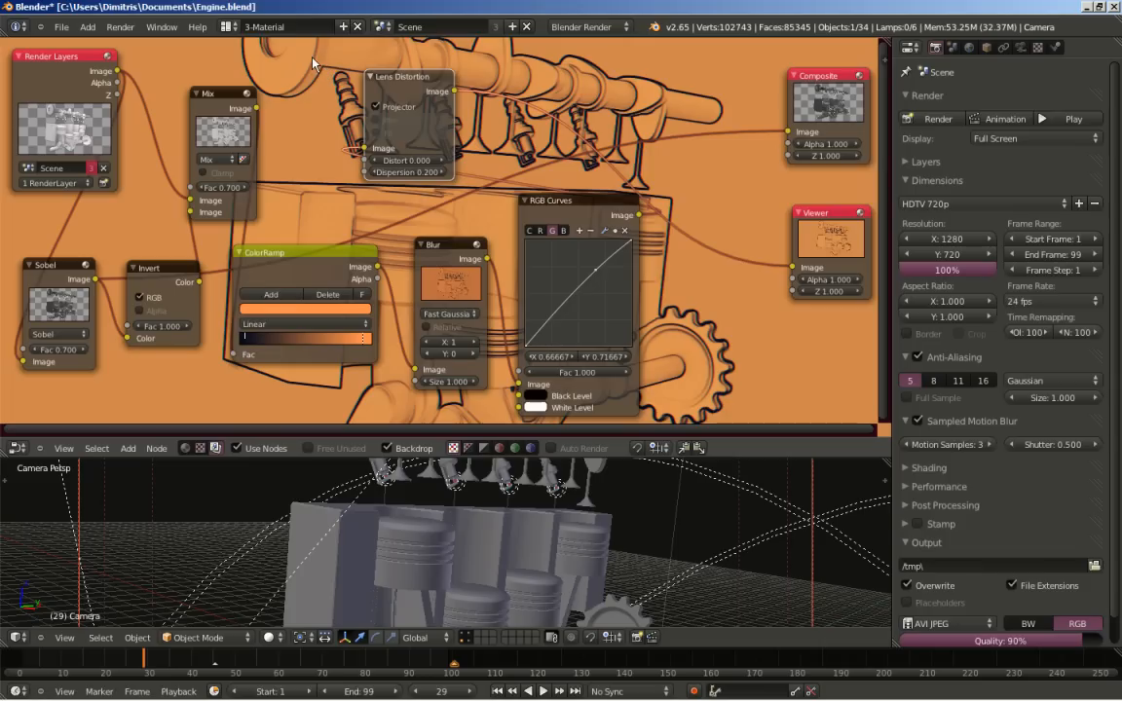
mouse_move(536, 84)
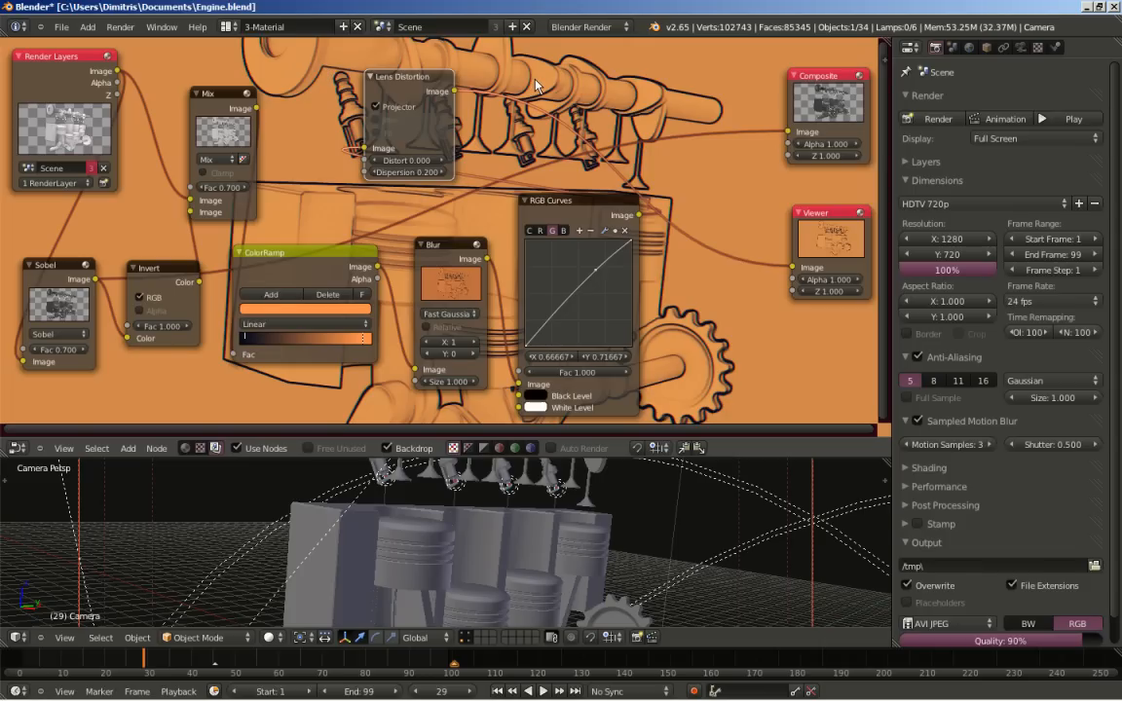
mouse_move(463, 100)
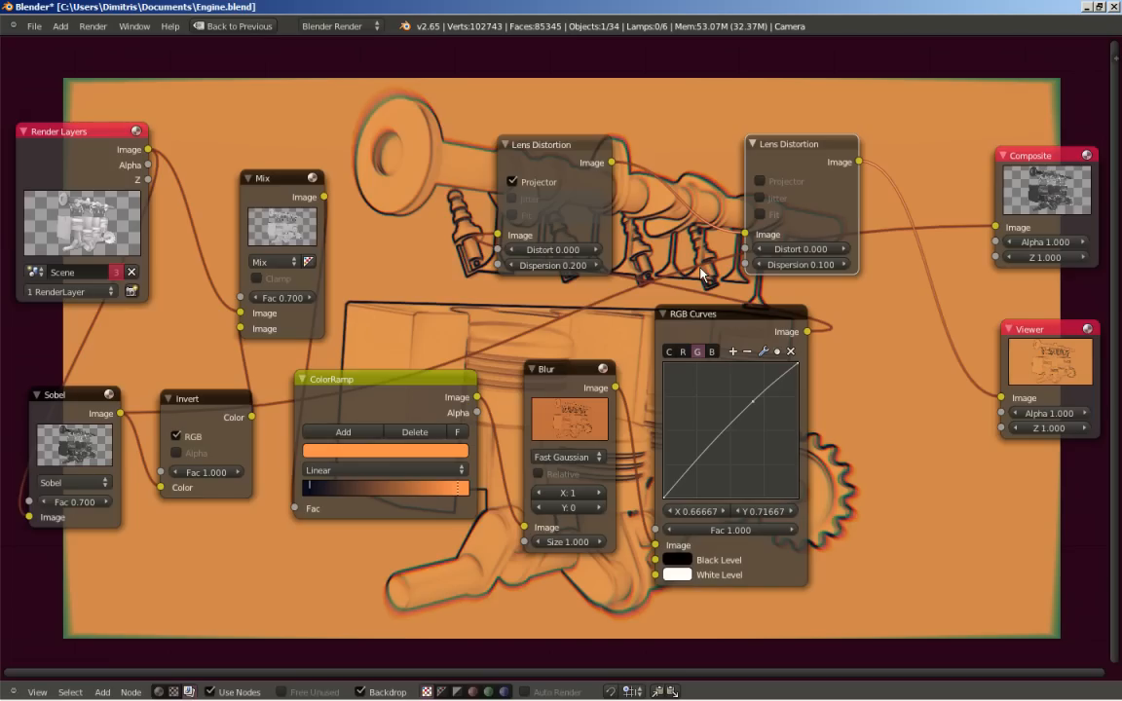
mouse_move(818, 117)
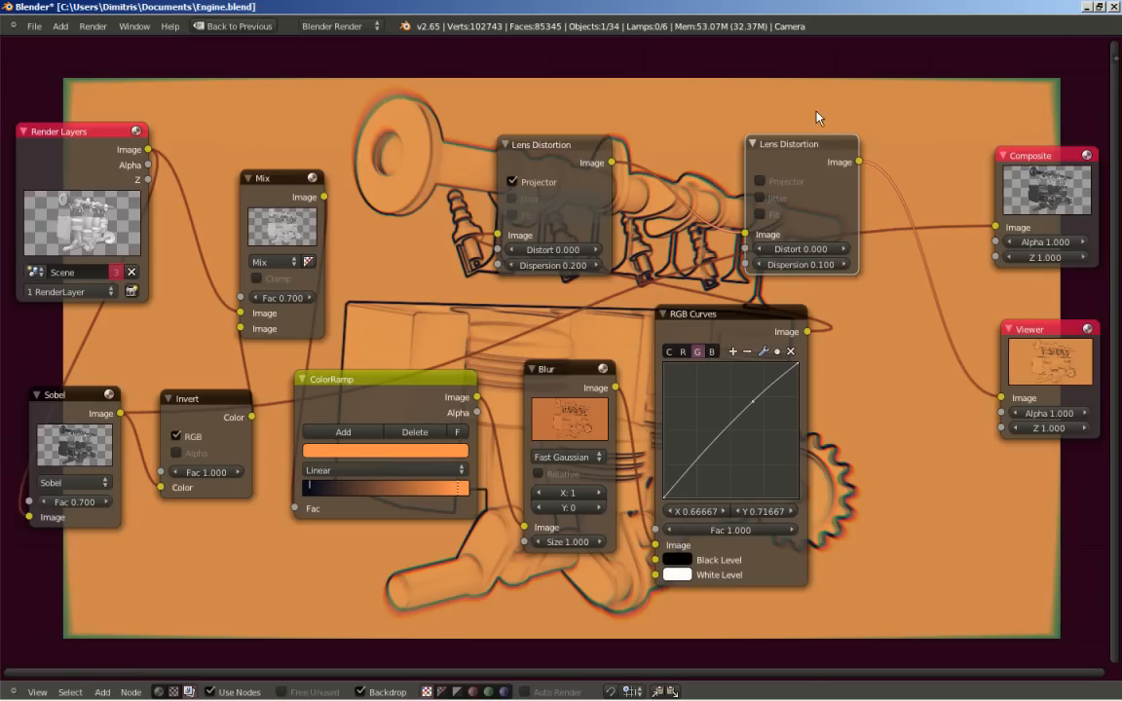
mouse_move(819, 413)
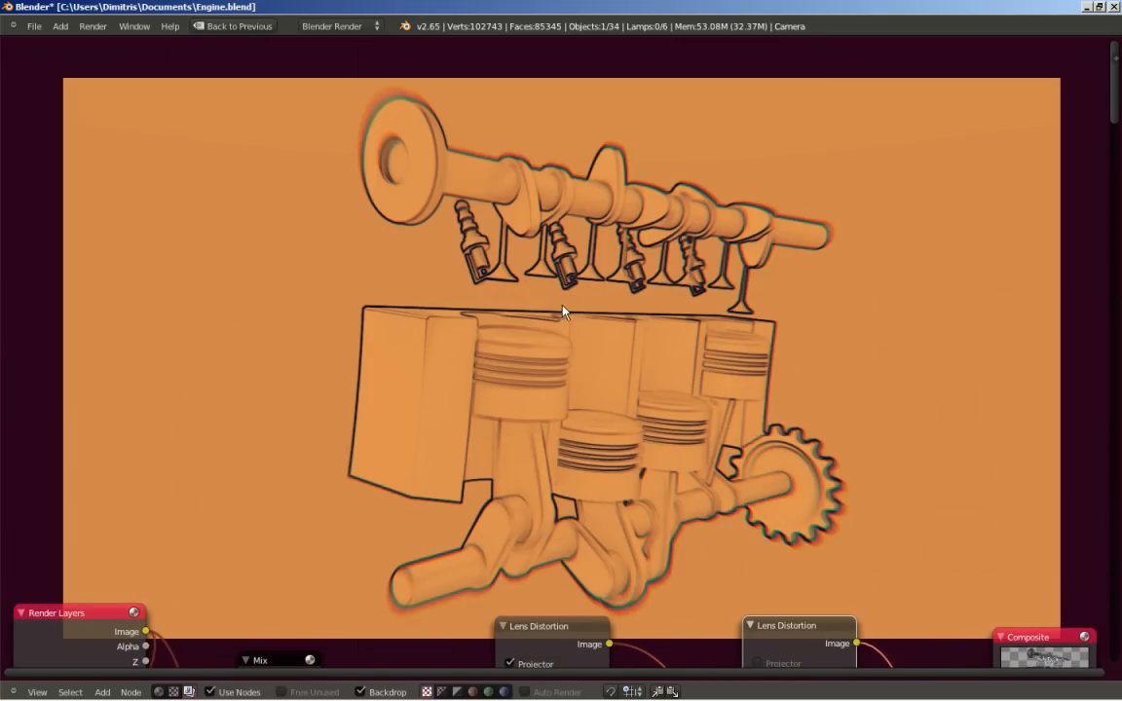
mouse_move(563, 317)
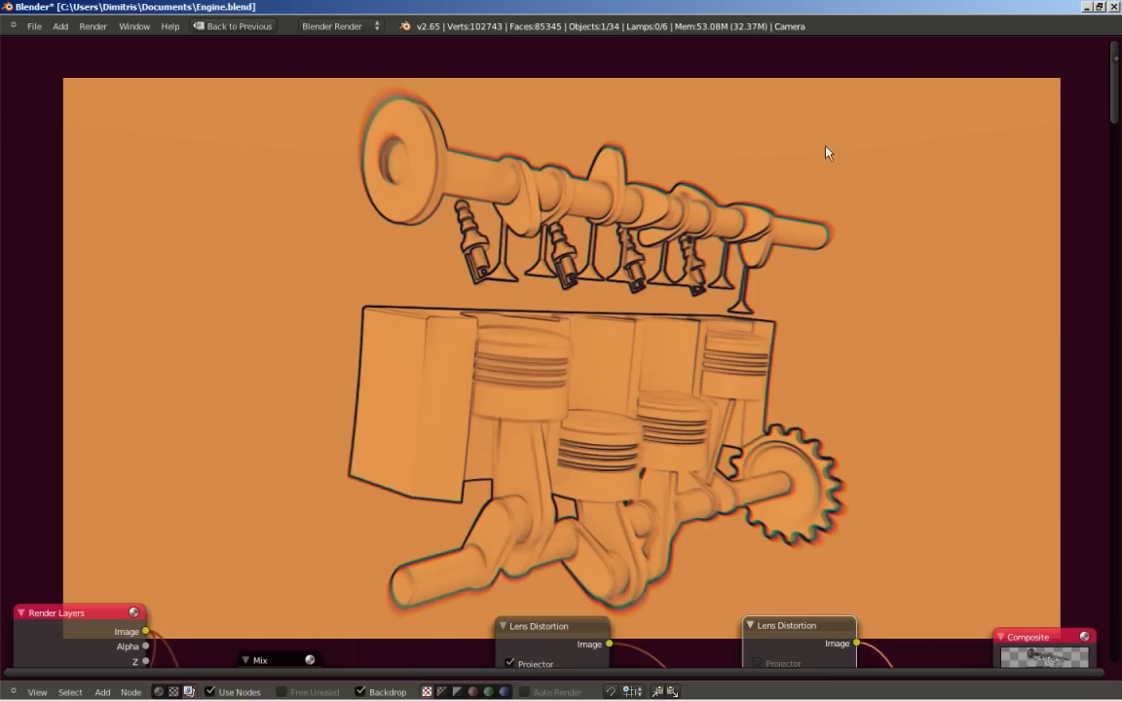
mouse_move(527, 547)
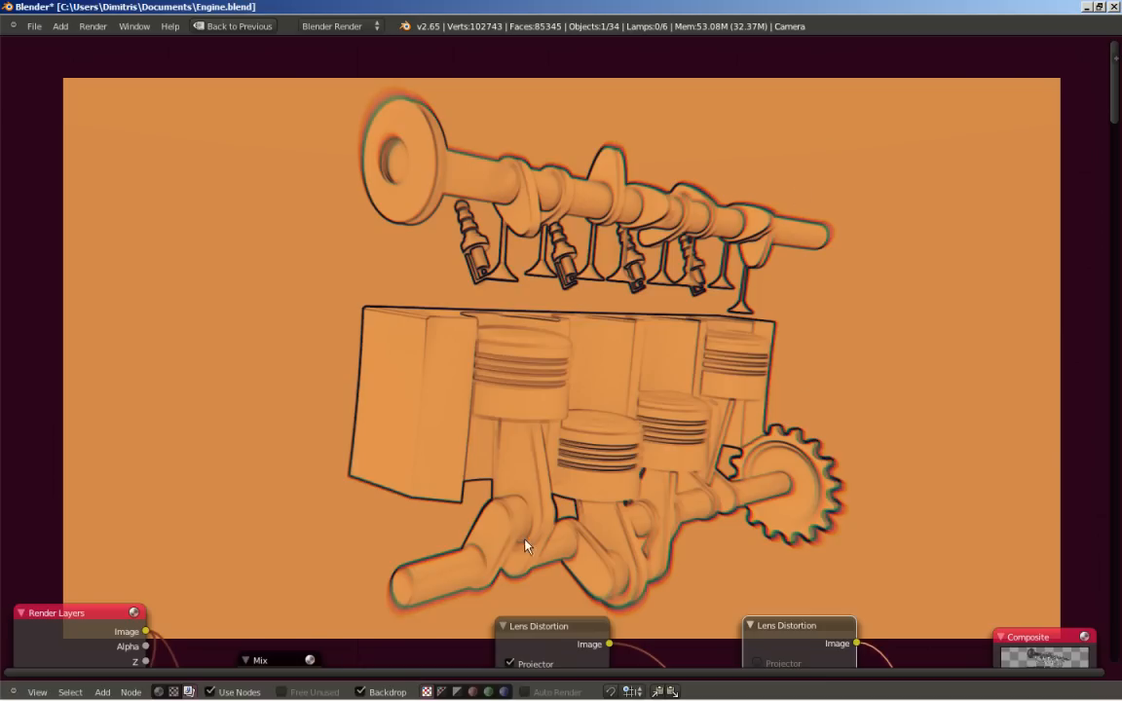
mouse_move(557, 528)
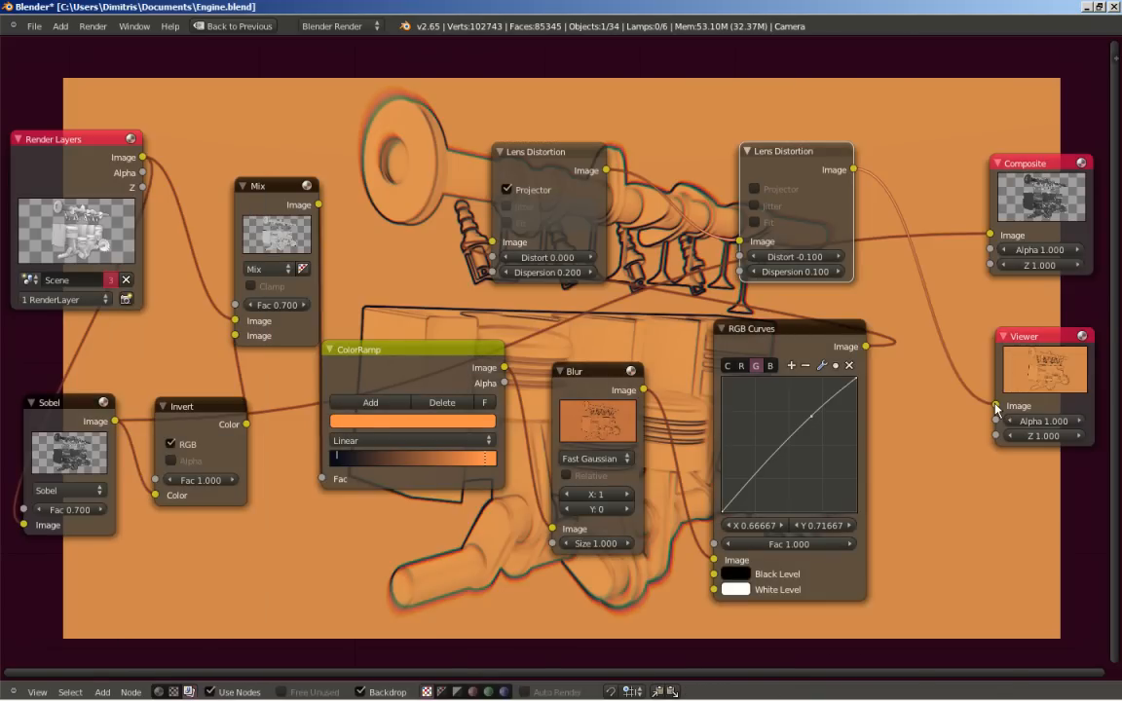
mouse_move(544, 98)
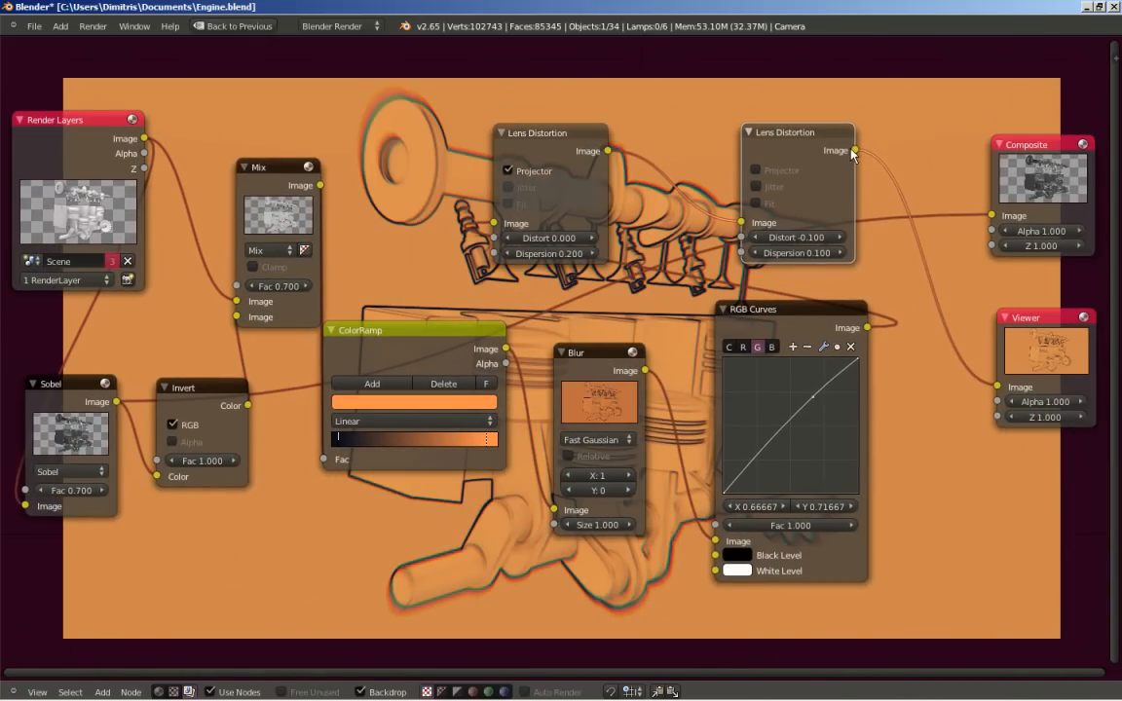
Step: Link the second Lens Distortion output to the Composite node's Image input
left_click_drag(855, 151, 930, 77)
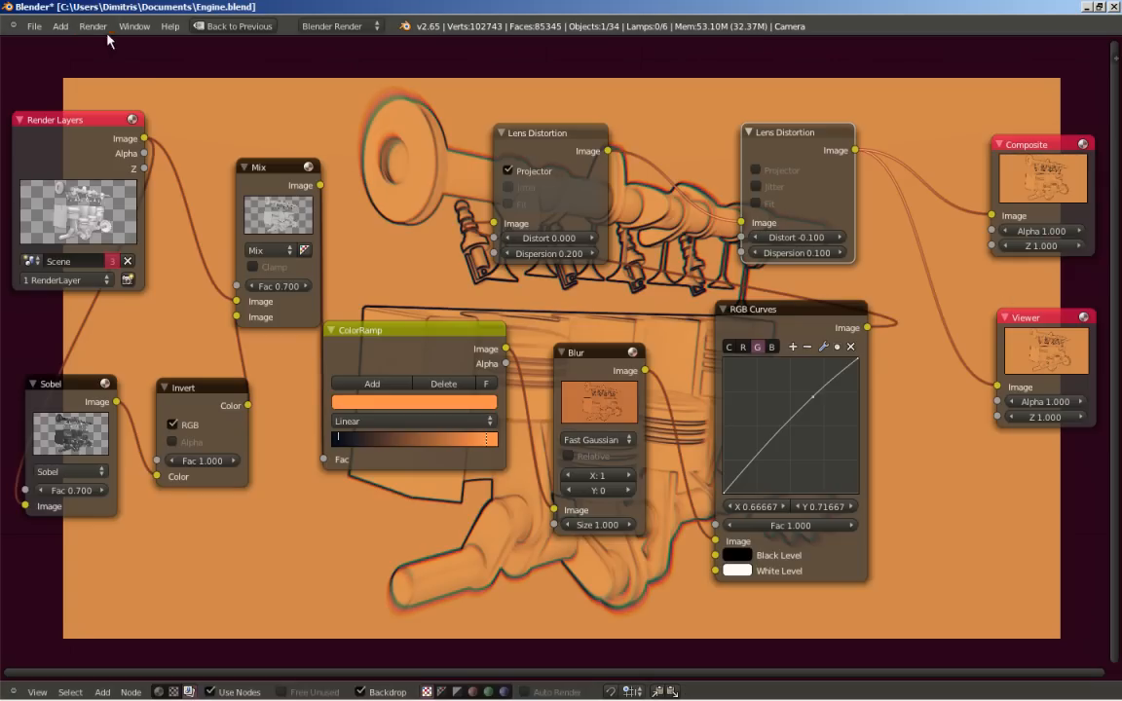
Step: Render the frame via Render > Render Image to show the final composited engine
left_click(94, 26)
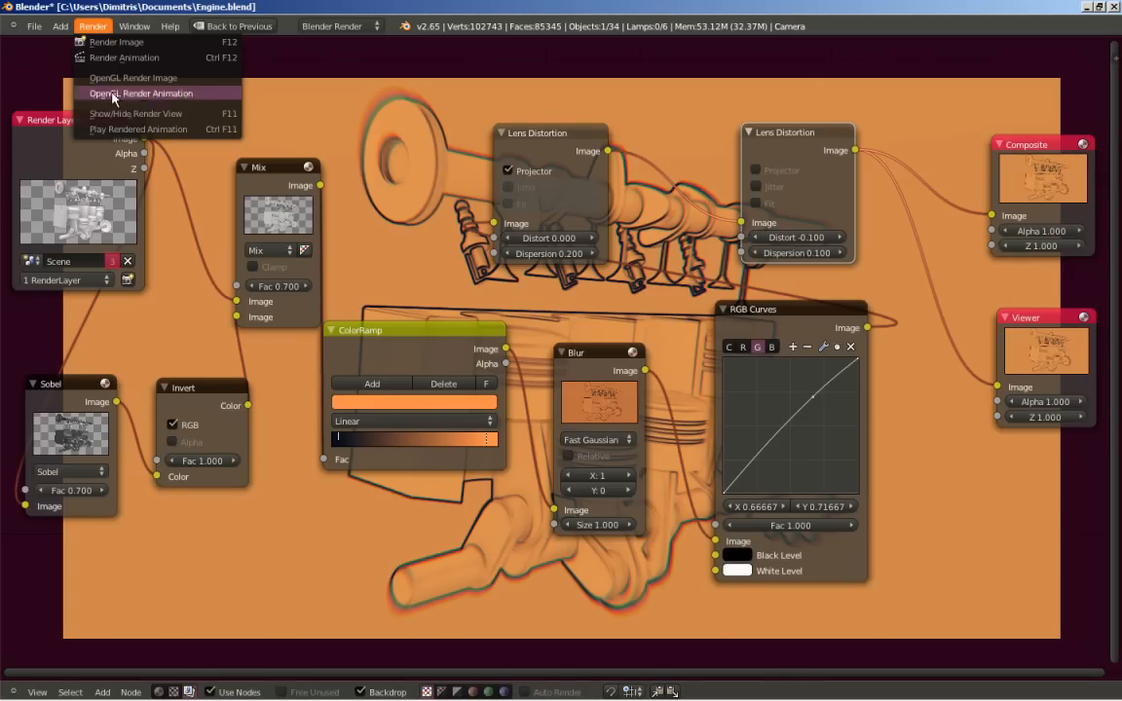
left_click(141, 93)
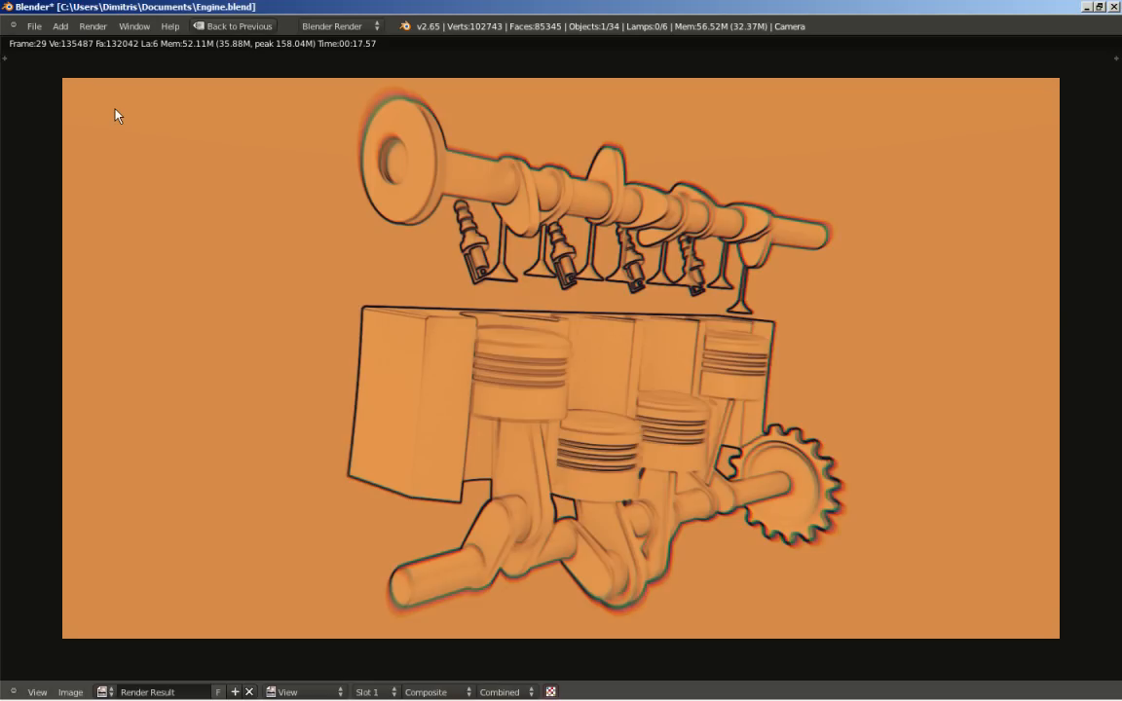
mouse_move(621, 218)
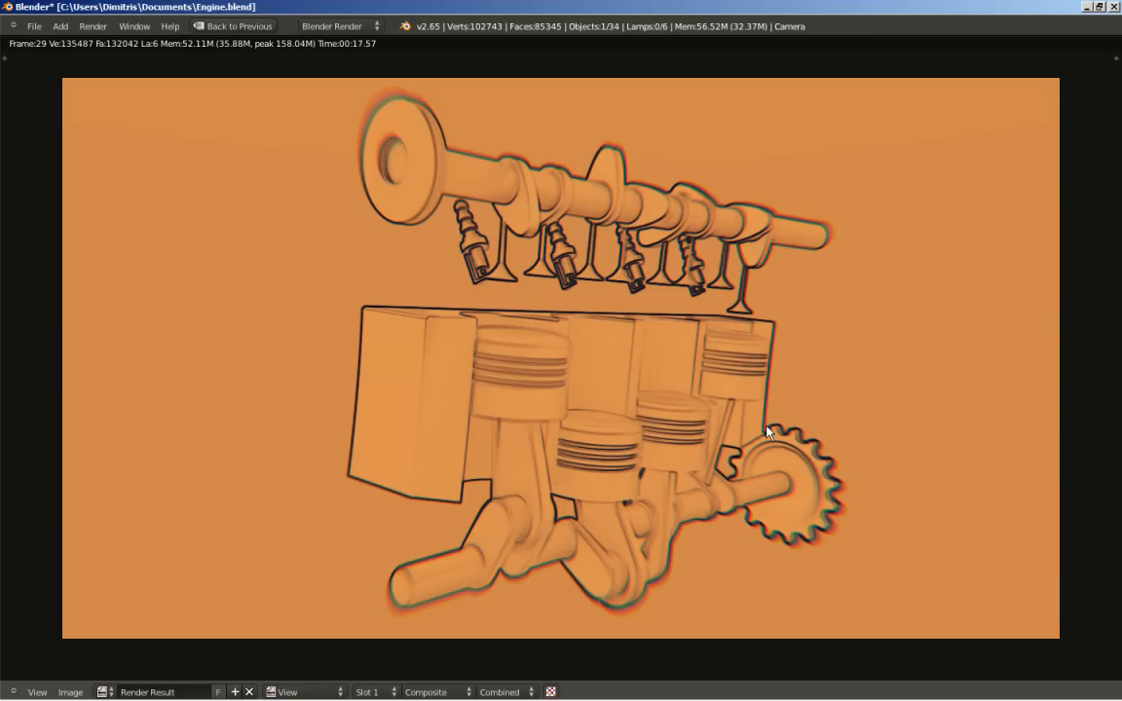
mouse_move(765, 433)
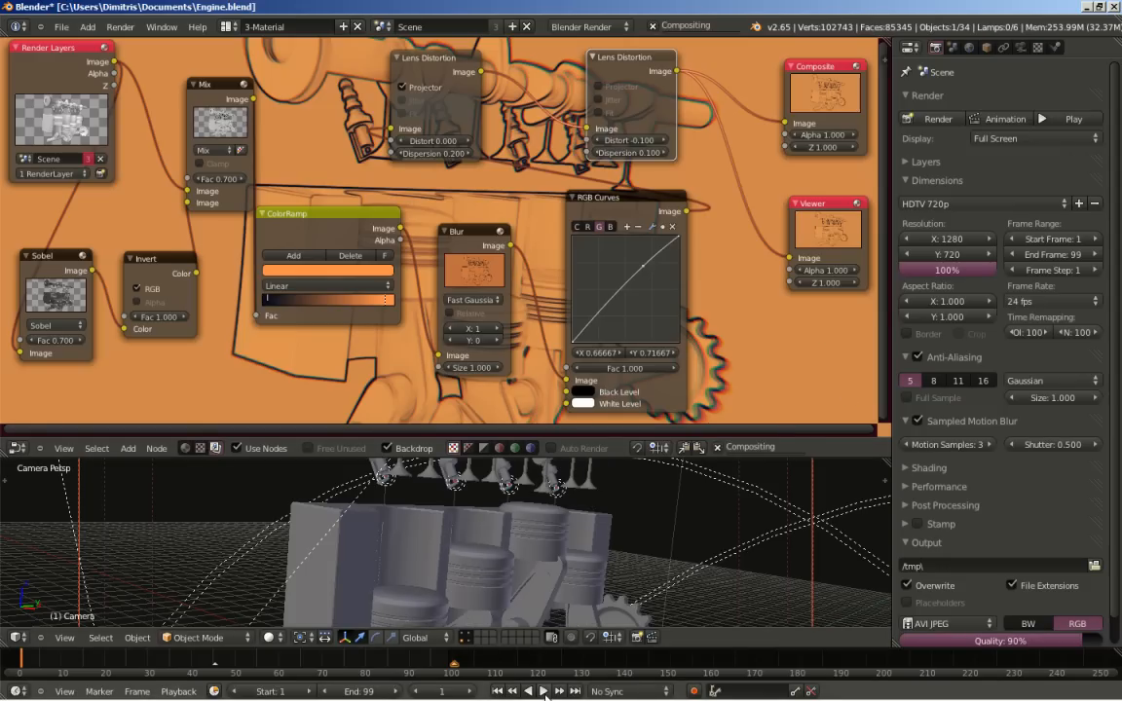
Step: Play the engine animation in the camera view at 24 fps
left_click(543, 691)
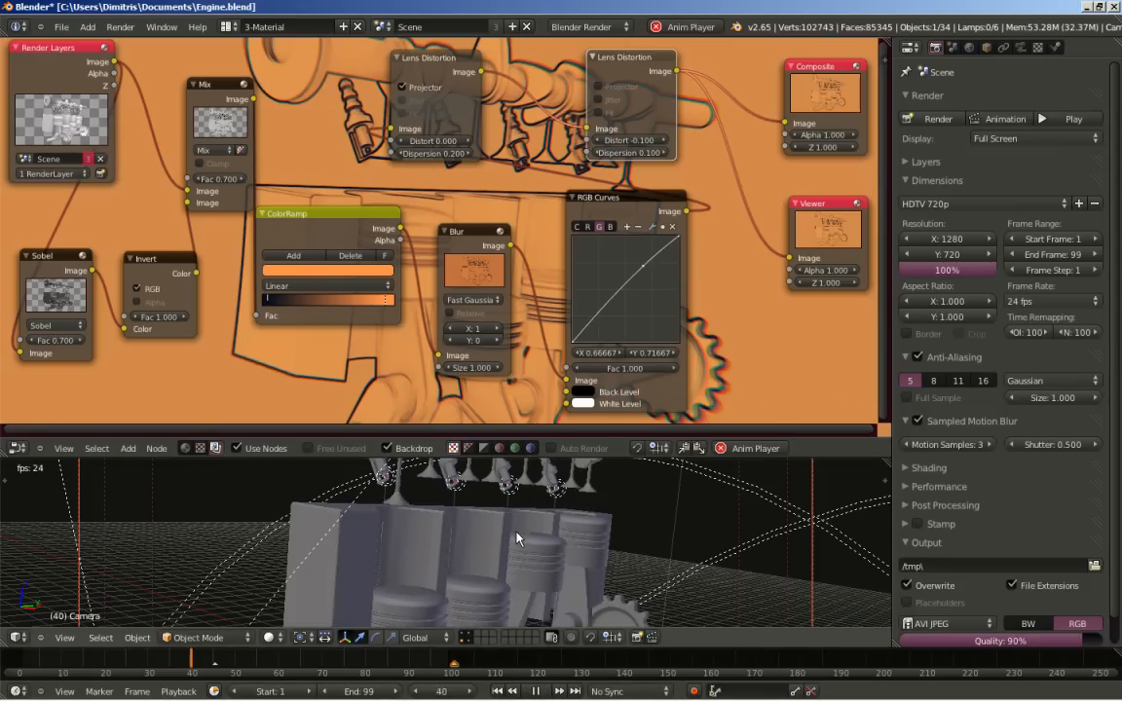